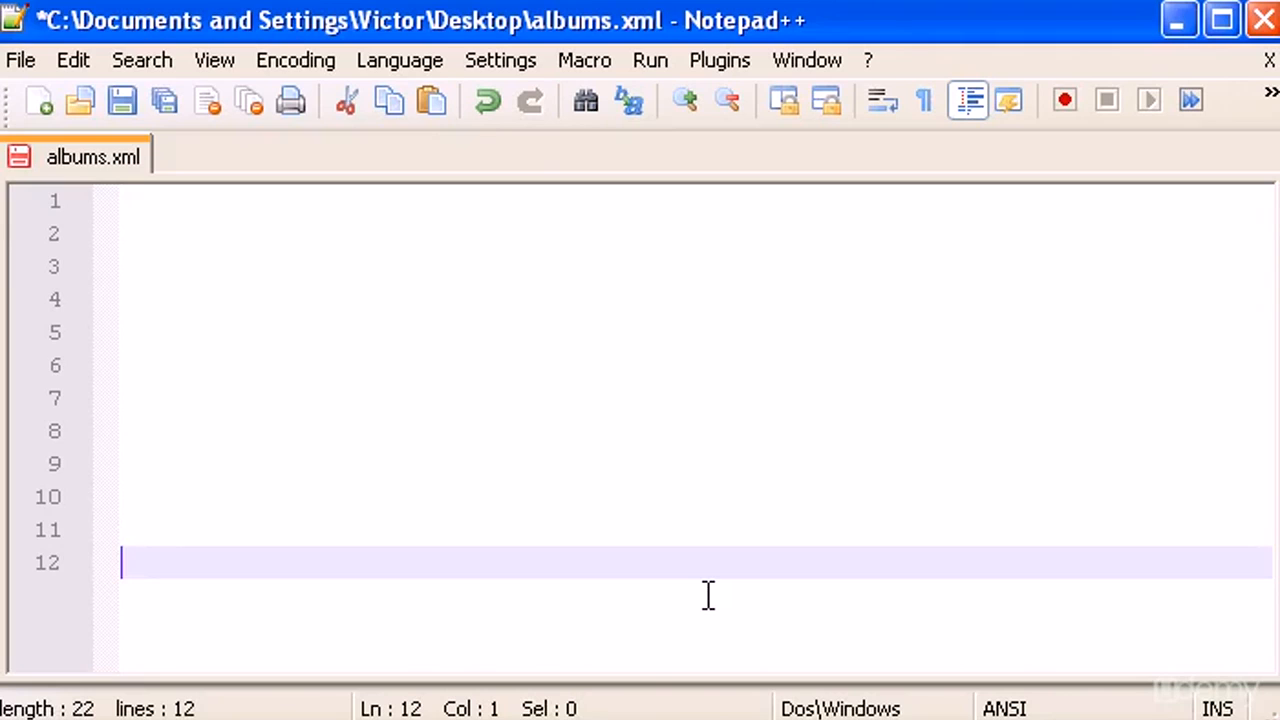
{"action": "mouse_move", "coordinate": [630, 267]}
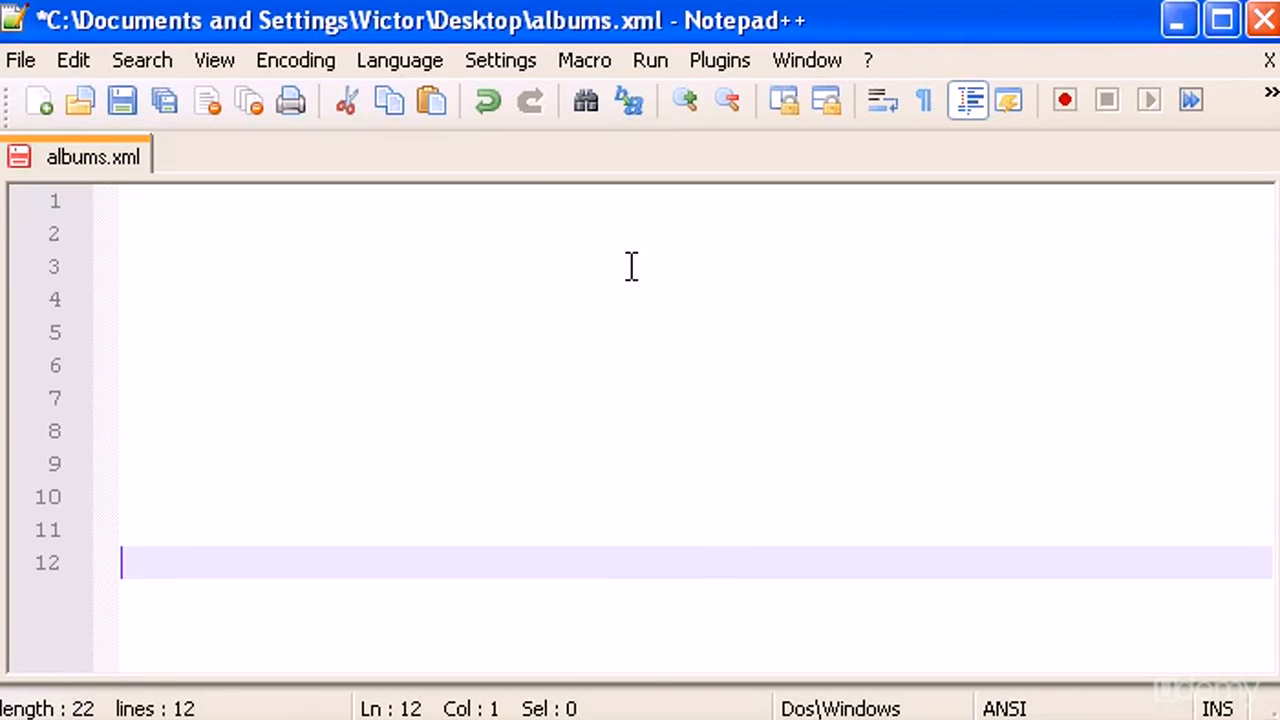
{"action": "mouse_move", "coordinate": [628, 255]}
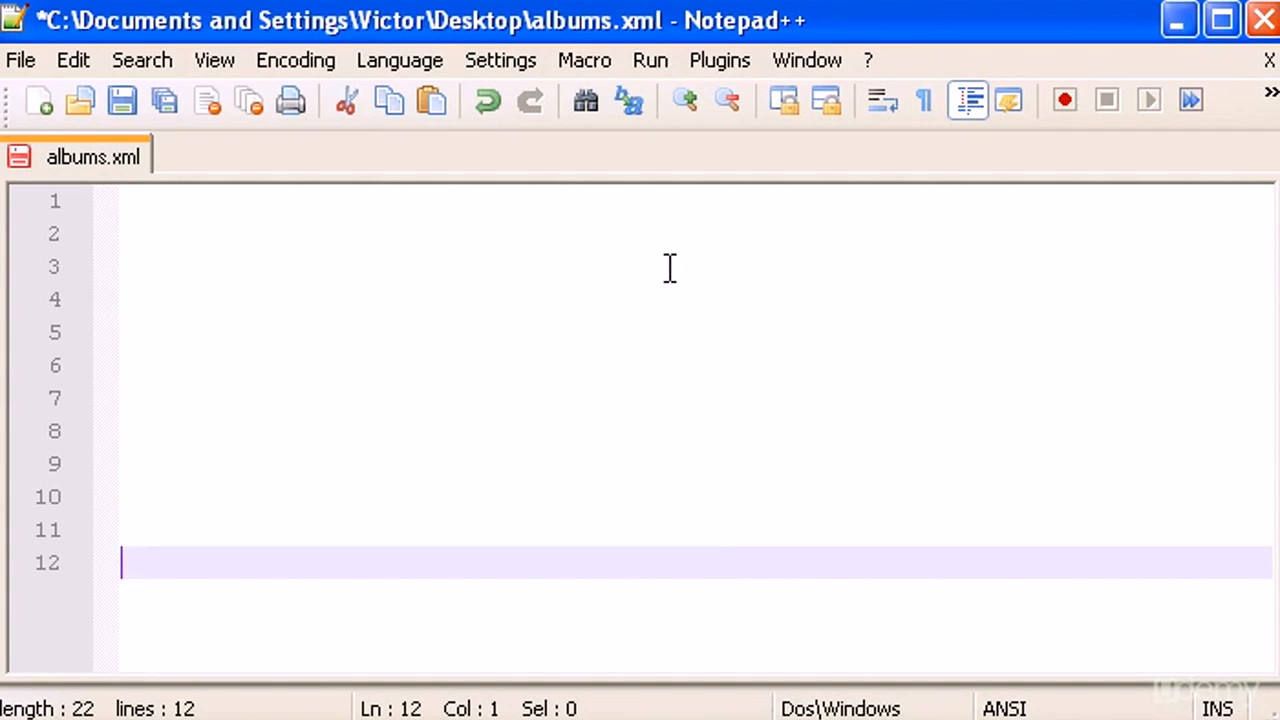
Step: Type an 'xSLT' note on line 2, then select it for removal
{"action": "left_click", "coordinate": [508, 233]}
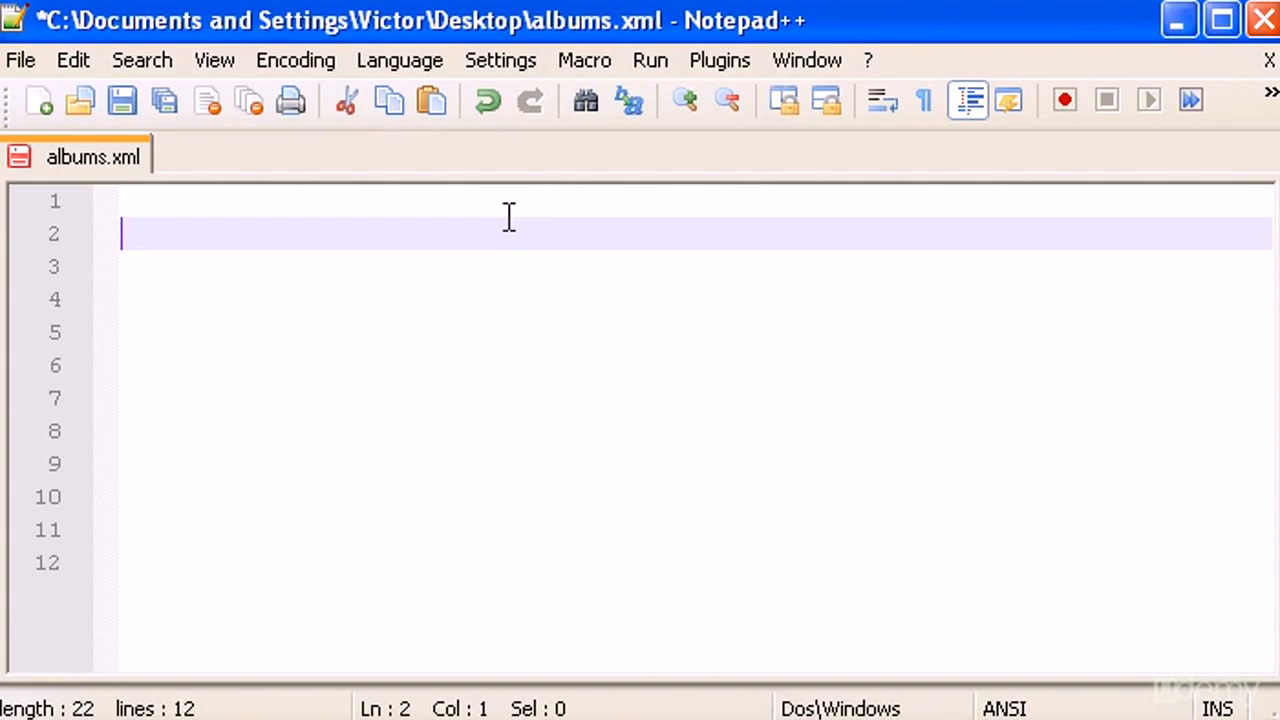
{"action": "type", "text": "x"}
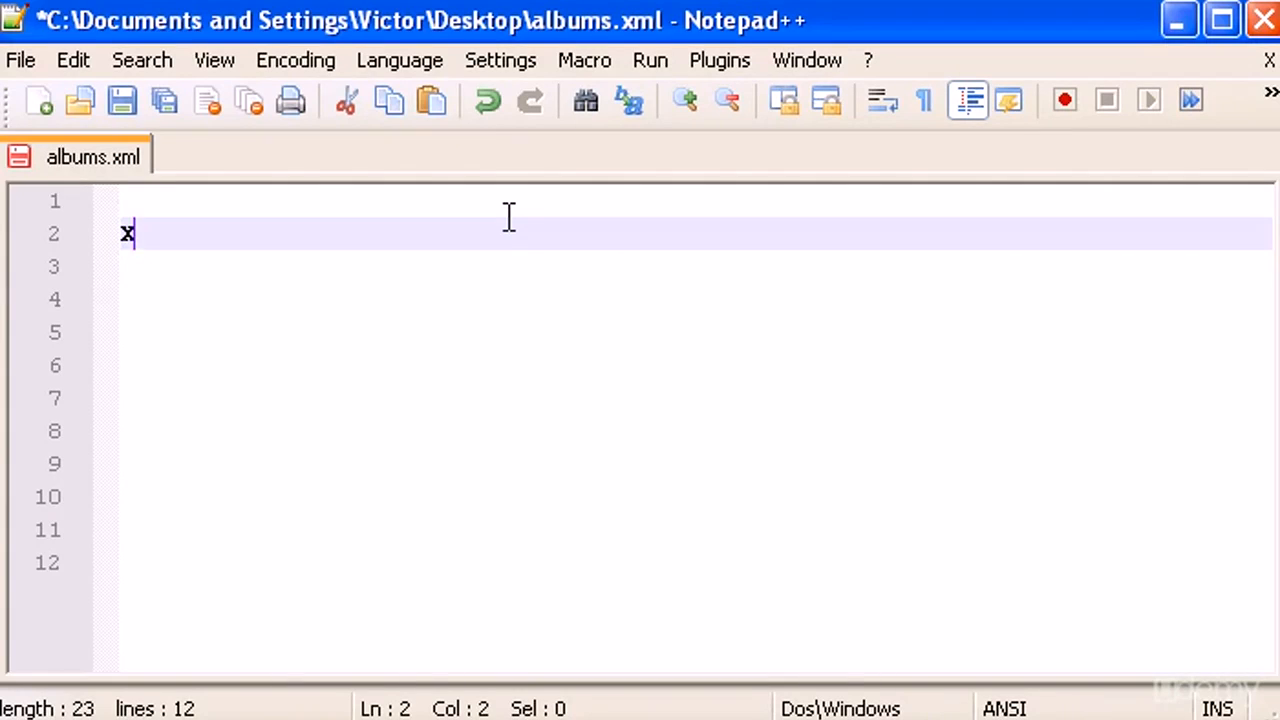
{"action": "type", "text": "SL -"}
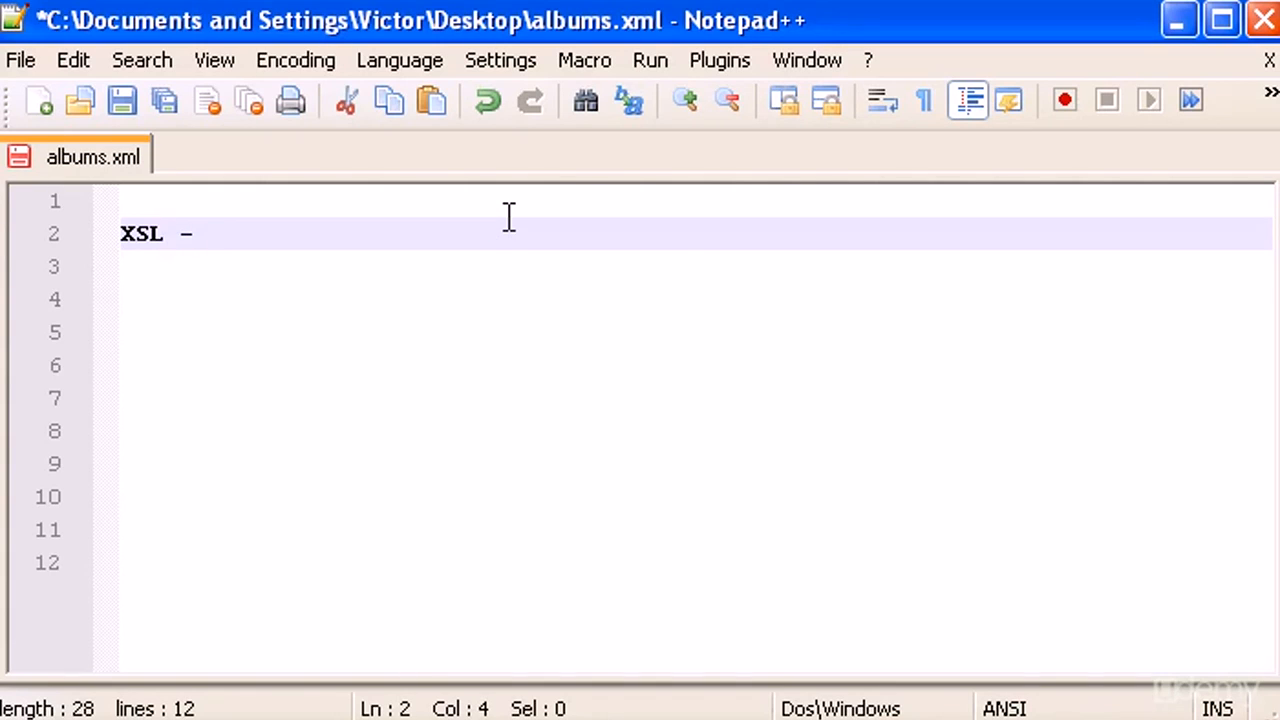
{"action": "type", "text": "T"}
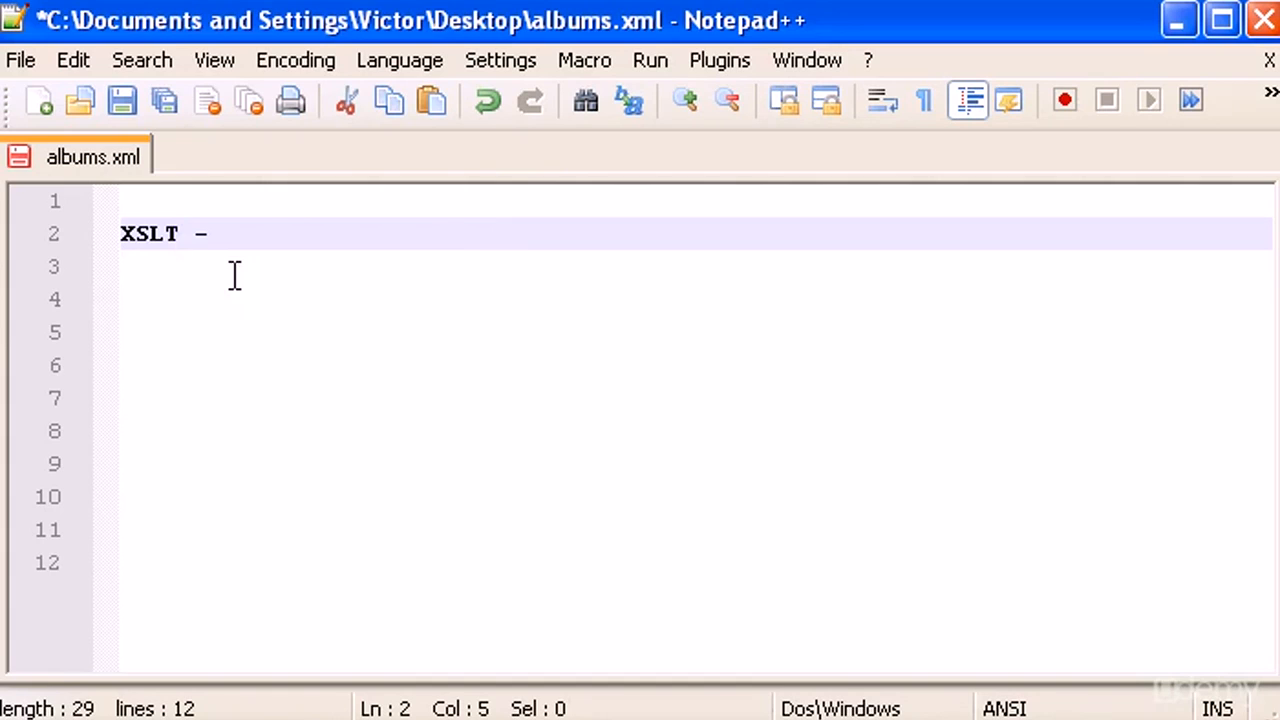
{"action": "double_click", "coordinate": [148, 233]}
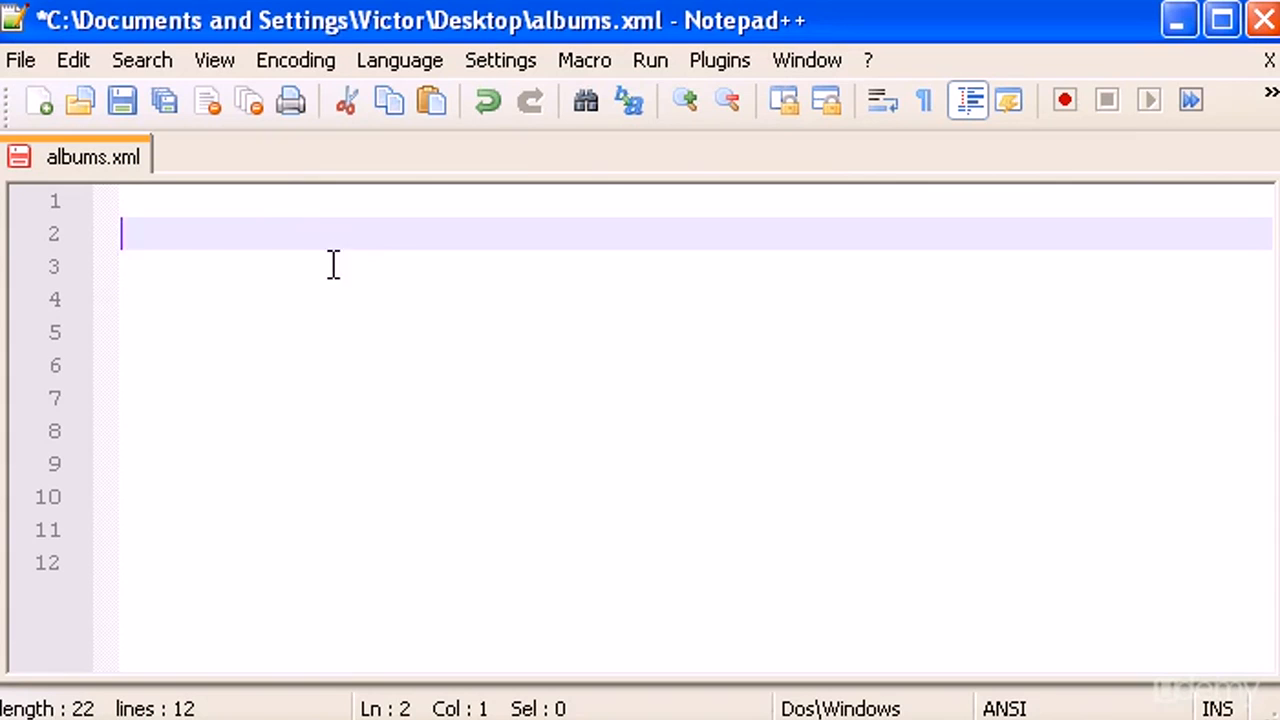
{"action": "mouse_move", "coordinate": [326, 298]}
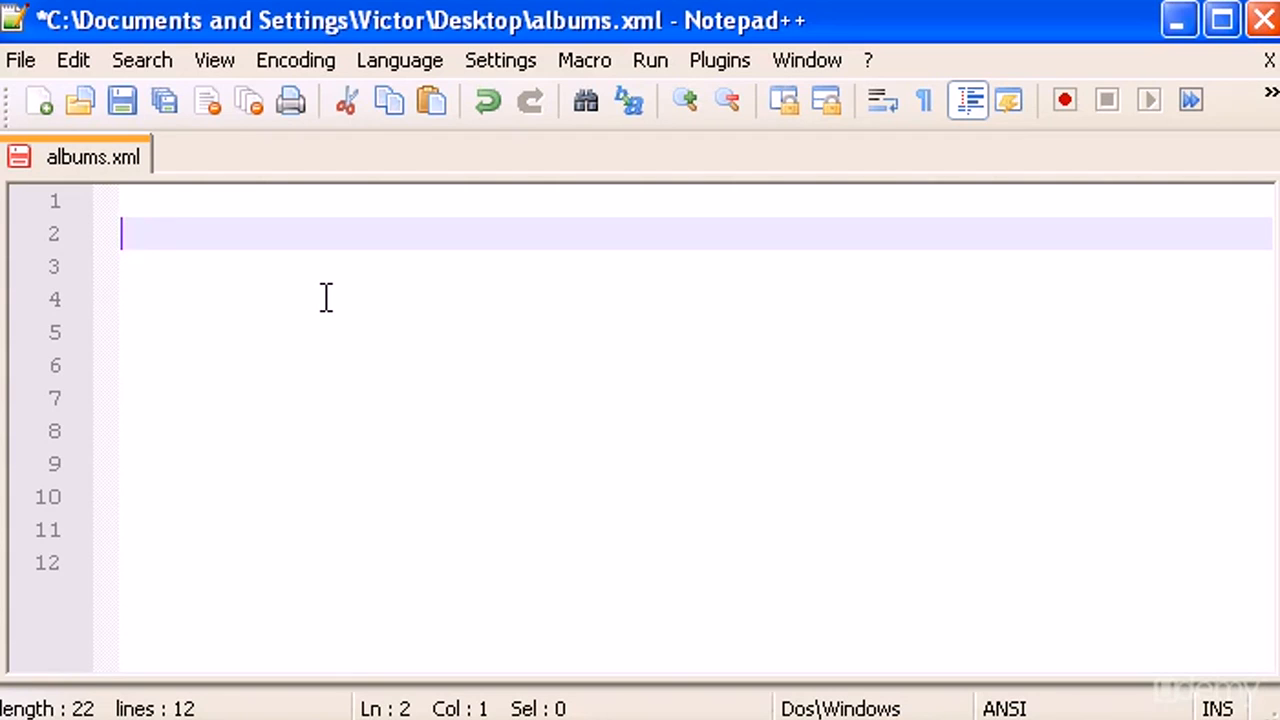
Step: On a new top line, type <?xml version="1.0" encoding="ISO-8859-1"?>
{"action": "key", "text": "enter"}
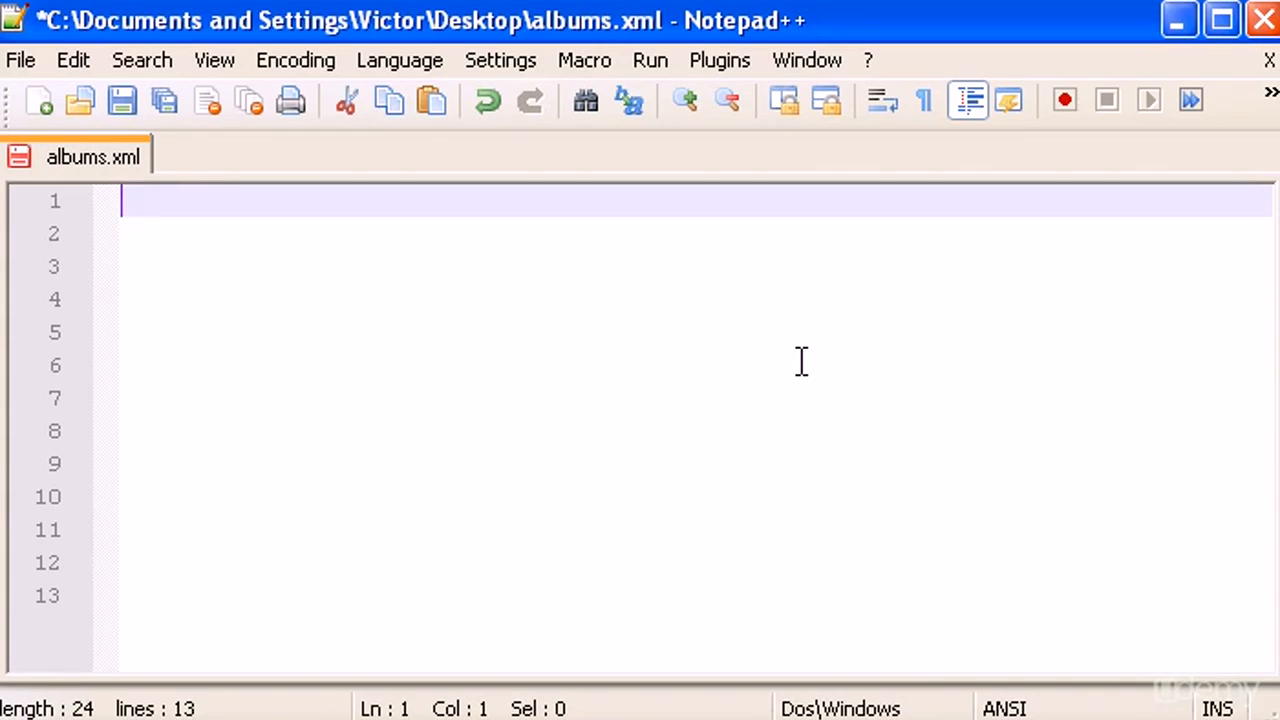
{"action": "type", "text": "<?x"}
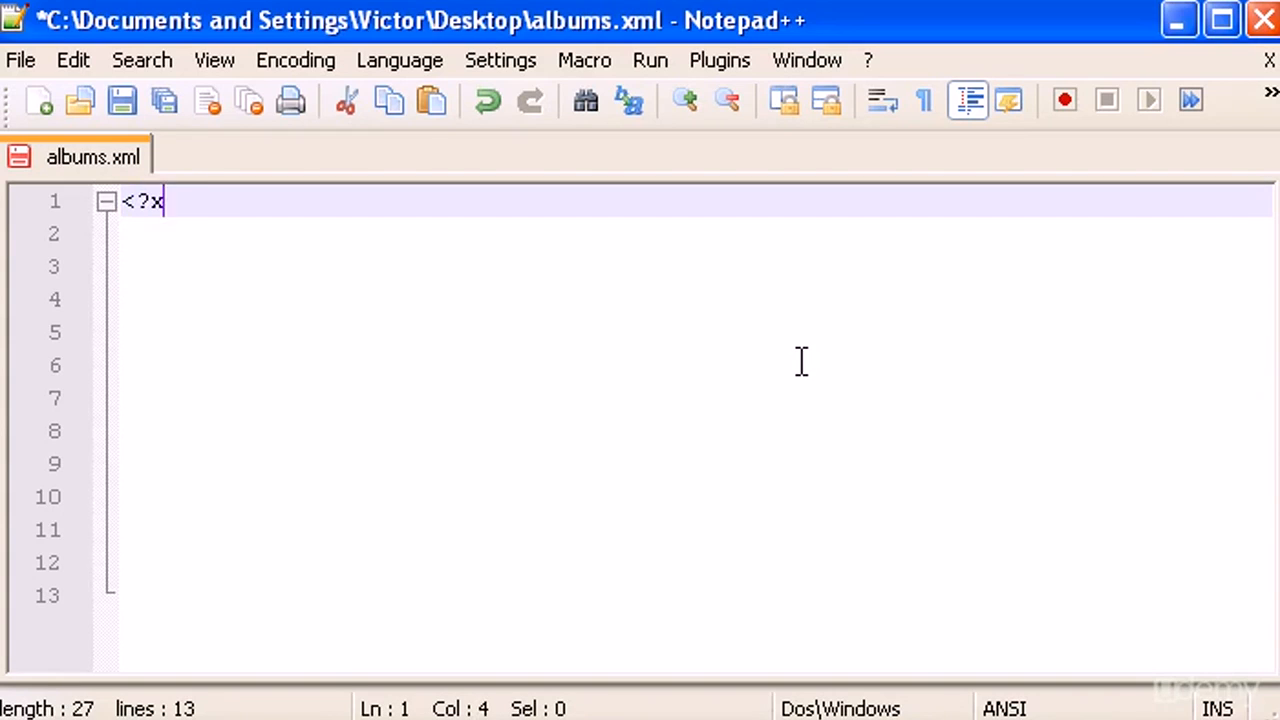
{"action": "type", "text": "ml ve"}
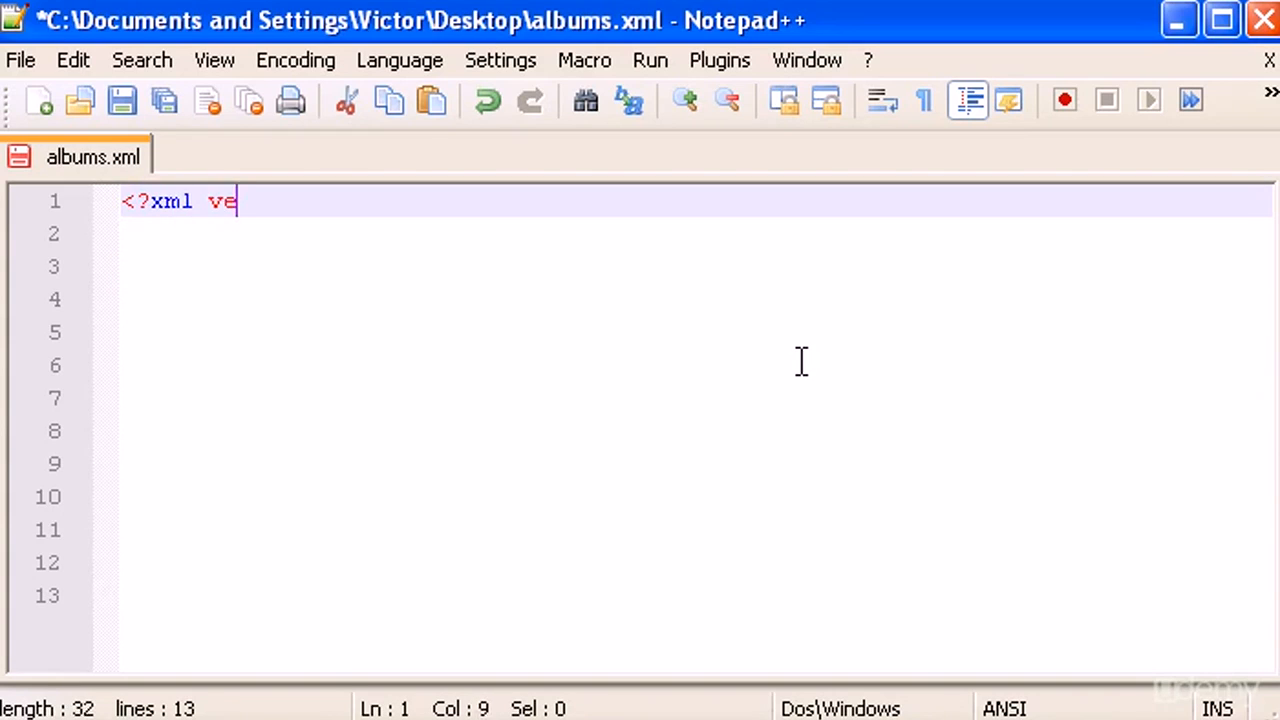
{"action": "type", "text": "rsion="}
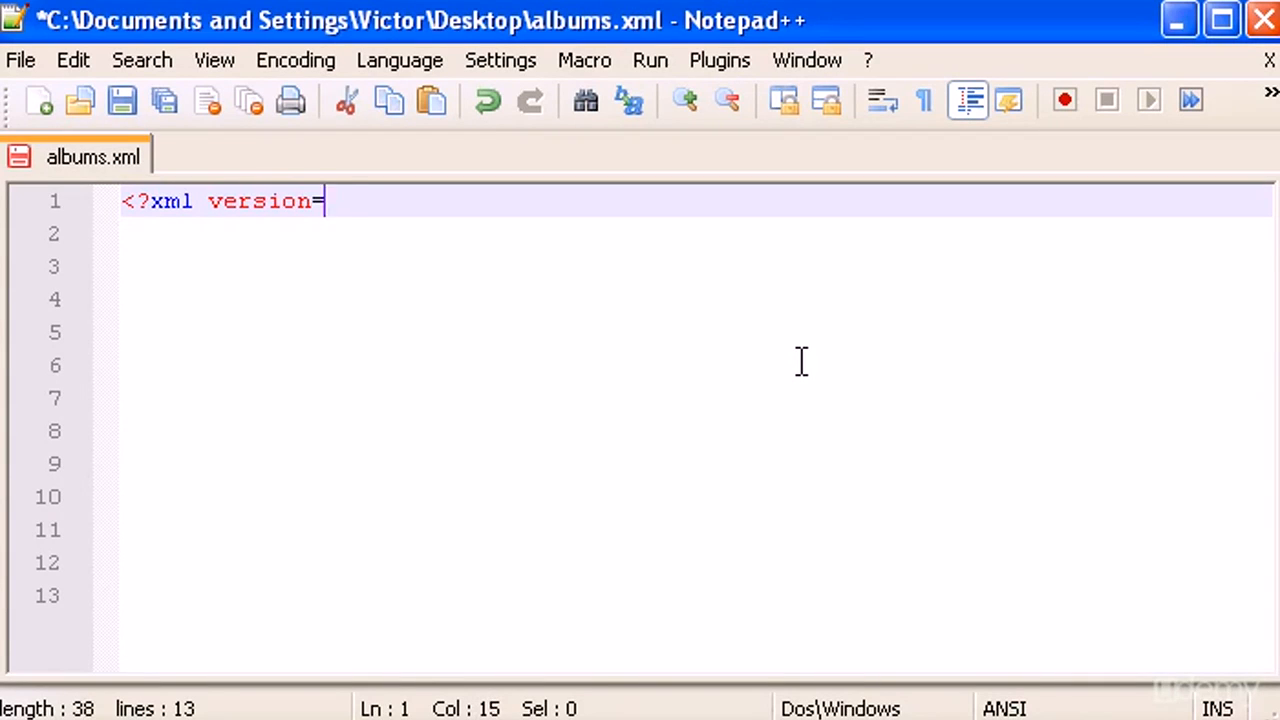
{"action": "type", "text": "\"1.0\""}
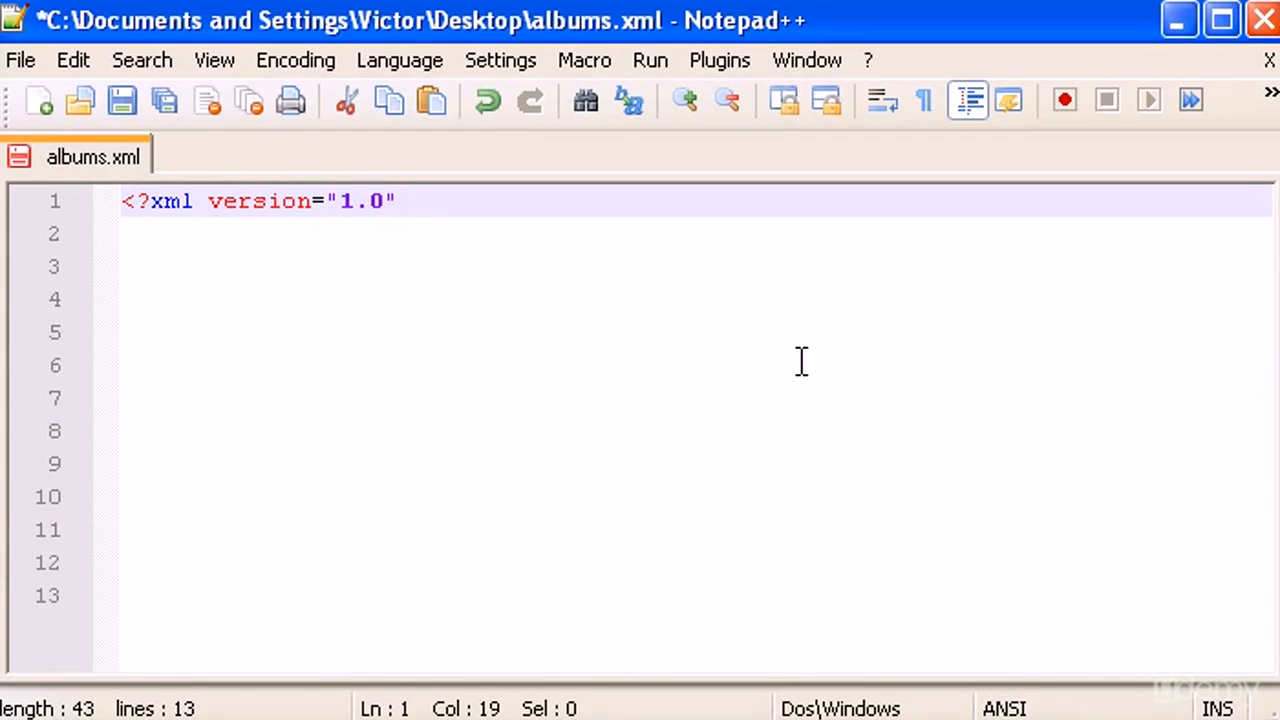
{"action": "type", "text": "encodi"}
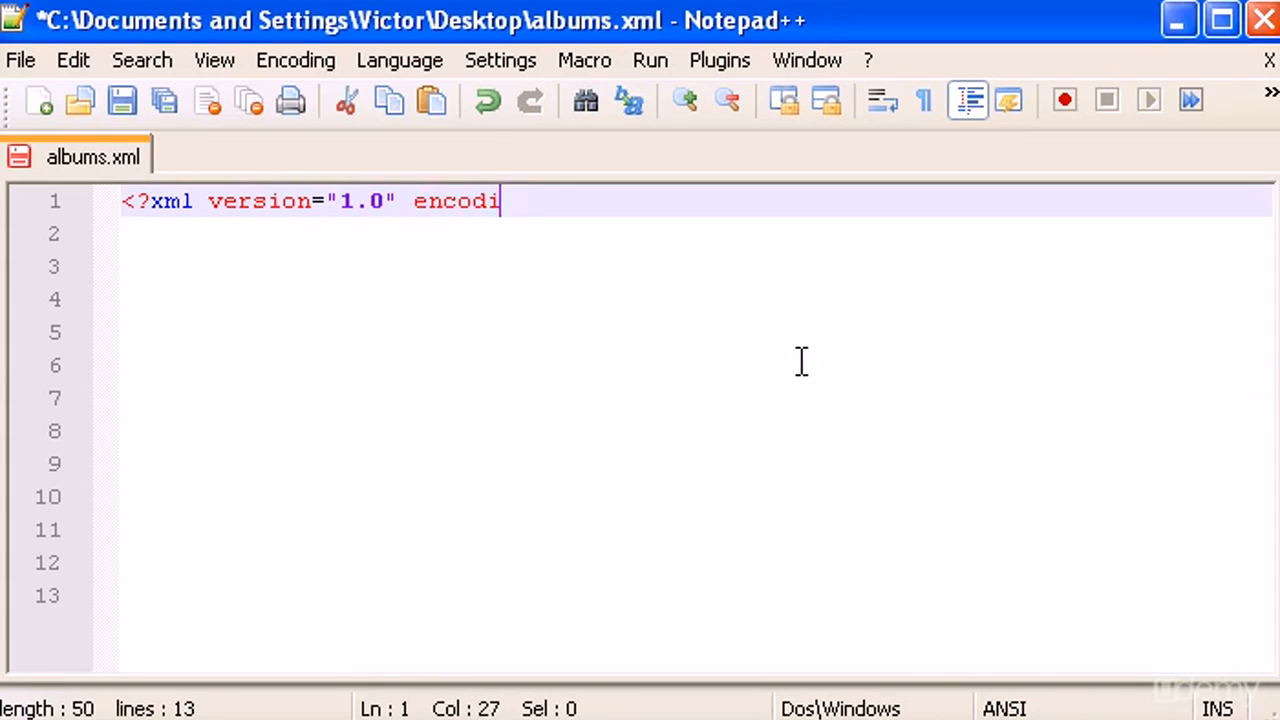
{"action": "type", "text": "ng=\"\""}
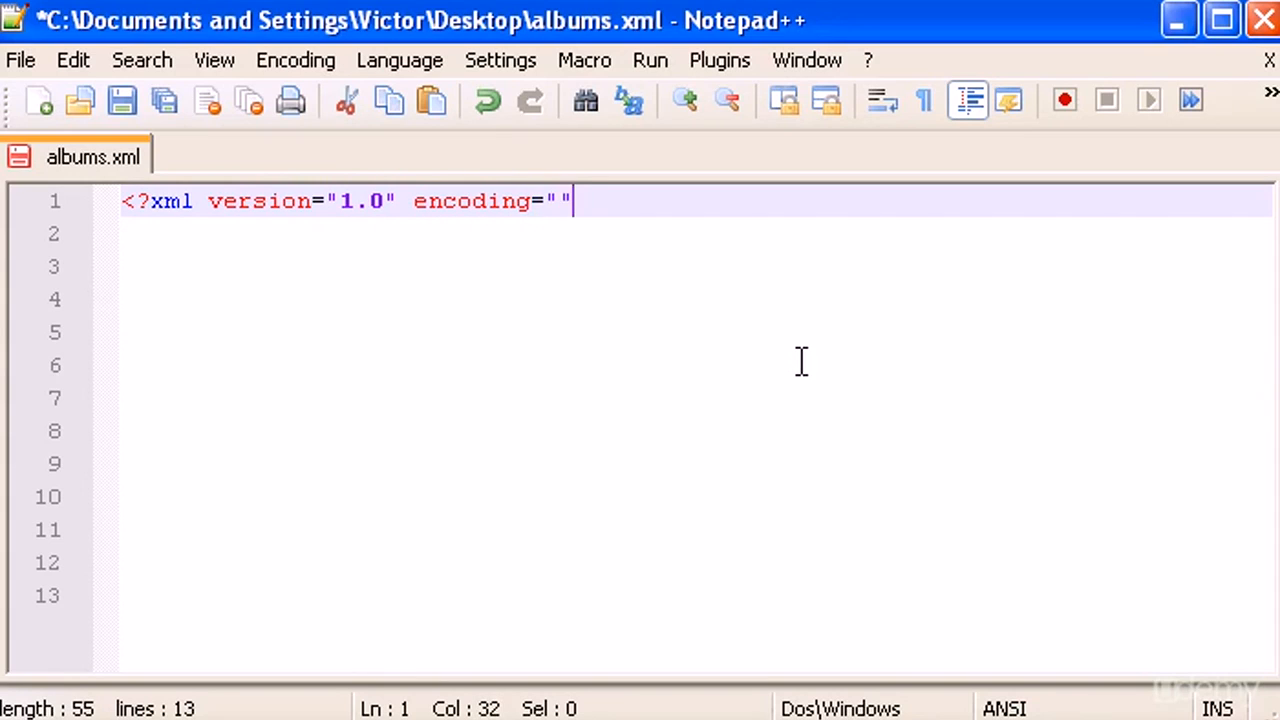
{"action": "type", "text": "ISO"}
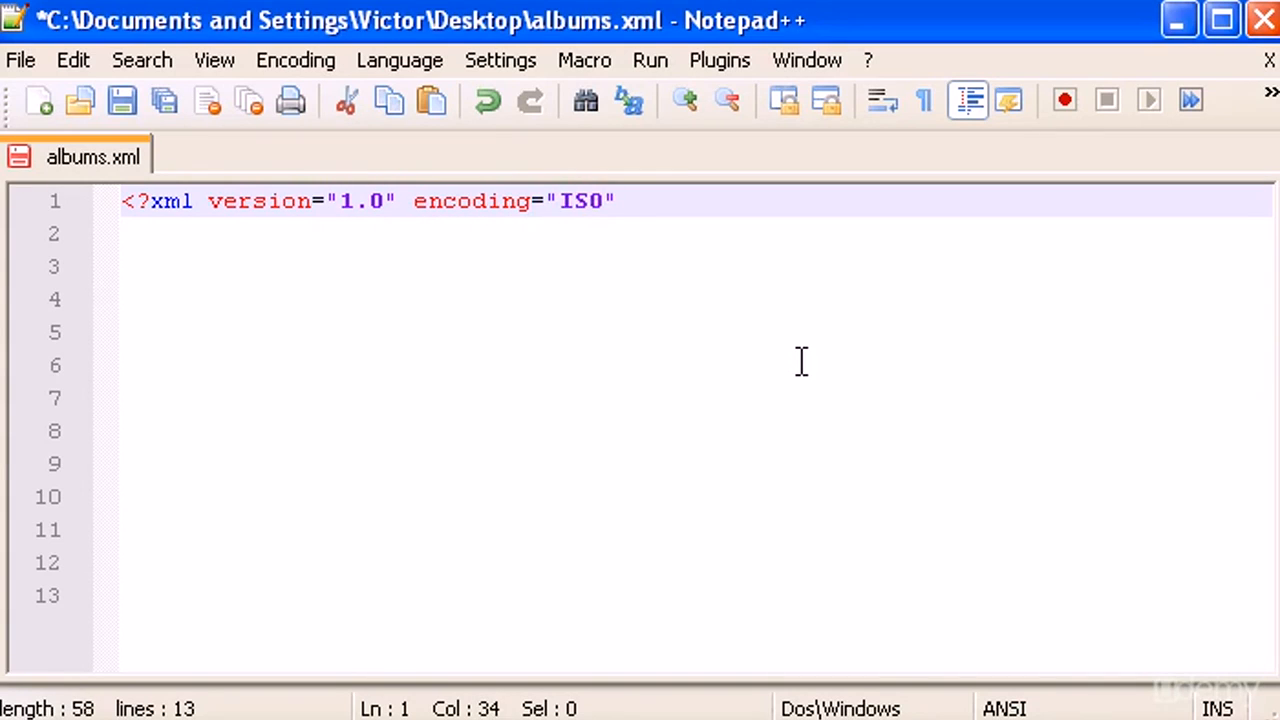
{"action": "type", "text": "-88"}
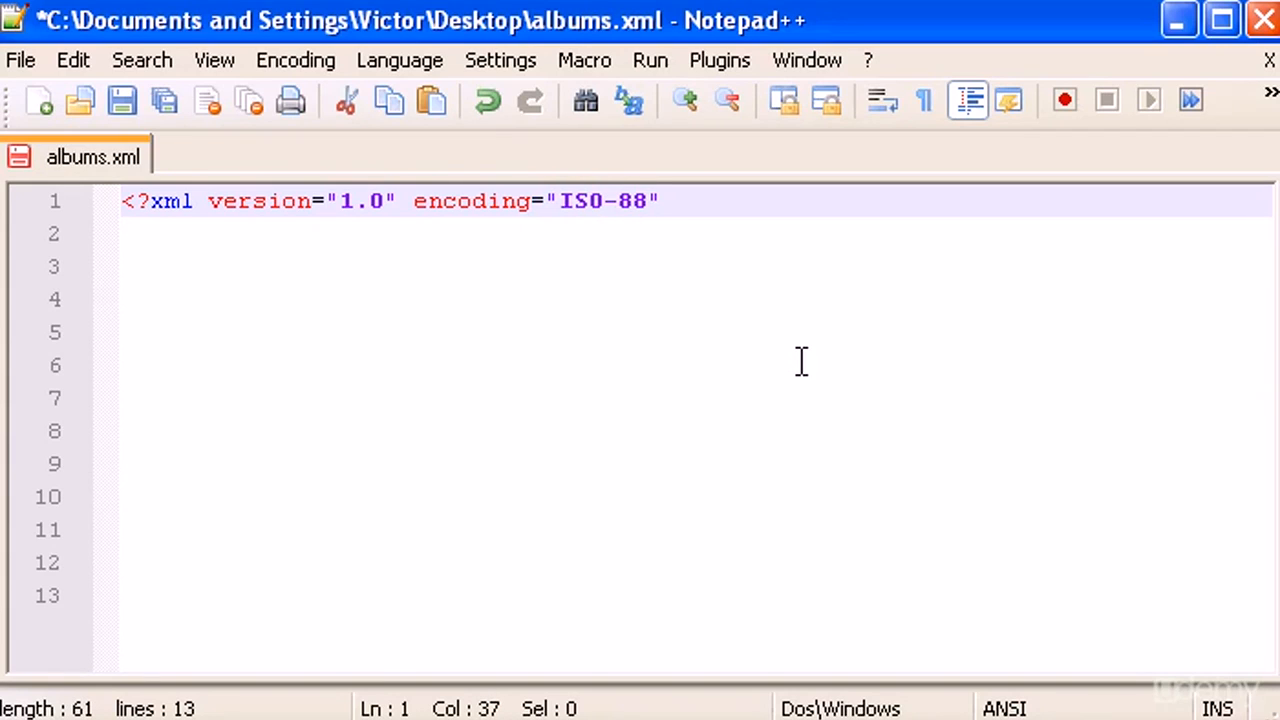
{"action": "type", "text": "59"}
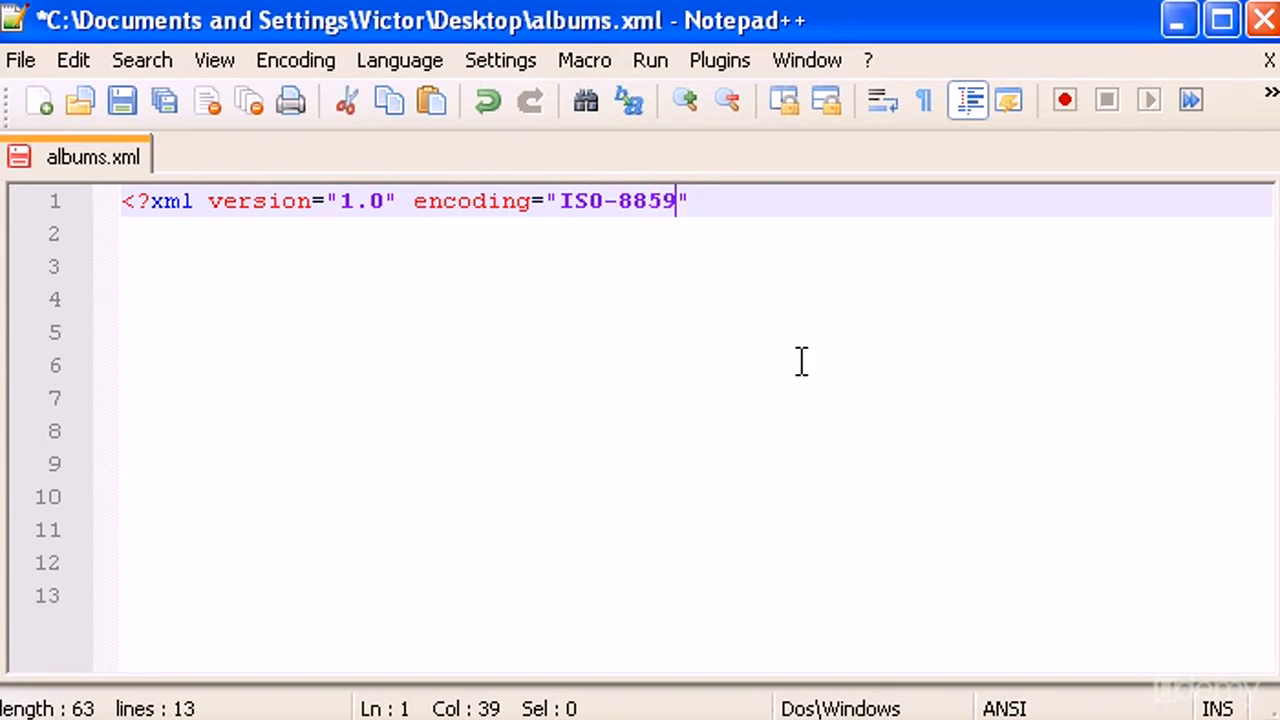
{"action": "type", "text": "-1"}
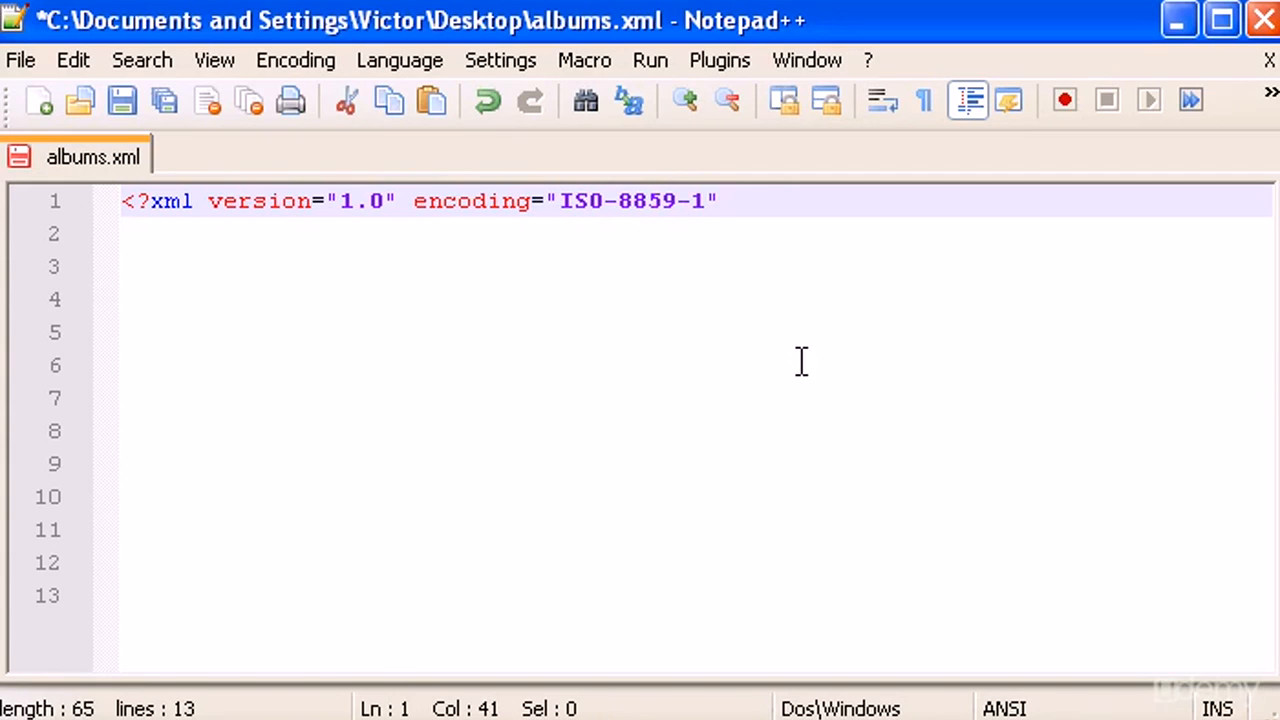
{"action": "type", "text": "?>"}
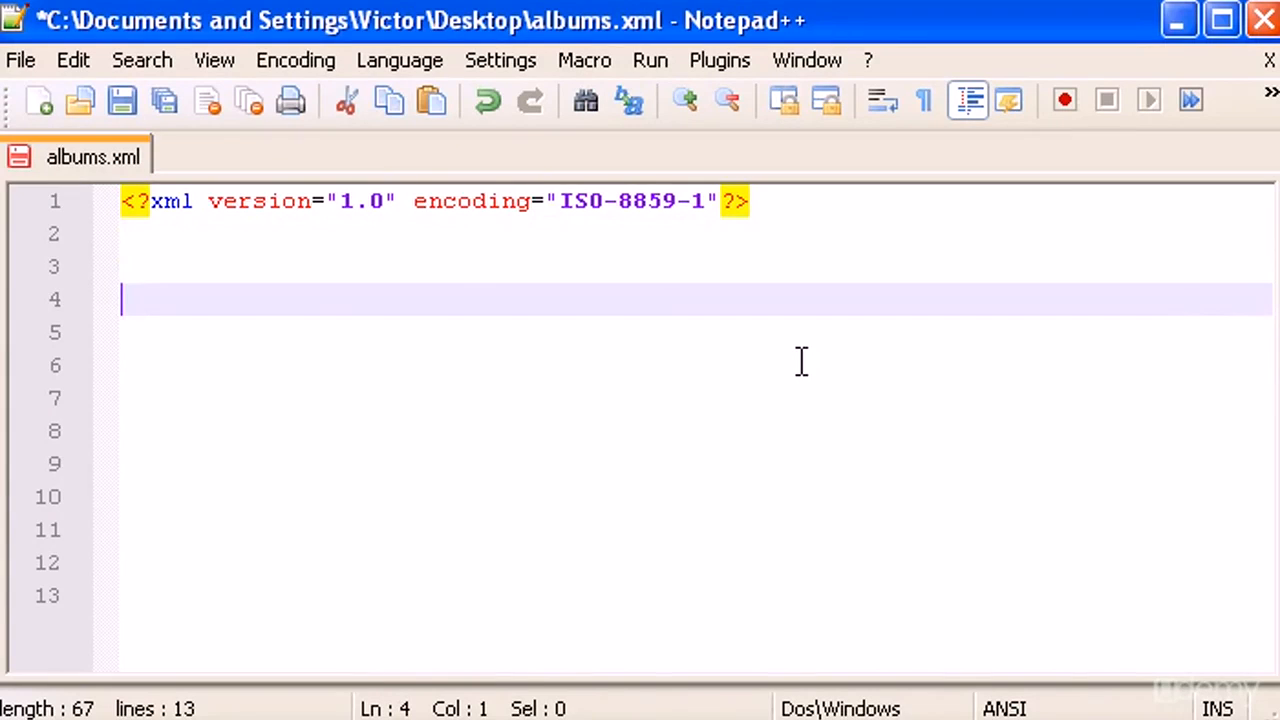
Step: Create the <catalog> root element with an <album> element inside it
{"action": "type", "text": "<cata"}
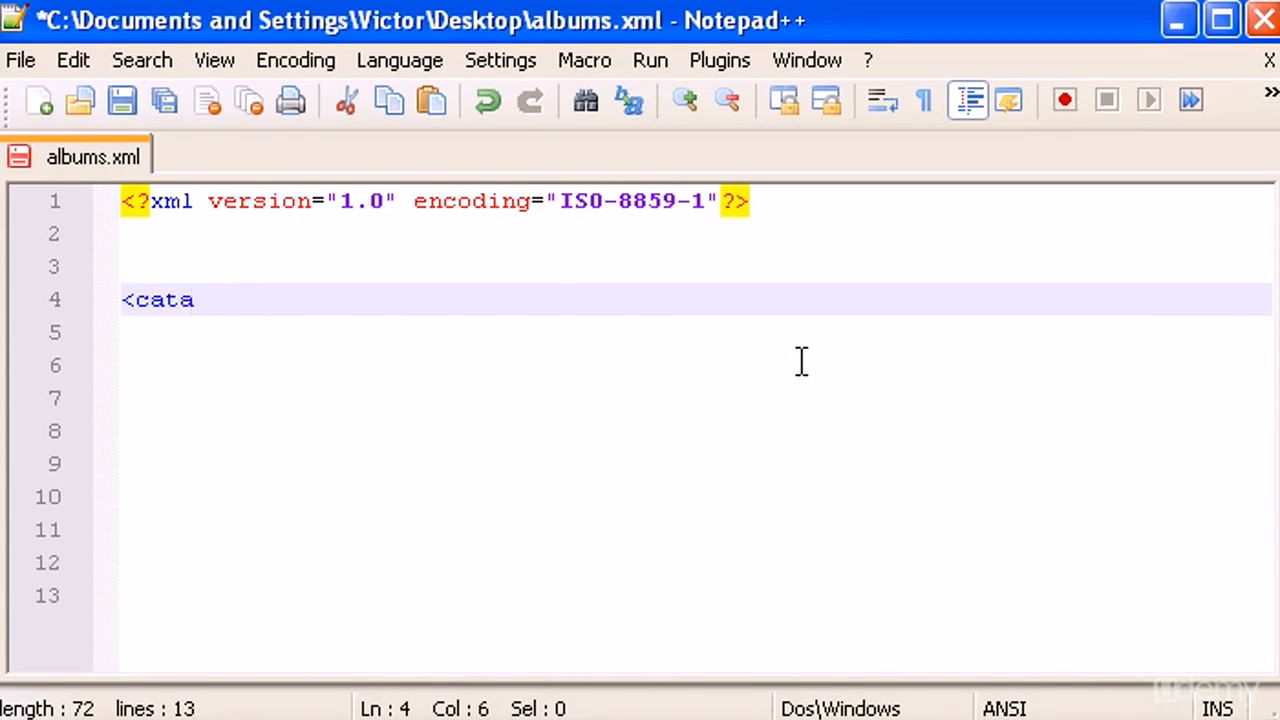
{"action": "type", "text": "log>"}
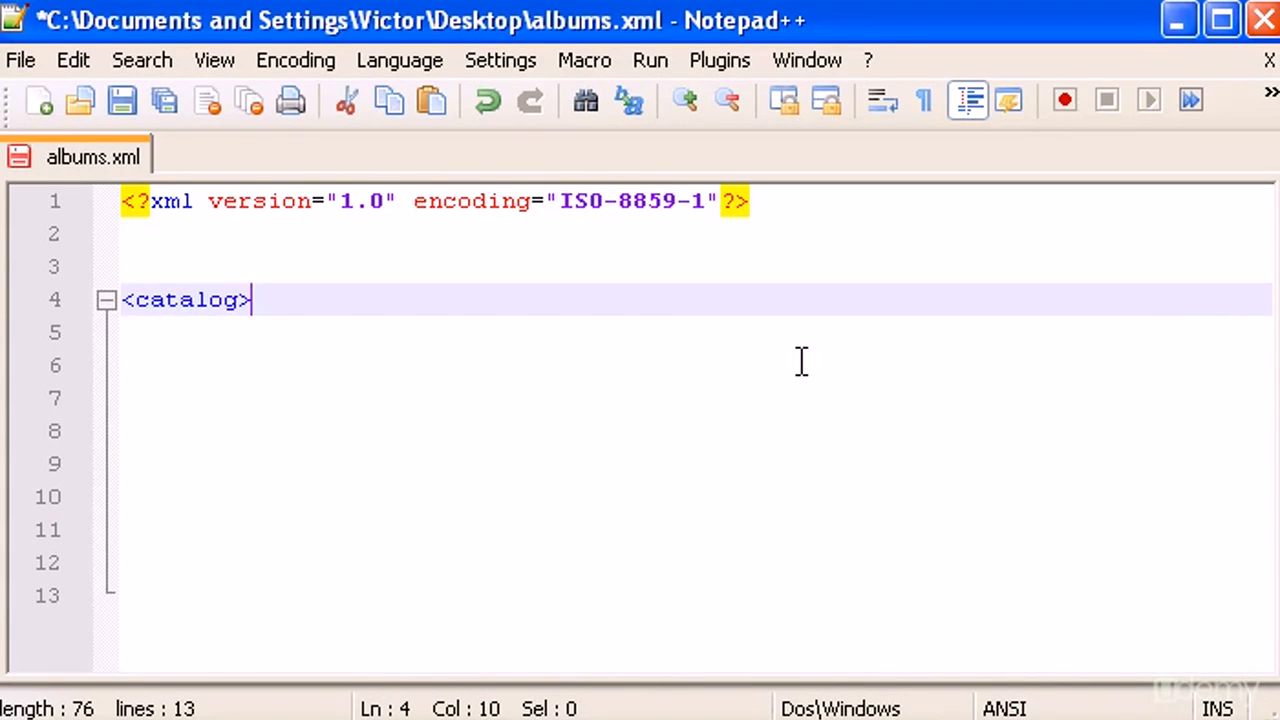
{"action": "type", "text": "<"}
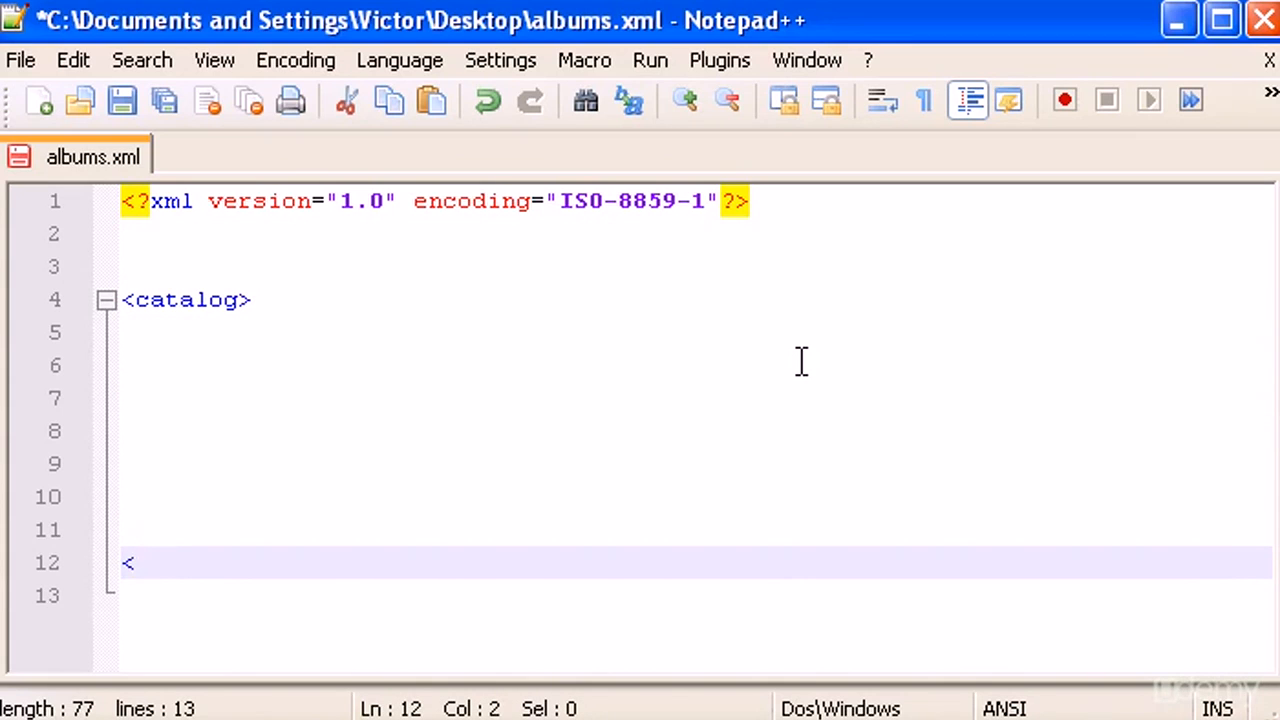
{"action": "type", "text": "/catalog>"}
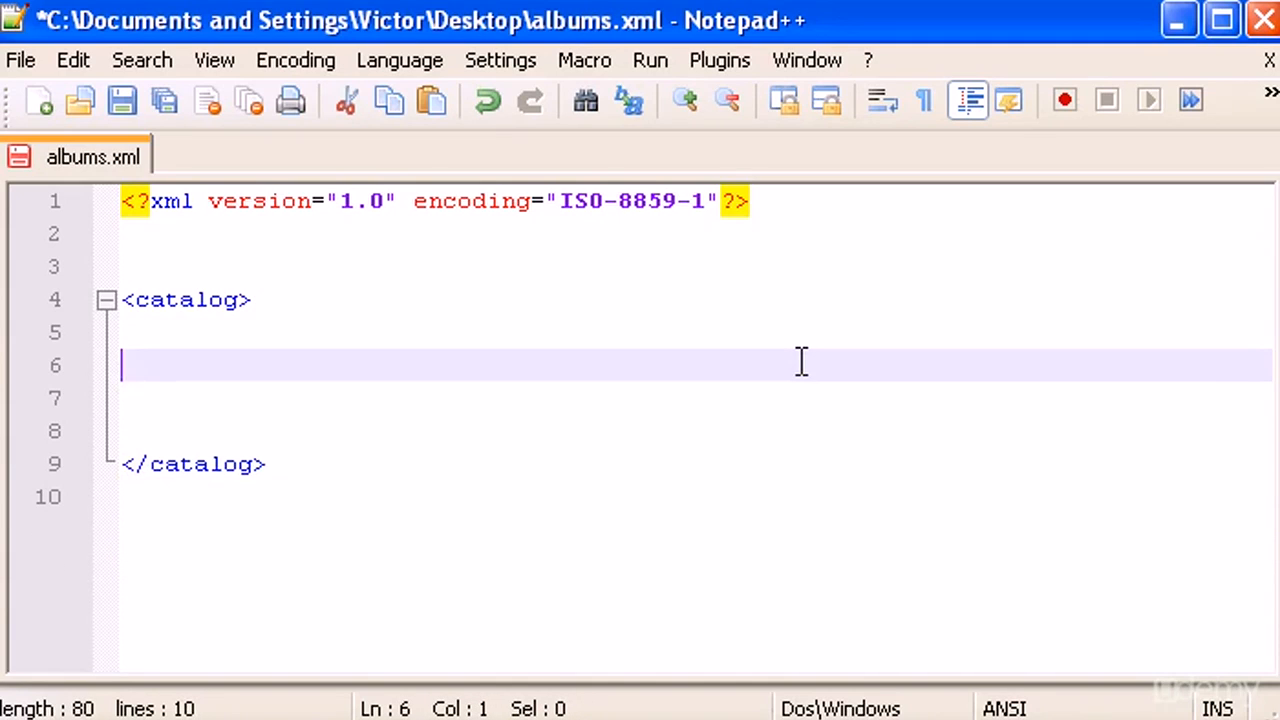
{"action": "type", "text": "<album>"}
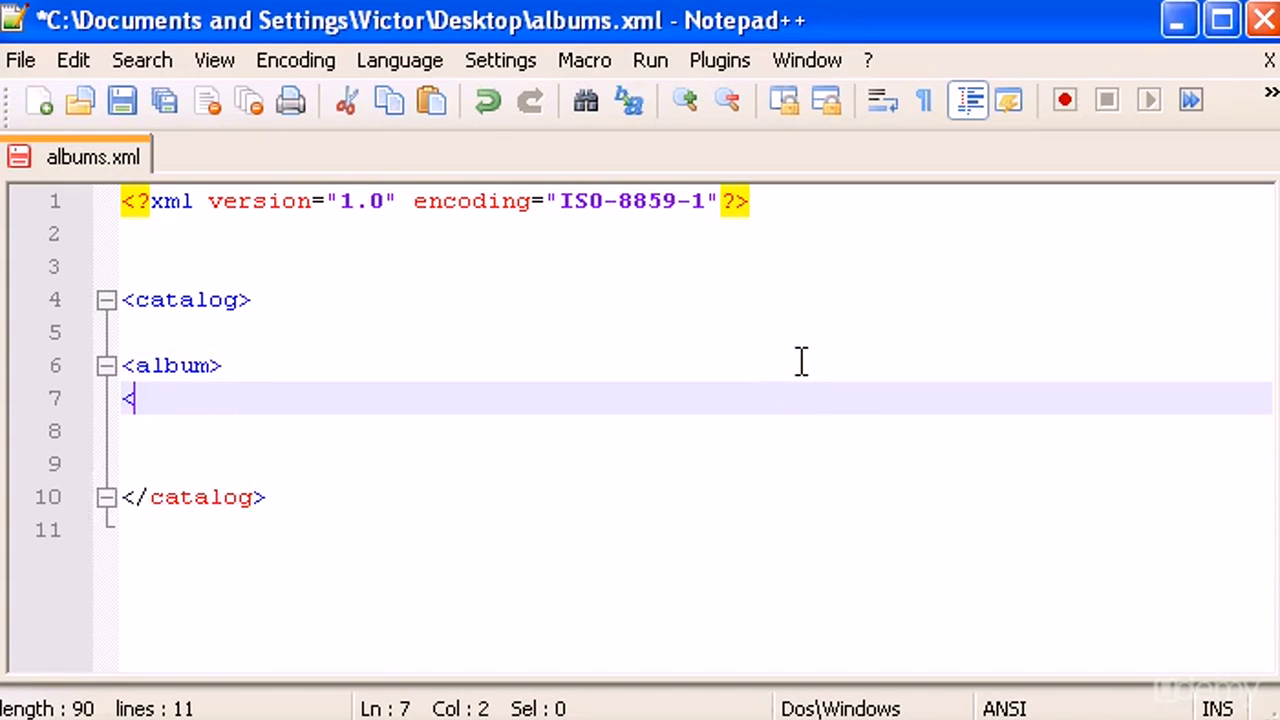
{"action": "type", "text": "/album>"}
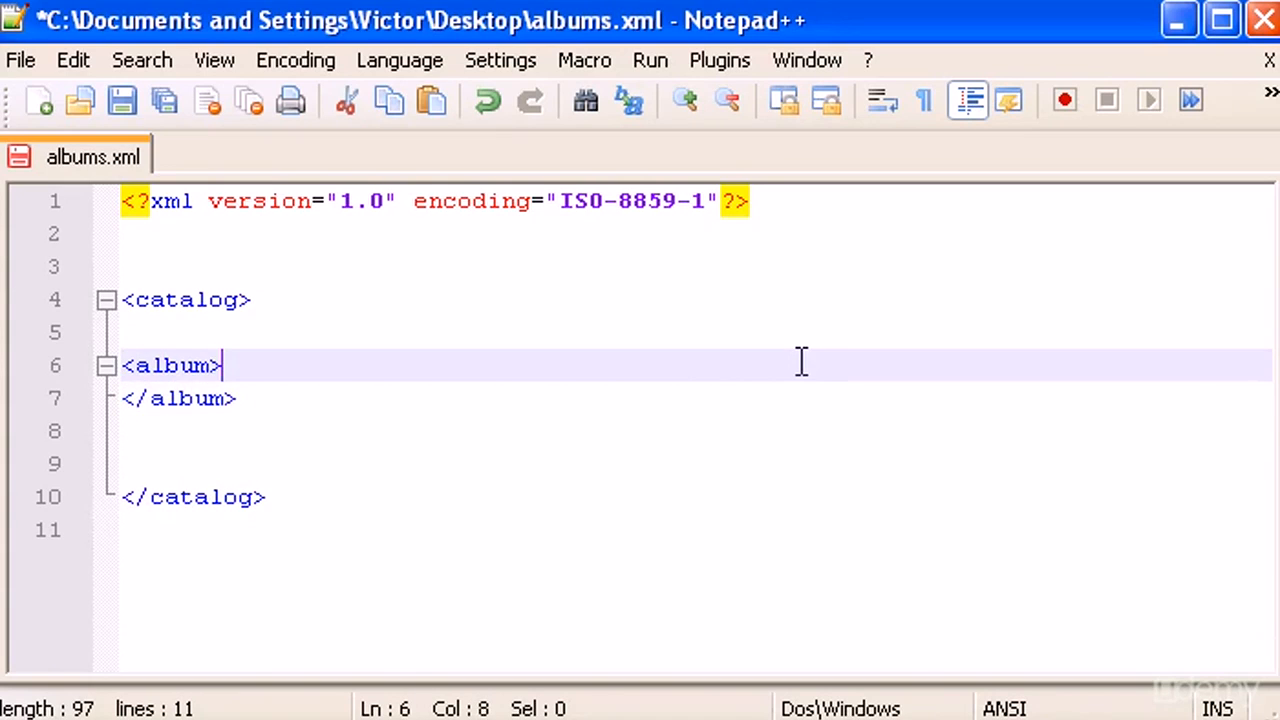
{"action": "key", "text": "Enter"}
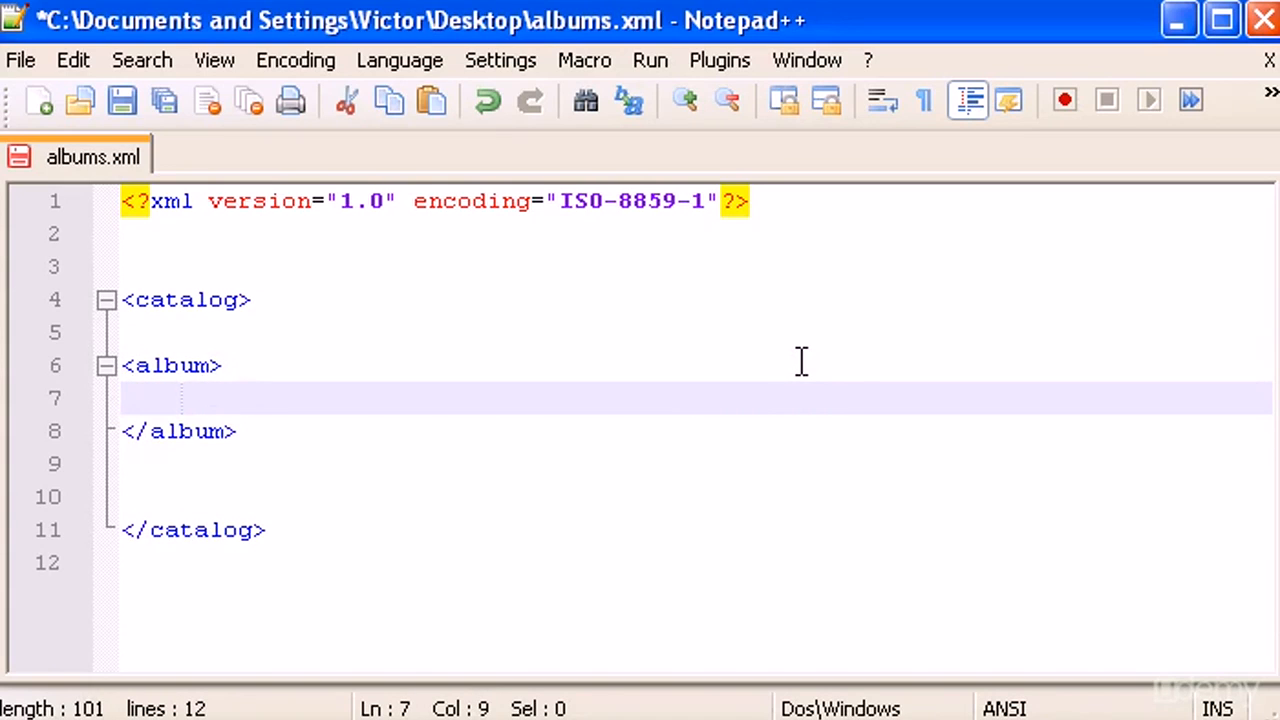
Step: Add empty <title>, <artist>, <country> and <price> elements within the album
{"action": "type", "text": "<title"}
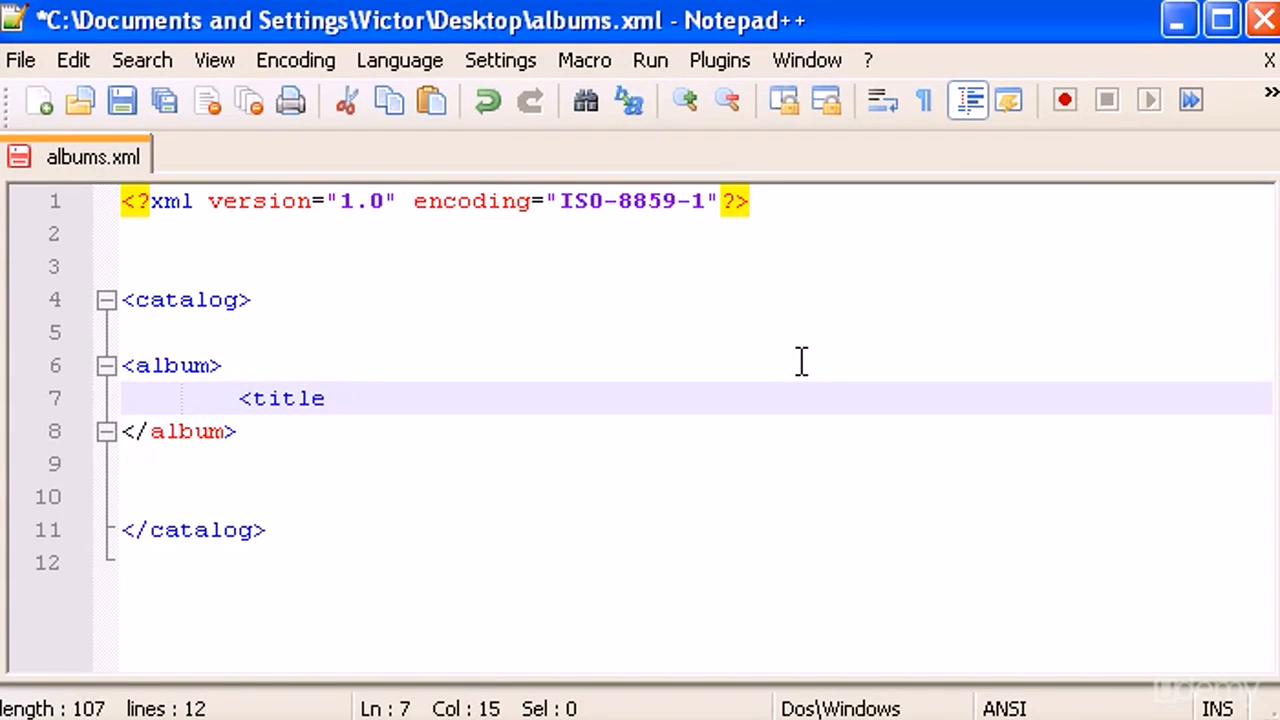
{"action": "type", "text": "></title>"}
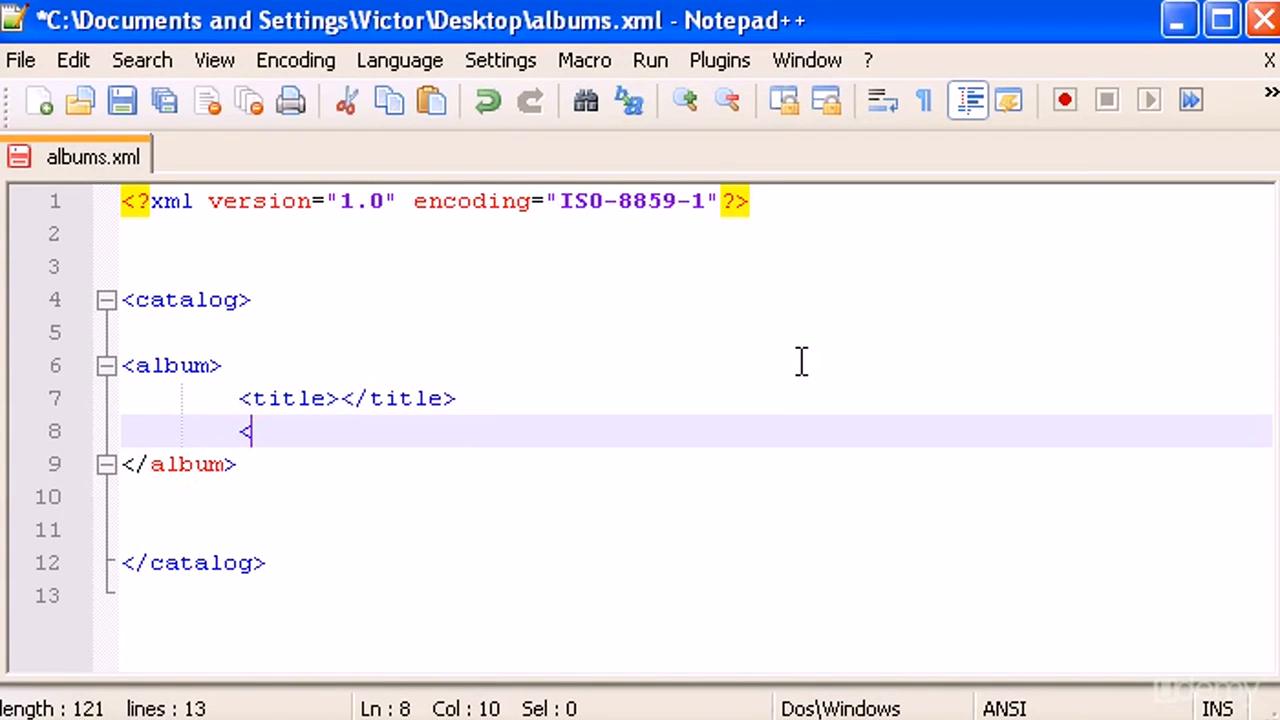
{"action": "type", "text": "artist"}
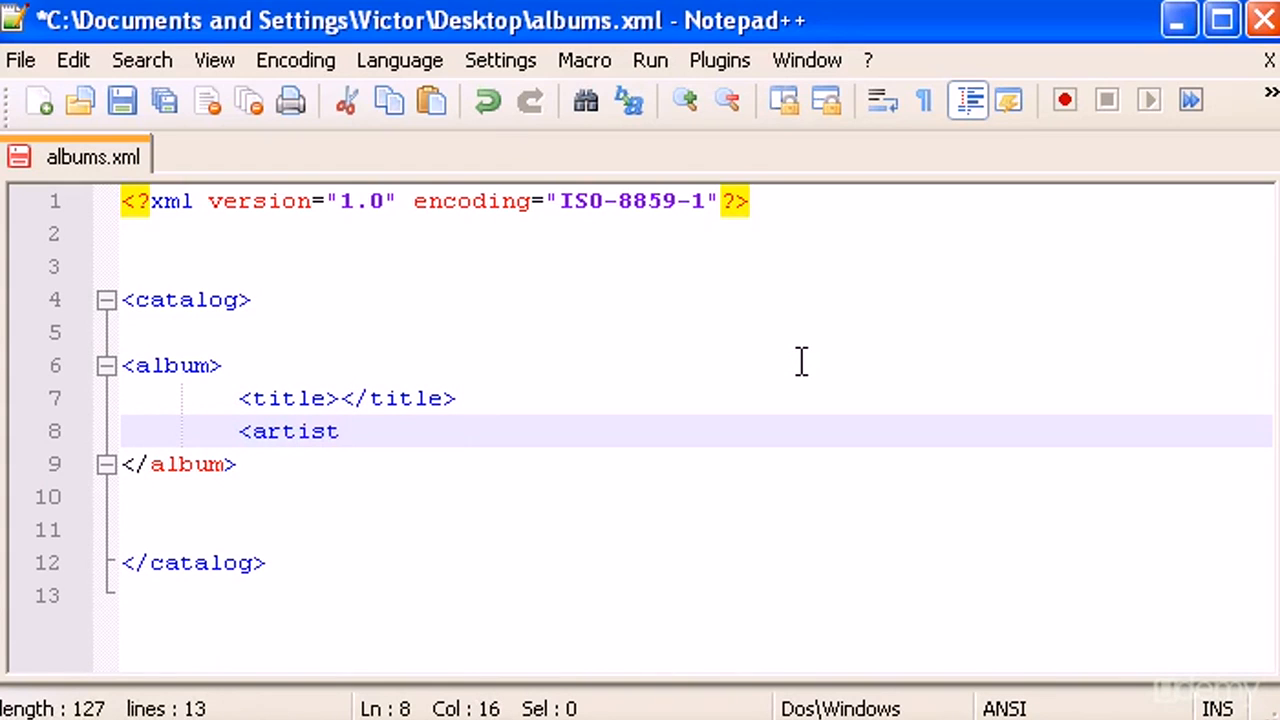
{"action": "type", "text": "></"}
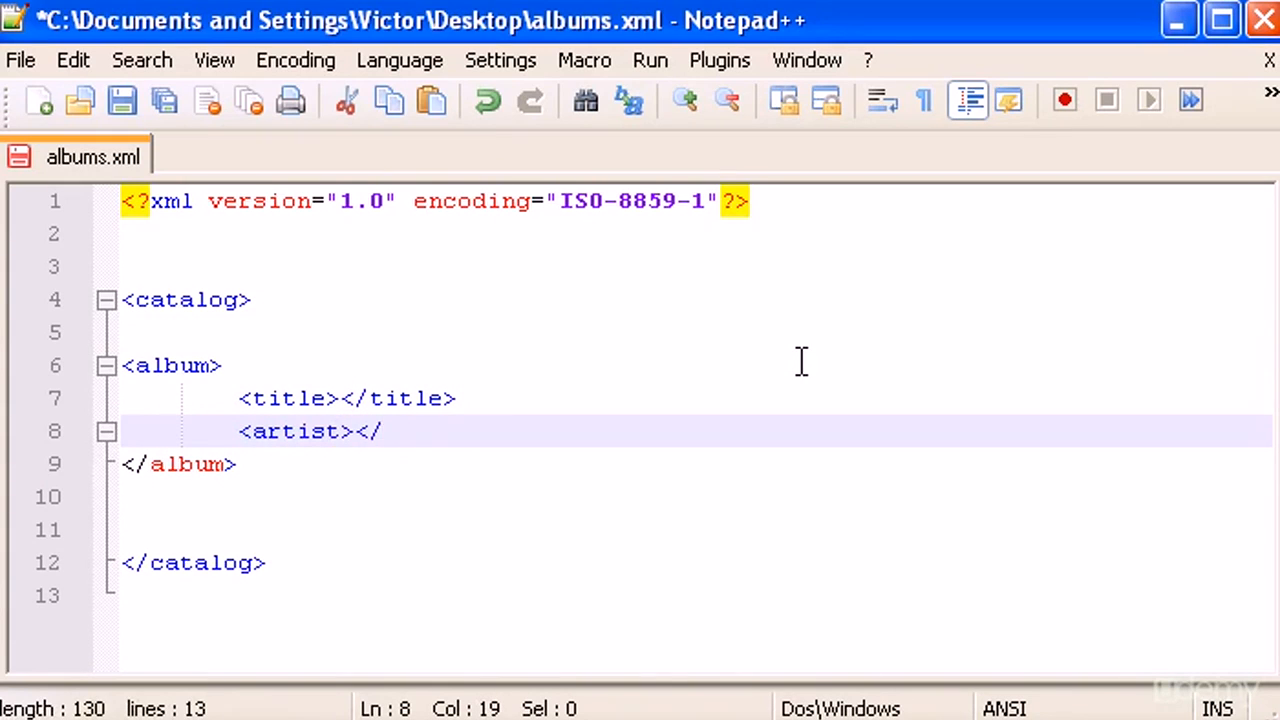
{"action": "type", "text": "artist>"}
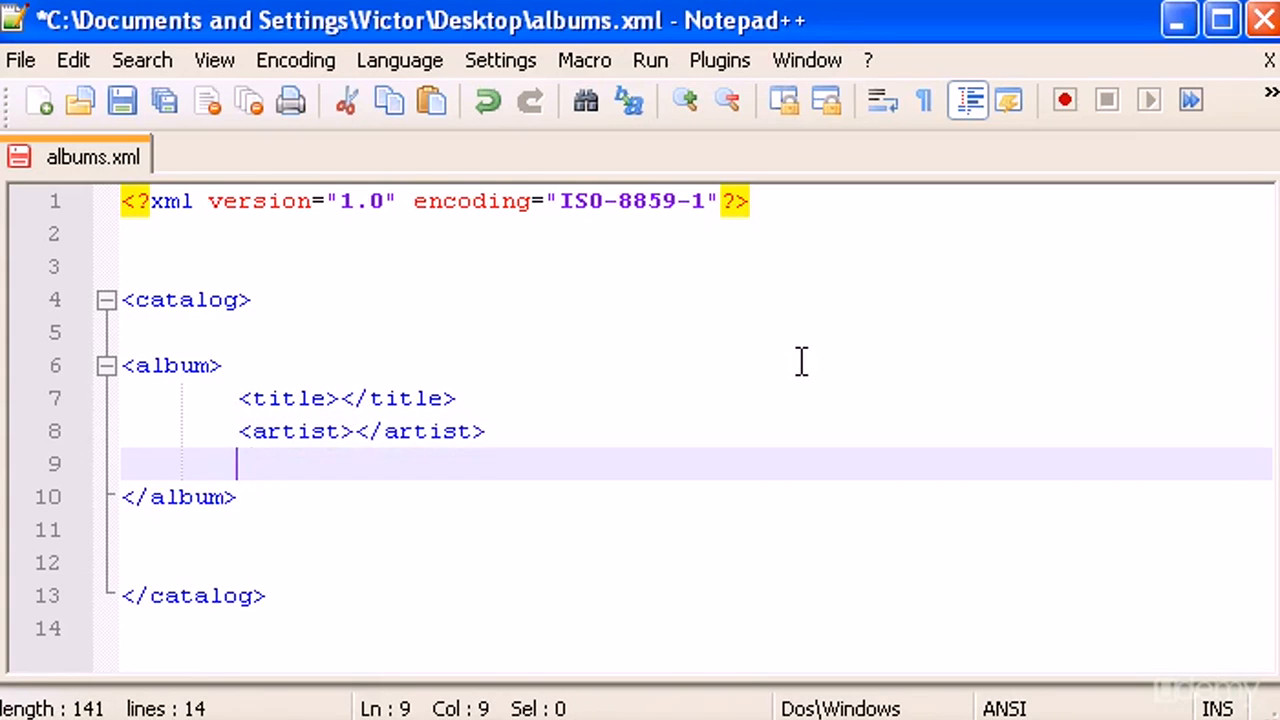
{"action": "type", "text": "<coun"}
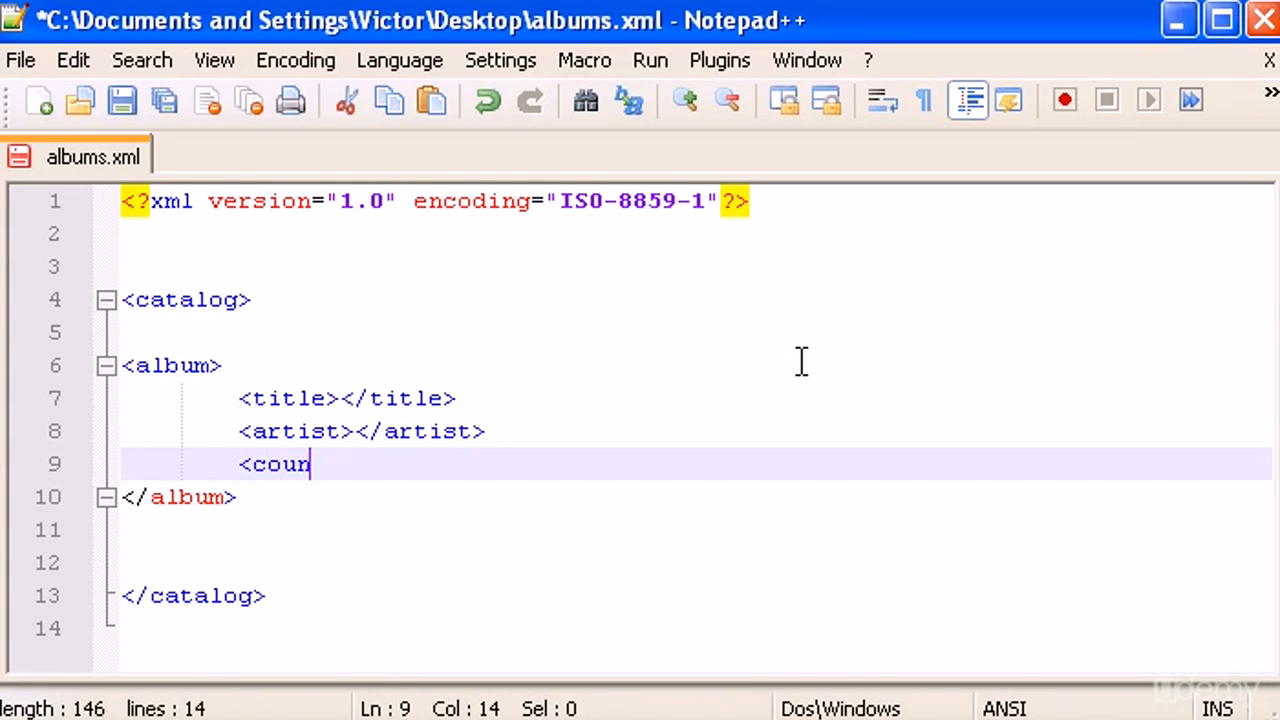
{"action": "type", "text": "try><"}
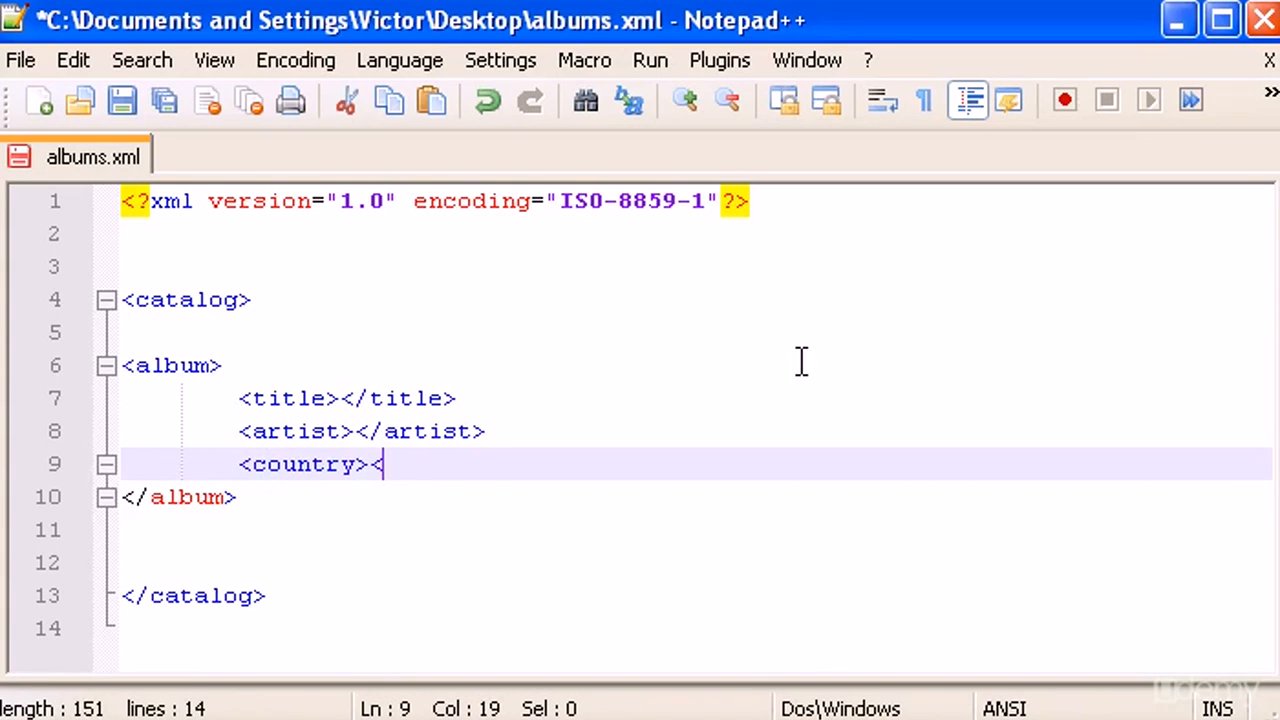
{"action": "type", "text": "/countr"}
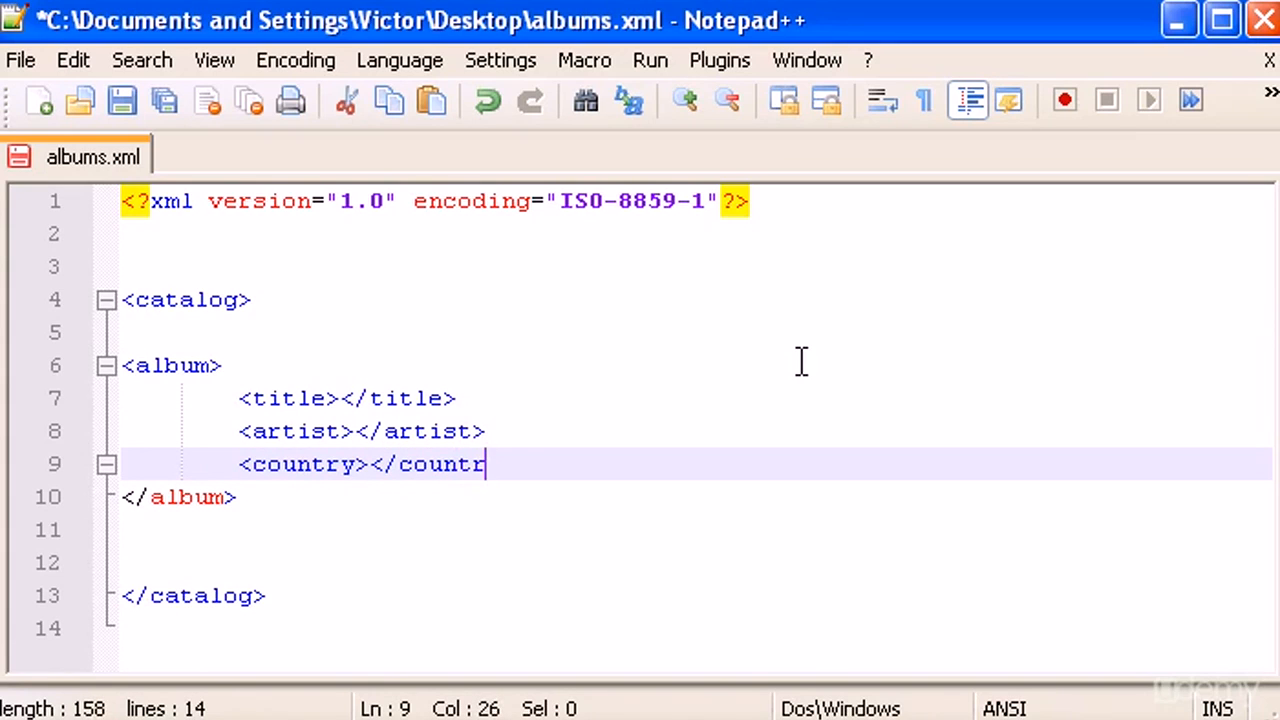
{"action": "type", "text": "y>"}
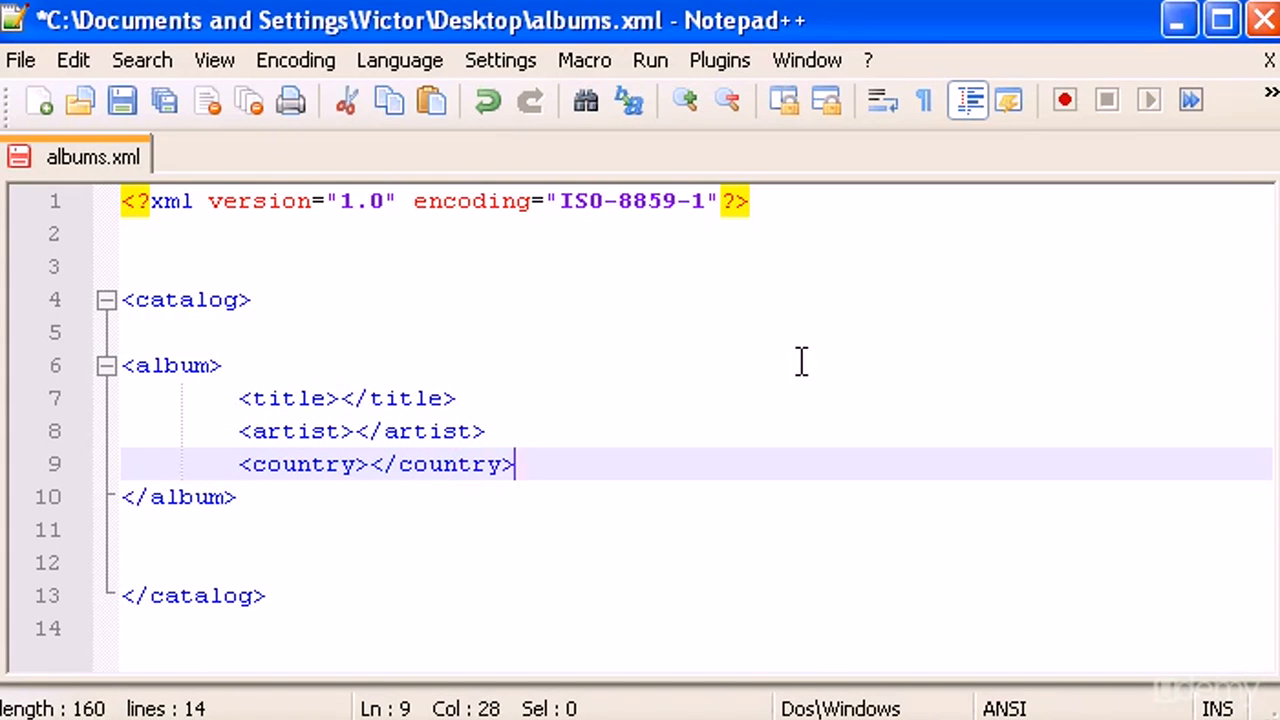
{"action": "type", "text": "<pr"}
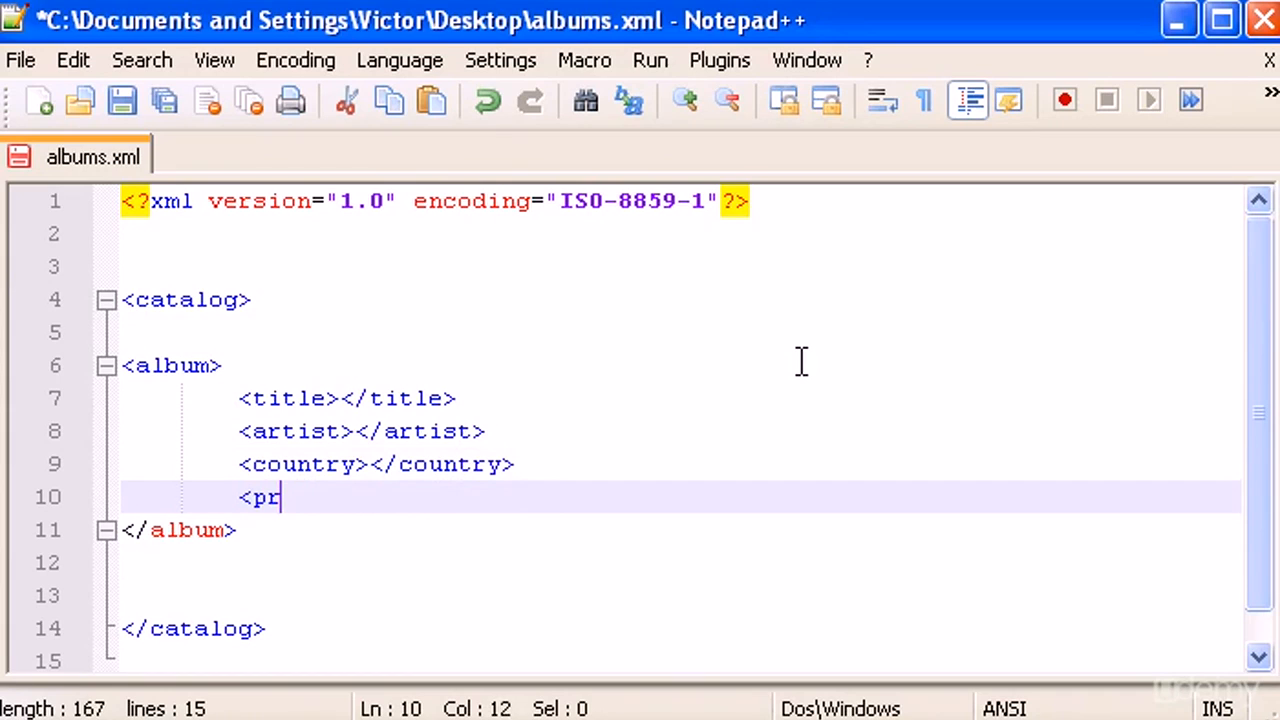
{"action": "type", "text": "ice><"}
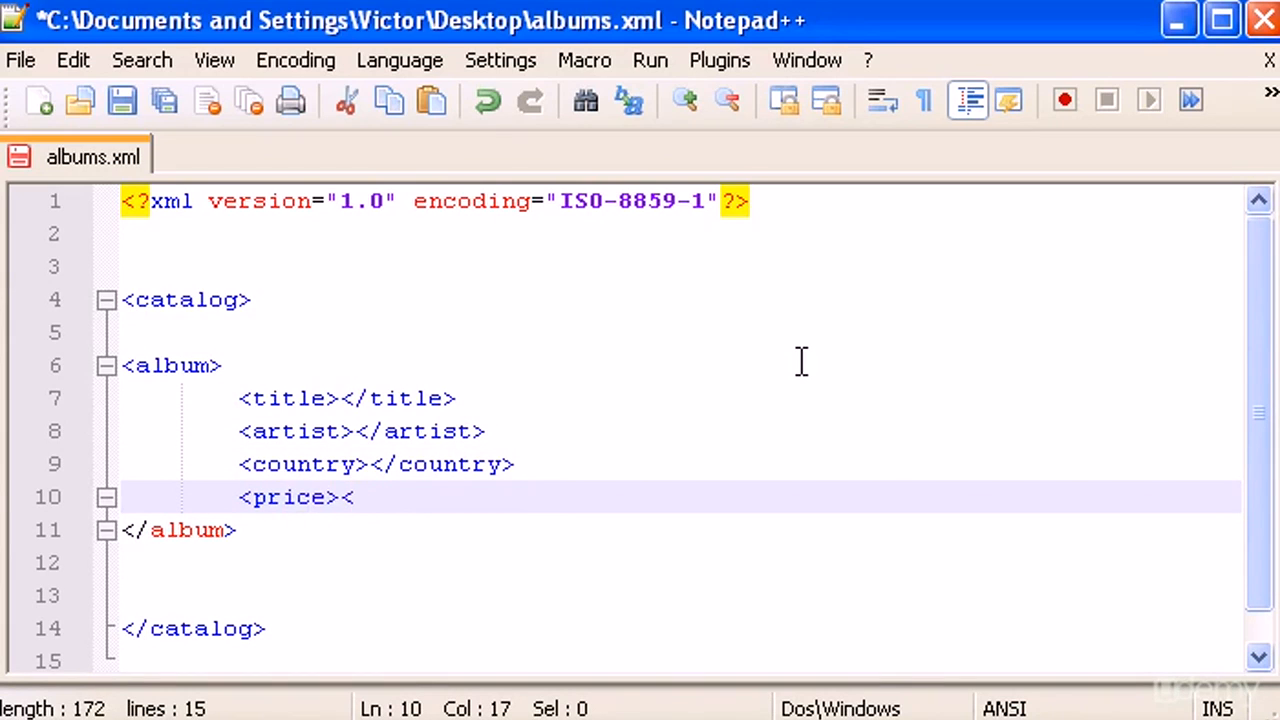
{"action": "type", "text": "/pric"}
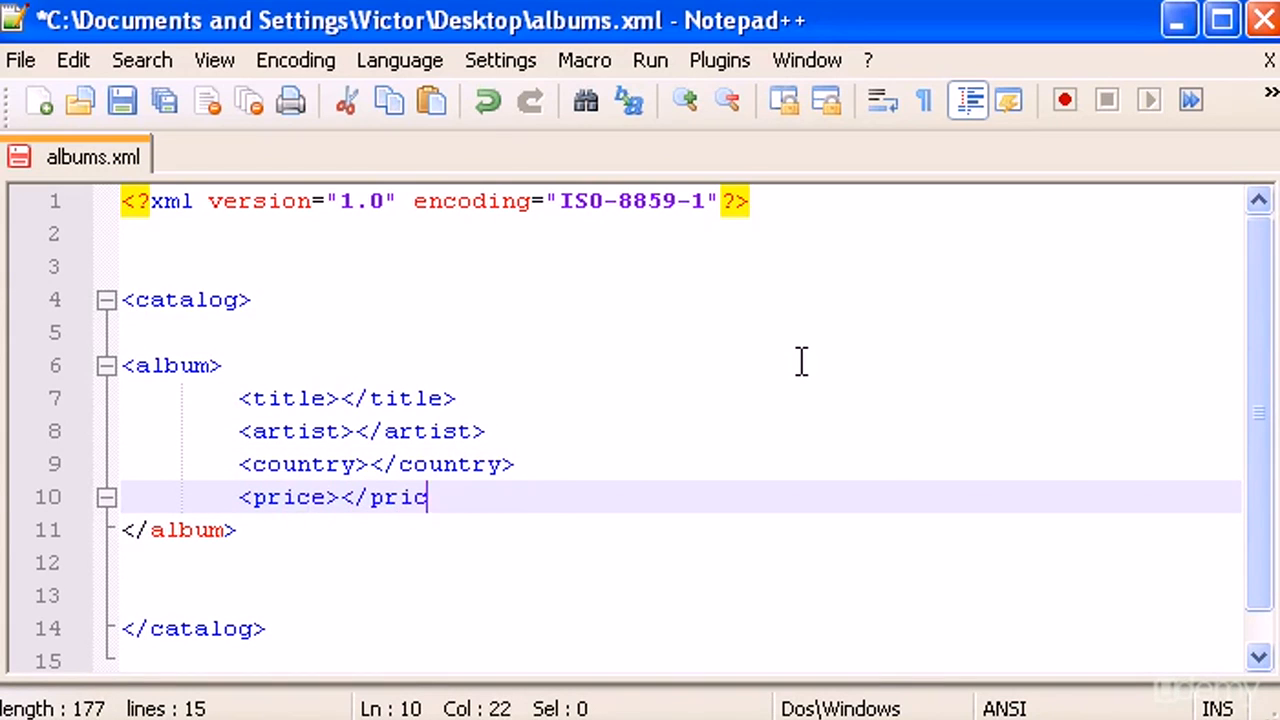
{"action": "type", "text": "e>"}
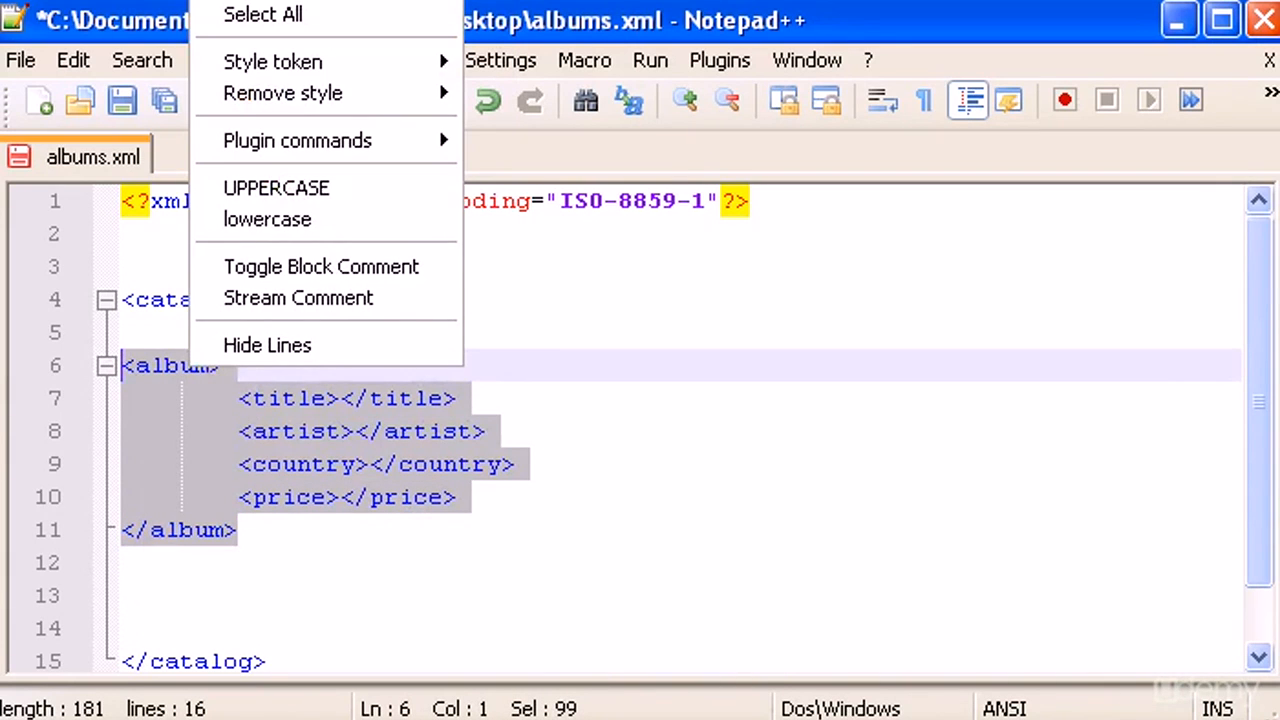
Step: Copy the album block, paste another copy below it, and begin typing 'Bob Marle'
{"action": "left_click", "coordinate": [215, 565]}
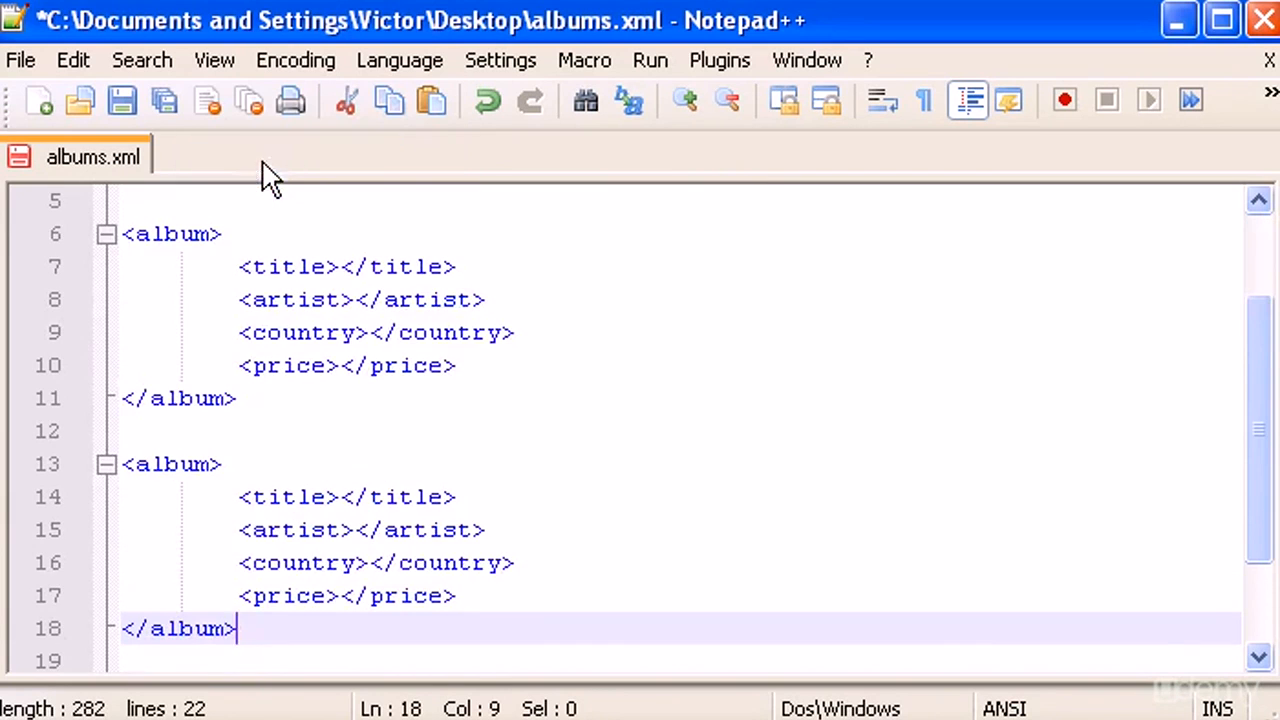
{"action": "scroll", "scroll_direction": "down", "scroll_amount": 3}
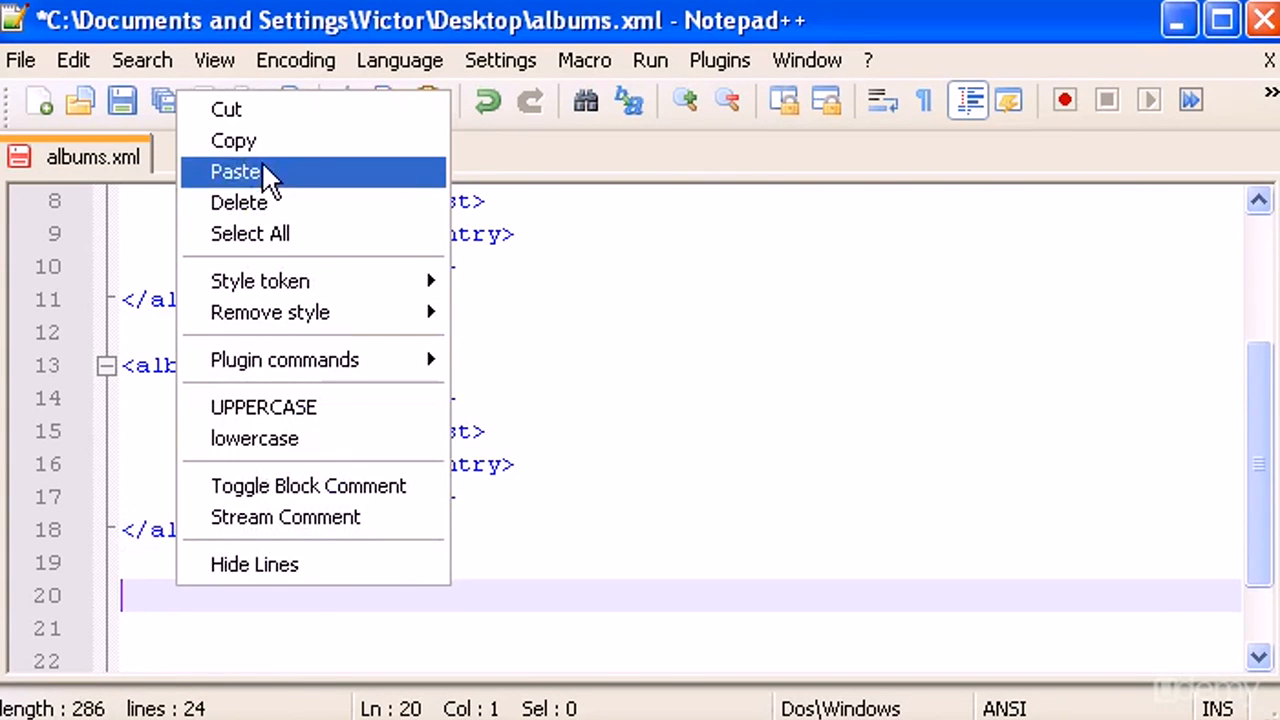
{"action": "left_click", "coordinate": [237, 171]}
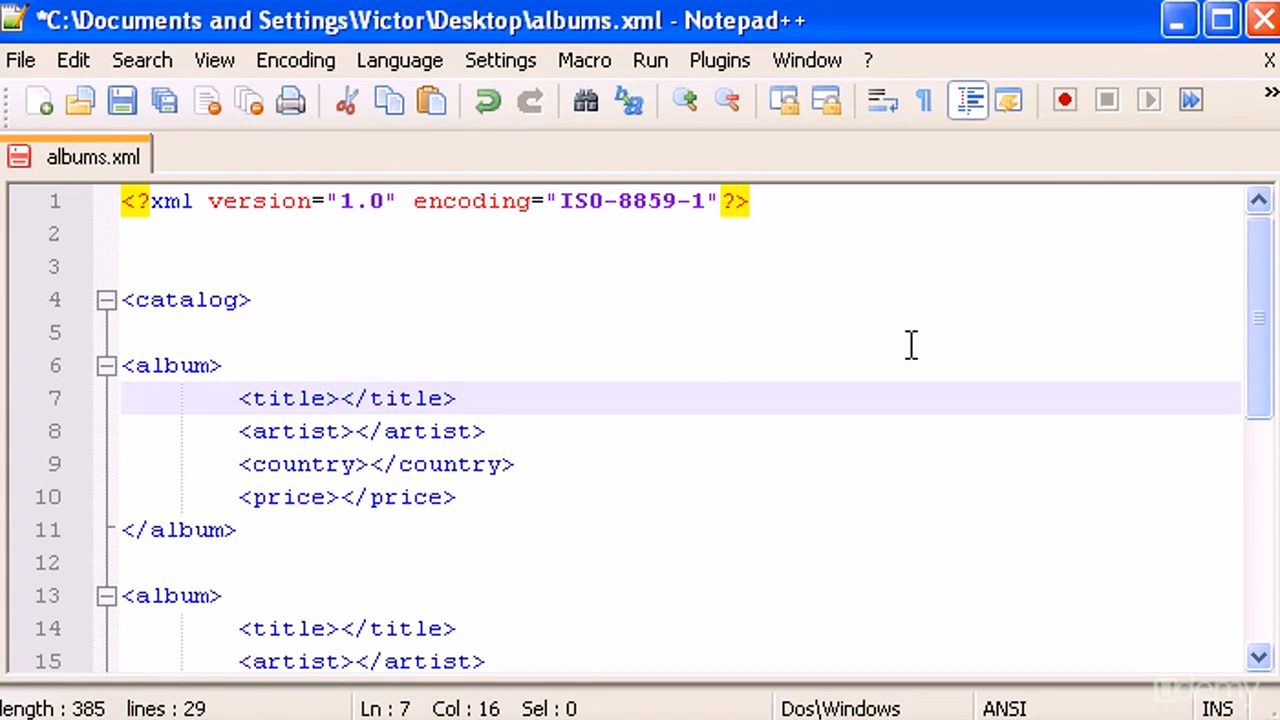
{"action": "type", "text": "Bob Marle"}
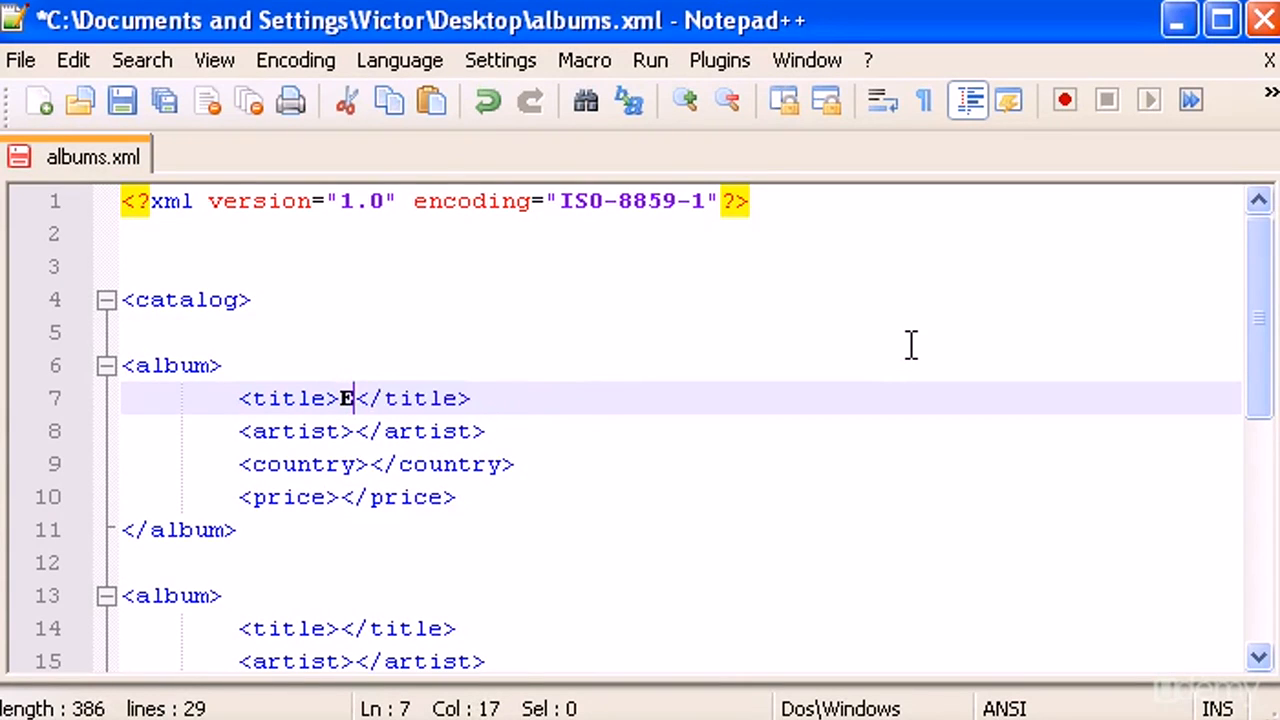
Step: Fill the first album: Exodus by Bob Marley, country Jamaica, price 19,99
{"action": "type", "text": "xodus"}
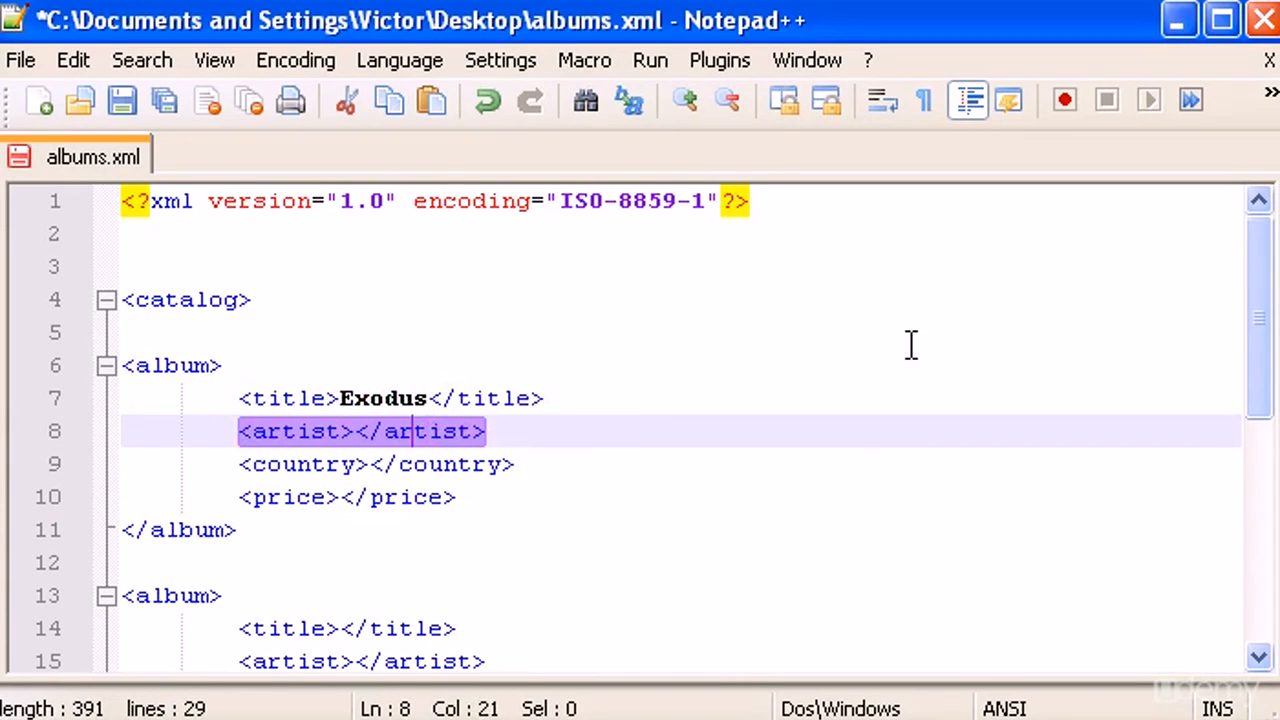
{"action": "type", "text": "B"}
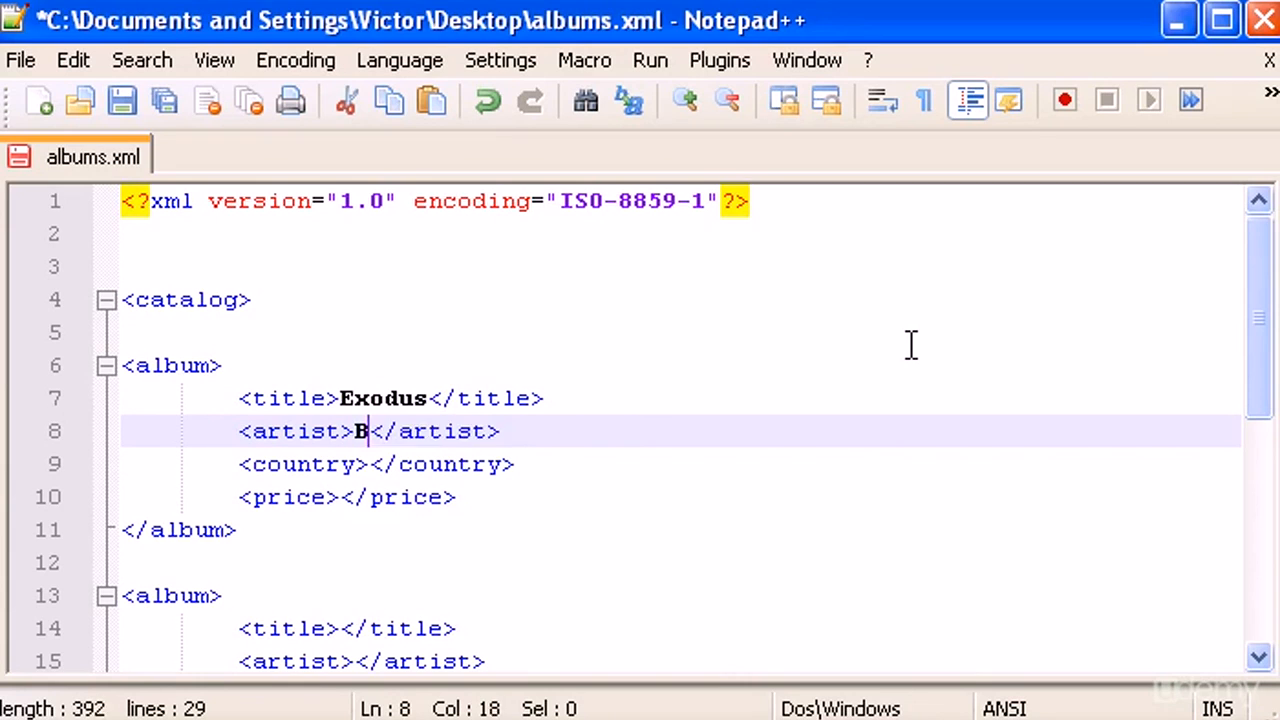
{"action": "type", "text": "ob Marley"}
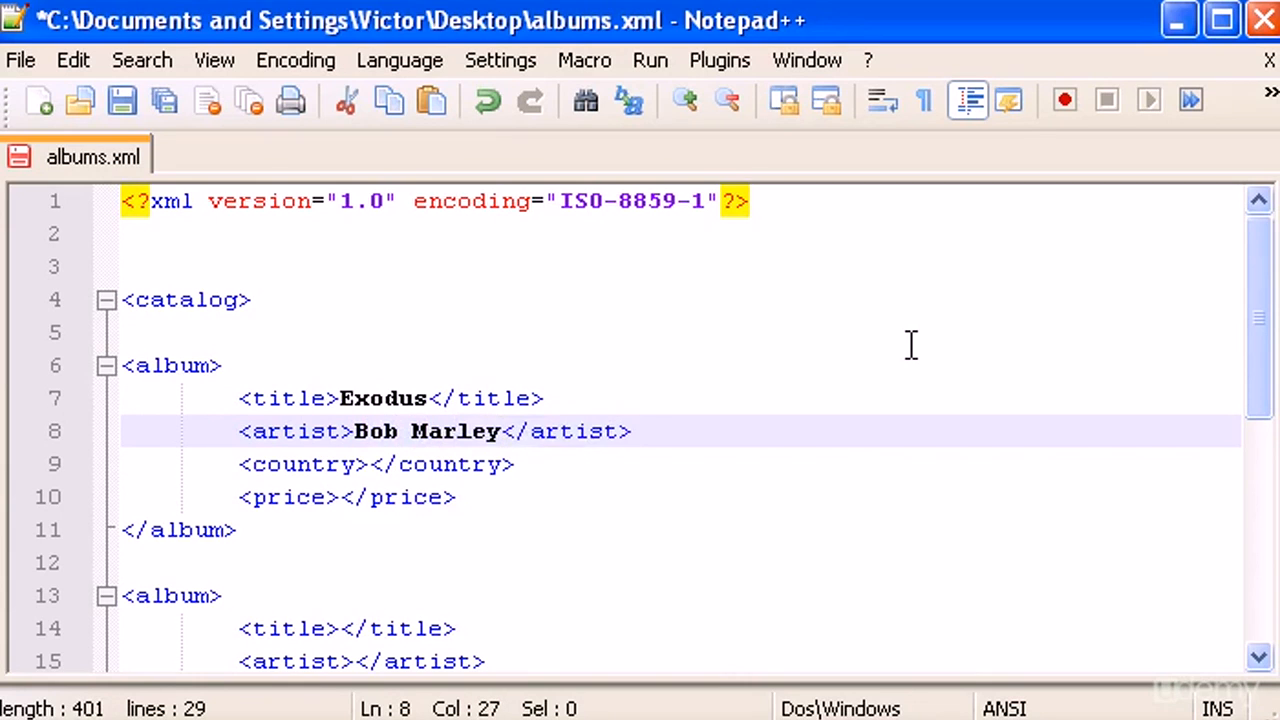
{"action": "left_click", "coordinate": [380, 464]}
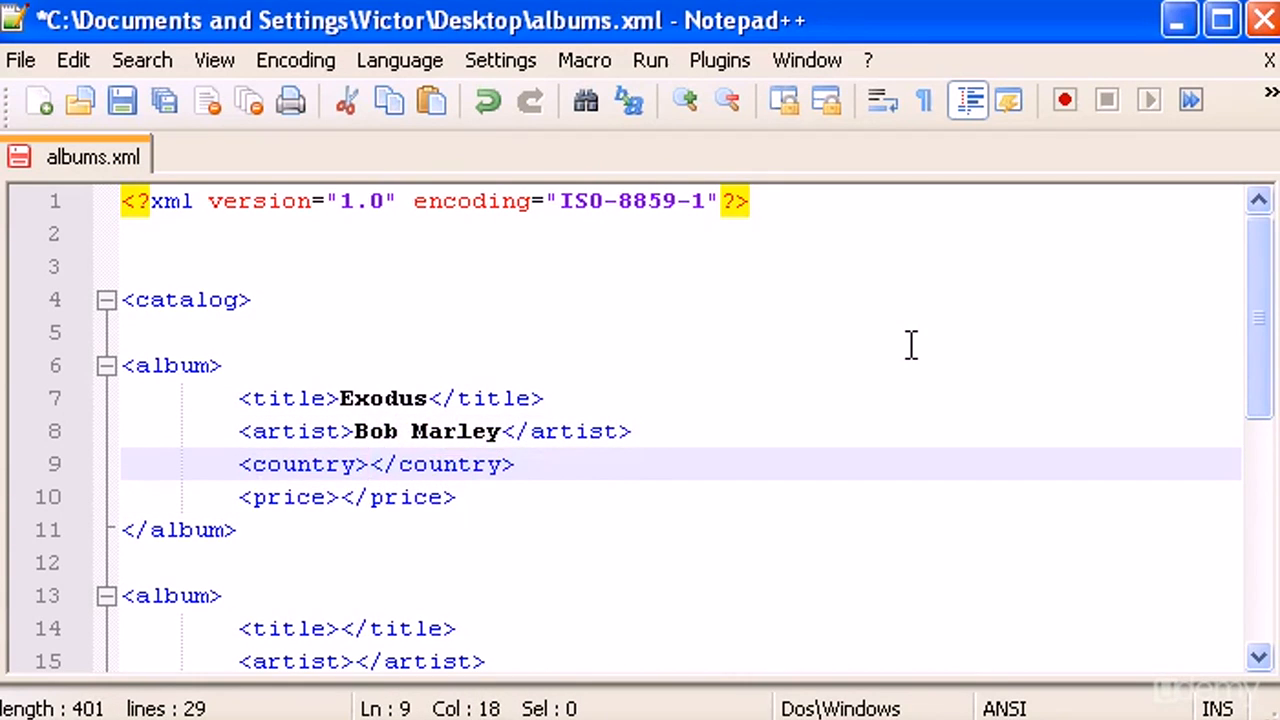
{"action": "type", "text": "Jamaica"}
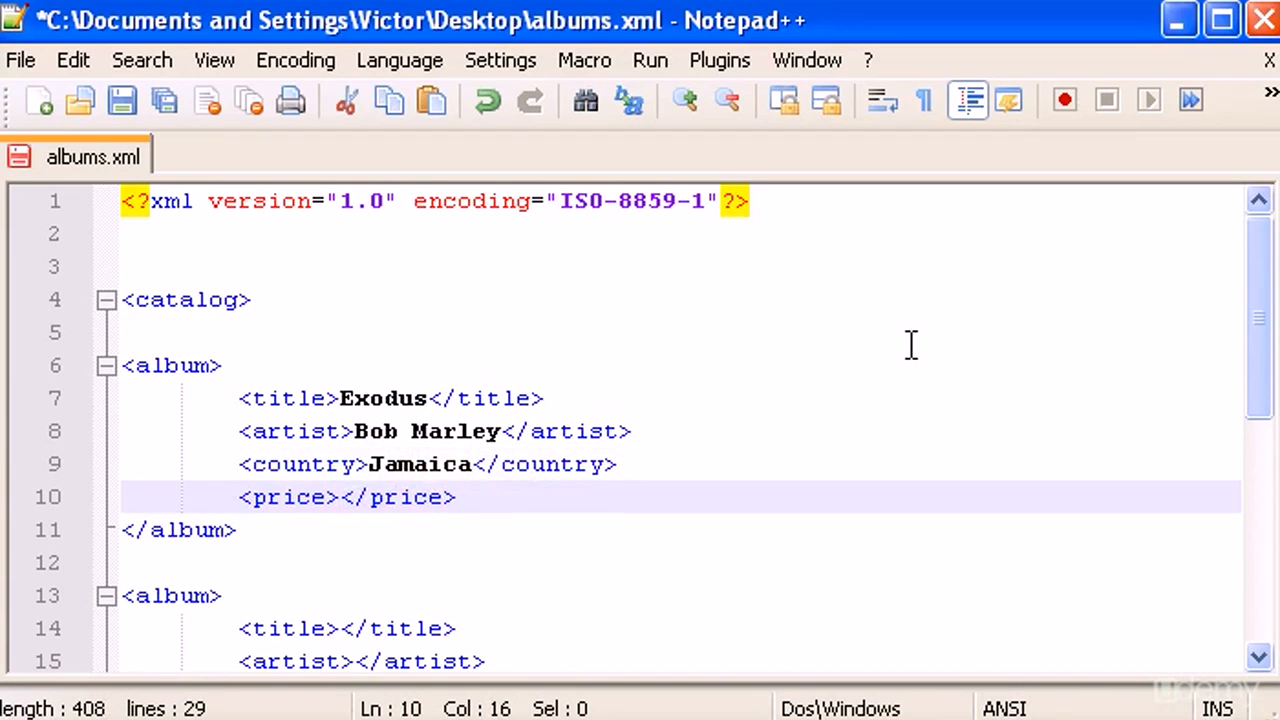
{"action": "type", "text": "19,99"}
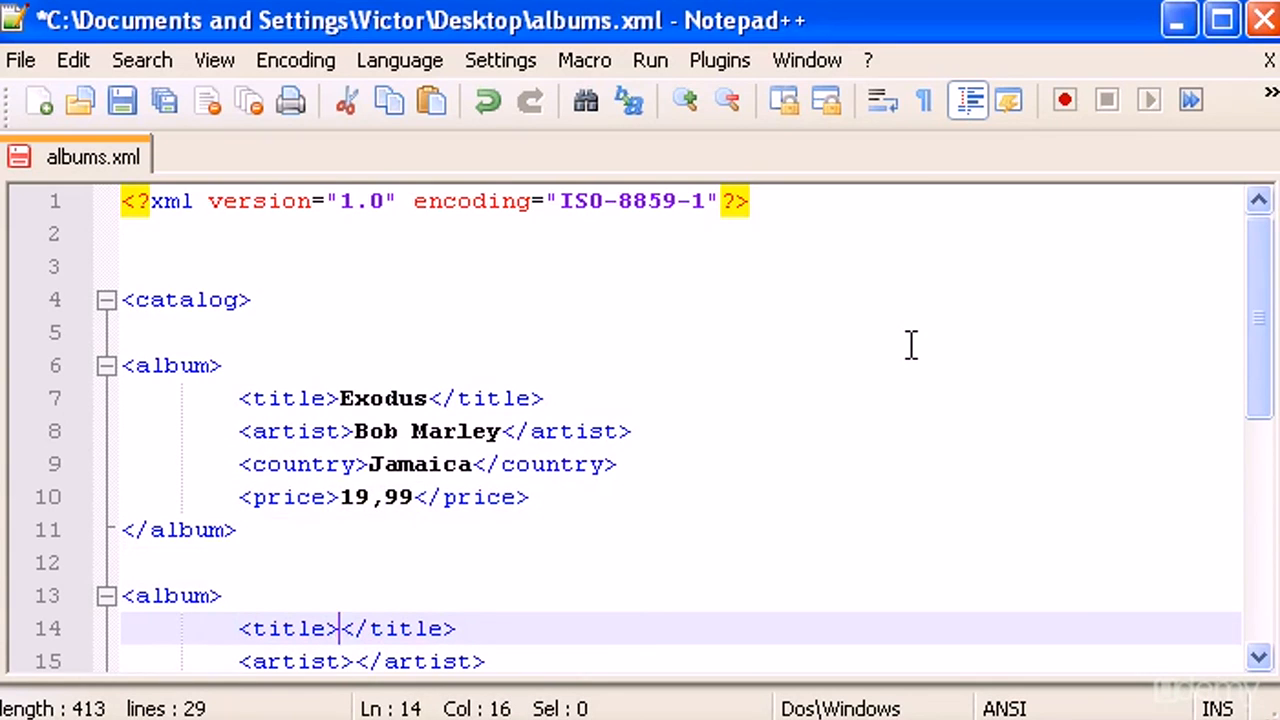
Step: Fill the second album: Black Album by Metallica, country USA, price 20
{"action": "type", "text": "Black Album"}
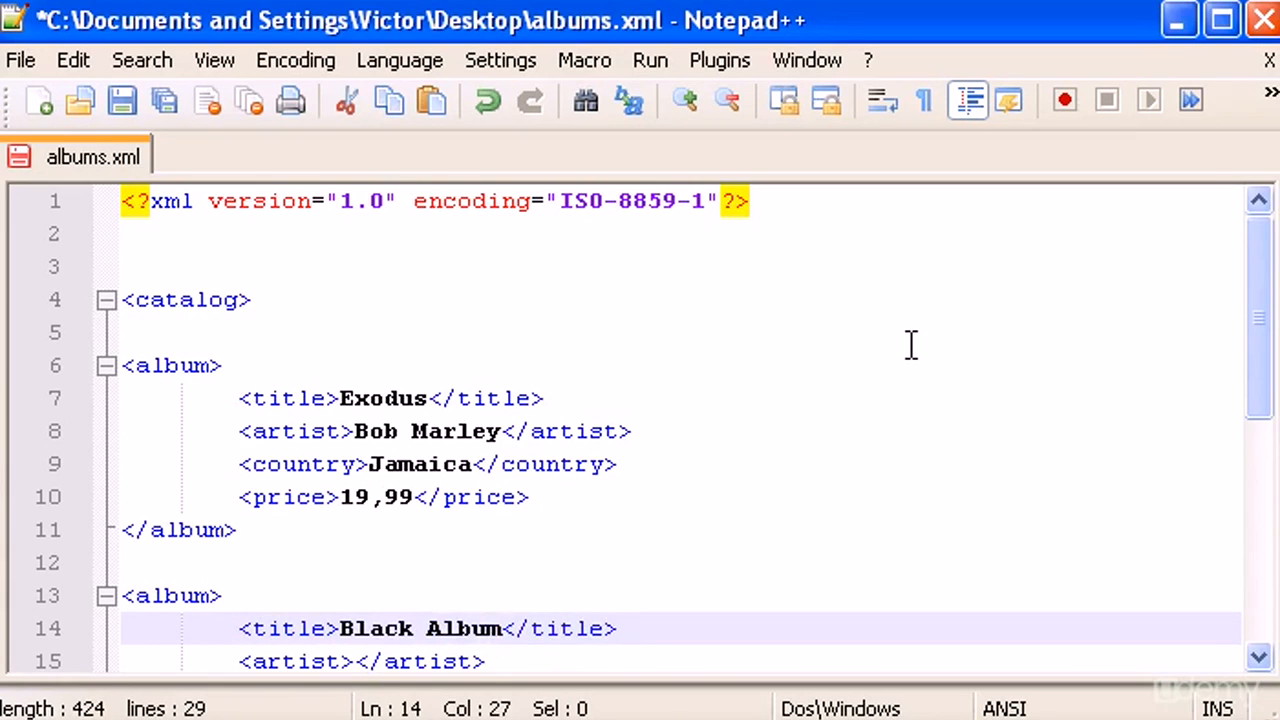
{"action": "scroll", "scroll_direction": "down", "scroll_amount": 3}
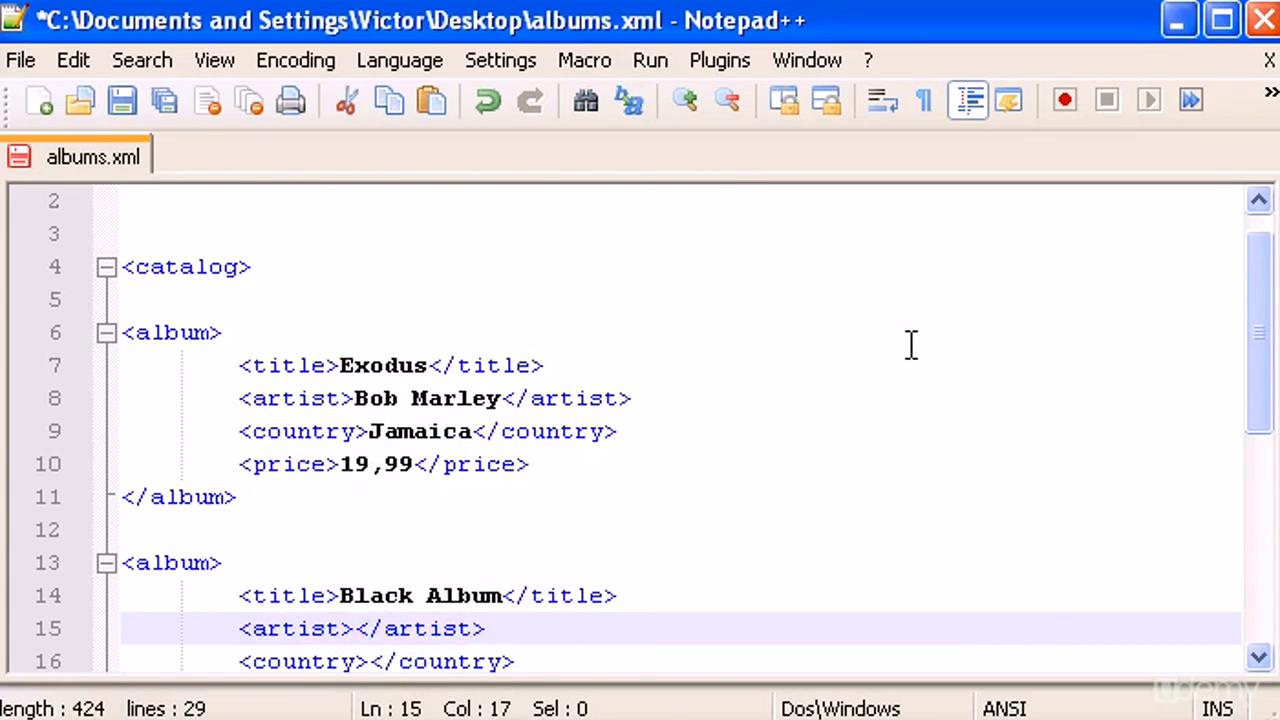
{"action": "type", "text": "Metallica"}
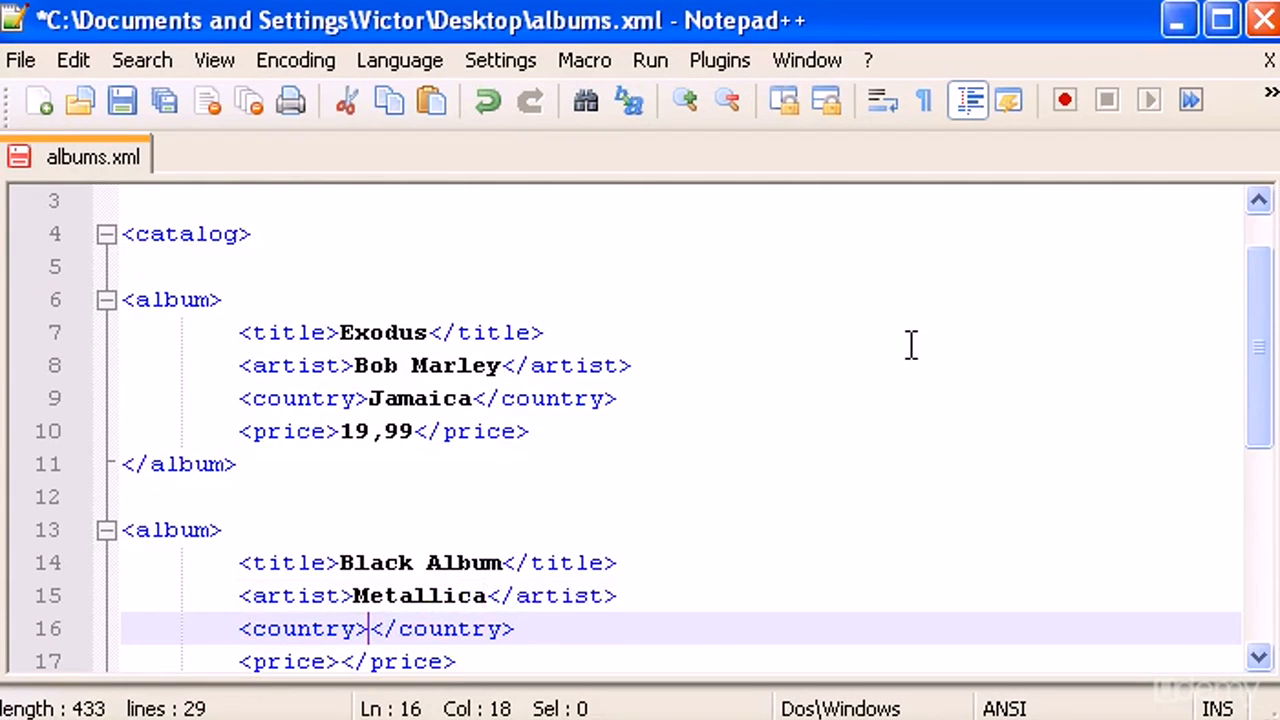
{"action": "type", "text": "USA"}
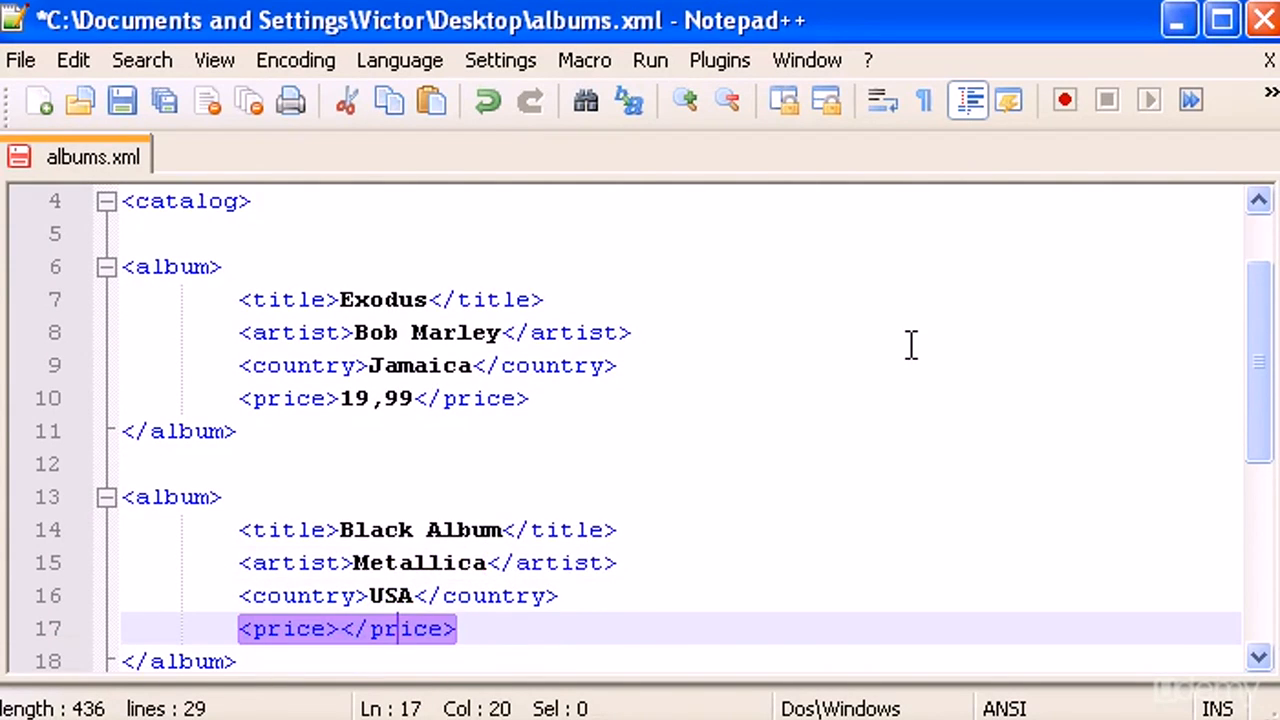
{"action": "type", "text": "20,00"}
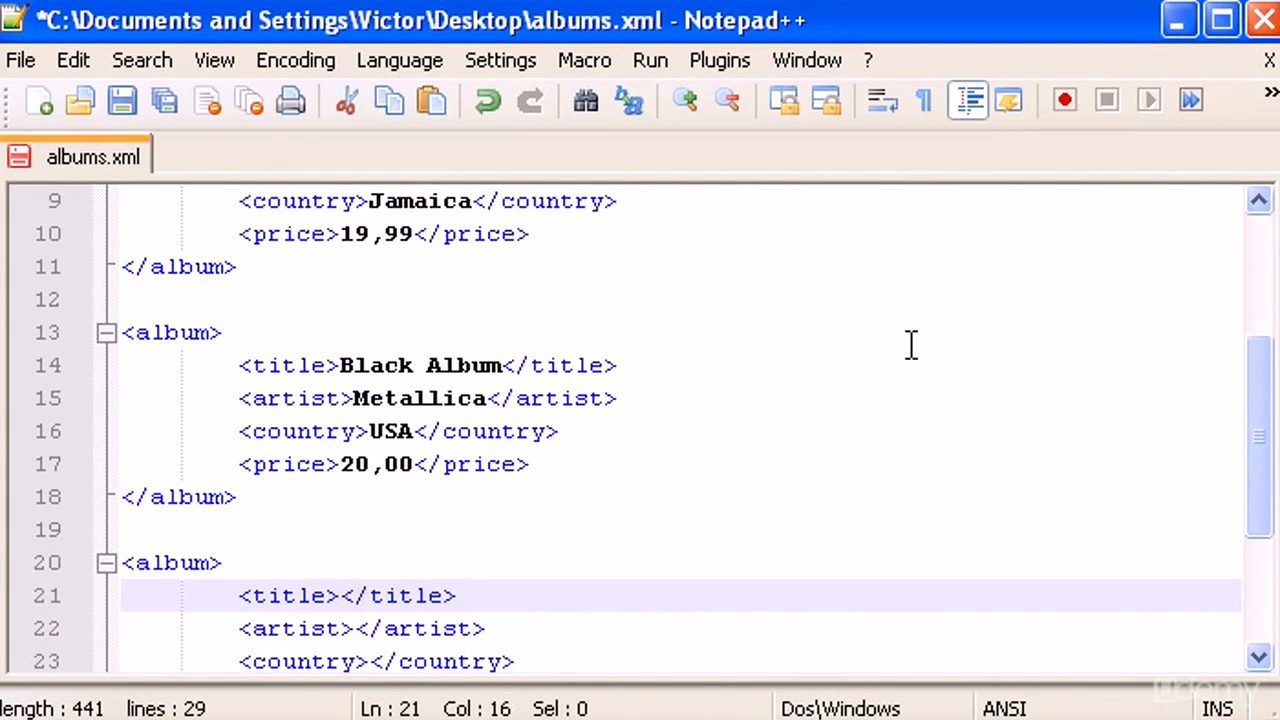
Step: Fill the third album: Nevermind by Nirvana, price 22,00
{"action": "type", "text": "Ne"}
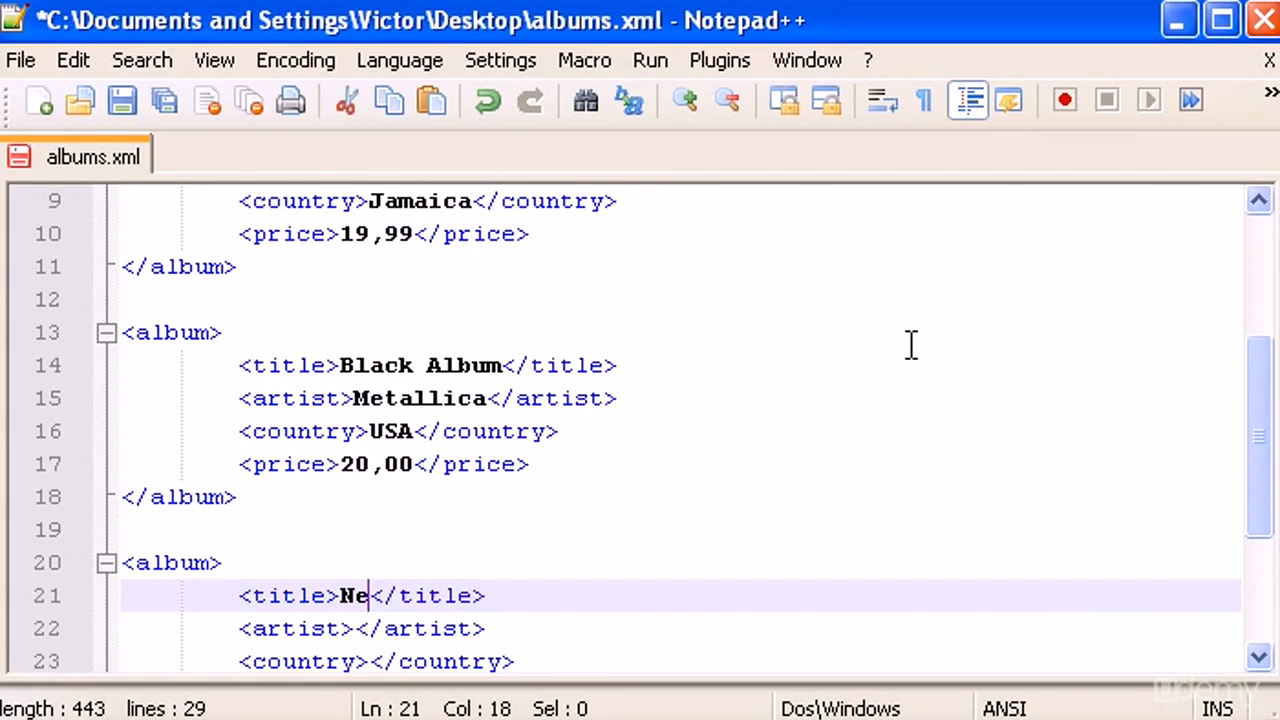
{"action": "type", "text": "vermind"}
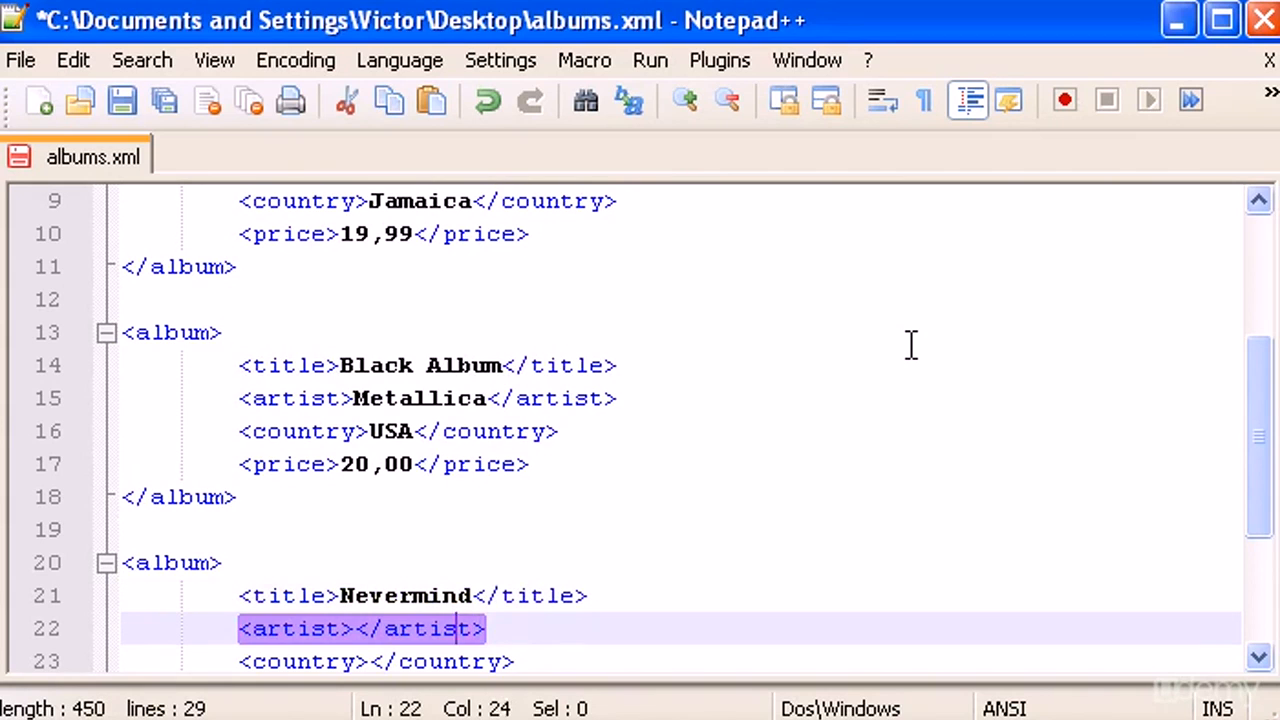
{"action": "type", "text": "Nirvana"}
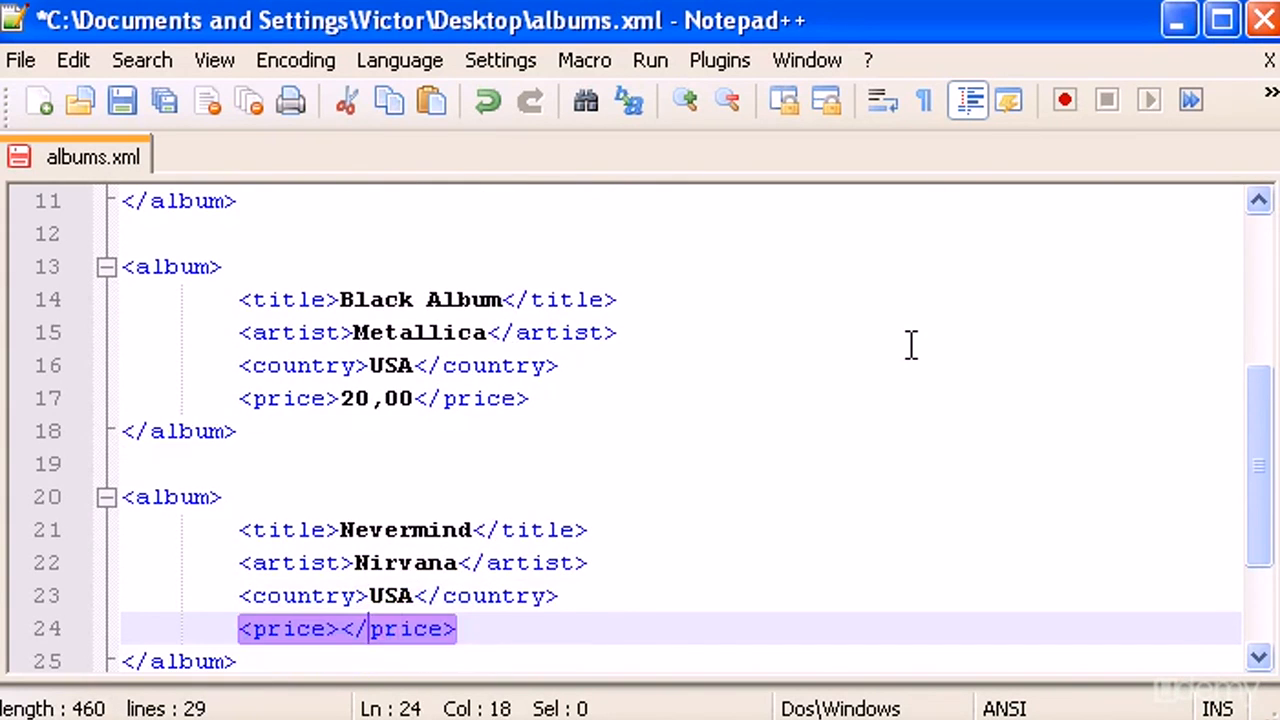
{"action": "type", "text": "22"}
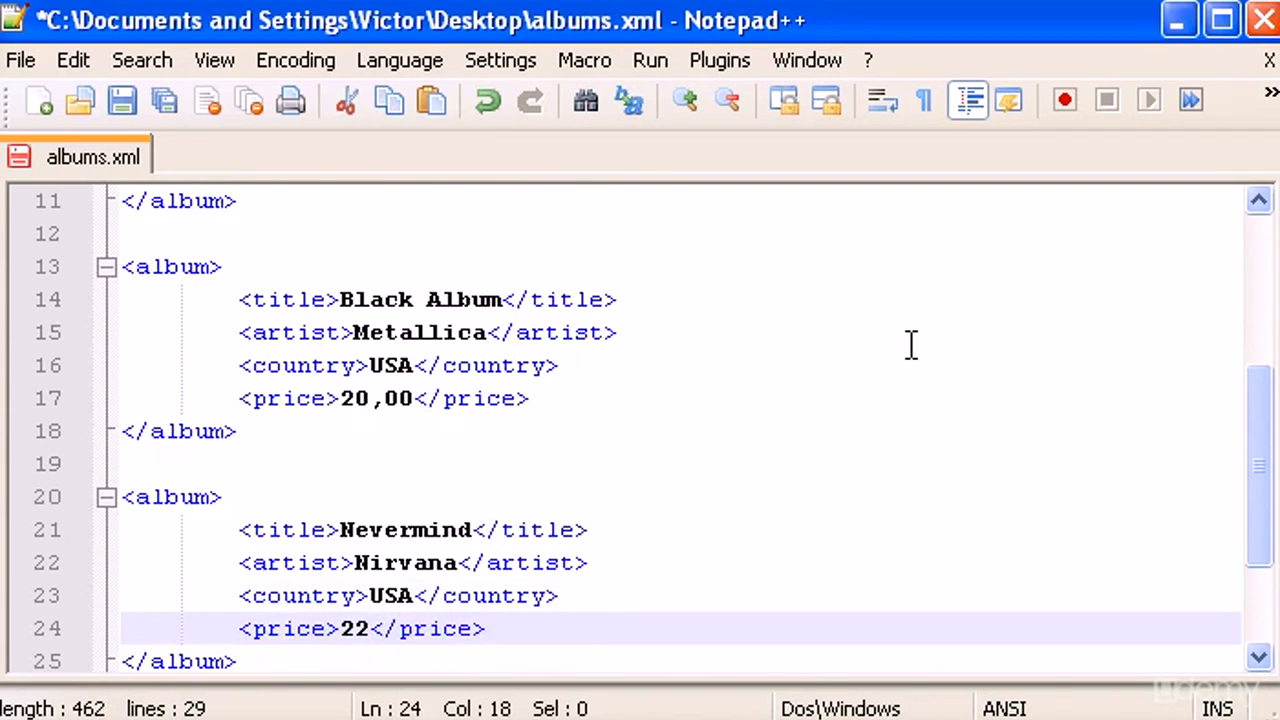
{"action": "type", "text": ",00"}
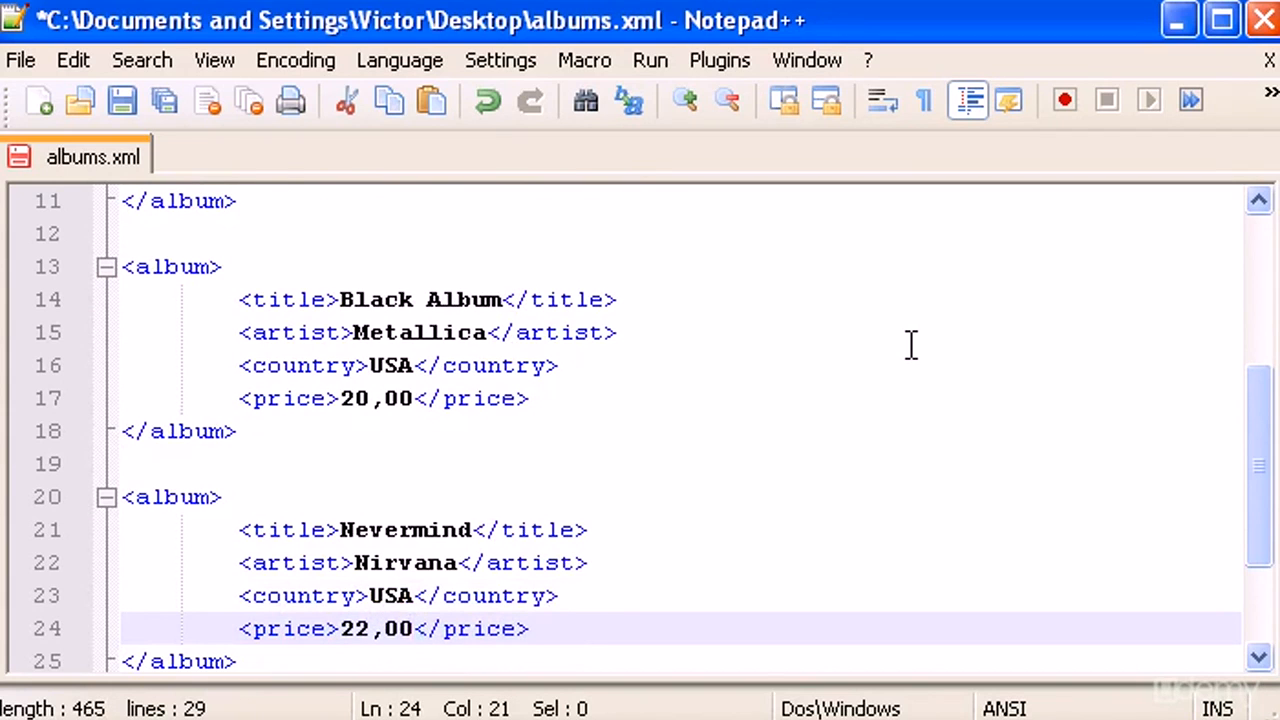
{"action": "scroll", "scroll_direction": "down", "scroll_amount": 3}
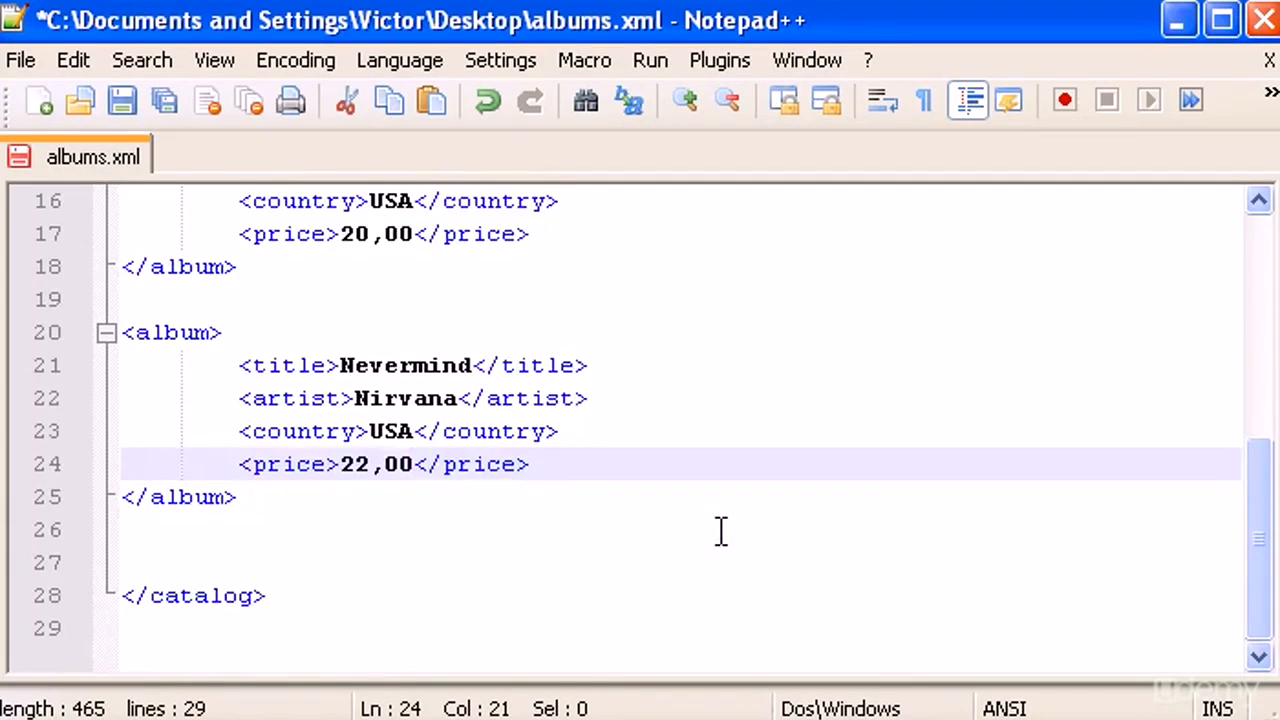
Step: Save albums.xml and start a new blank document
{"action": "scroll", "scroll_direction": "up", "scroll_amount": 3}
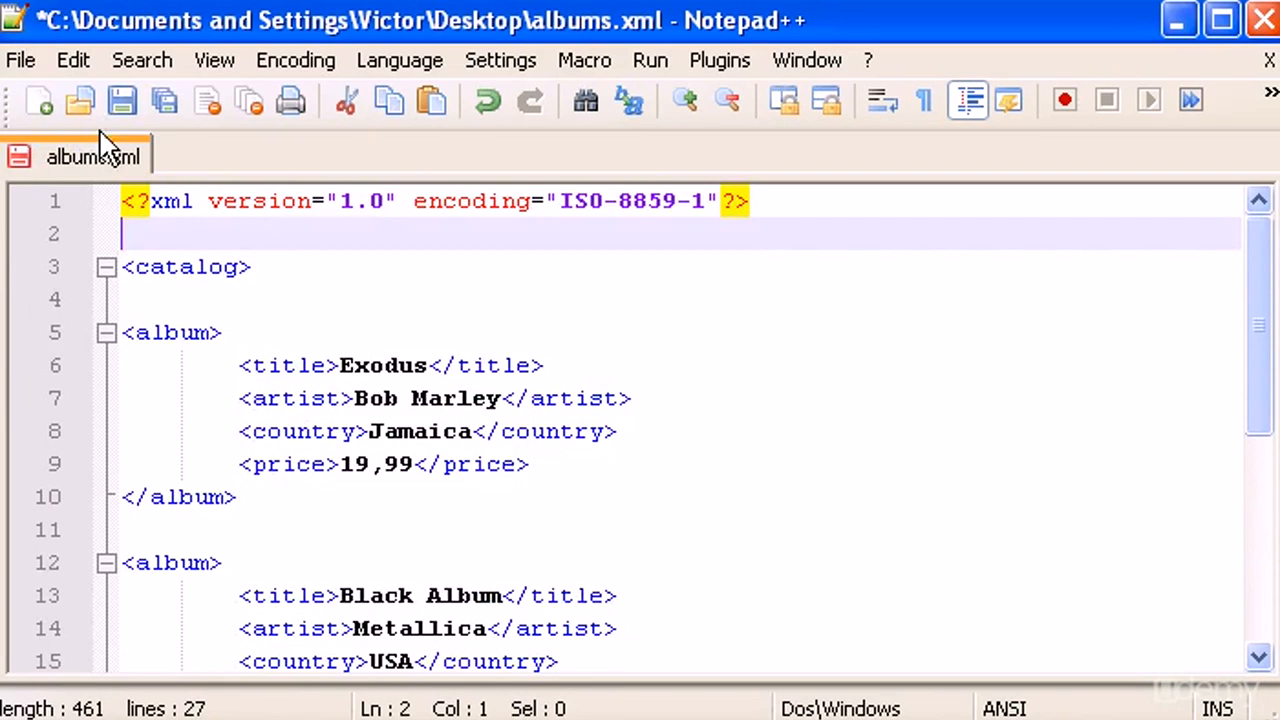
{"action": "left_click", "coordinate": [122, 100]}
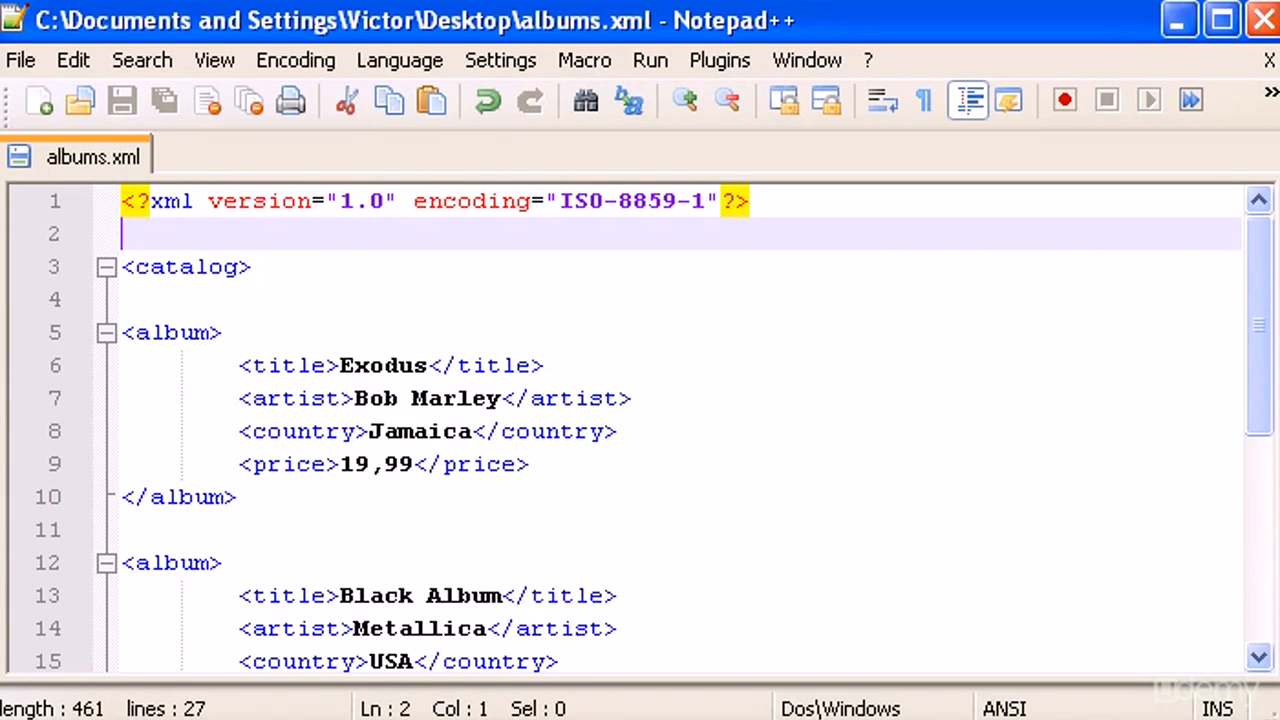
{"action": "left_click", "coordinate": [38, 100]}
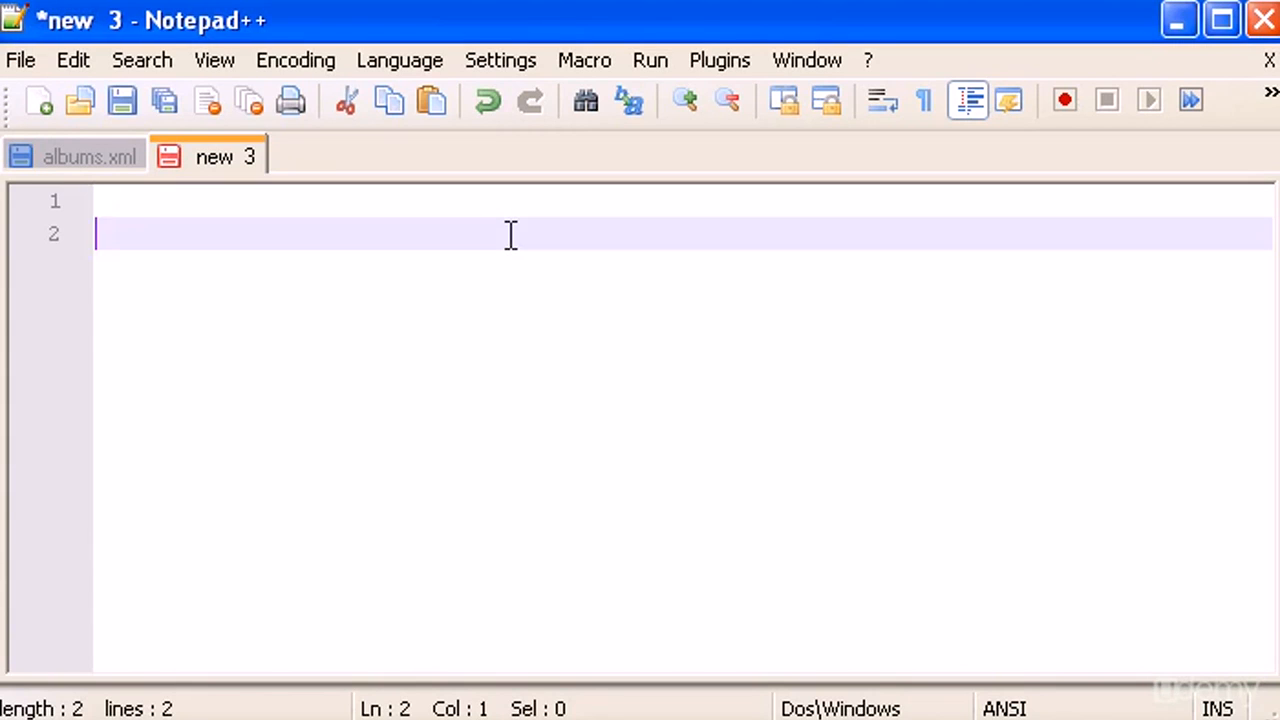
Step: Type <?xml version="1.0" encoding="ISO-8859-1"?> into the new document
{"action": "type", "text": "<?"}
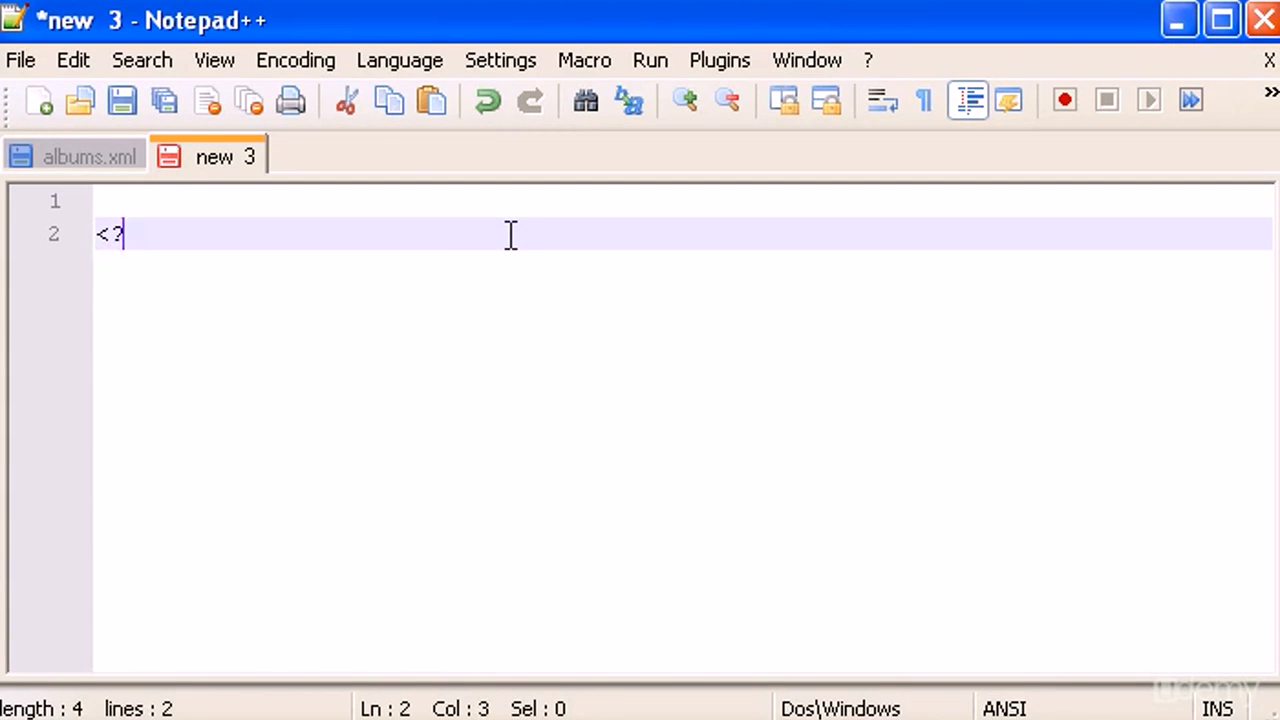
{"action": "type", "text": "xml"}
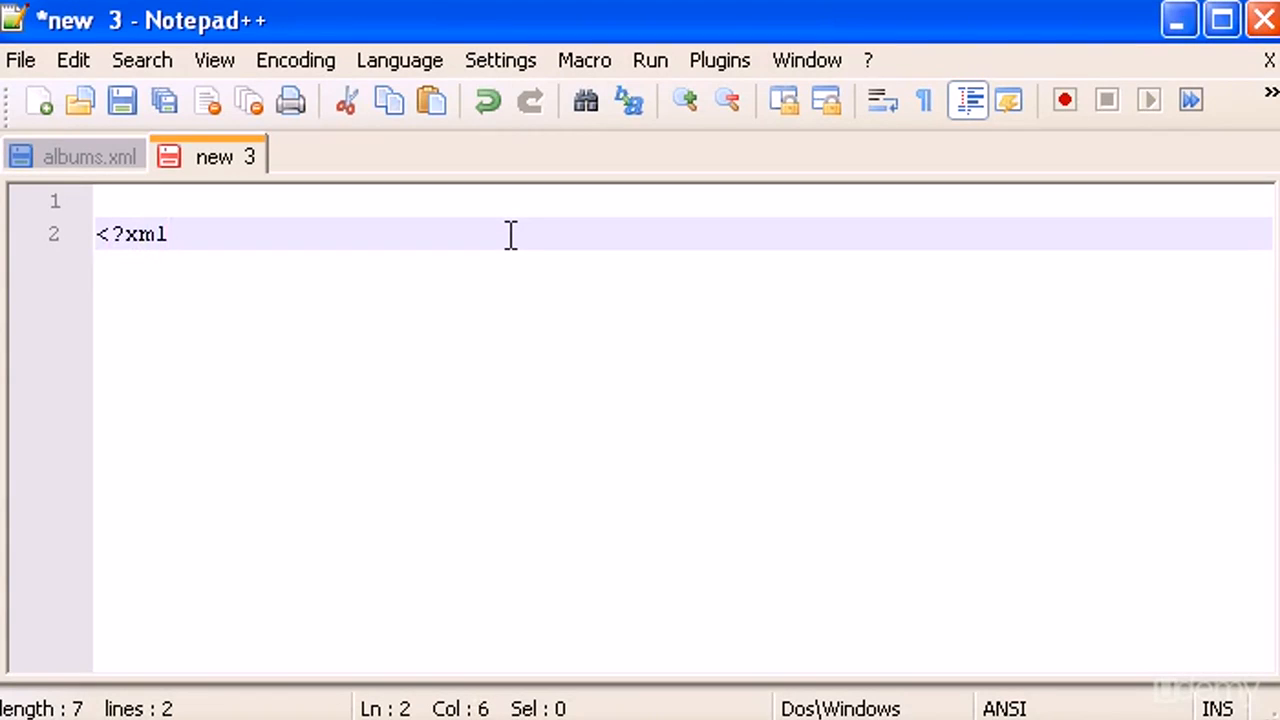
{"action": "type", "text": ">"}
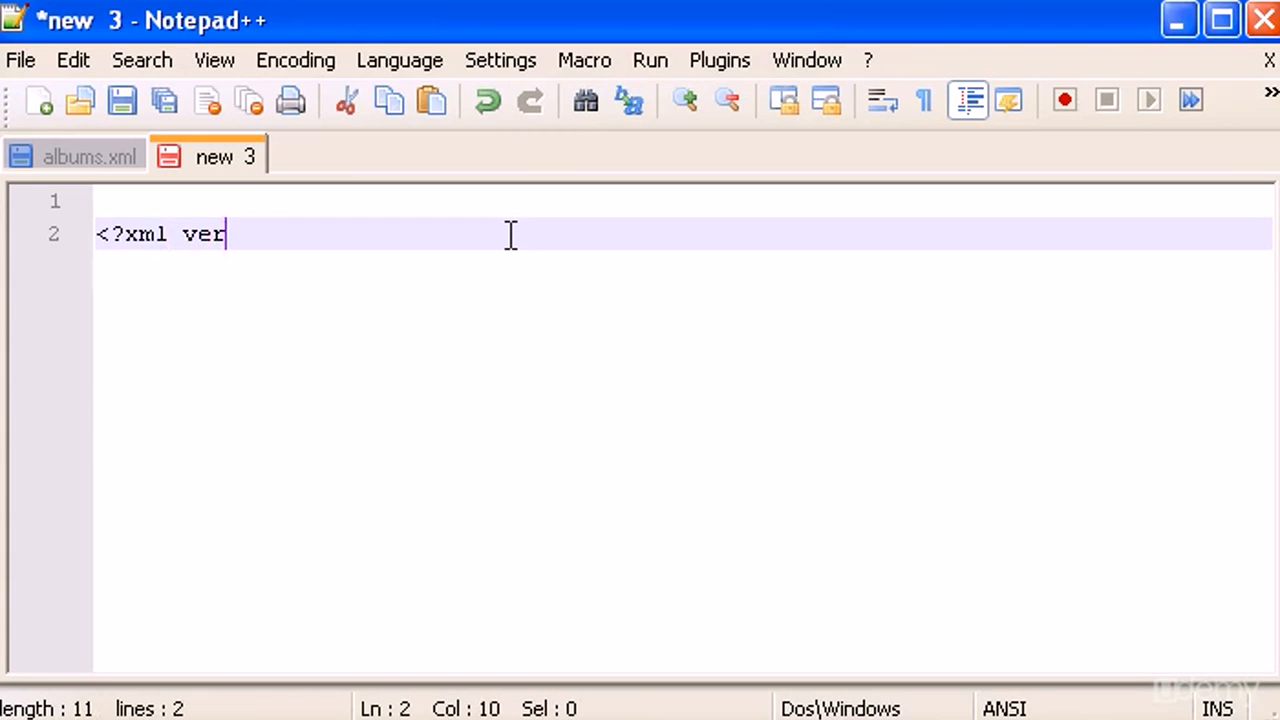
{"action": "type", "text": "sion="}
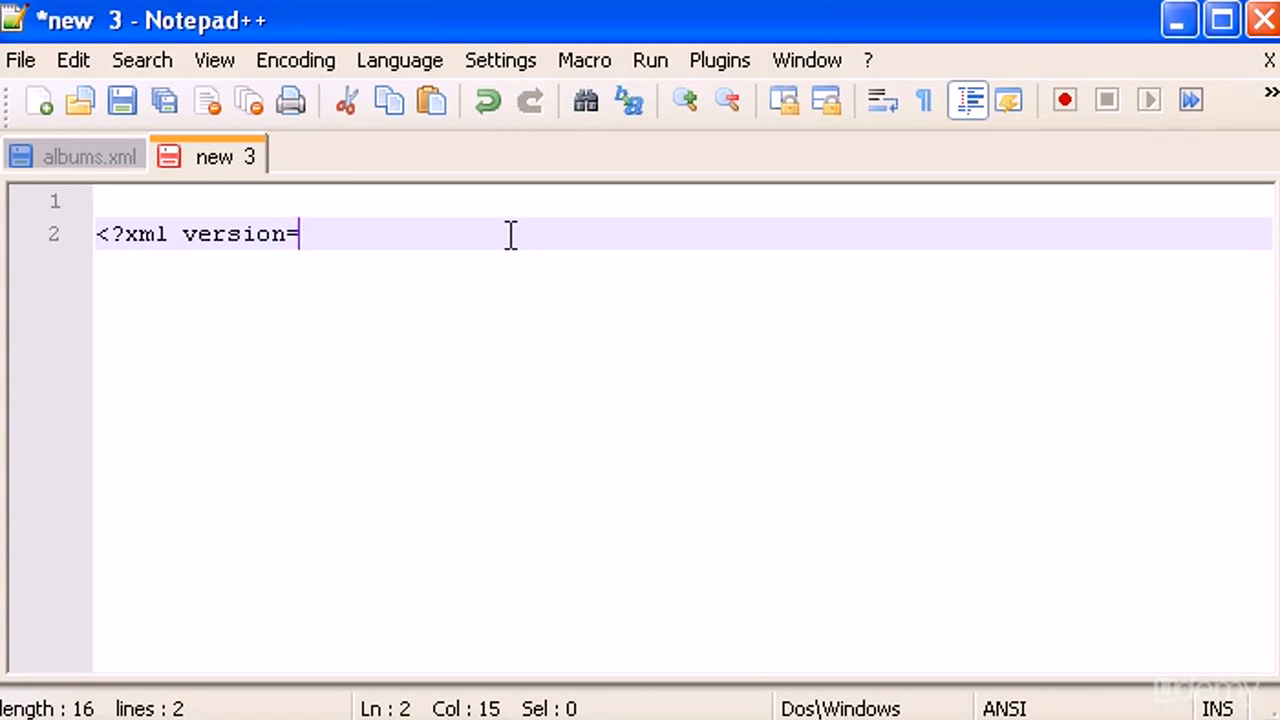
{"action": "type", "text": "\"1\""}
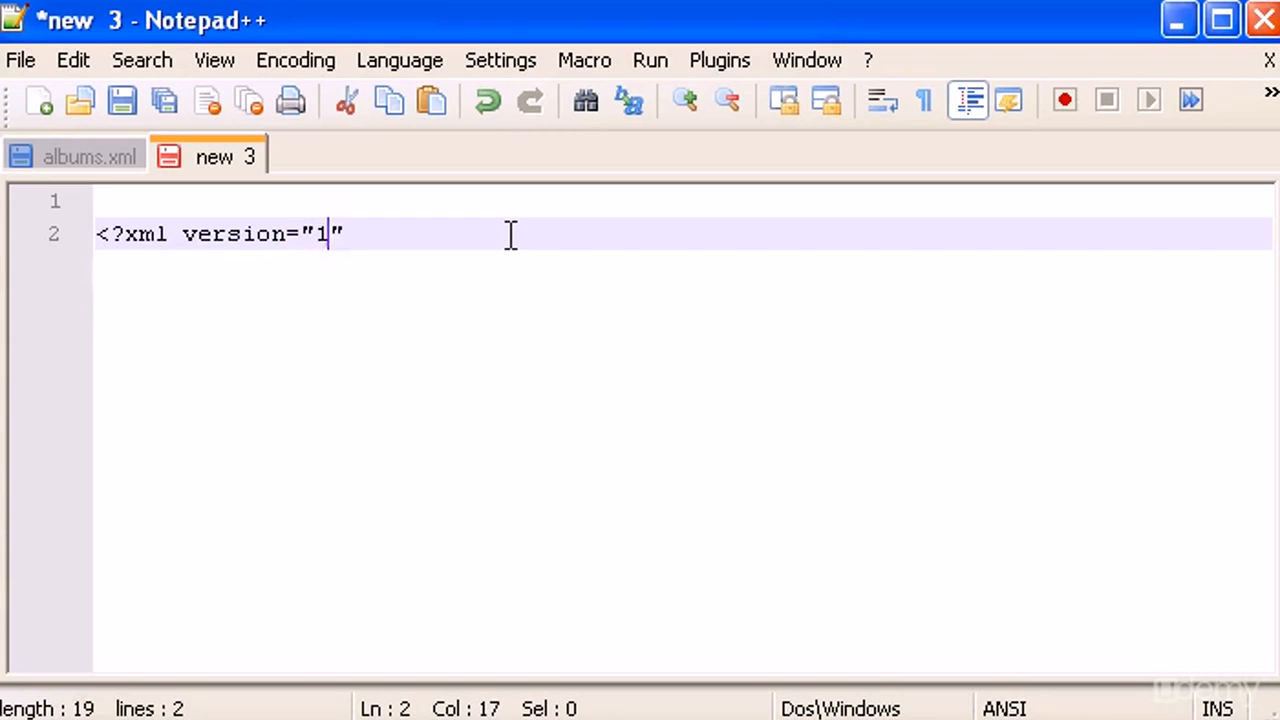
{"action": "type", "text": ".0"}
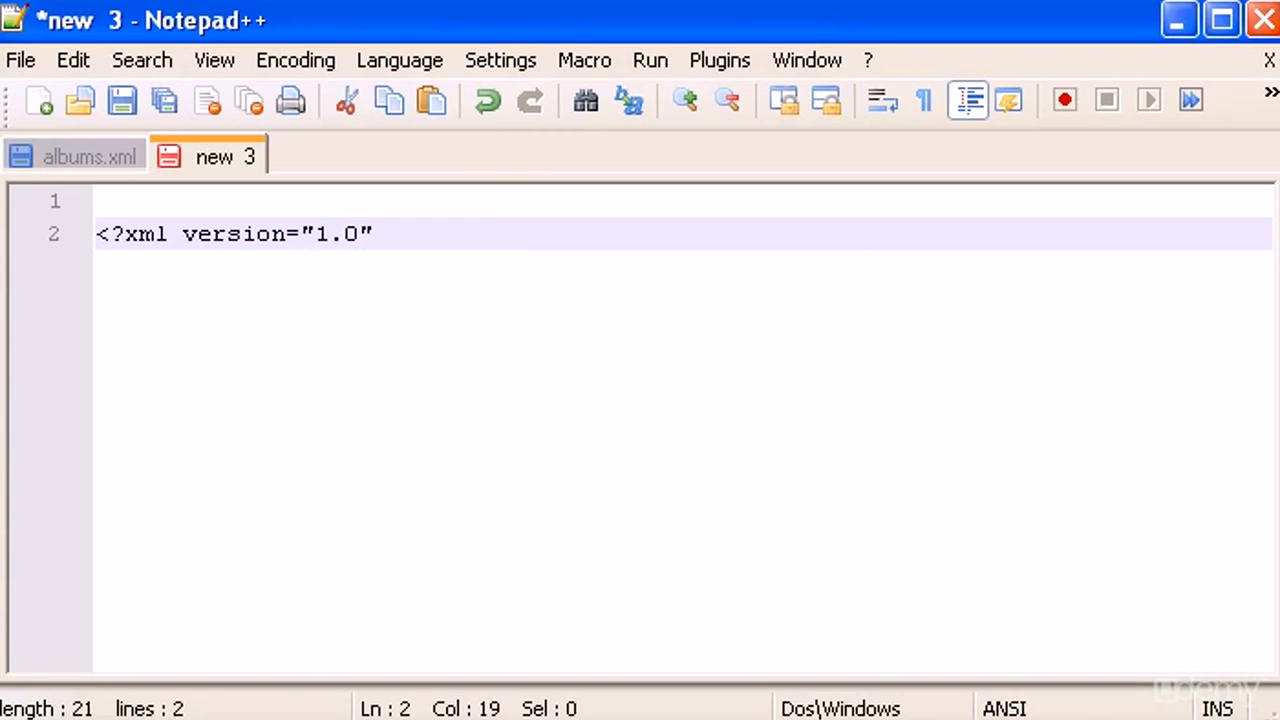
{"action": "mouse_move", "coordinate": [333, 190]}
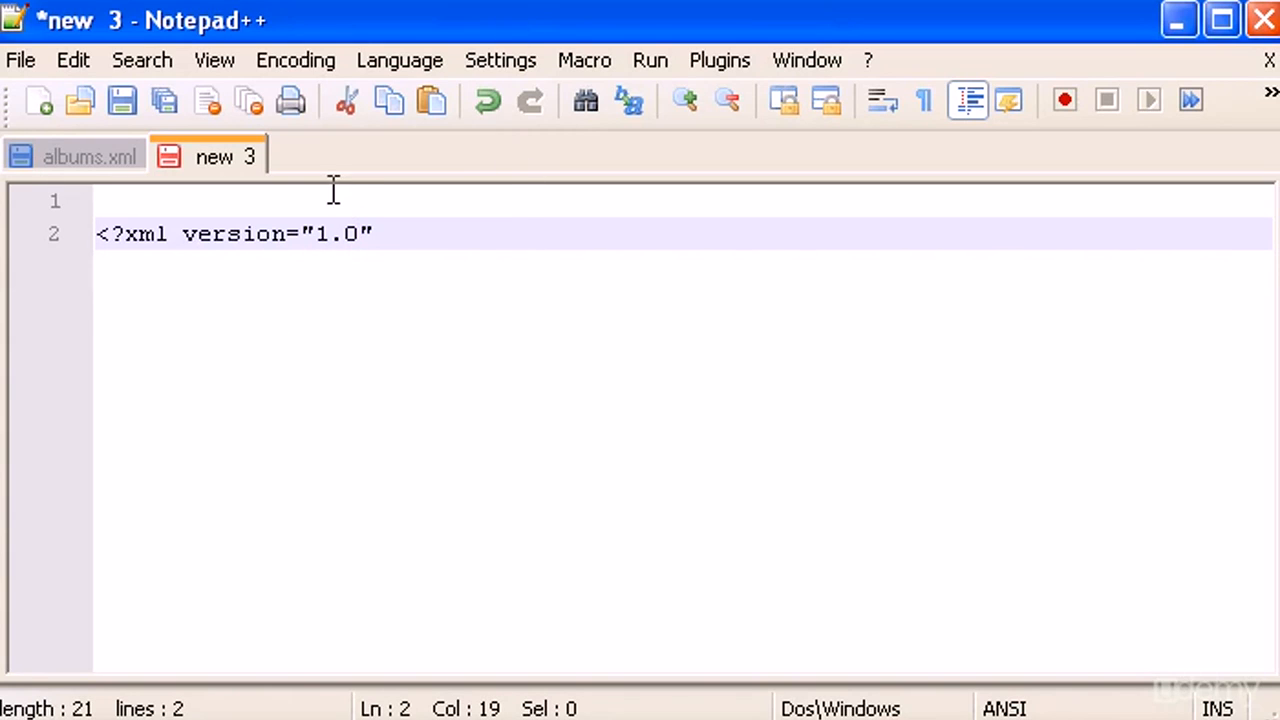
{"action": "type", "text": "e"}
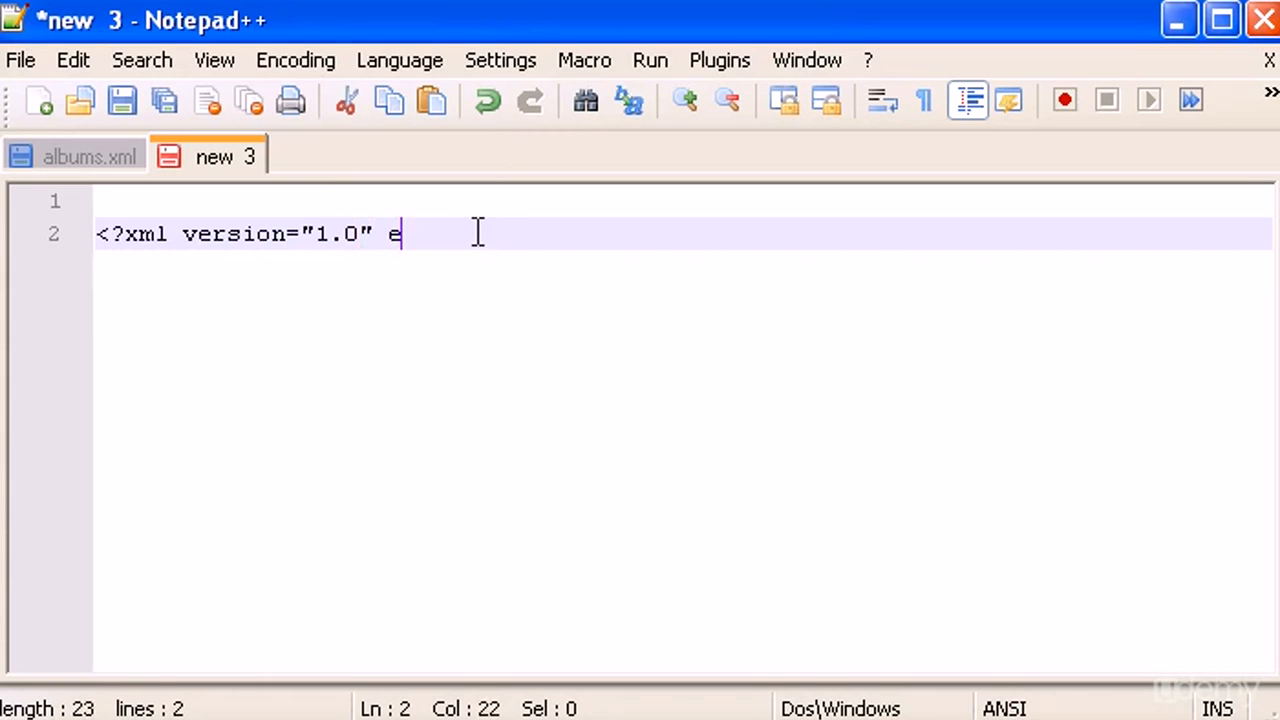
{"action": "type", "text": "ncod"}
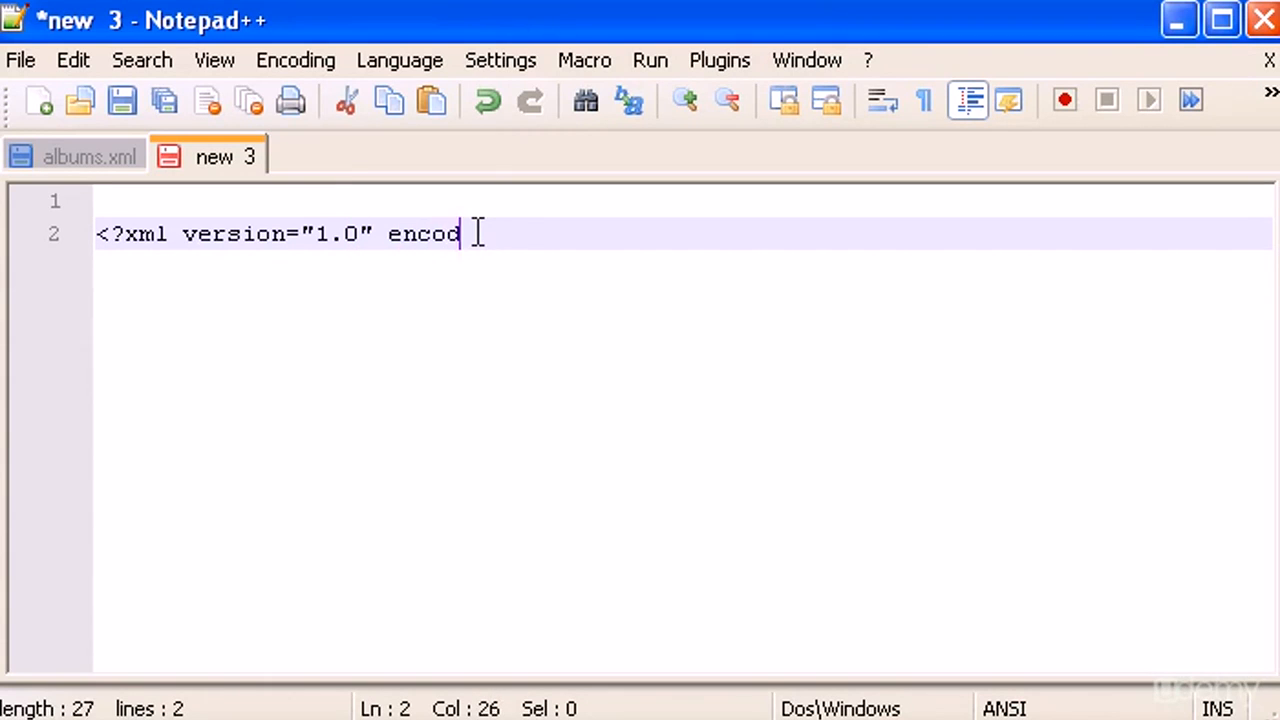
{"action": "type", "text": "ing=\"\""}
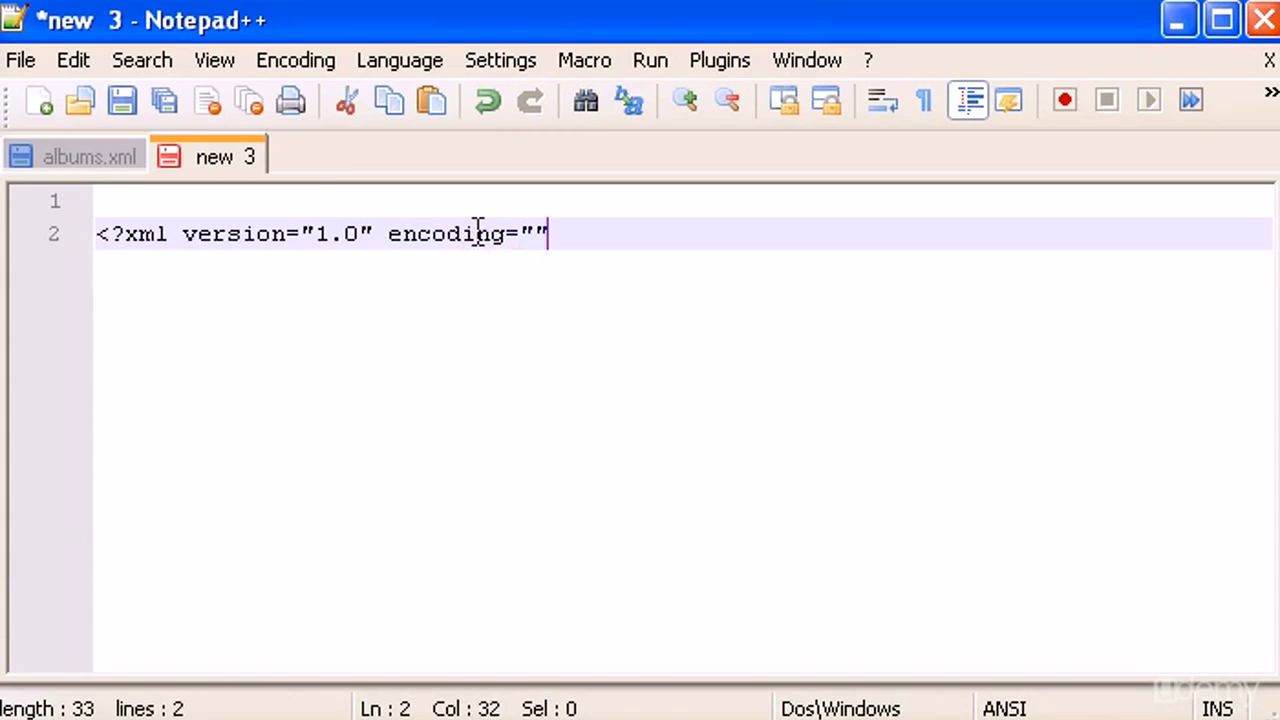
{"action": "type", "text": "ISO"}
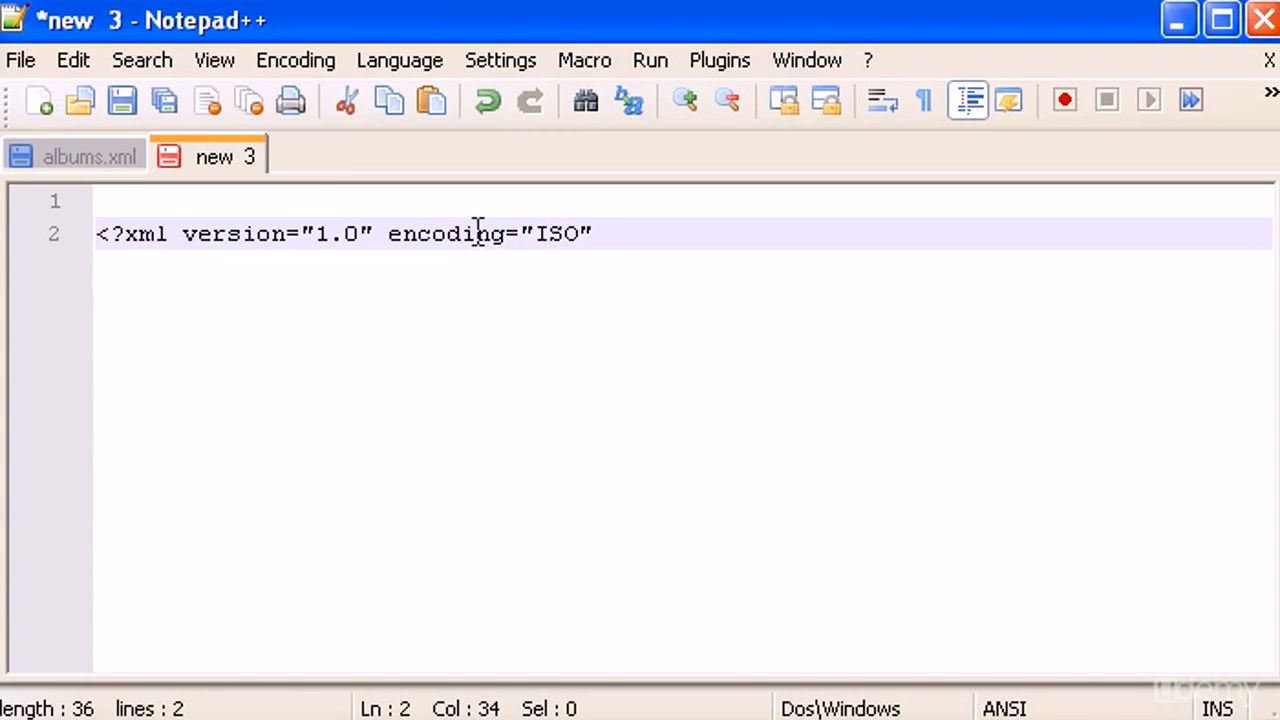
{"action": "type", "text": "-"}
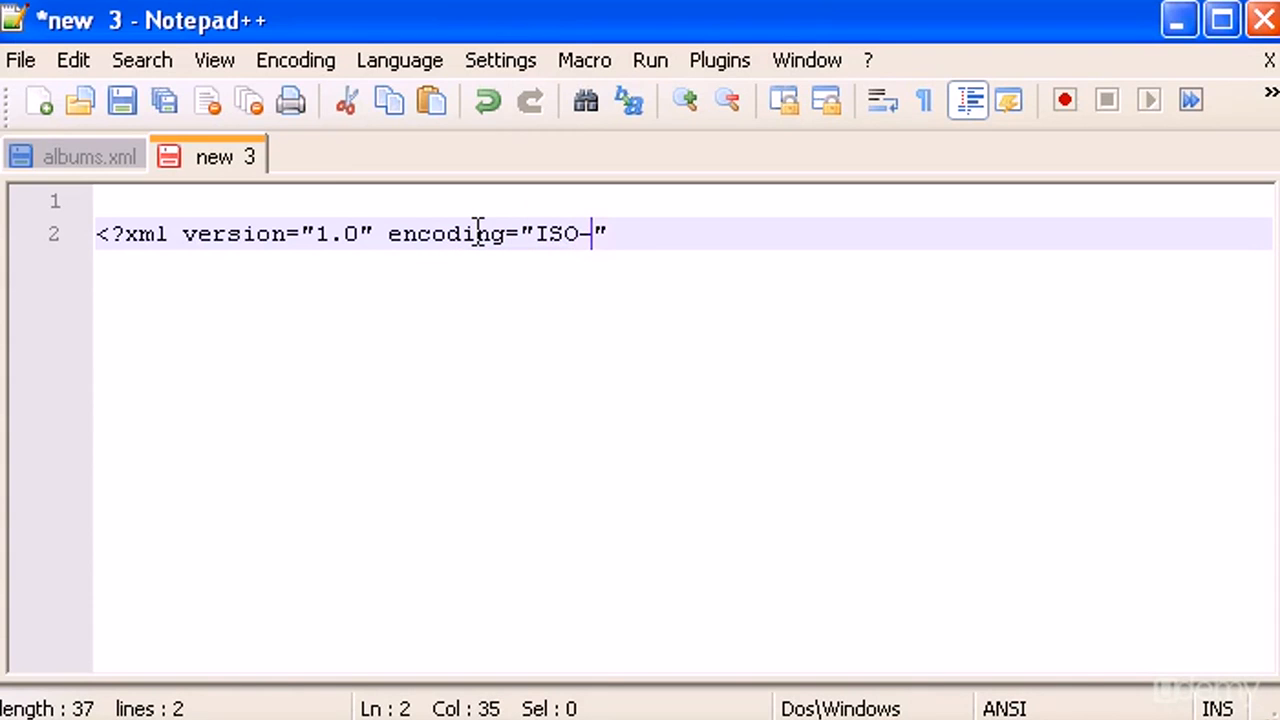
{"action": "type", "text": "8859"}
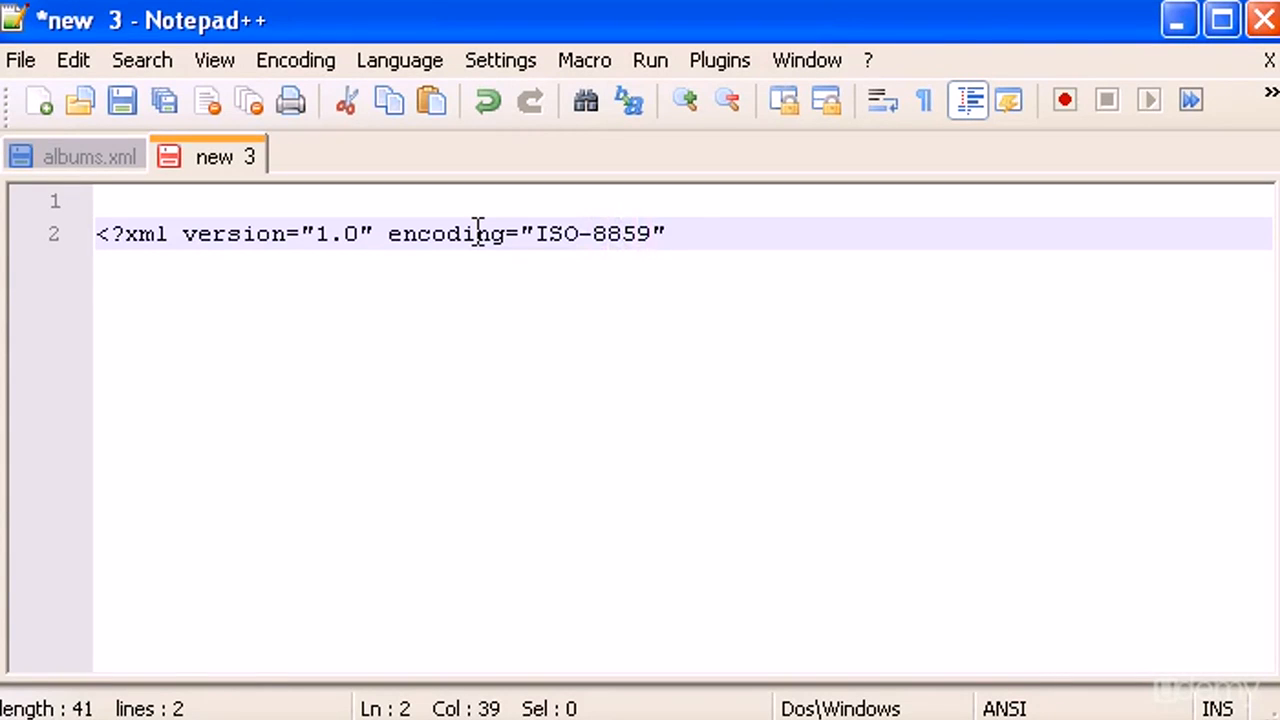
{"action": "type", "text": "-1"}
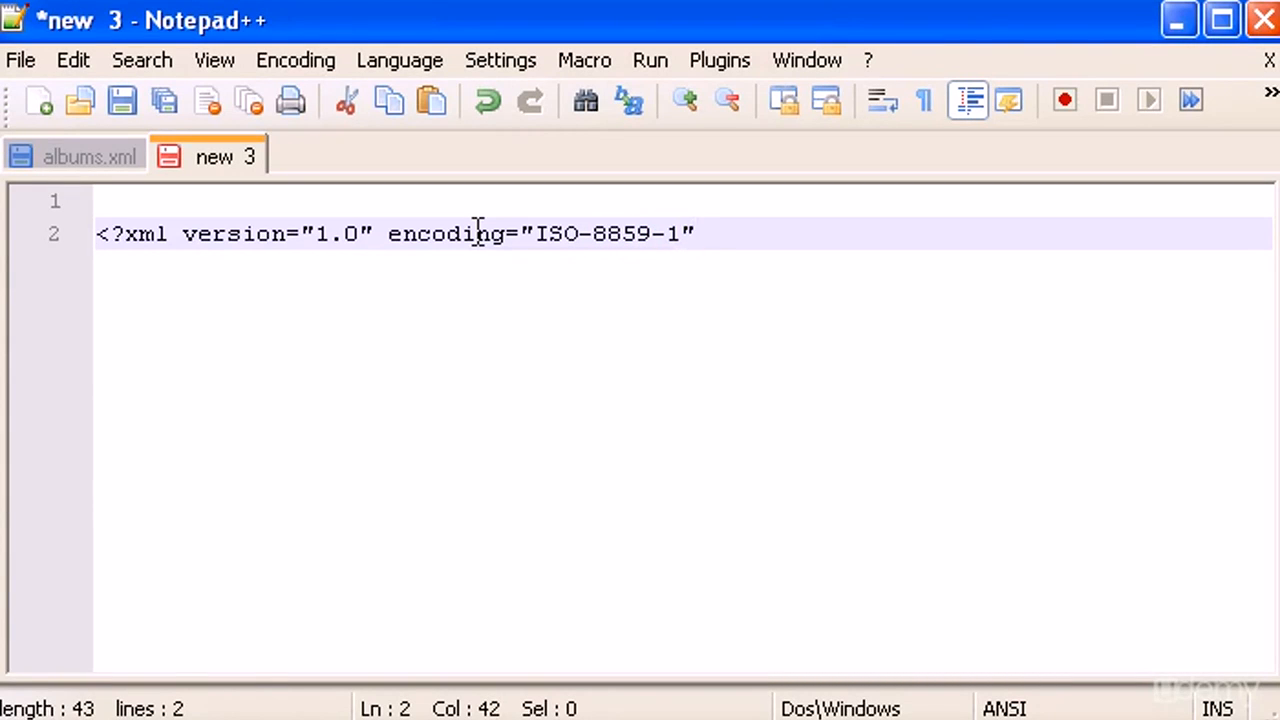
{"action": "type", "text": "?>"}
{"action": "type", "text": "<"}
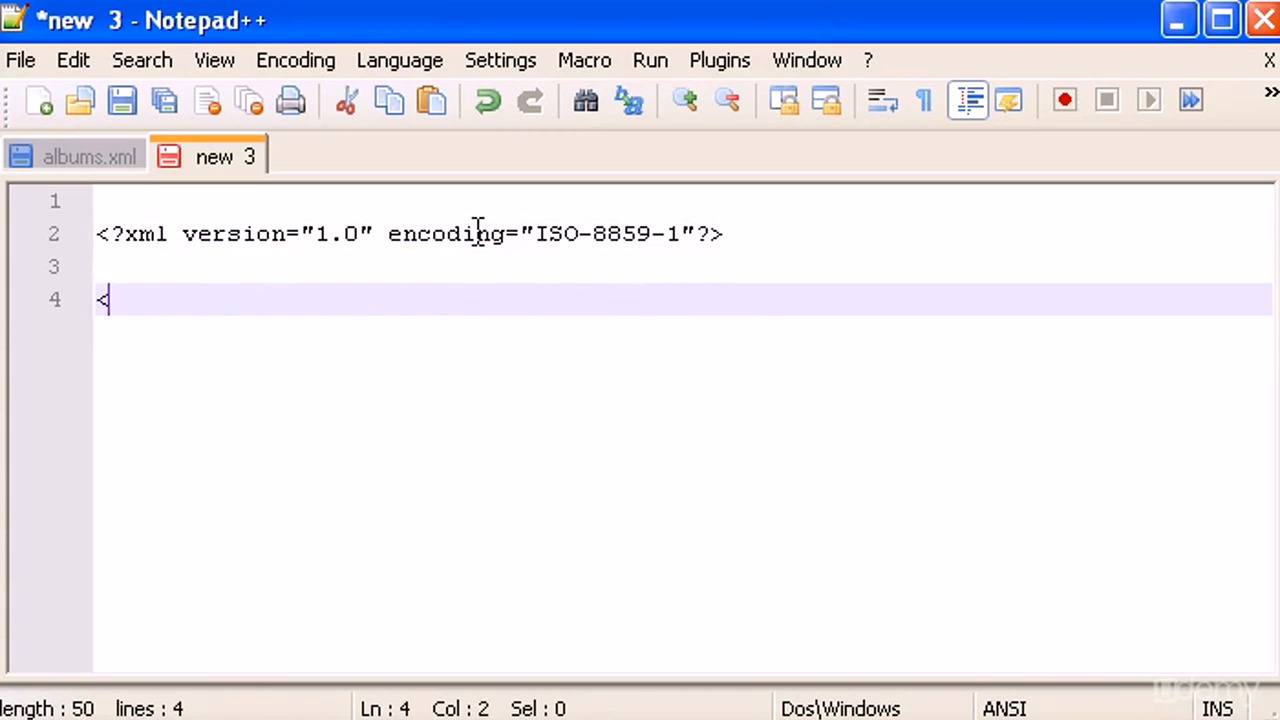
Step: Begin the xsl:stylesheet opening tag with version="1.0", continuing onto a new line
{"action": "type", "text": "xsl"}
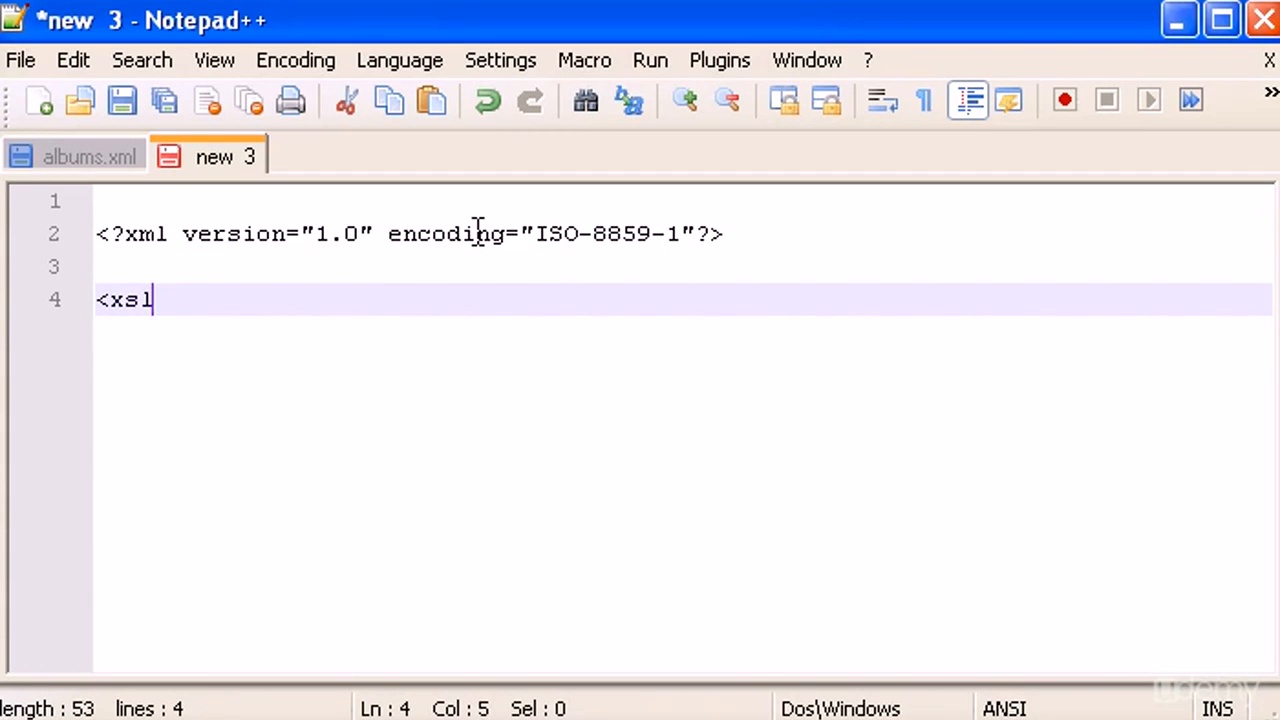
{"action": "type", "text": ":st"}
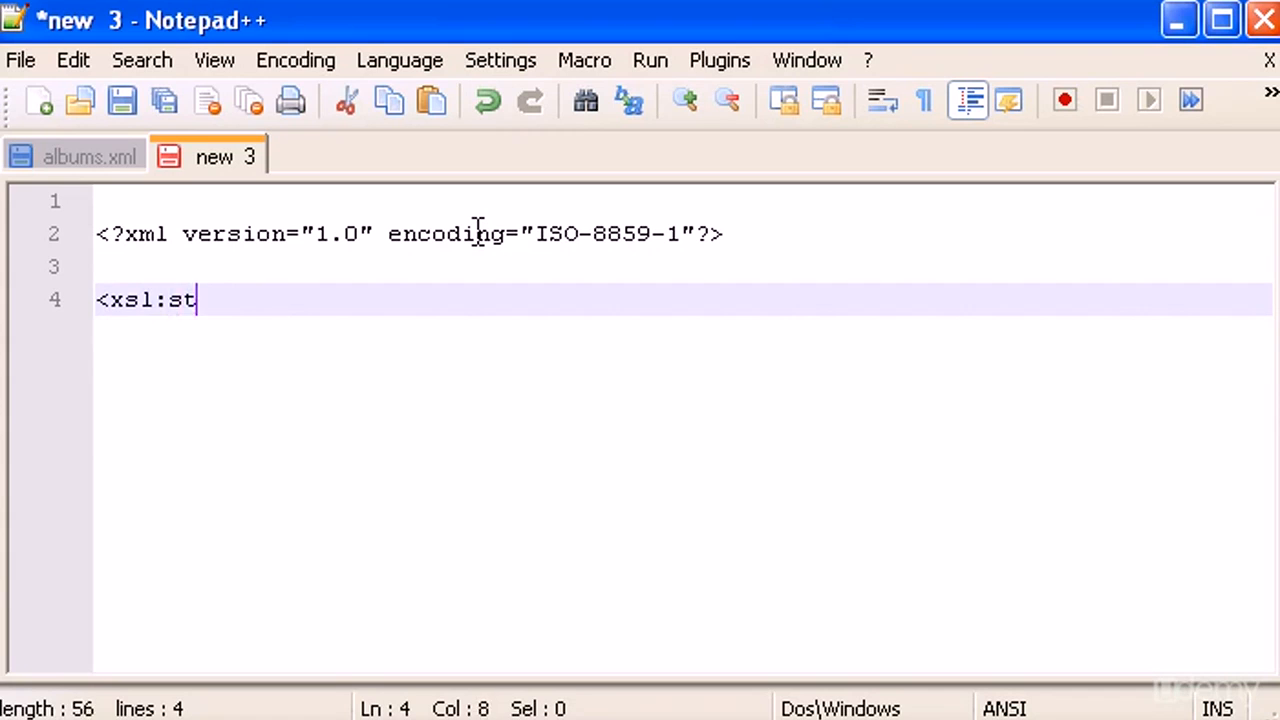
{"action": "type", "text": "yle"}
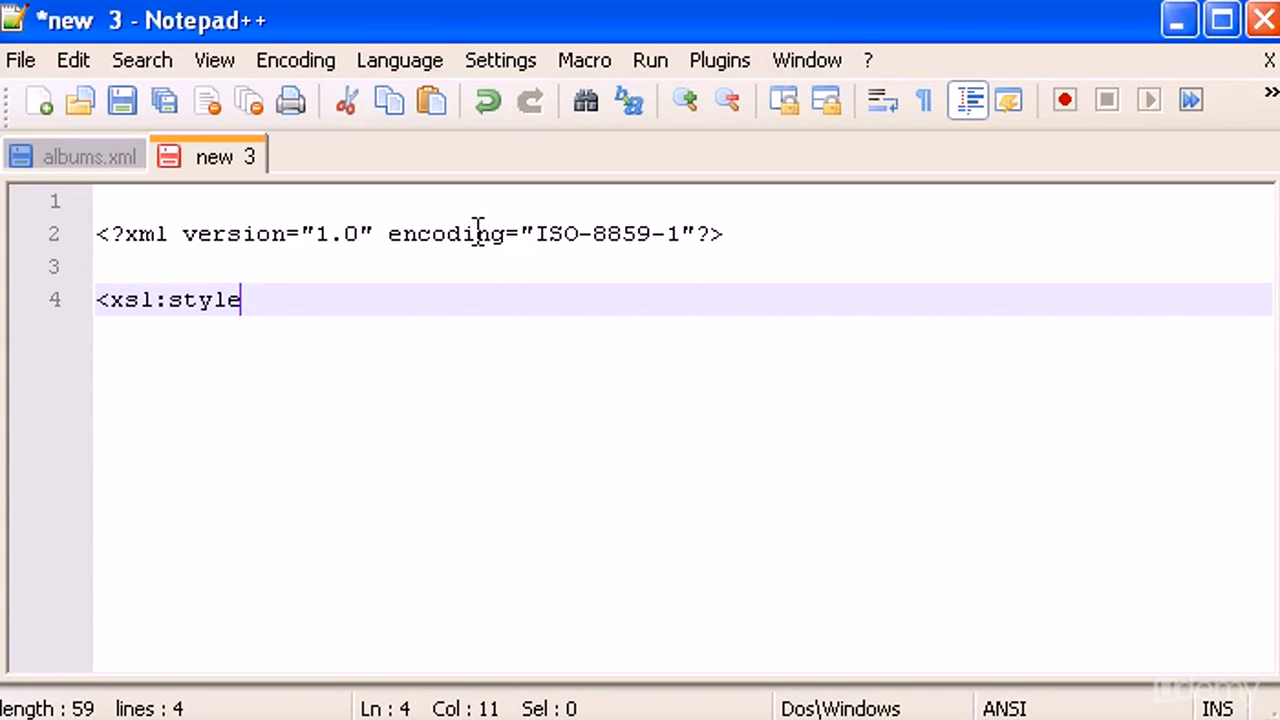
{"action": "type", "text": "sheet"}
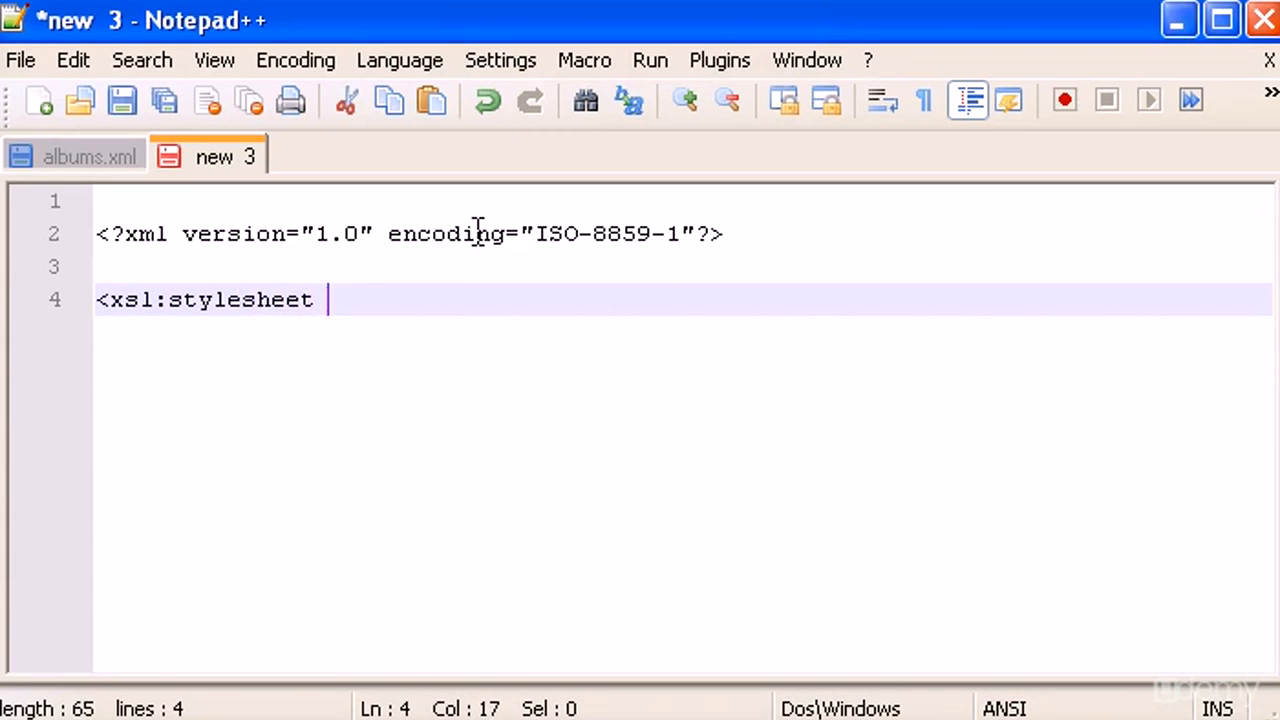
{"action": "type", "text": "version"}
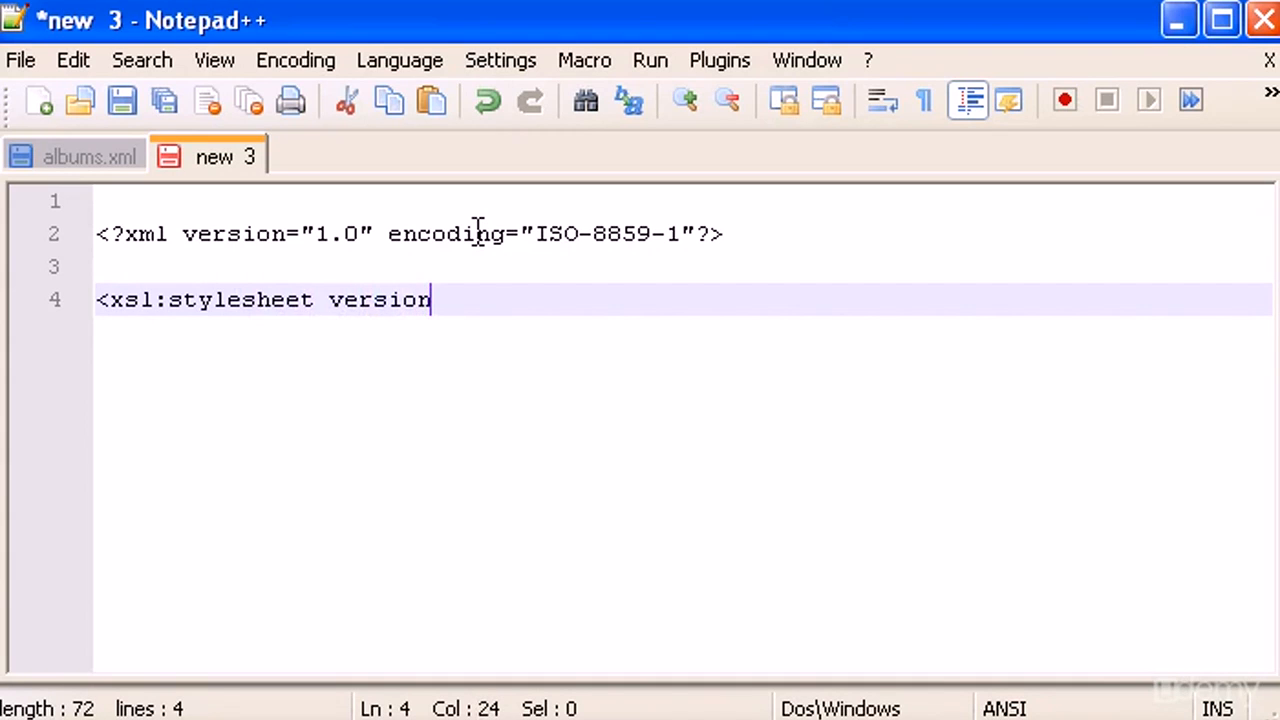
{"action": "type", "text": "=\"1."}
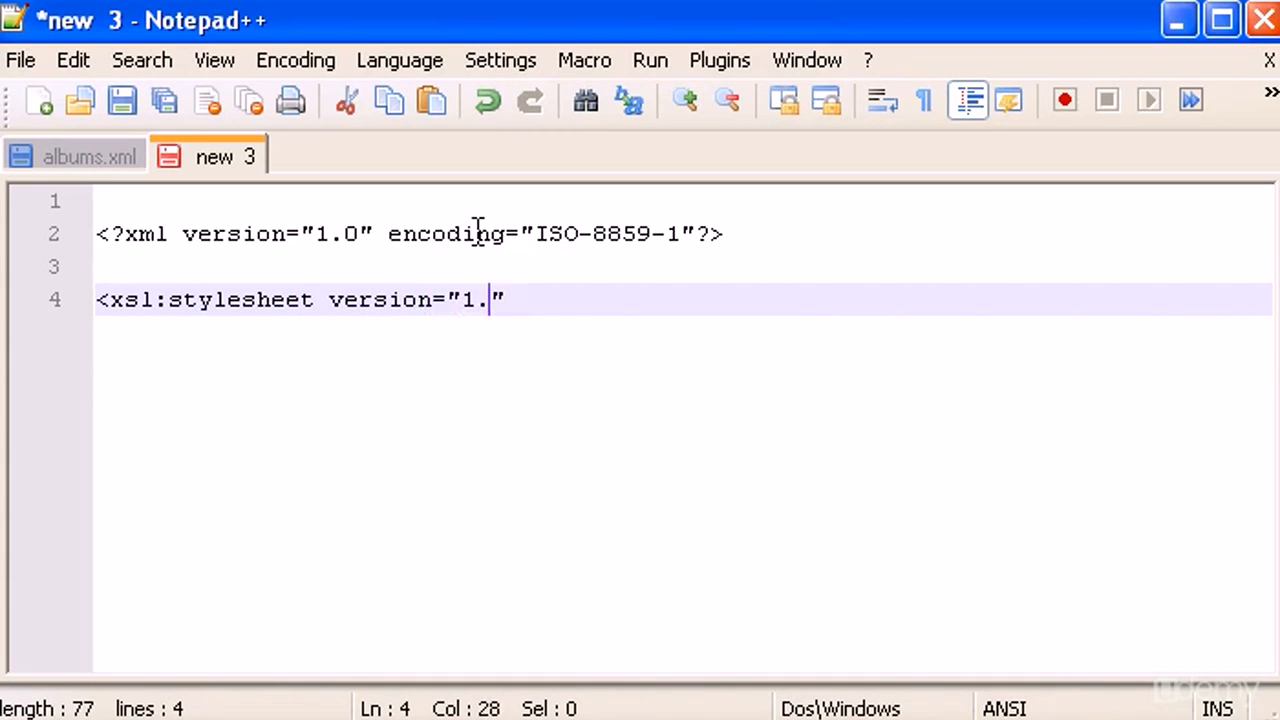
{"action": "key", "text": "enter"}
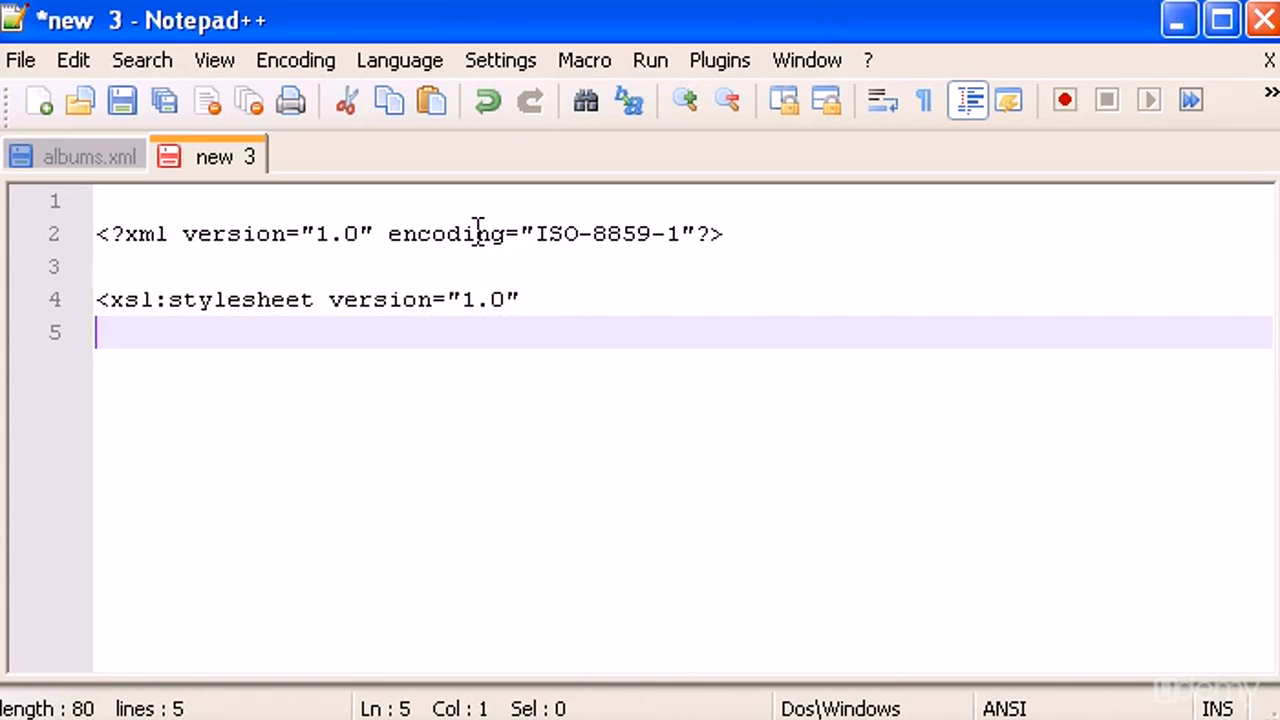
{"action": "type", "text": "xm"}
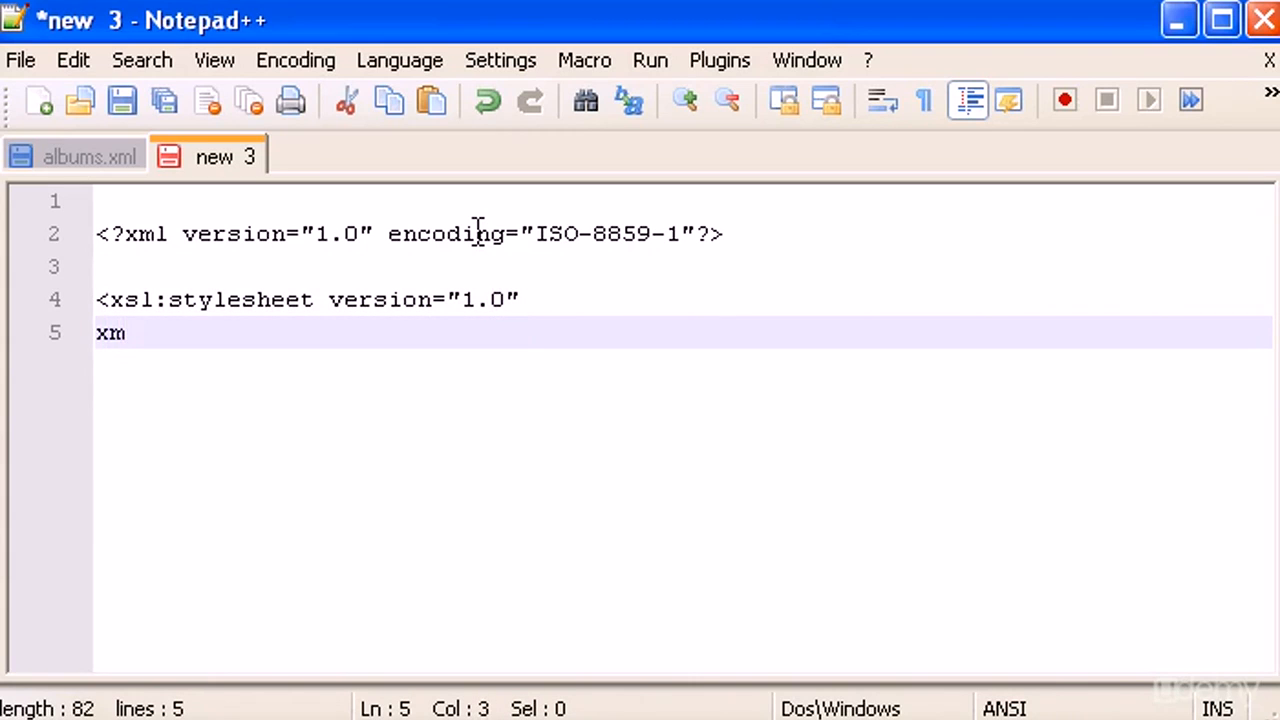
{"action": "type", "text": "ns"}
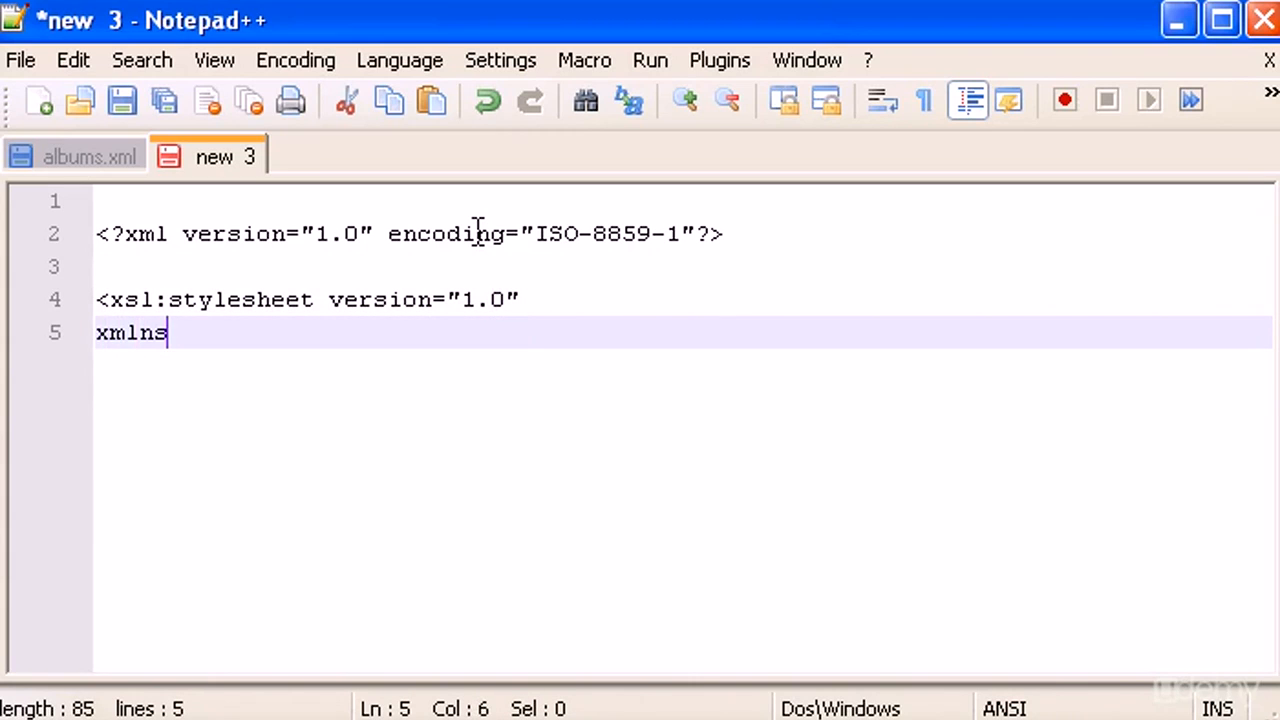
{"action": "type", "text": ":"}
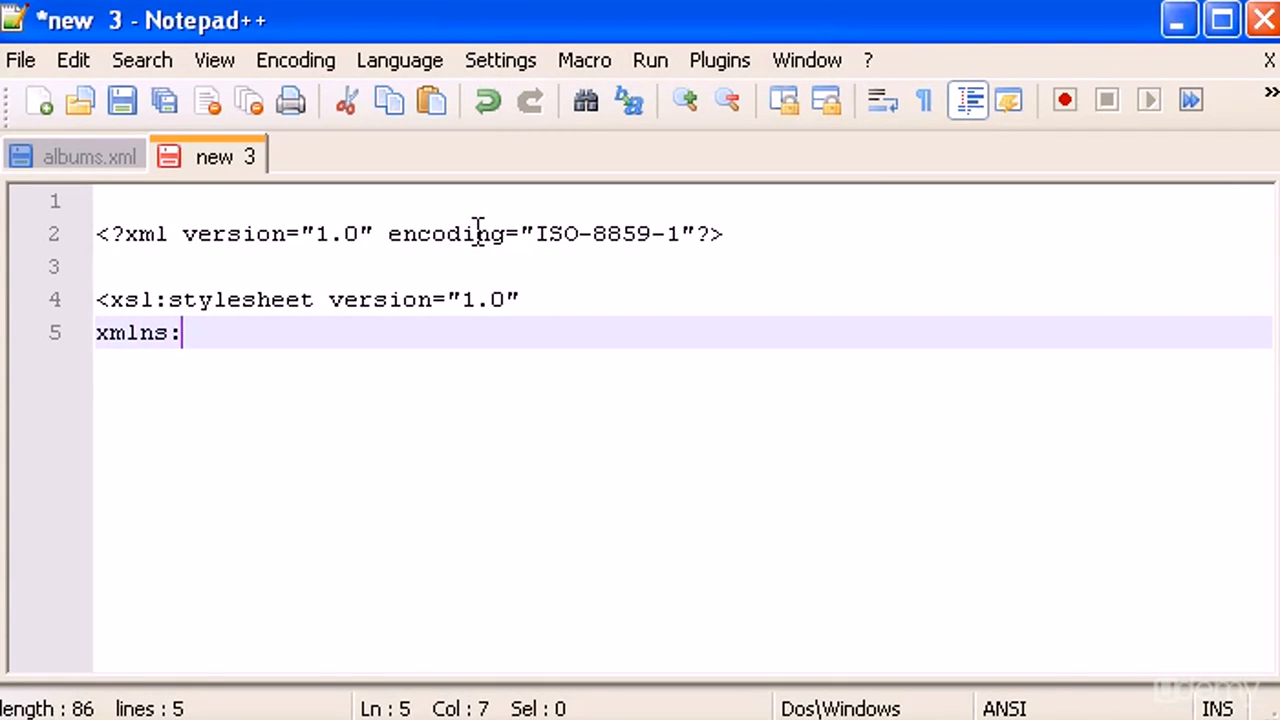
{"action": "type", "text": "xsl=\""}
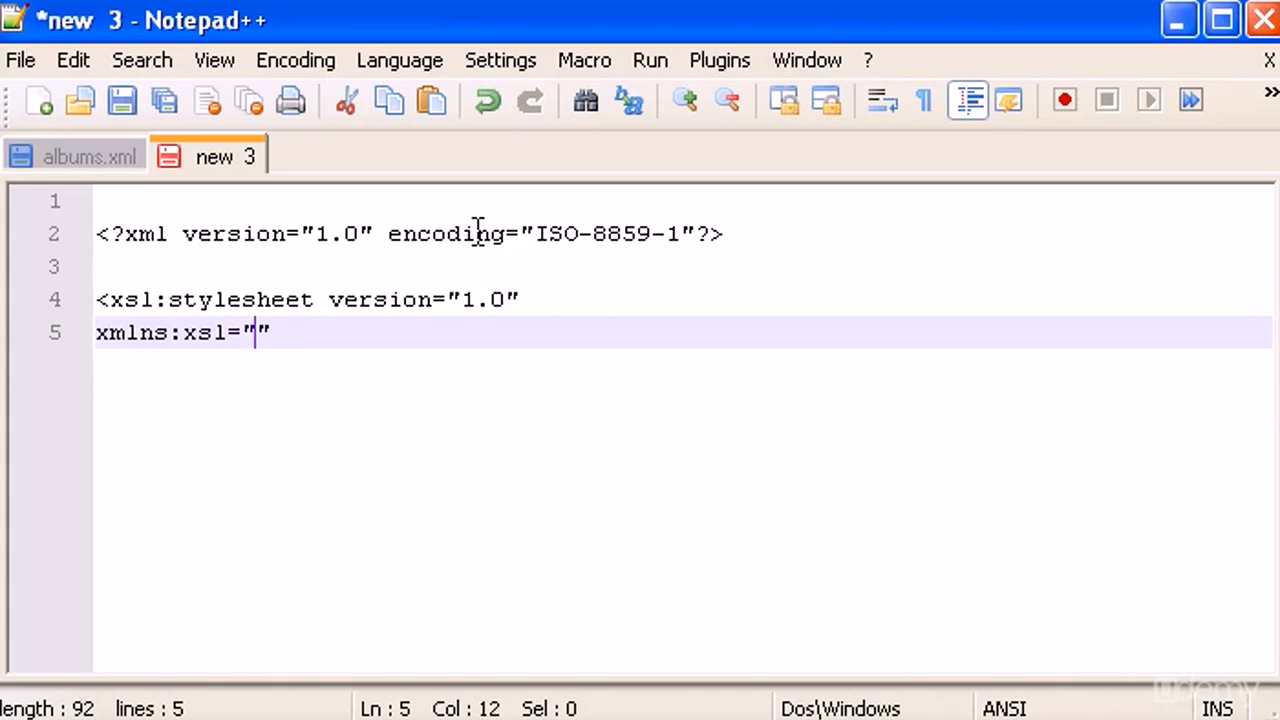
{"action": "type", "text": "http"}
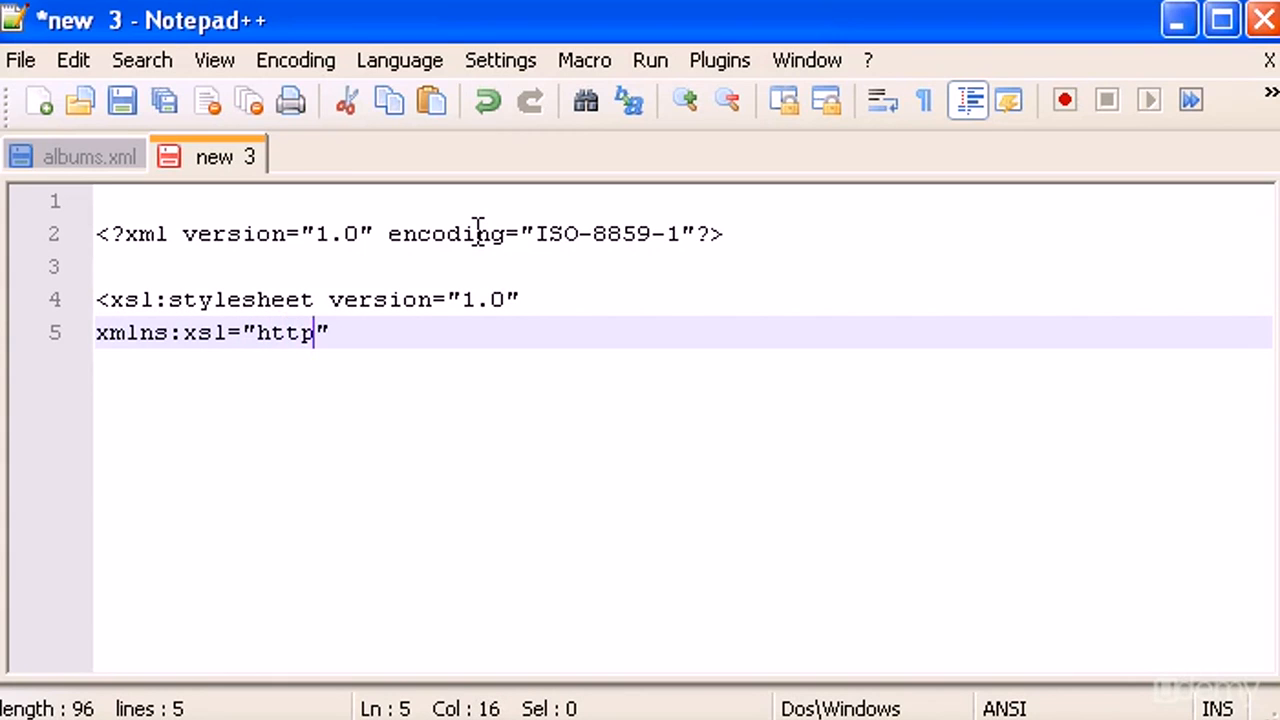
{"action": "type", "text": "://"}
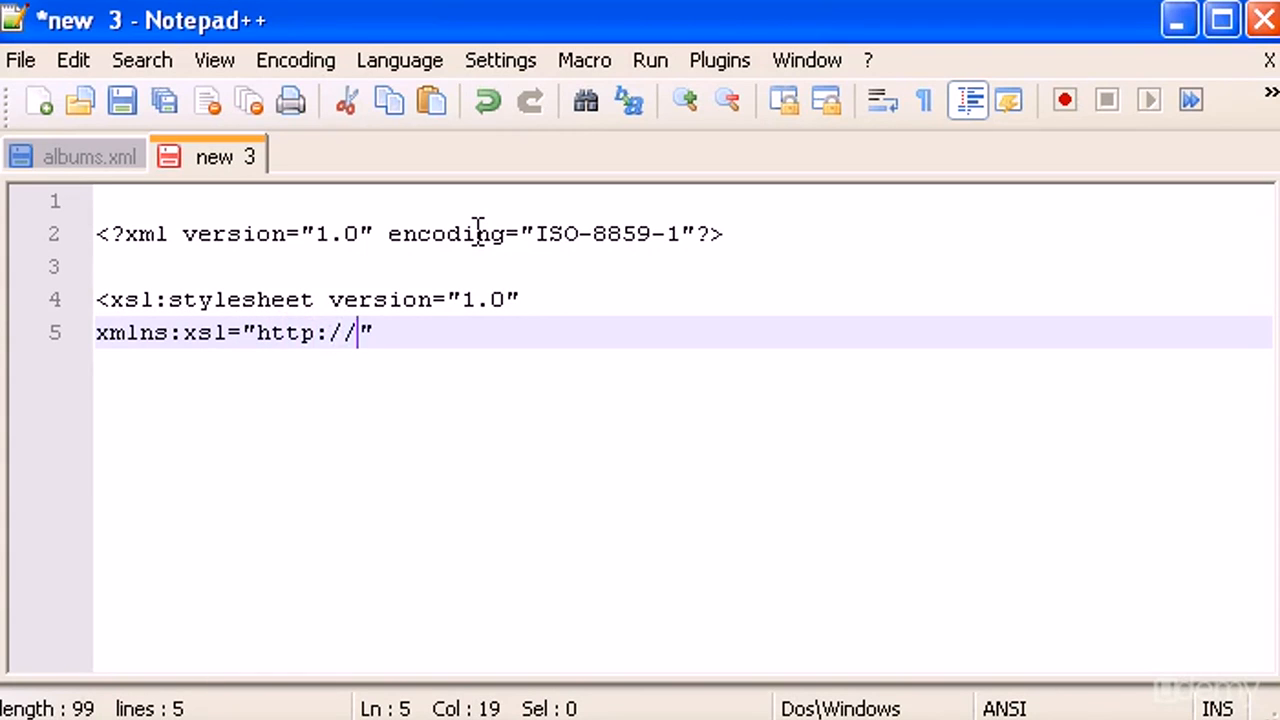
{"action": "type", "text": "www."}
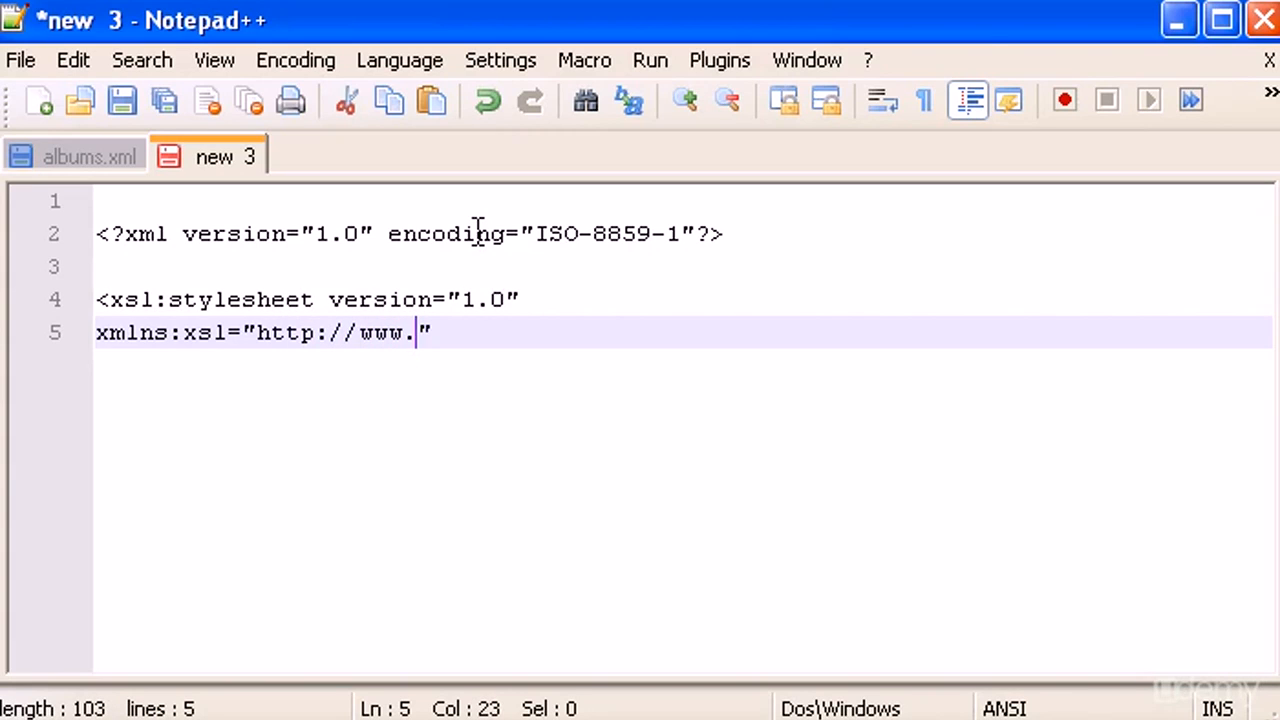
{"action": "type", "text": "w3"}
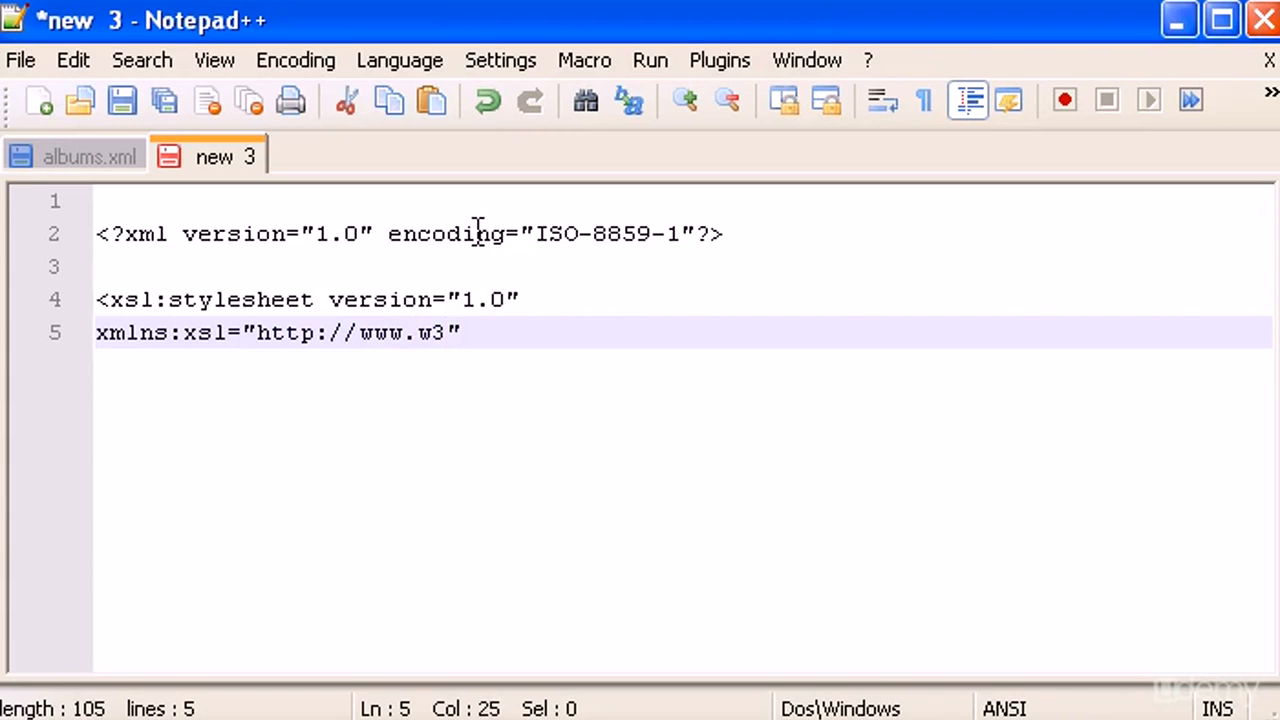
{"action": "type", "text": ".org"}
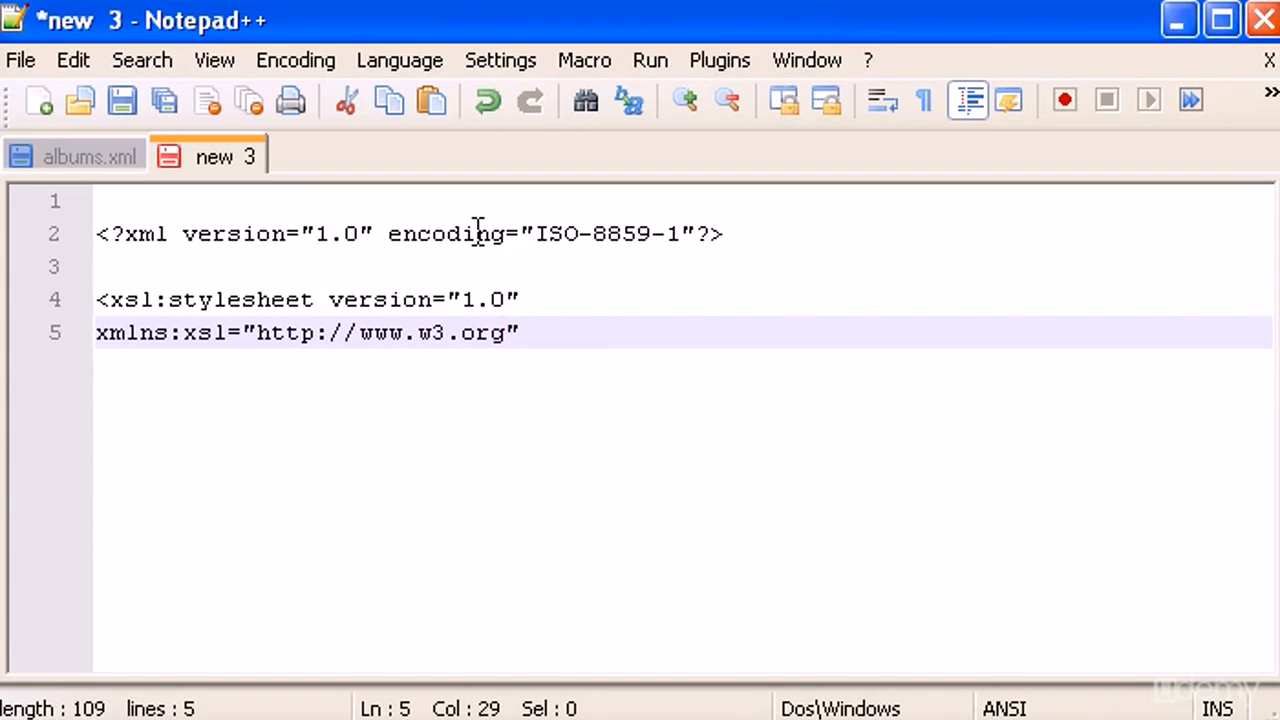
{"action": "type", "text": "/1999"}
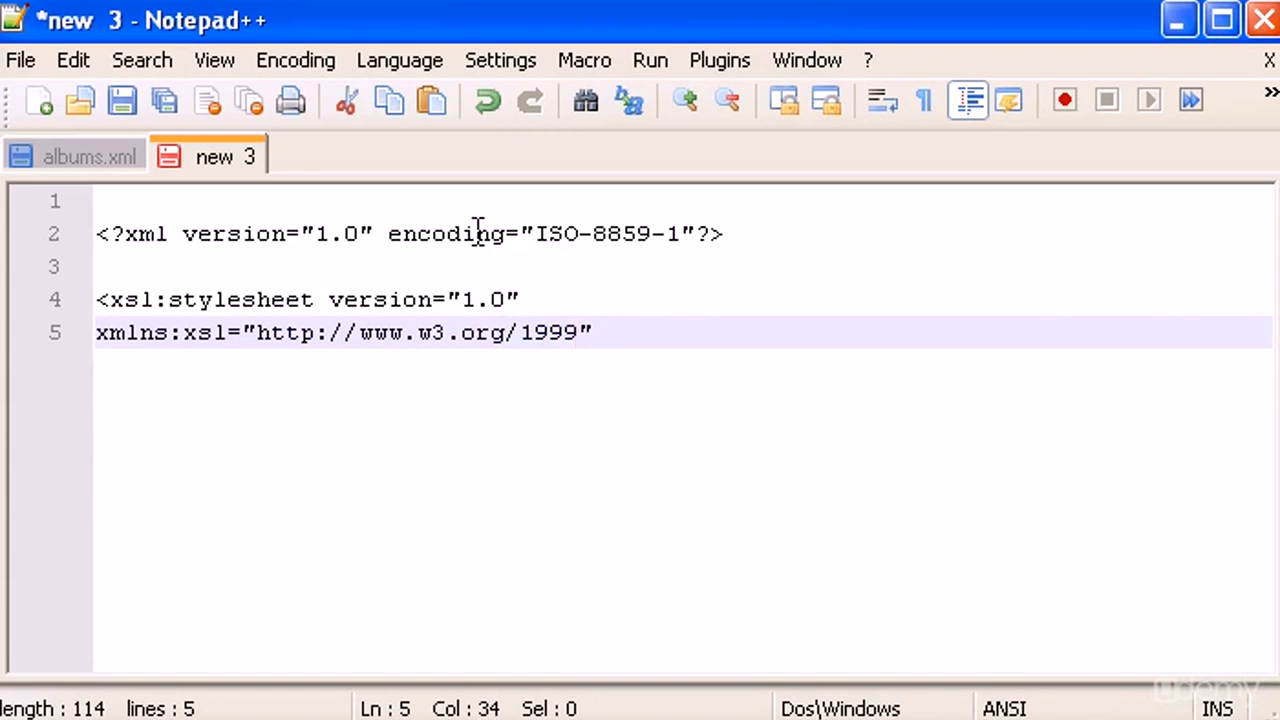
{"action": "type", "text": "/XSL"}
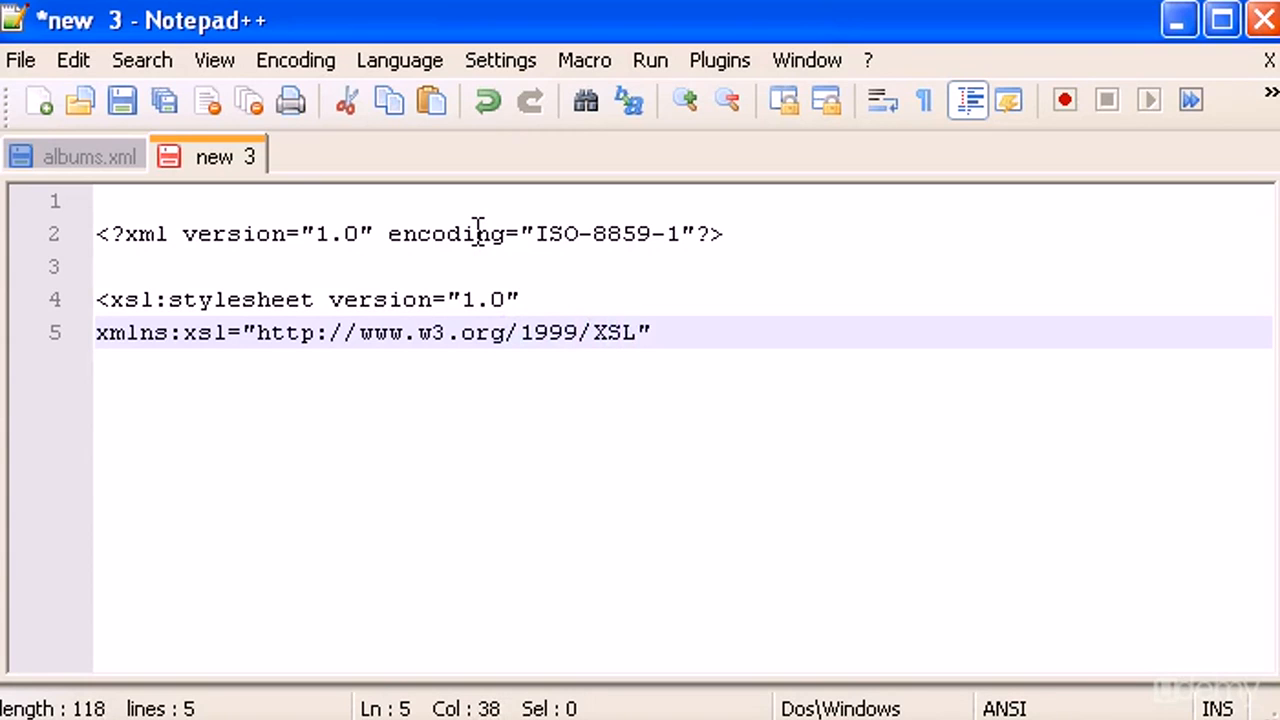
{"action": "type", "text": "Tr"}
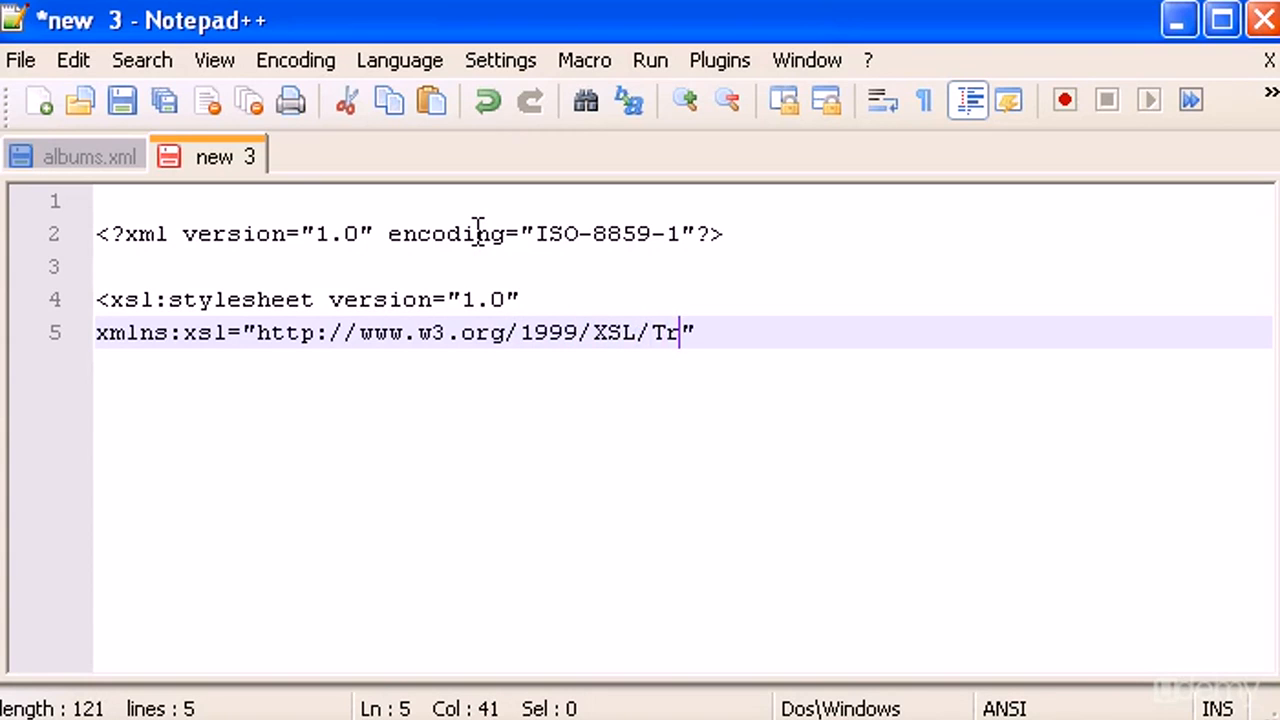
{"action": "type", "text": "ansf"}
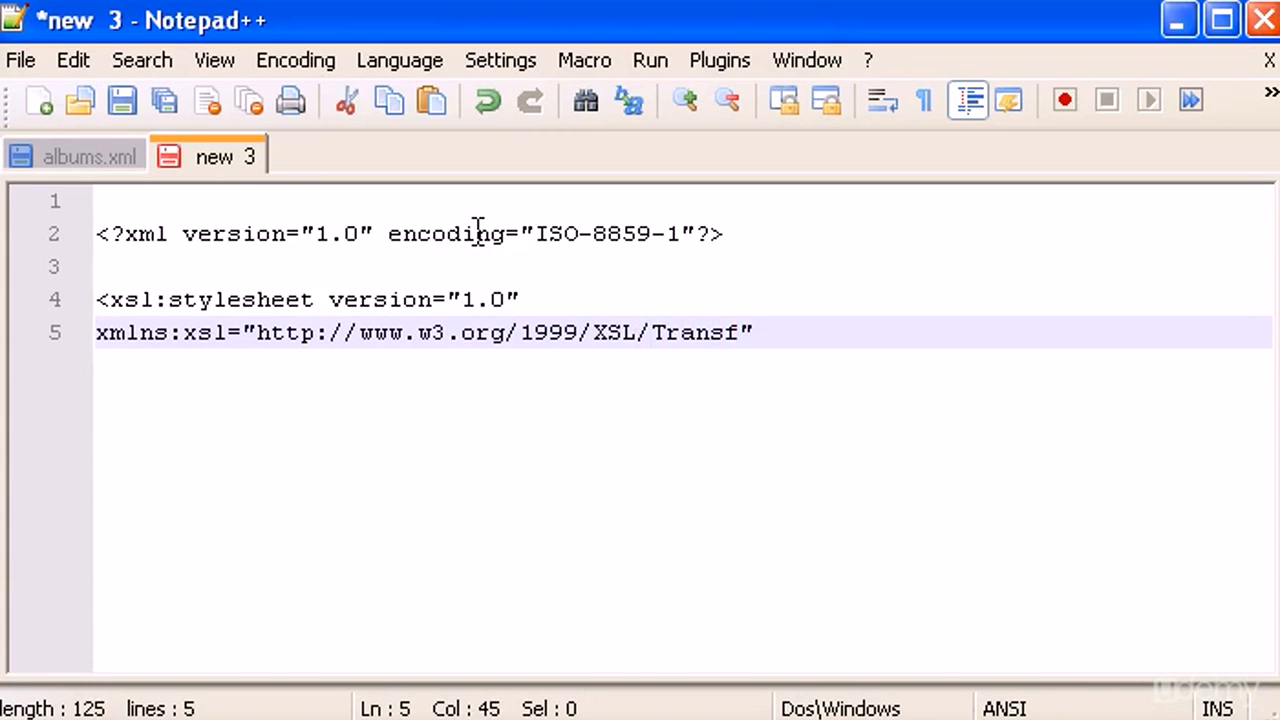
{"action": "type", "text": "orm"}
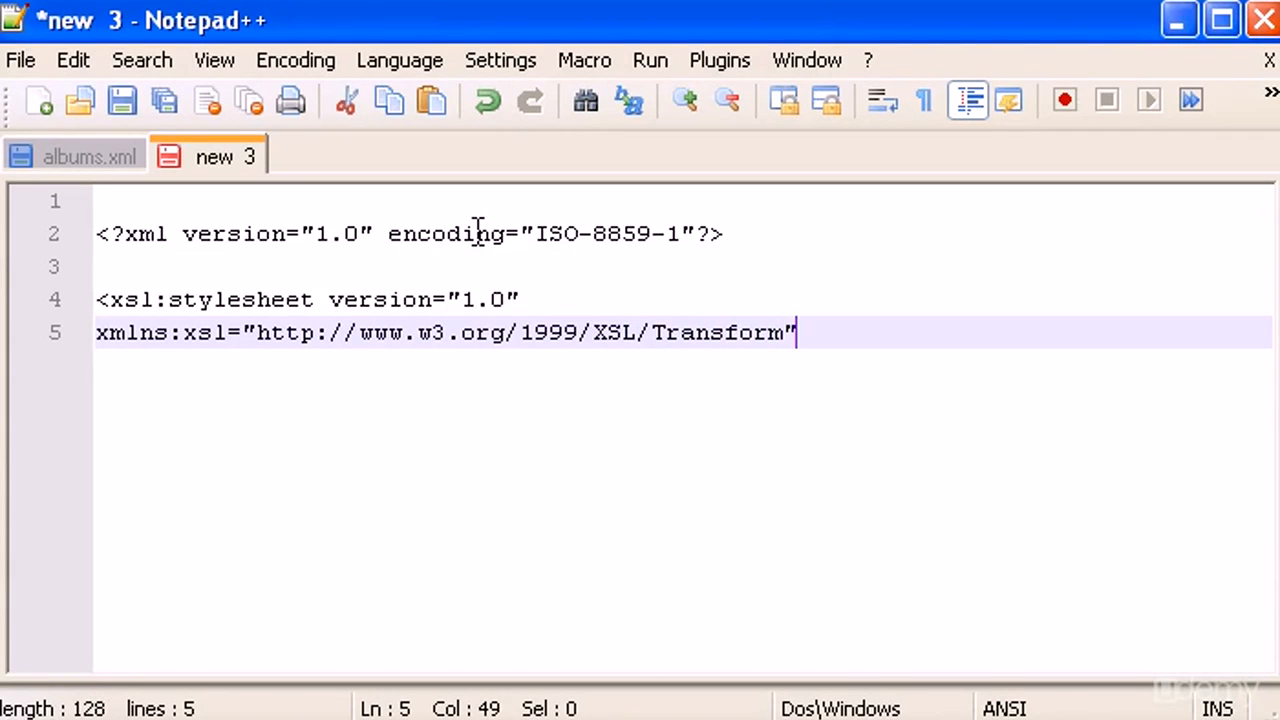
{"action": "type", "text": ">"}
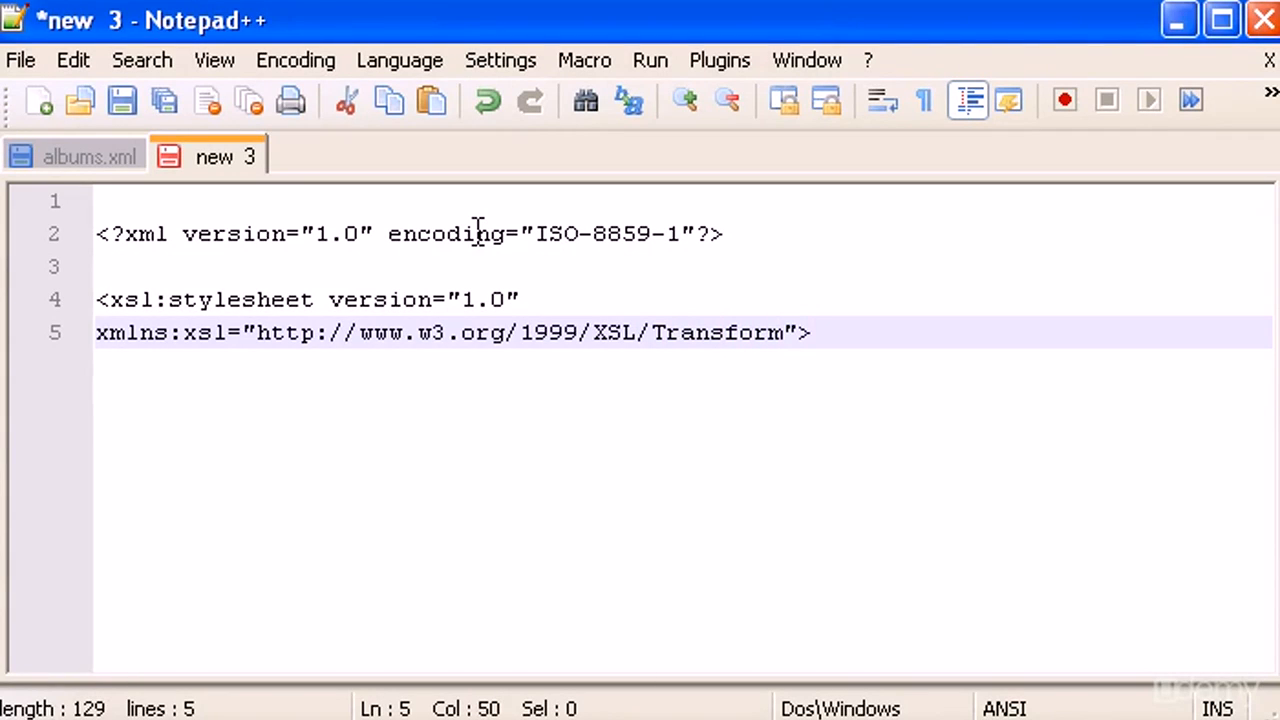
{"action": "key", "text": "Enter"}
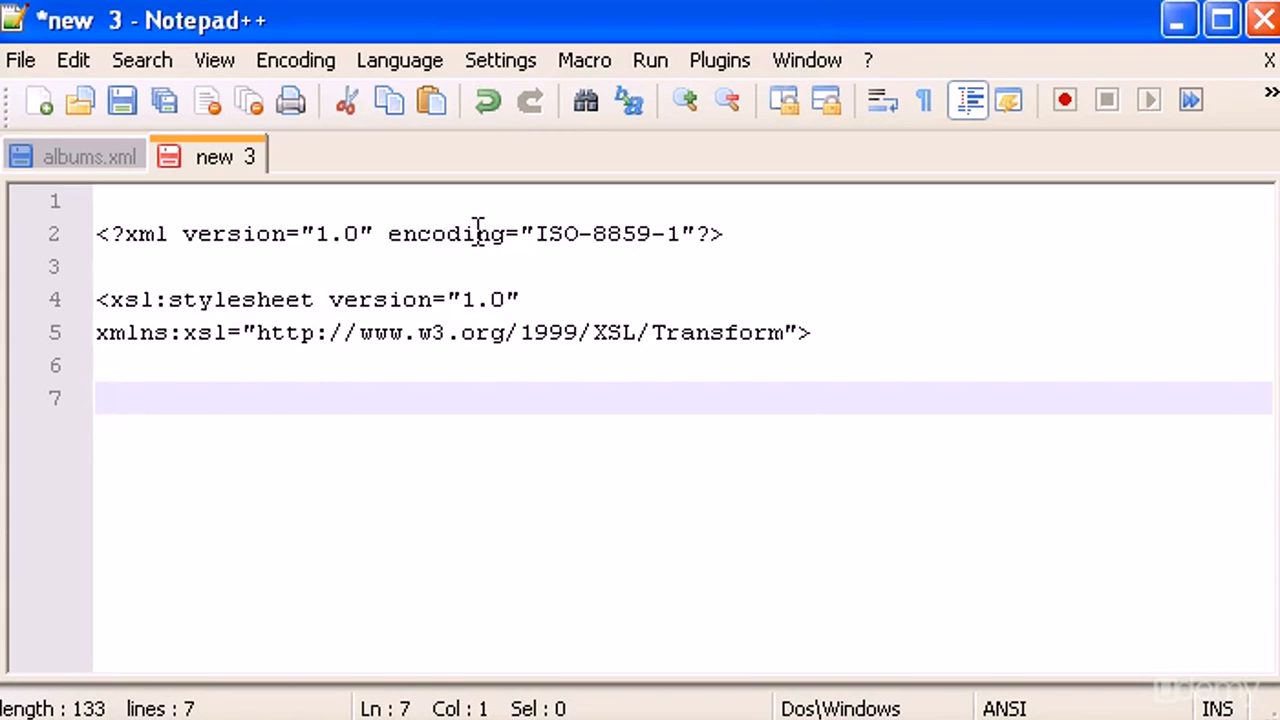
Step: Add <xsl:template match="/"> below the stylesheet tag
{"action": "type", "text": "<"}
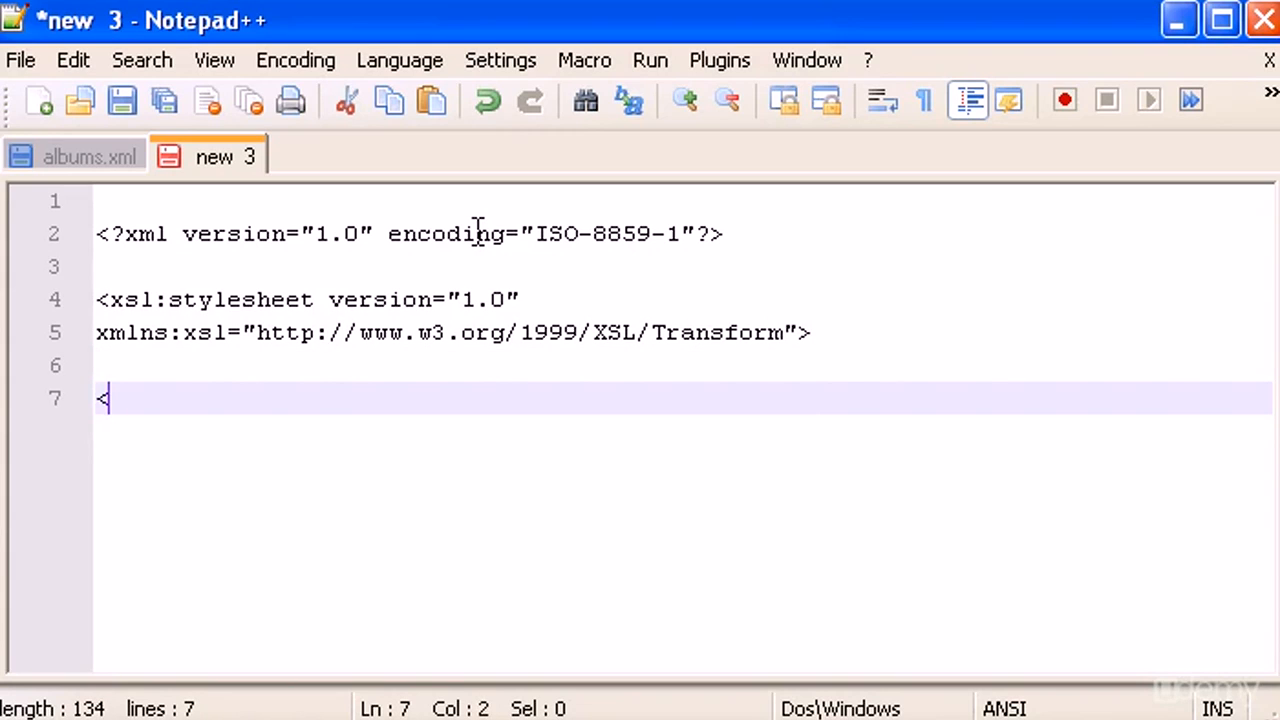
{"action": "type", "text": "xsl"}
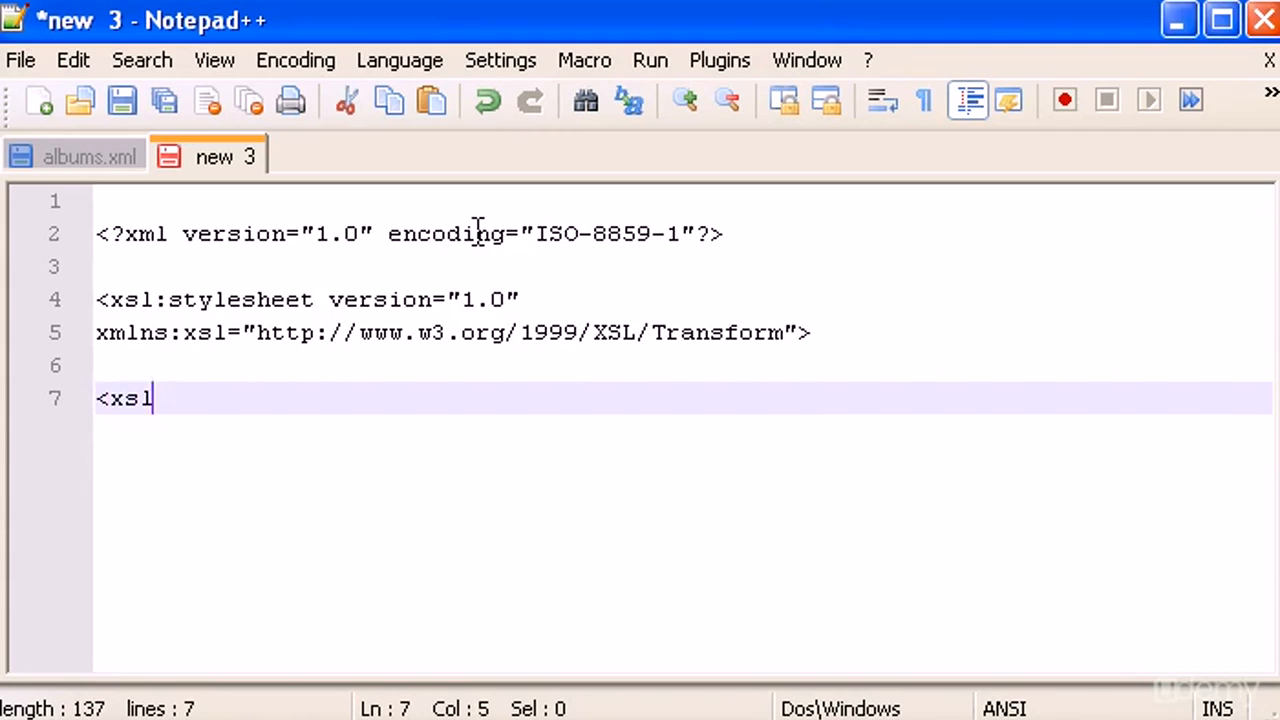
{"action": "type", "text": ":te"}
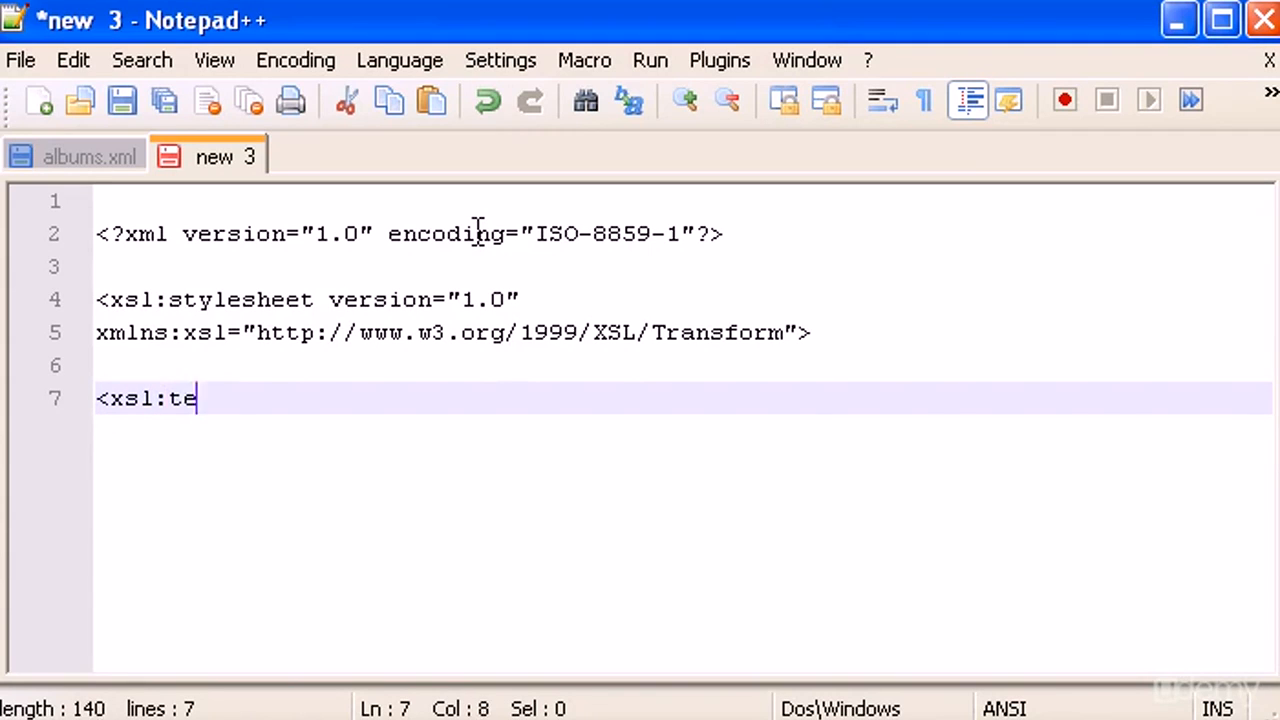
{"action": "type", "text": "mplate"}
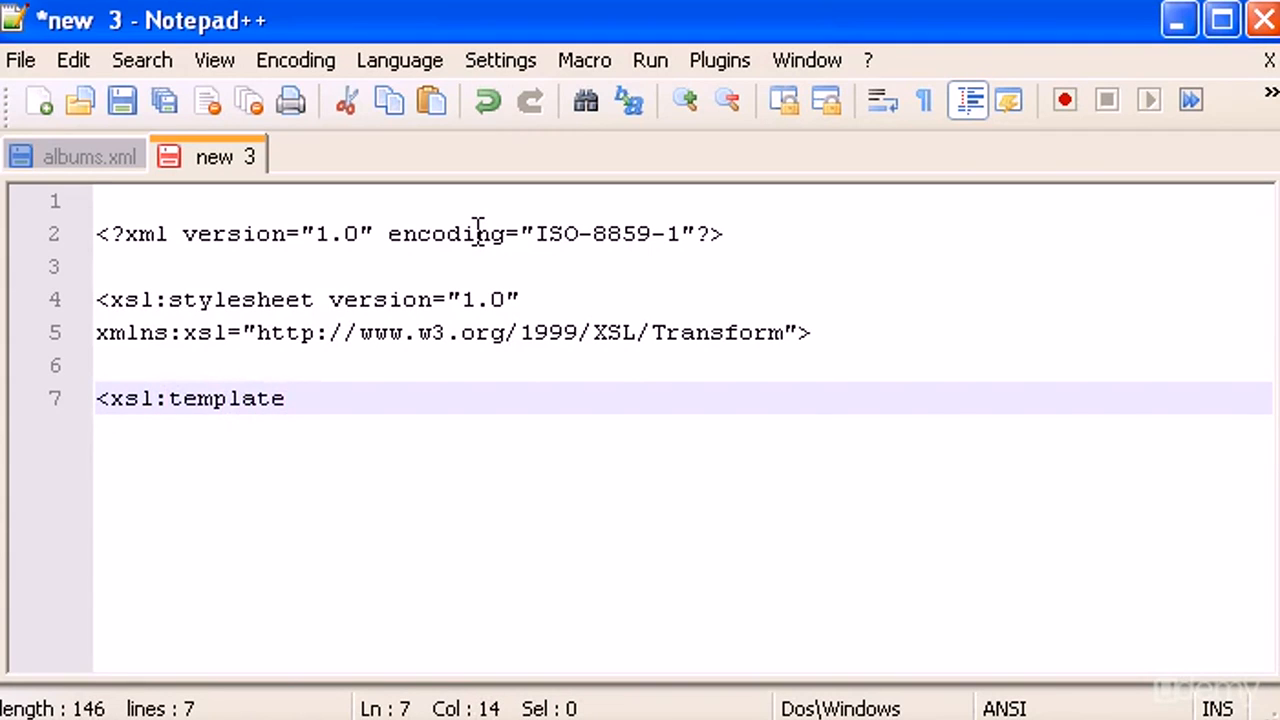
{"action": "type", "text": "match"}
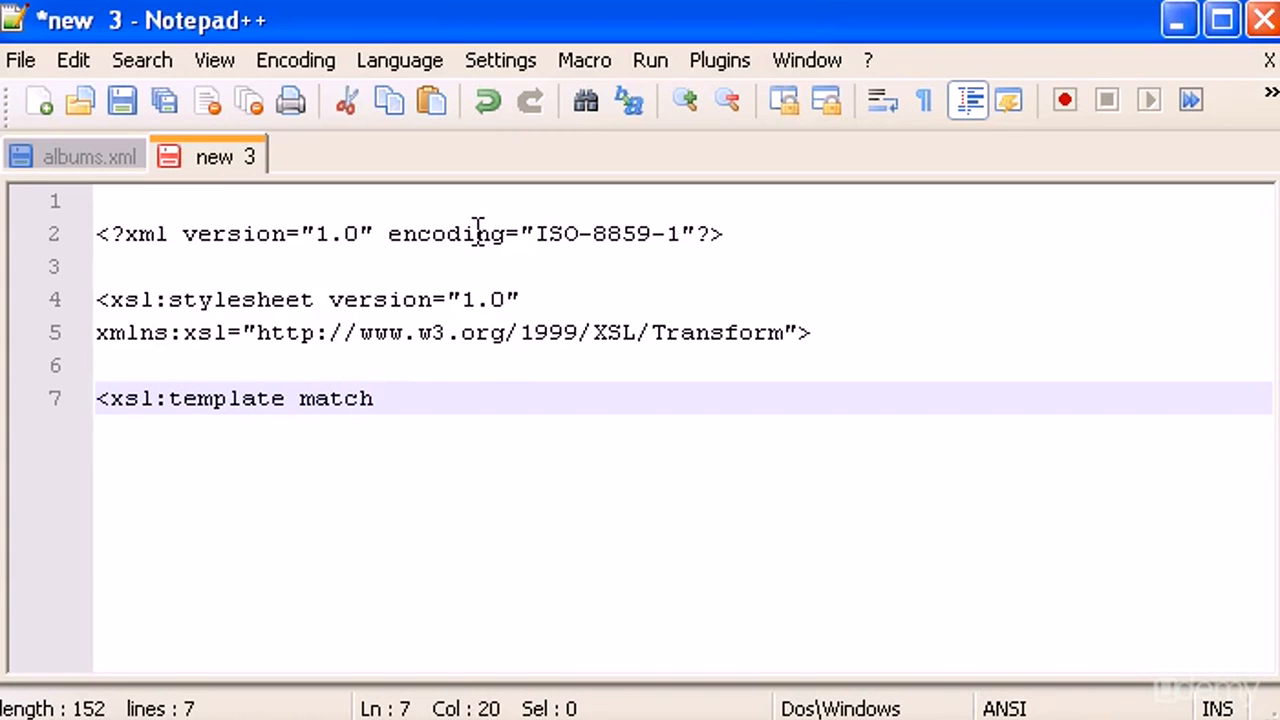
{"action": "type", "text": "=\"\""}
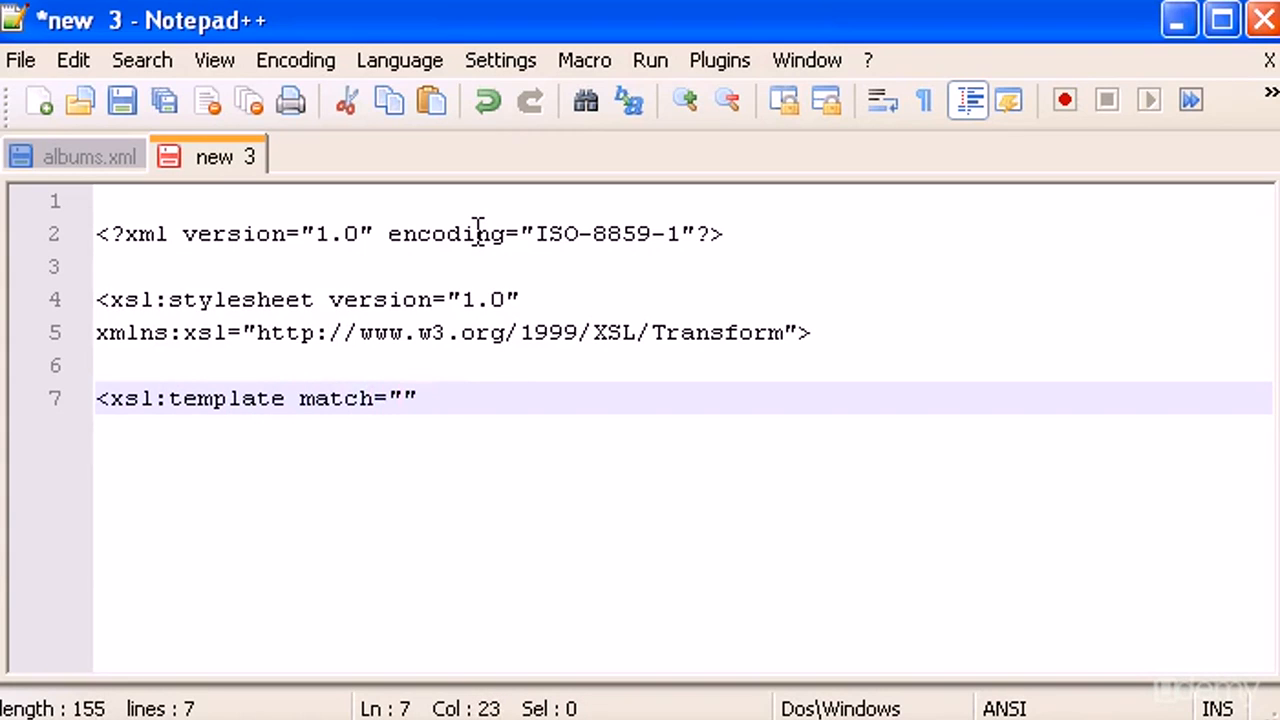
{"action": "type", "text": "/\">"}
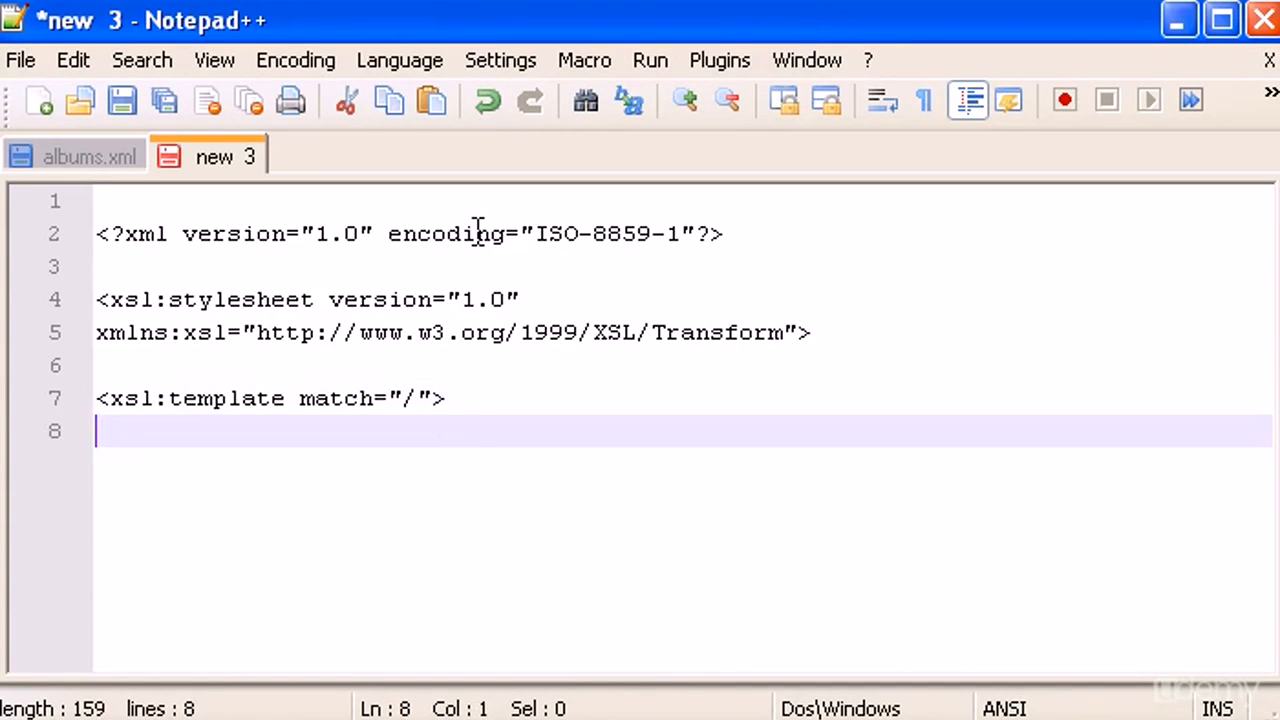
Step: Add indented <html> and <body> opening tags and begin another tag
{"action": "type", "text": "z"}
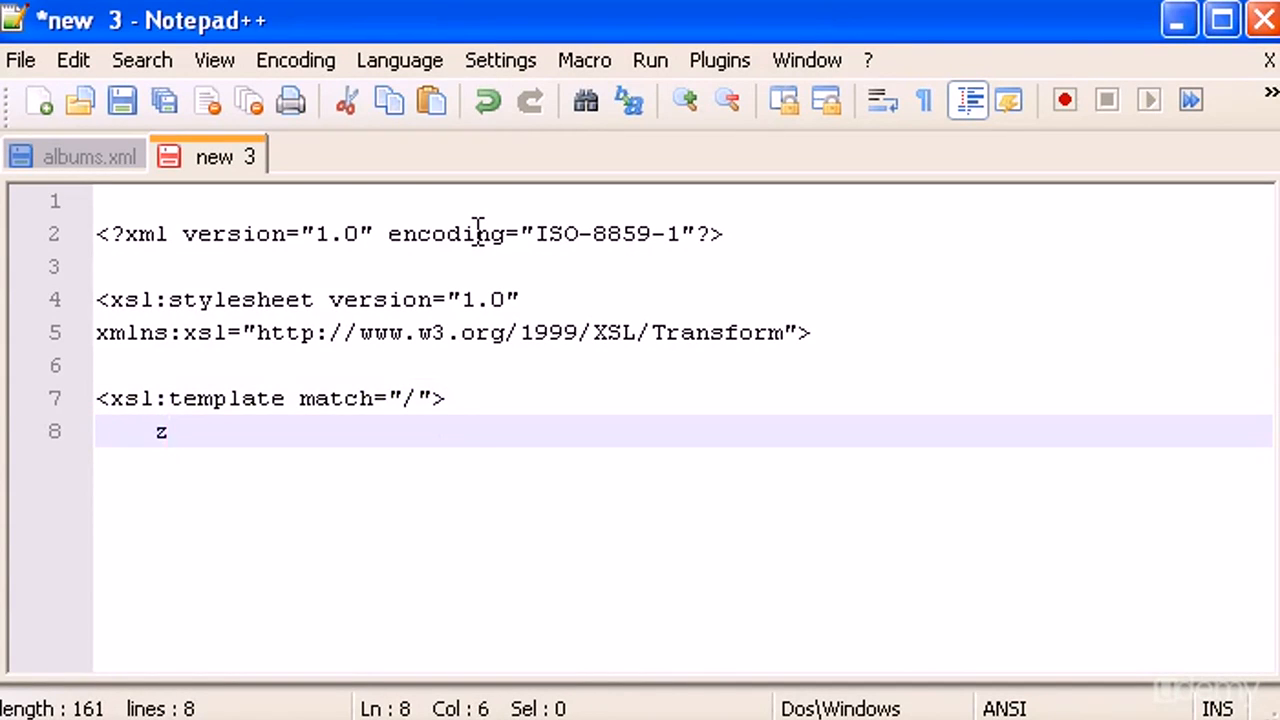
{"action": "type", "text": "<"}
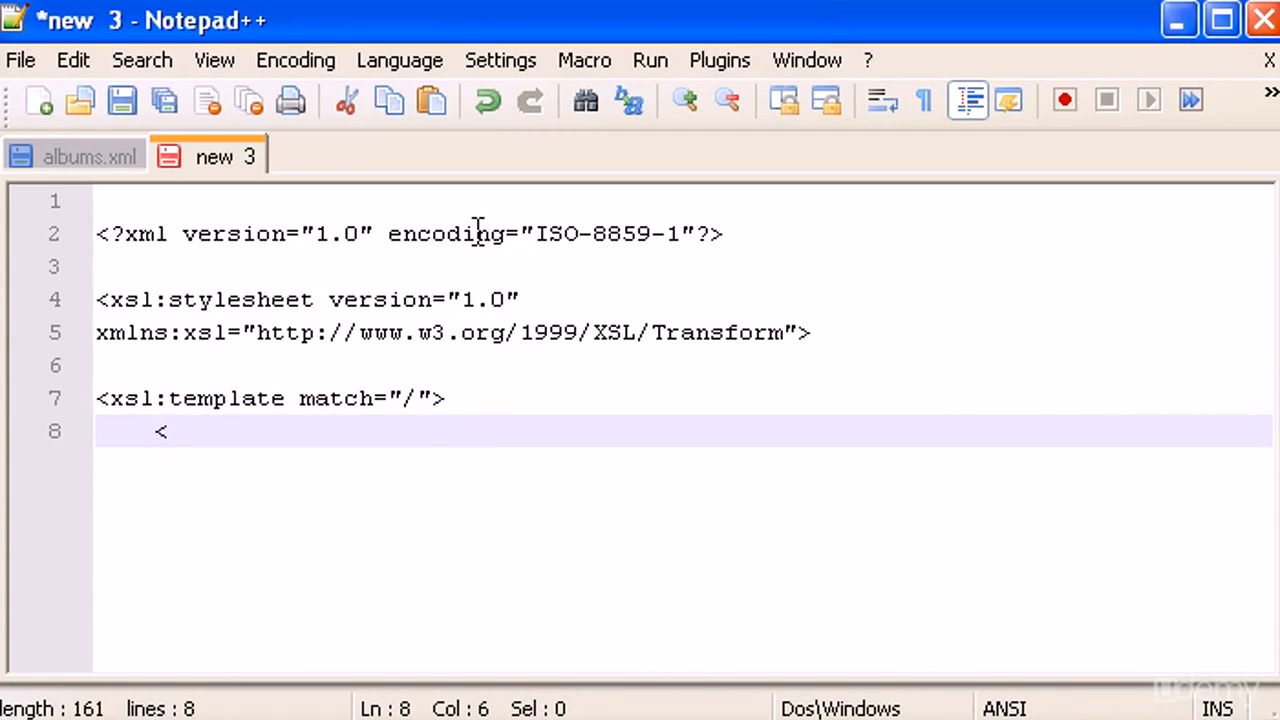
{"action": "type", "text": "html>"}
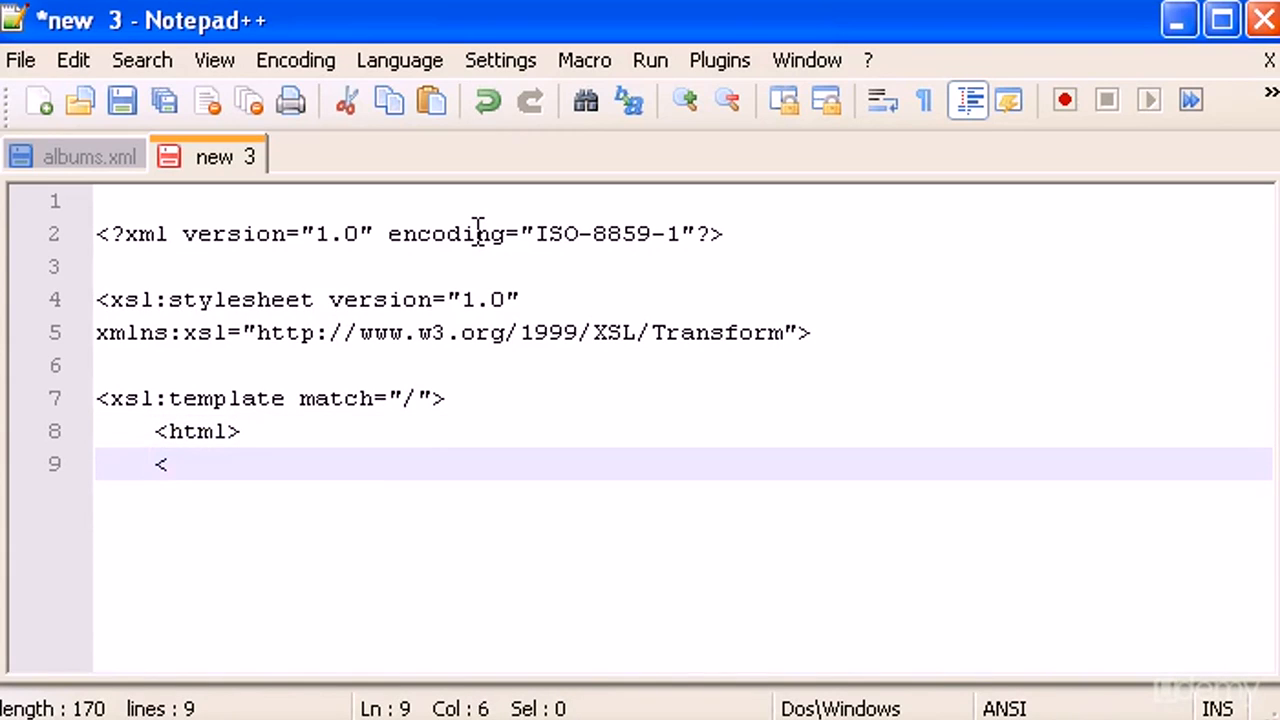
{"action": "type", "text": "body>"}
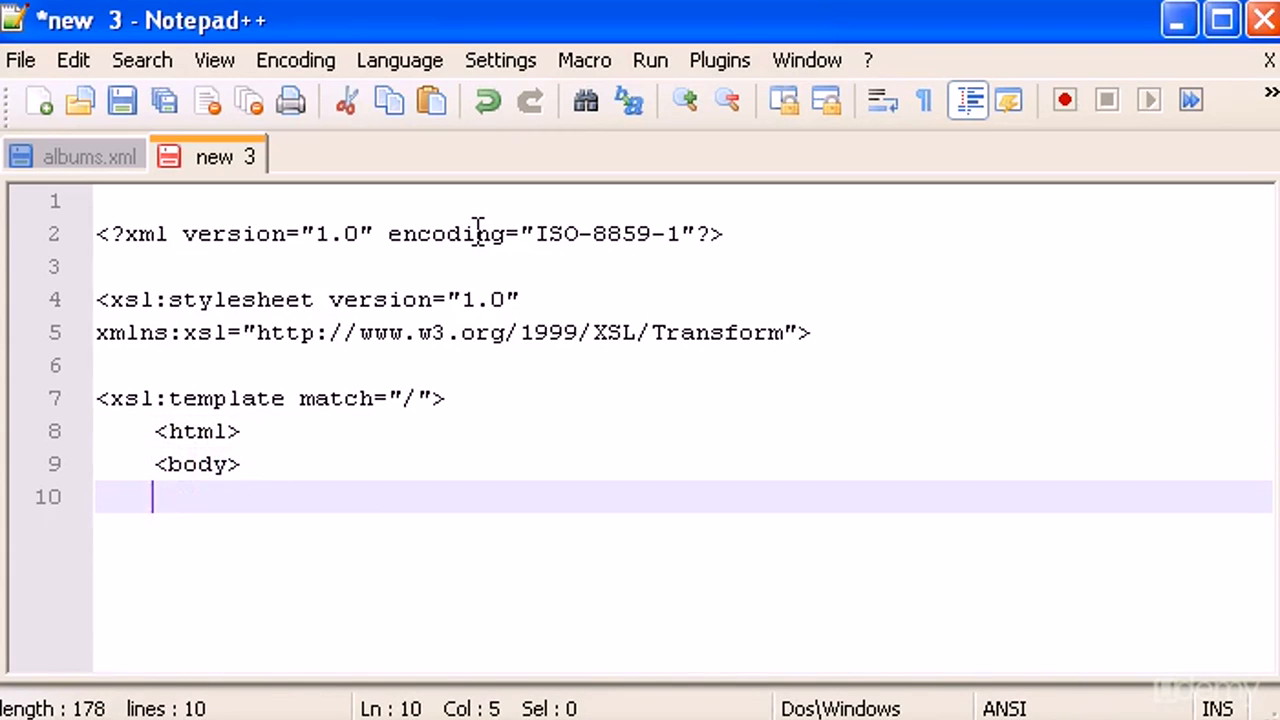
{"action": "type", "text": "<"}
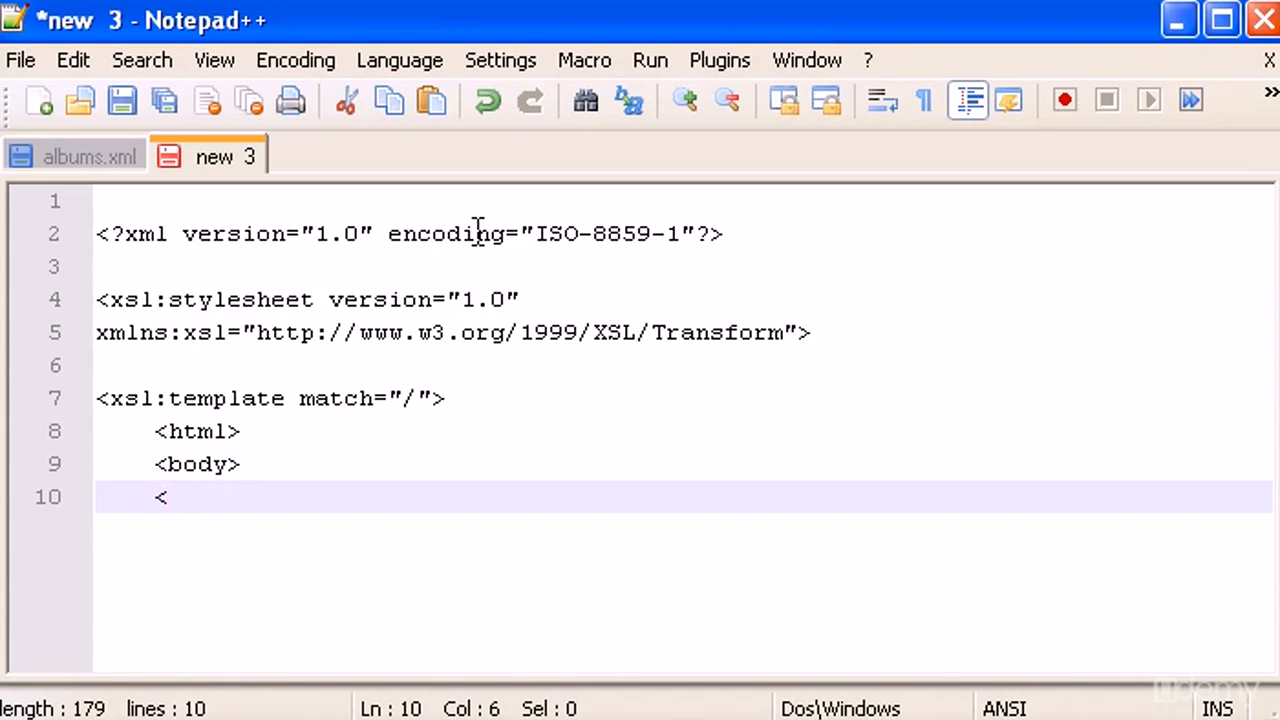
Step: Review the album data in albums.xml, switching between it and the stylesheet draft
{"action": "left_click", "coordinate": [90, 156]}
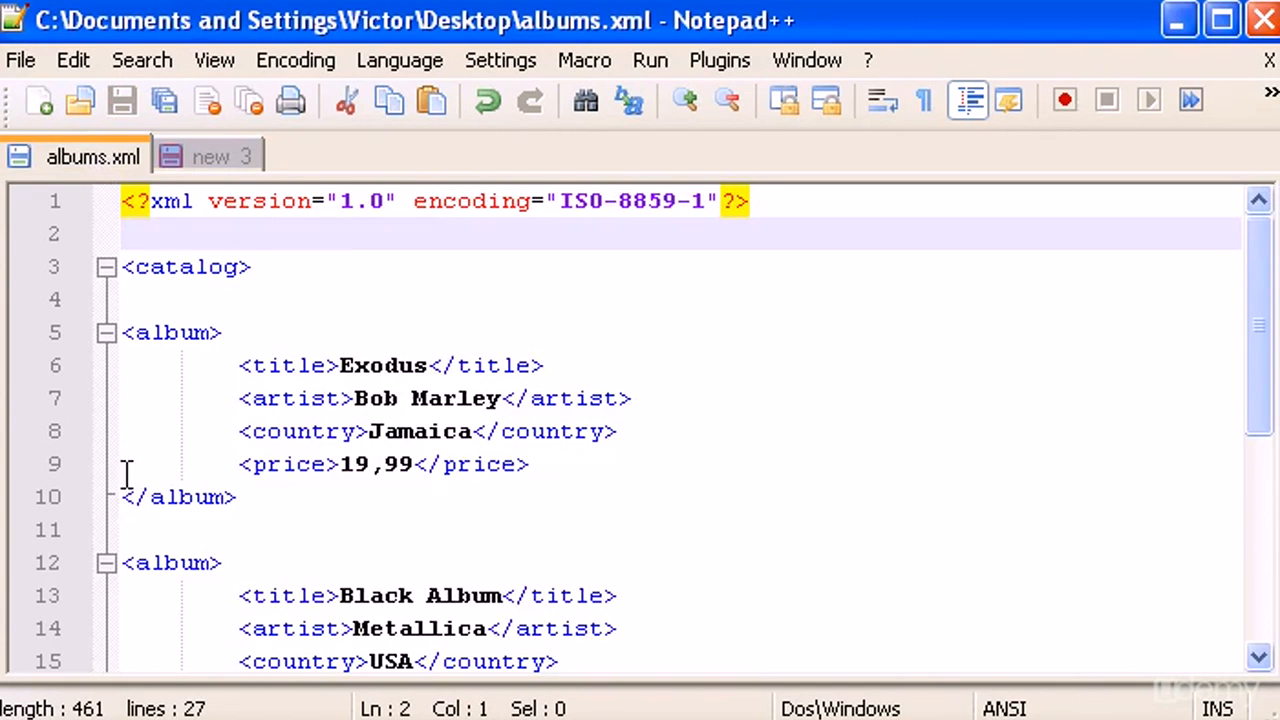
{"action": "mouse_move", "coordinate": [253, 188]}
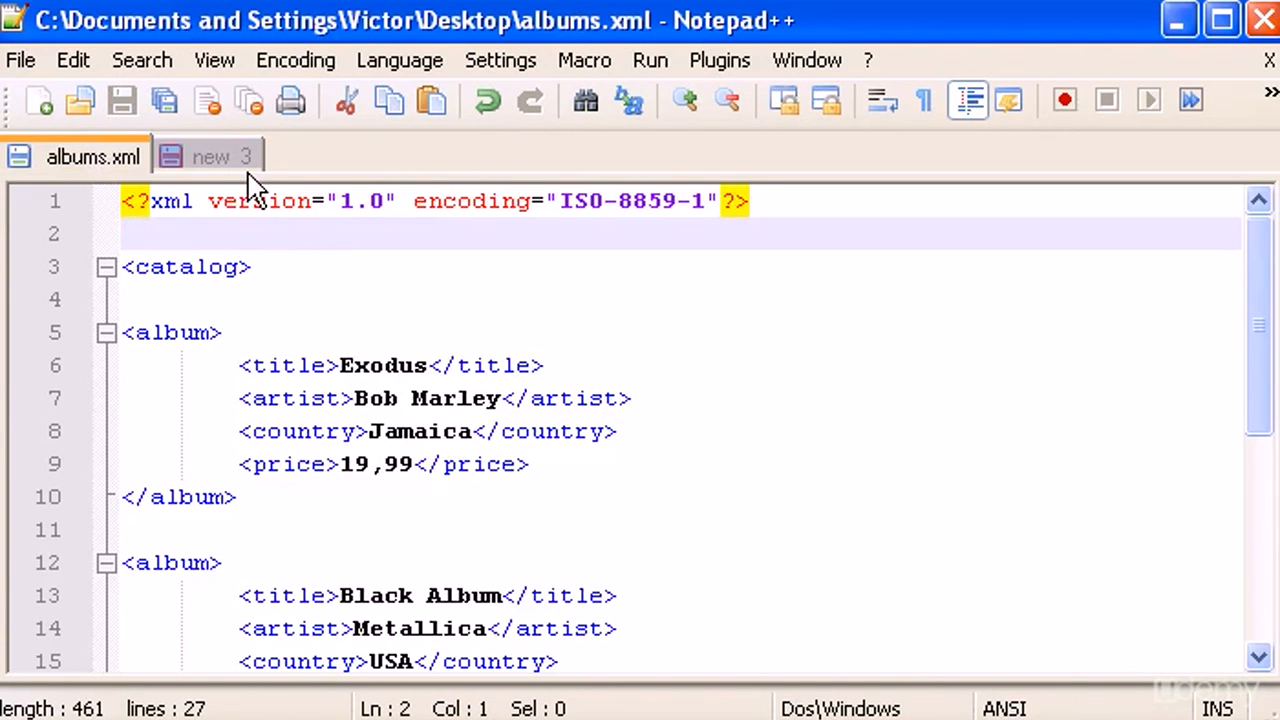
{"action": "mouse_move", "coordinate": [235, 160]}
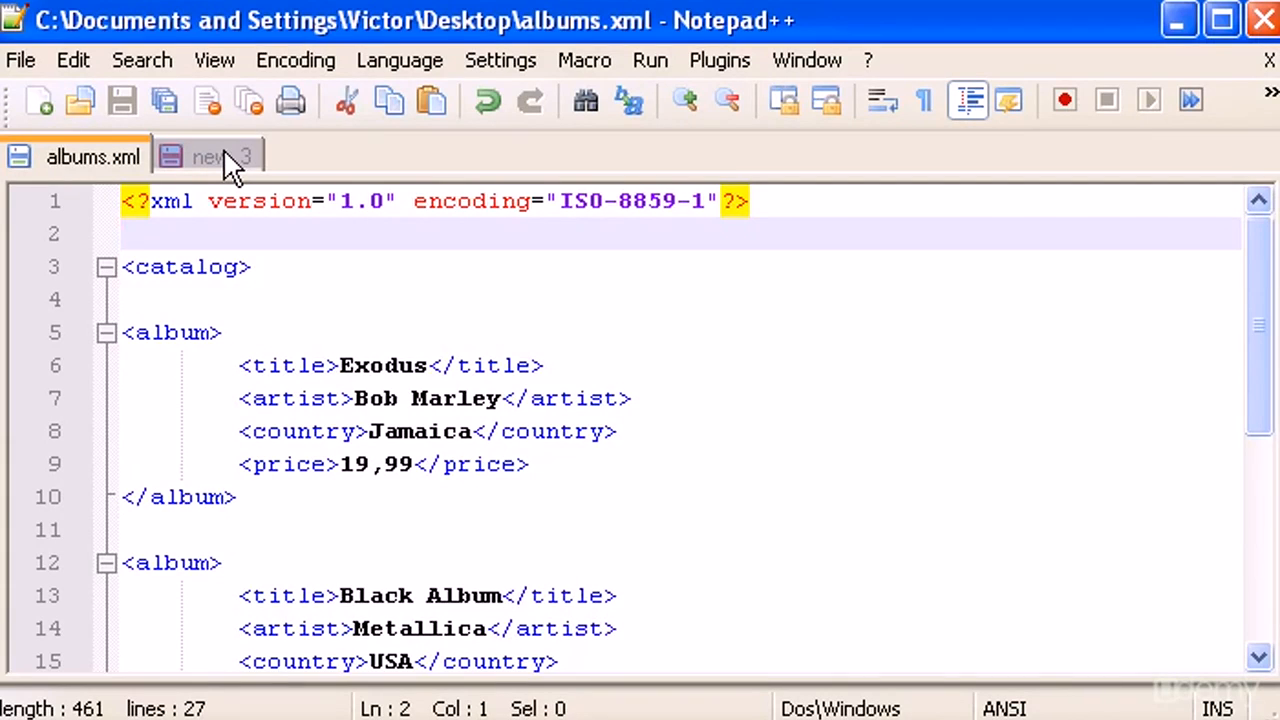
{"action": "left_click", "coordinate": [210, 156]}
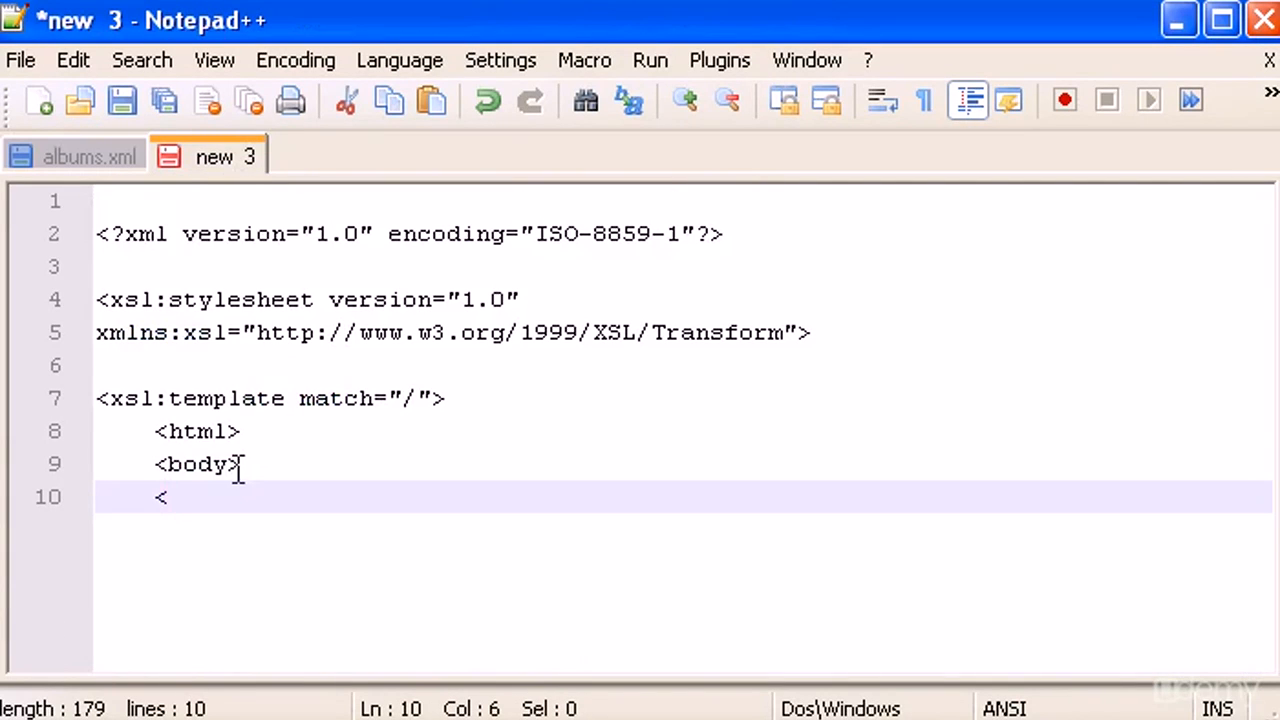
{"action": "mouse_move", "coordinate": [360, 456]}
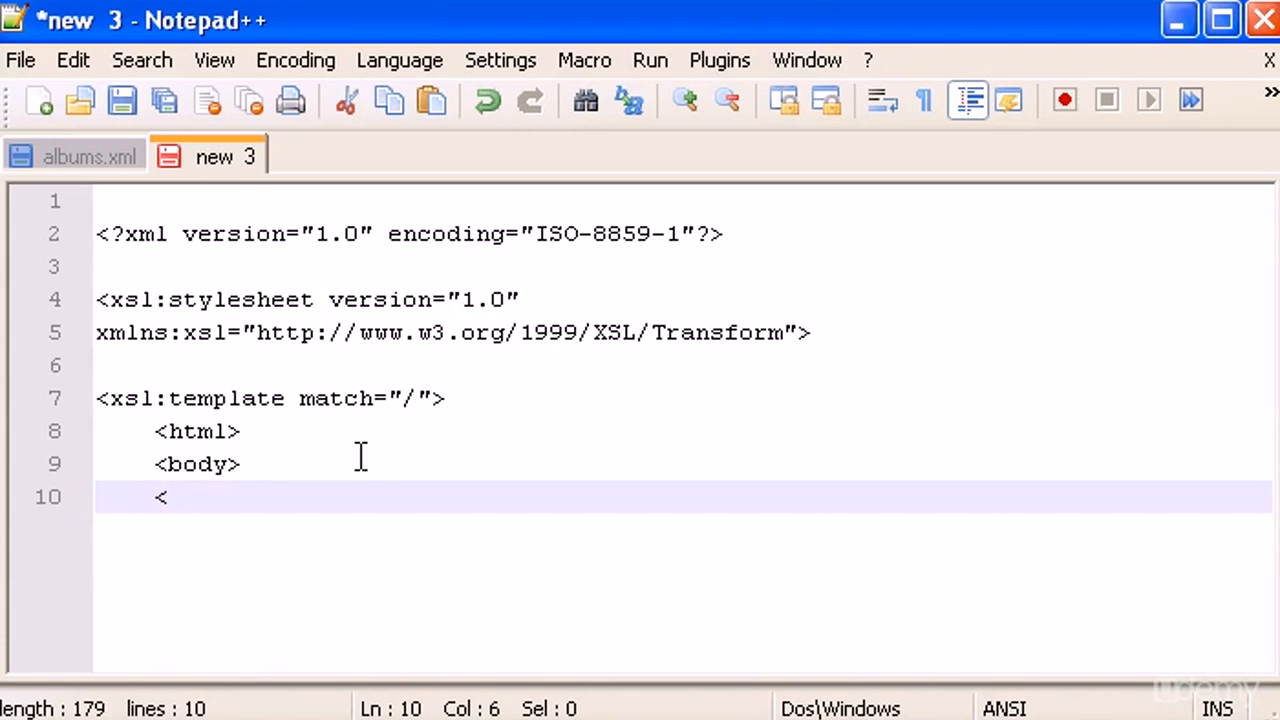
{"action": "left_click", "coordinate": [90, 157]}
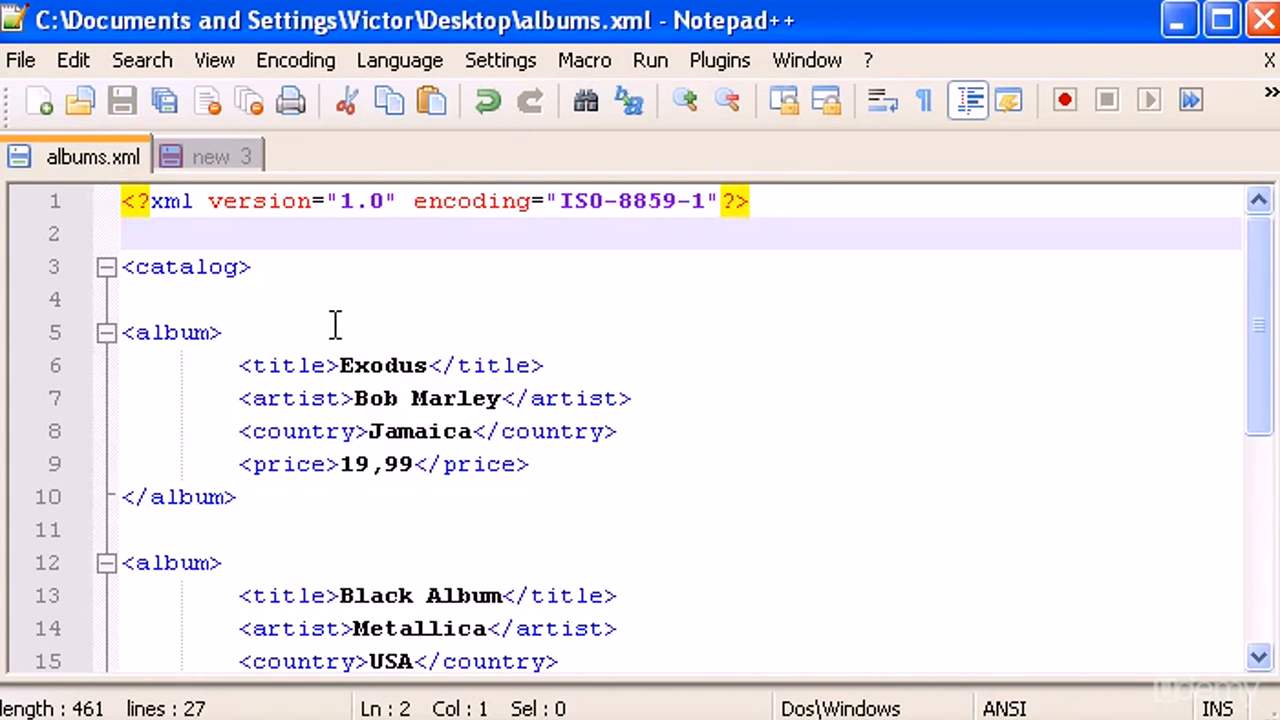
{"action": "scroll", "scroll_direction": "down", "scroll_amount": 3}
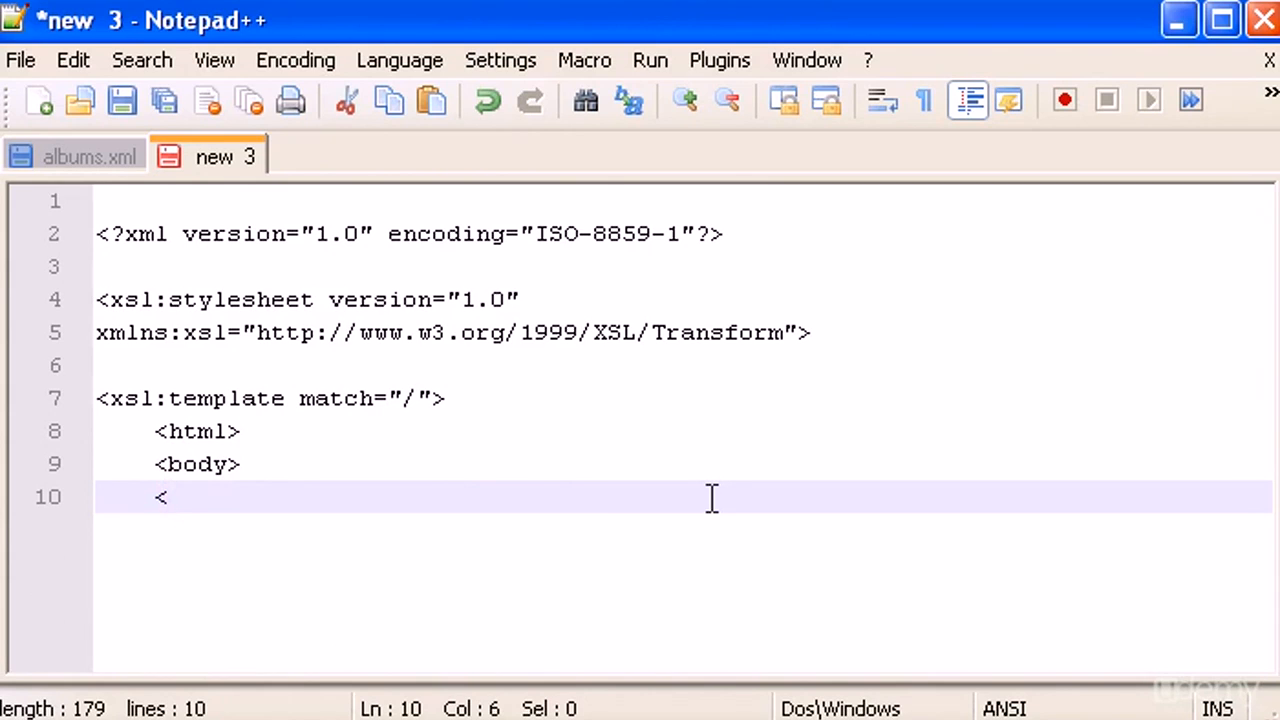
Step: Add an h2 heading reading 'My Catalog' to the stylesheet
{"action": "type", "text": "h2"}
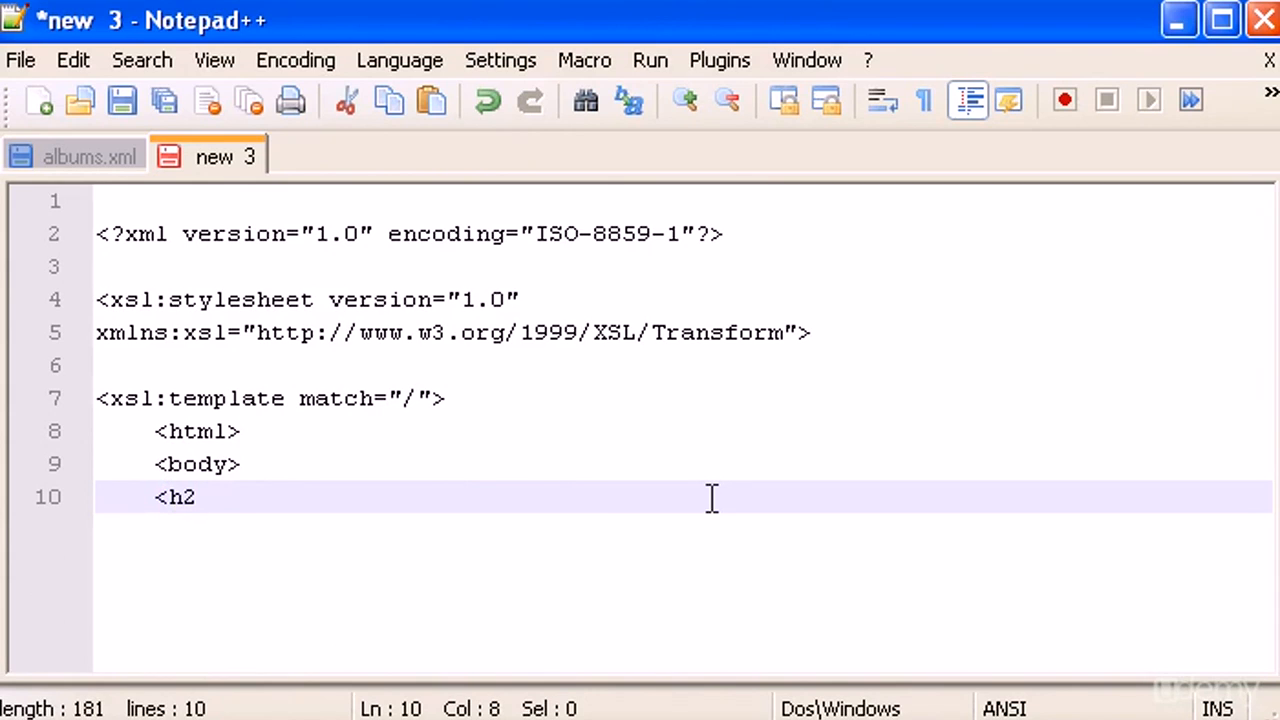
{"action": "type", "text": ">My C"}
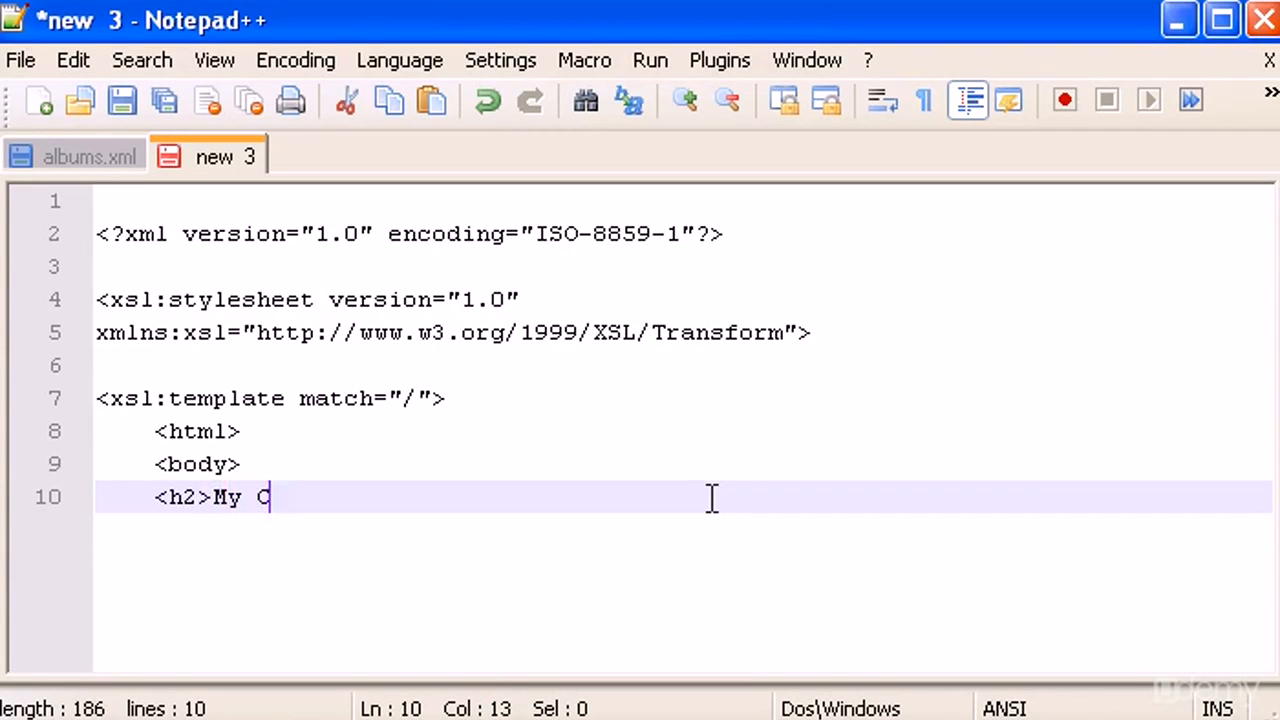
{"action": "type", "text": "atalog"}
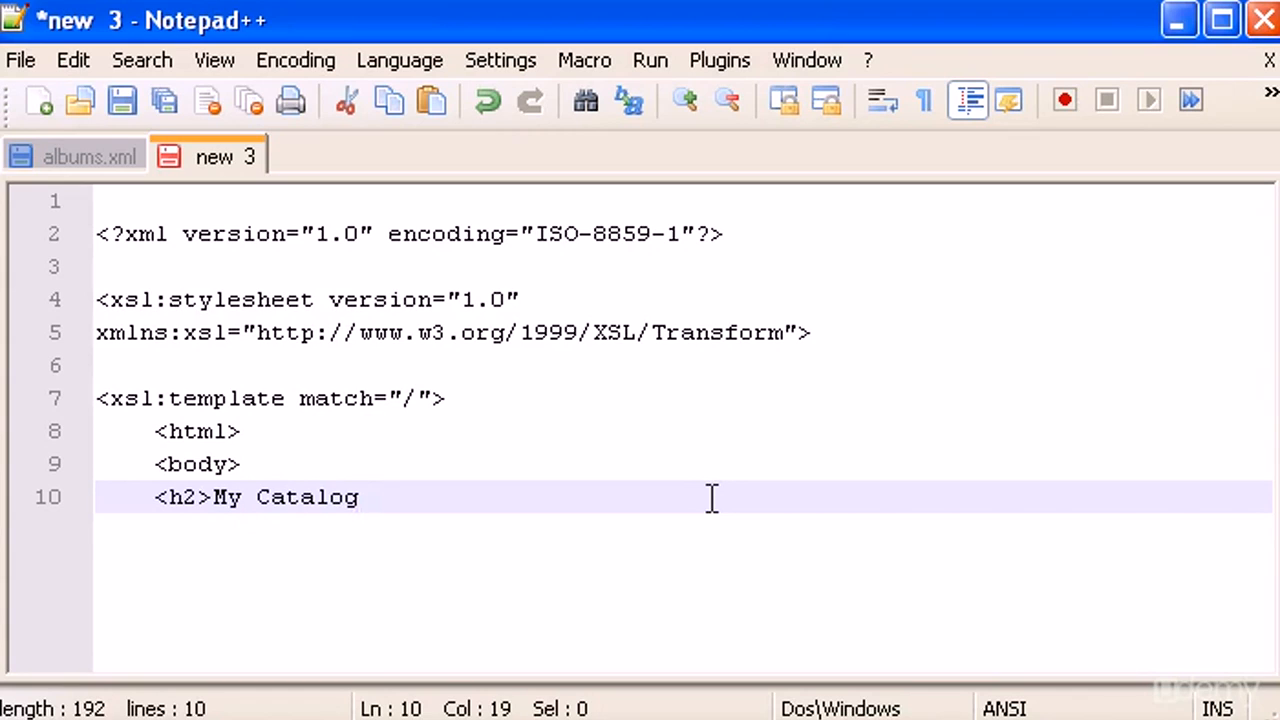
{"action": "type", "text": "<"}
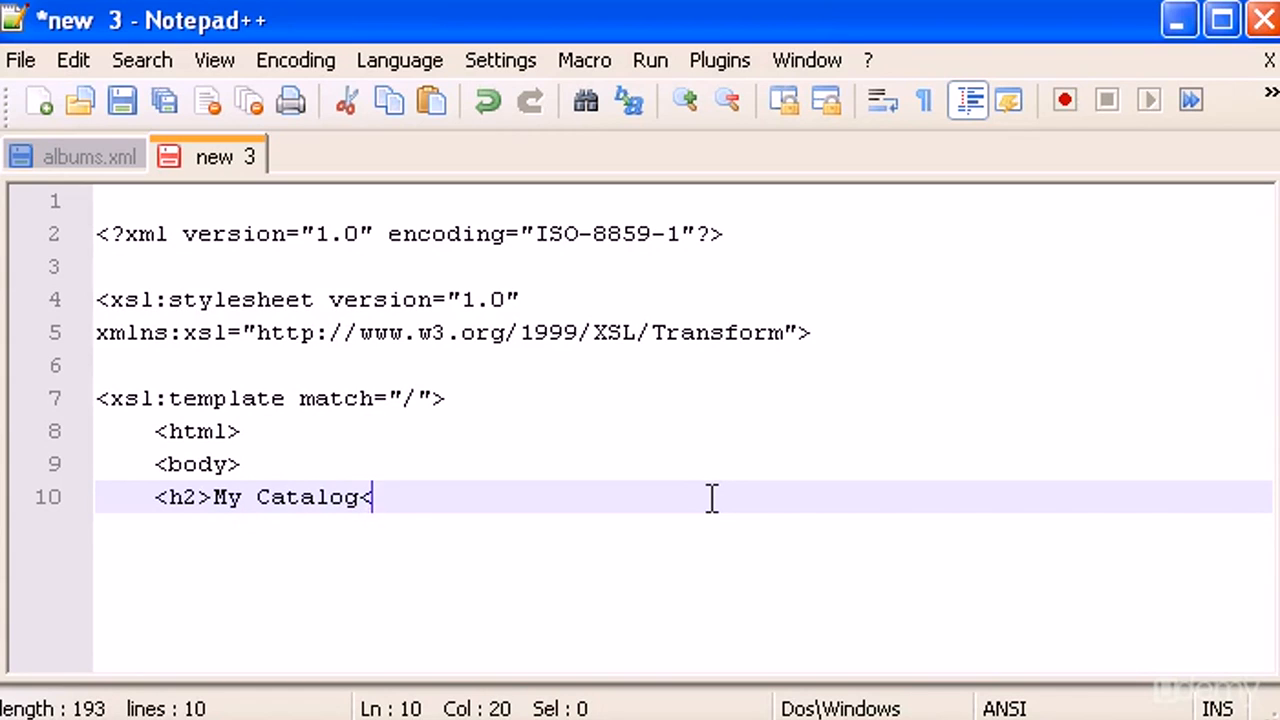
{"action": "type", "text": "/h2>"}
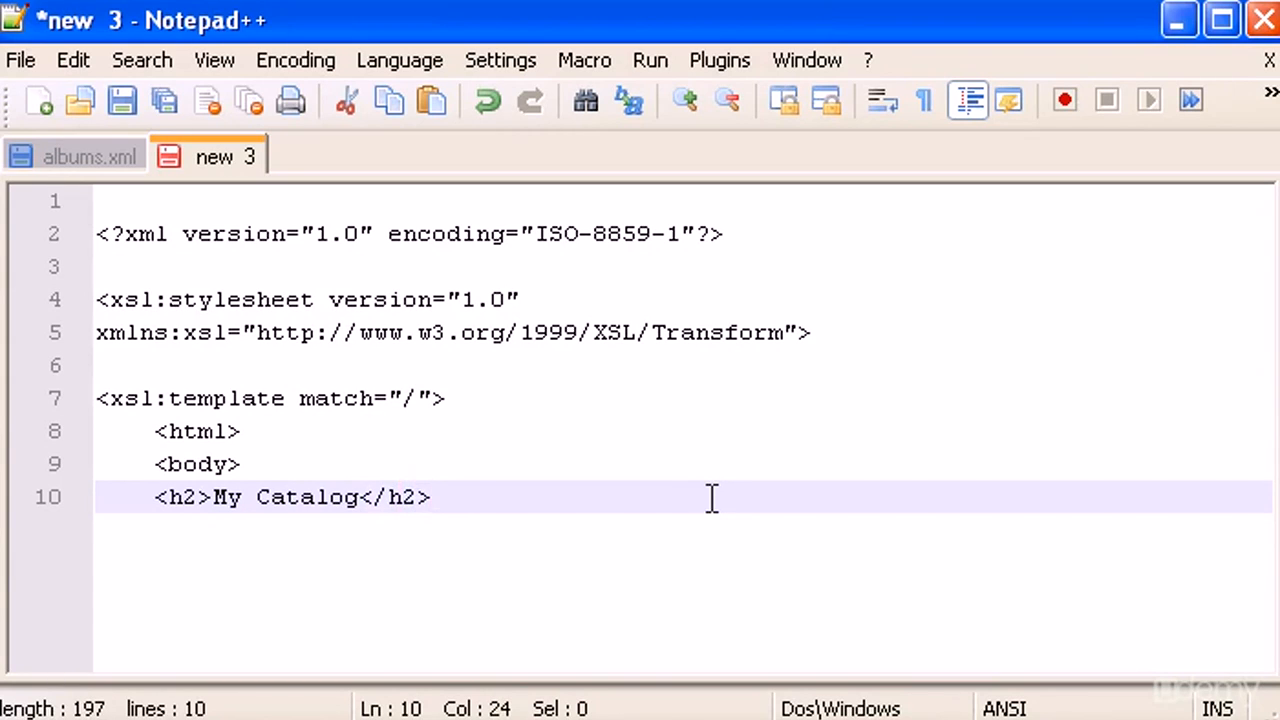
Step: Start a table with border="1" and a header row with bgcolor #9ACD32
{"action": "type", "text": "<tabl"}
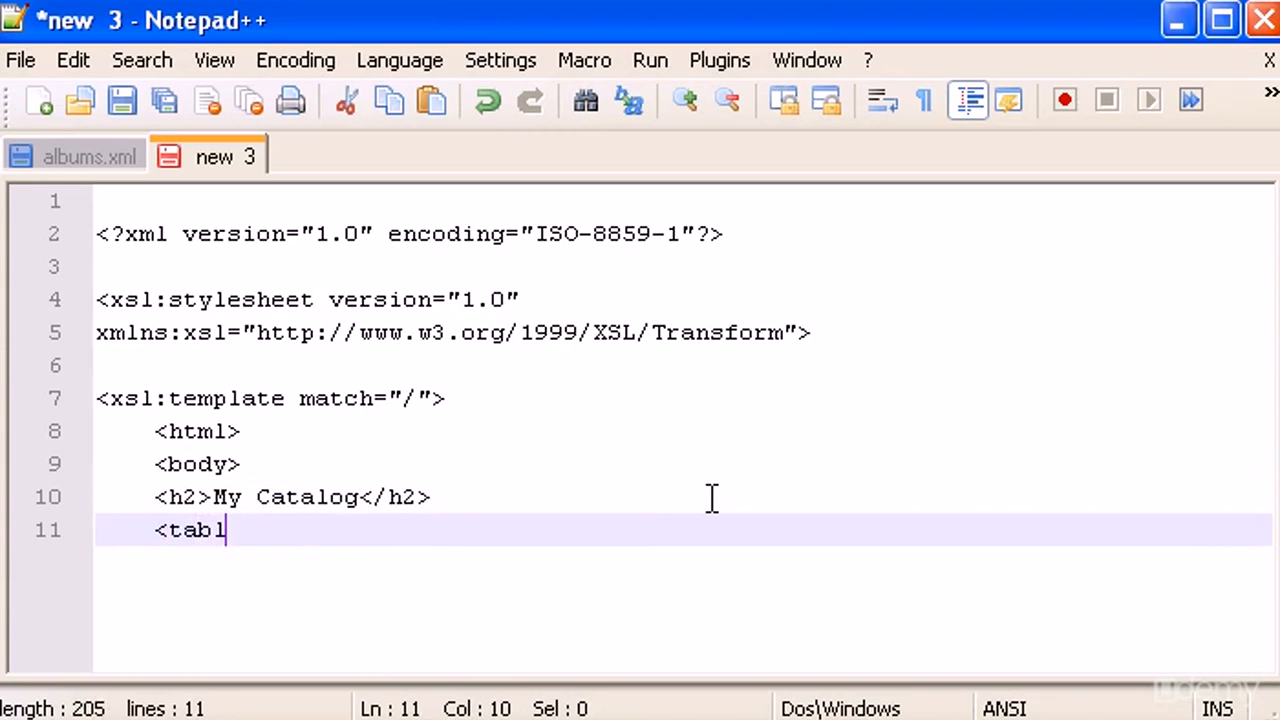
{"action": "type", "text": "e border"}
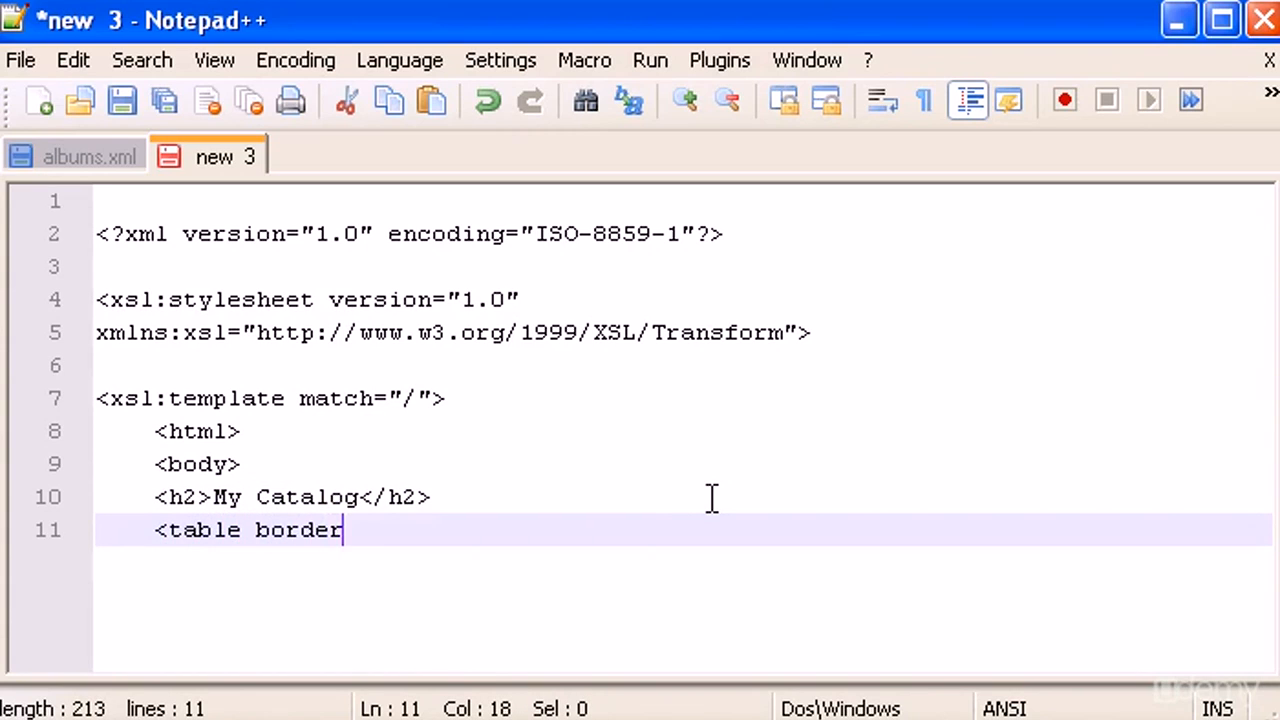
{"action": "type", "text": "=\"1\">"}
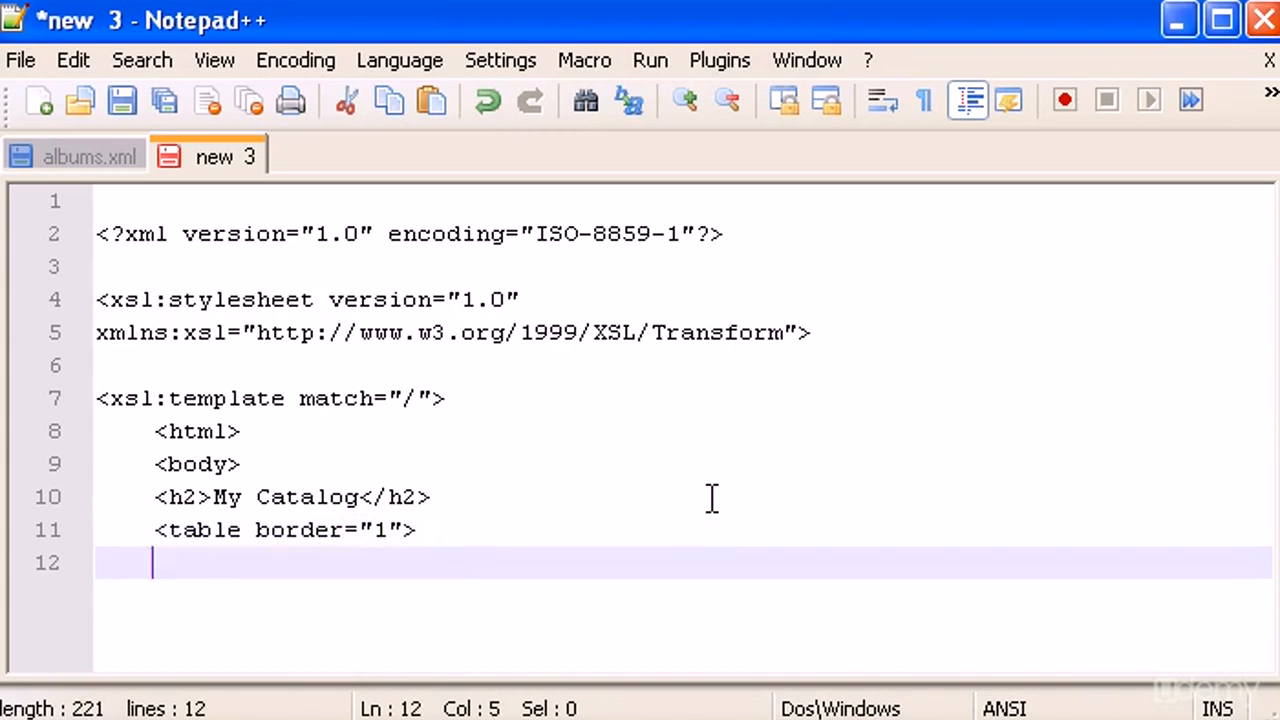
{"action": "type", "text": "<tr>"}
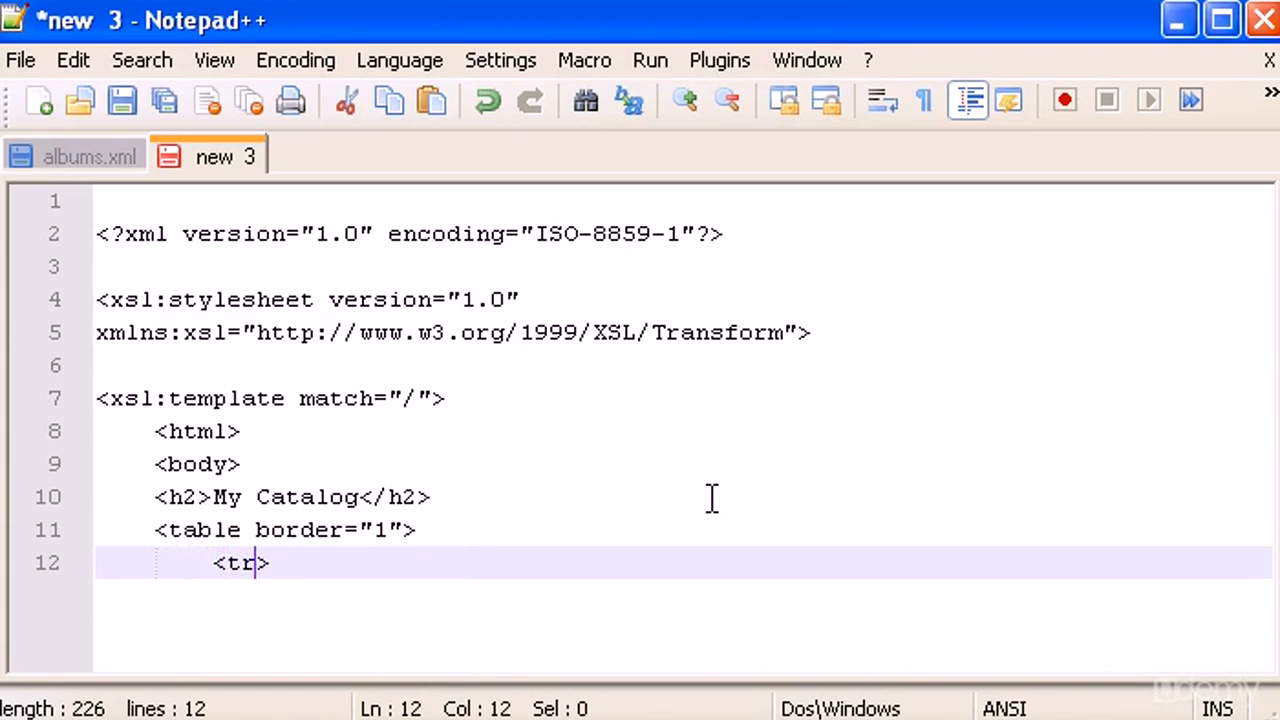
{"action": "type", "text": "b"}
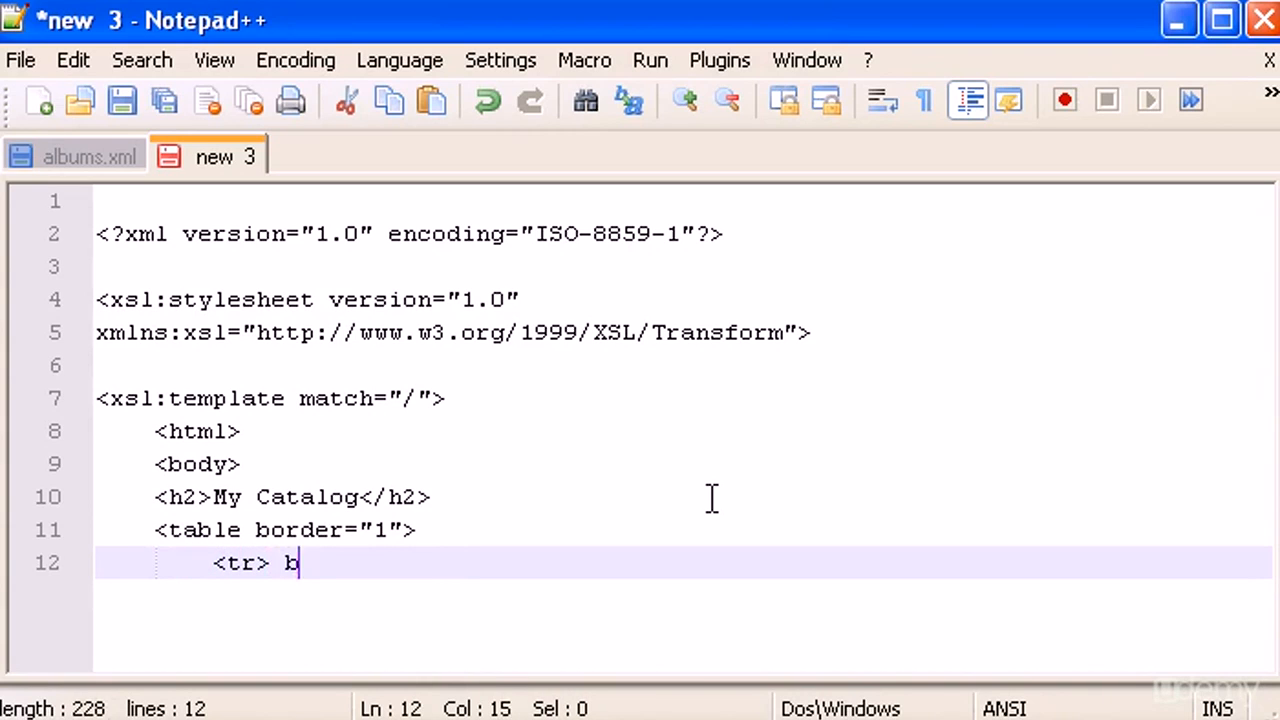
{"action": "type", "text": "gcolor"}
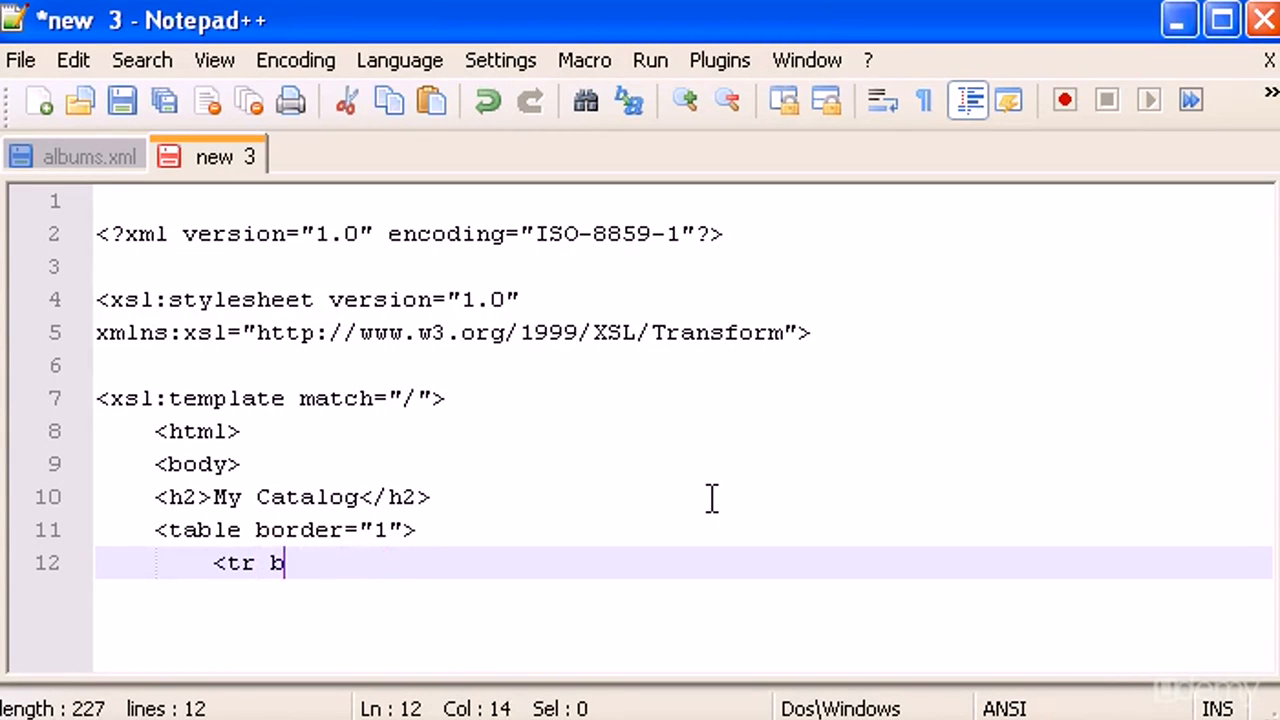
{"action": "type", "text": "gcolor"}
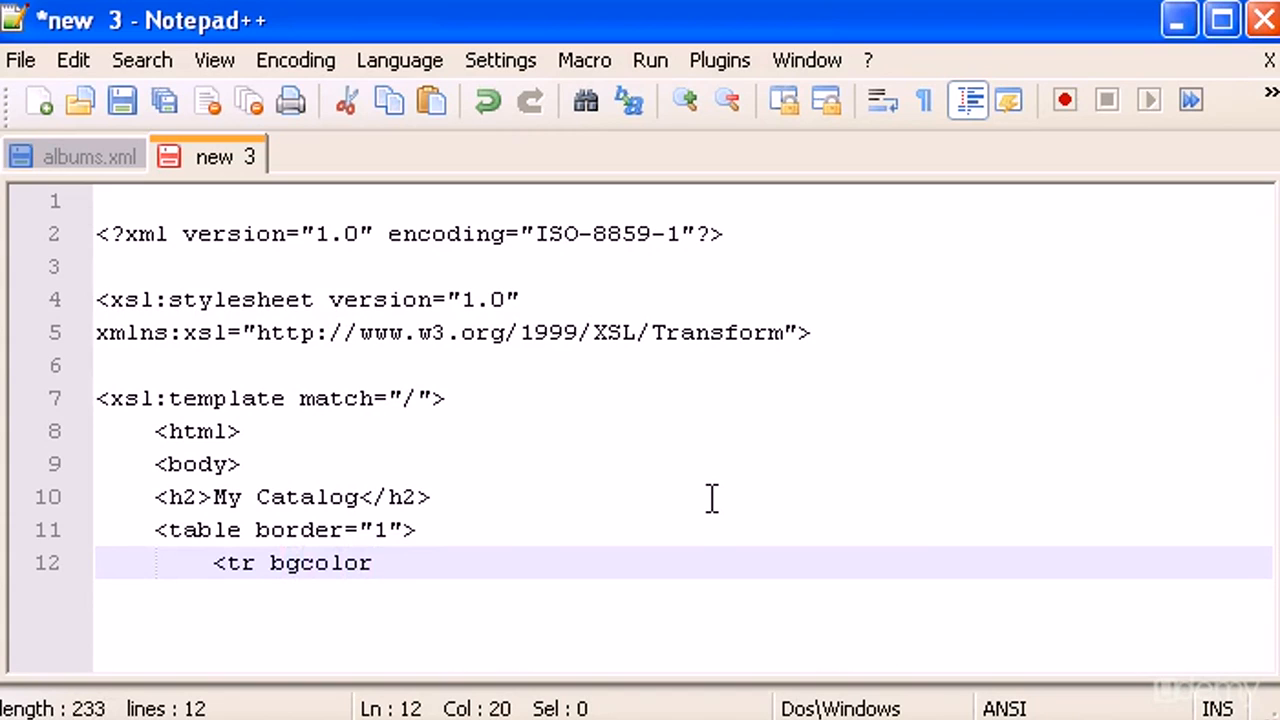
{"action": "type", "text": "=\"\""}
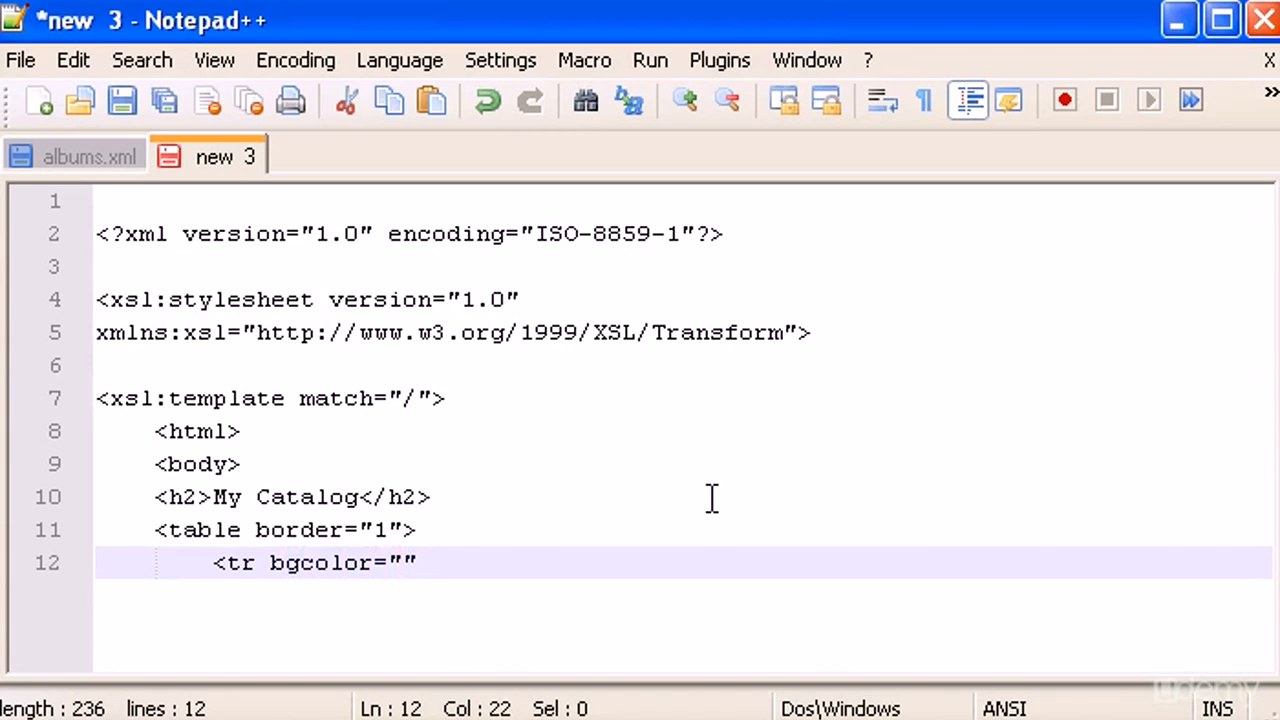
{"action": "type", "text": "#"}
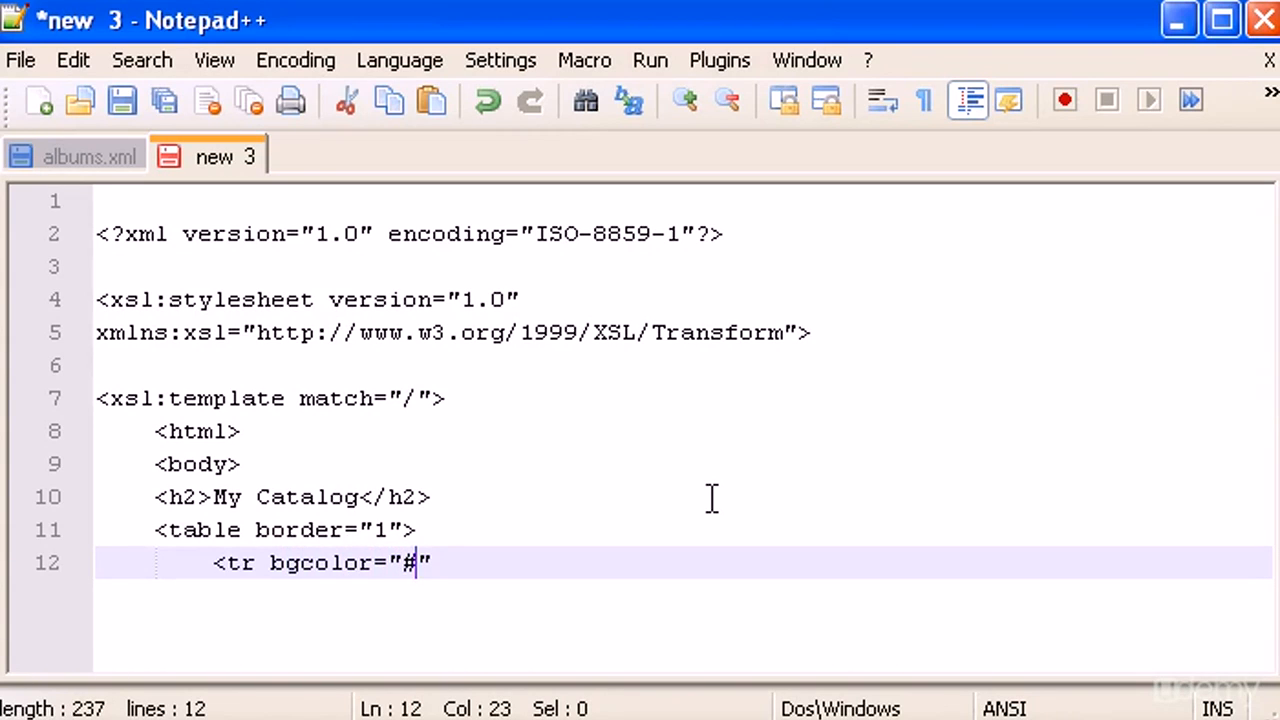
{"action": "type", "text": "9"}
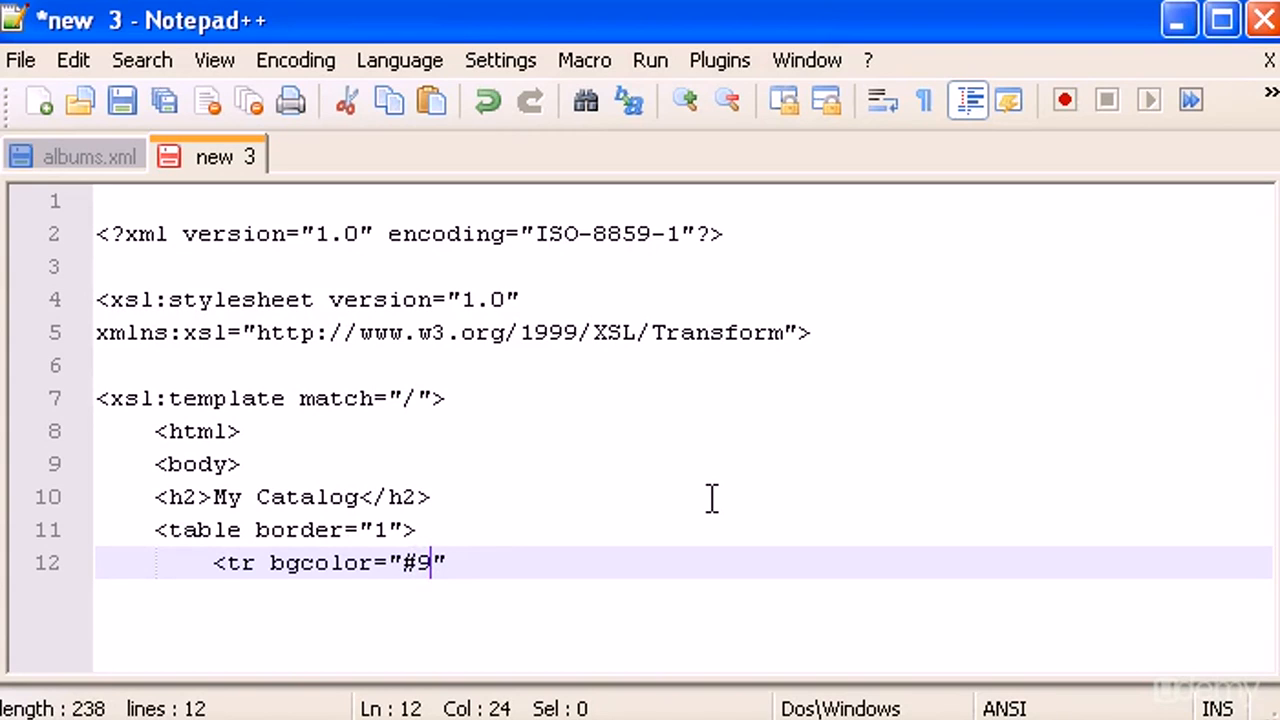
{"action": "type", "text": "ACD"}
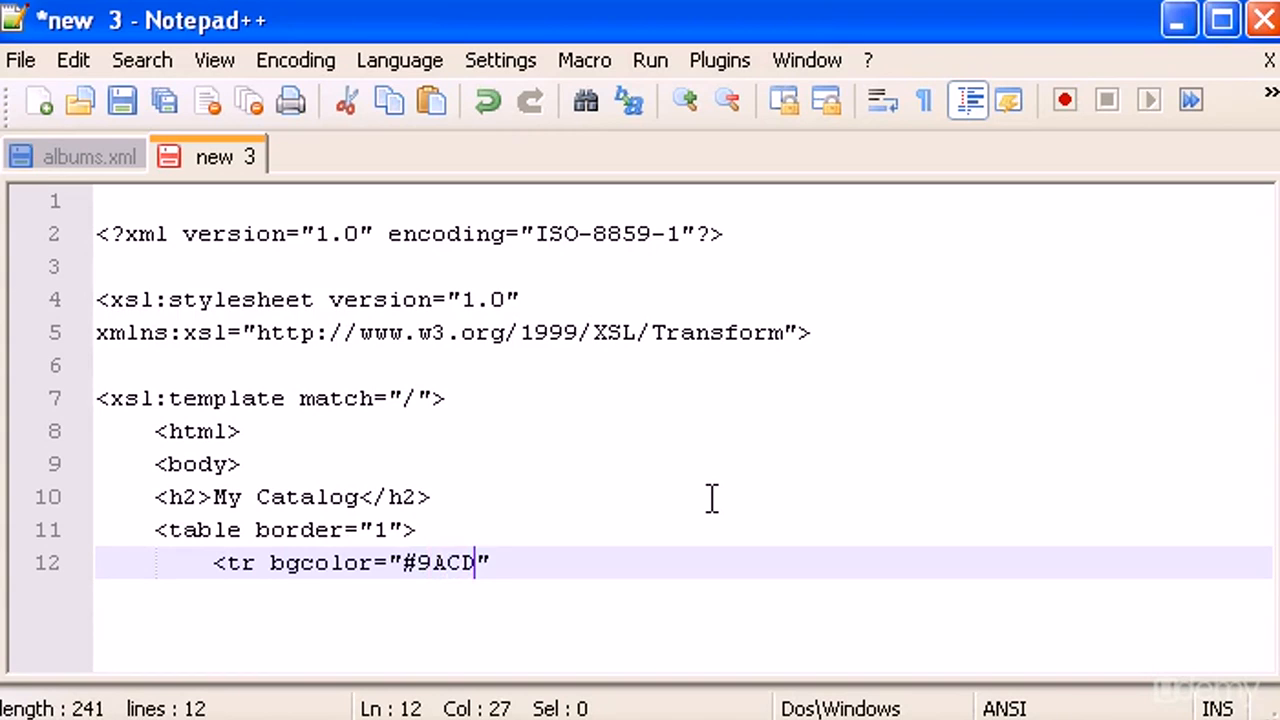
{"action": "type", "text": "32"}
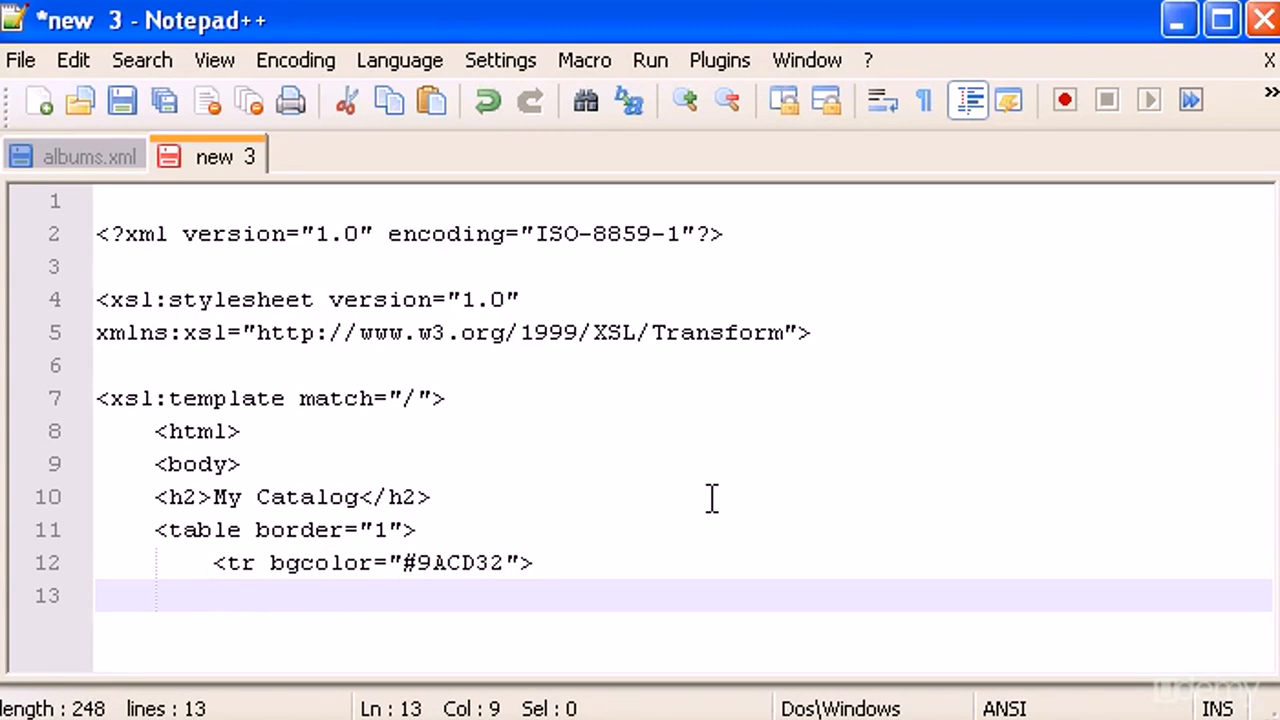
Step: Add Title and Artist header cells and close the header row with </tr>
{"action": "type", "text": "<th"}
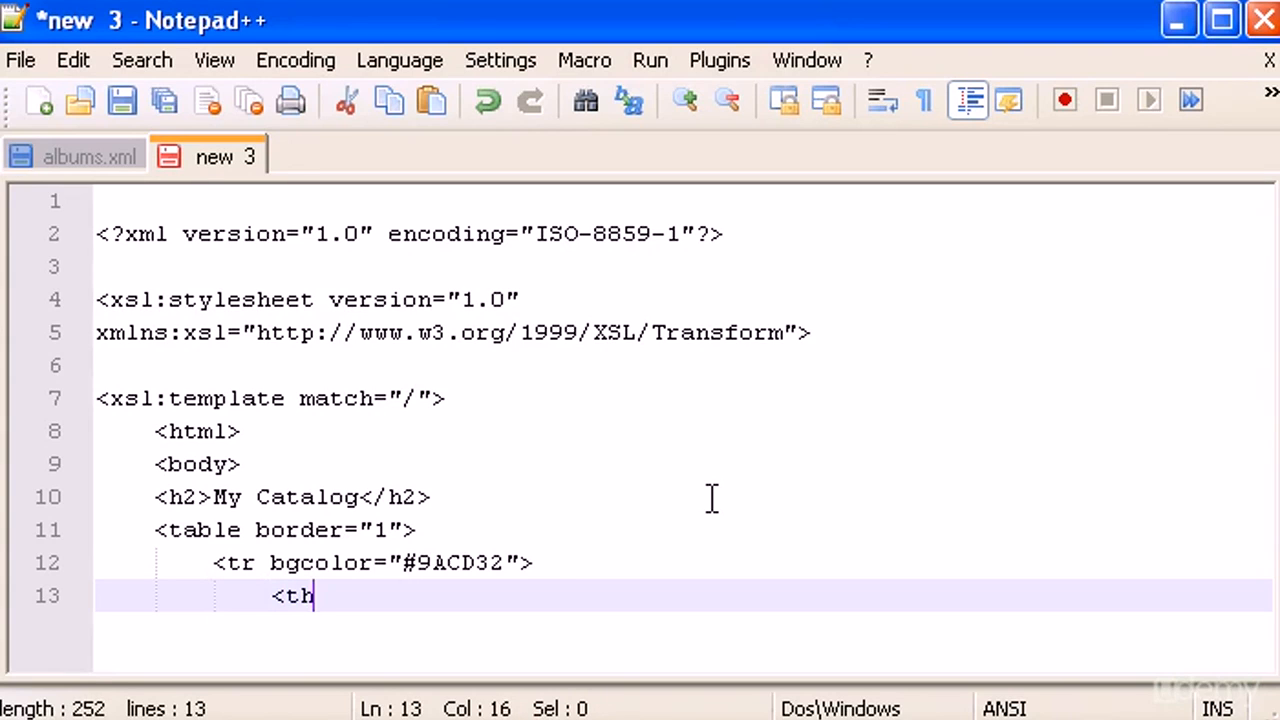
{"action": "type", "text": ">"}
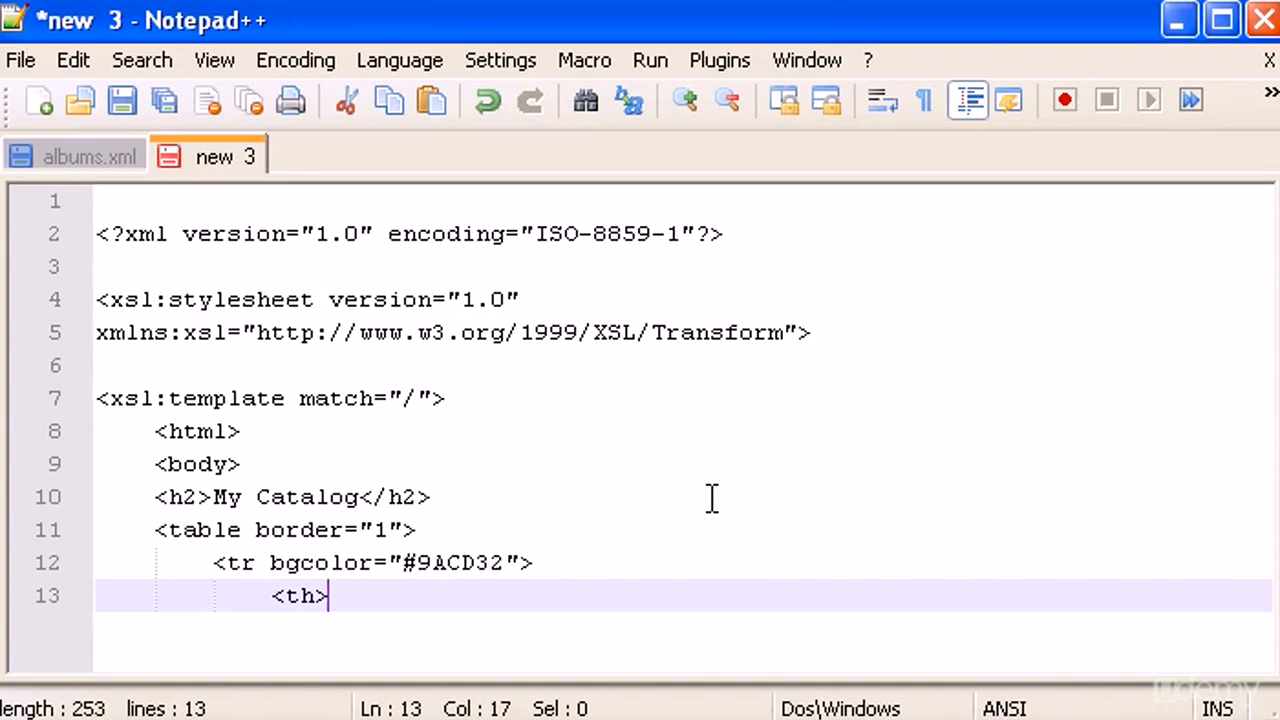
{"action": "type", "text": "</t"}
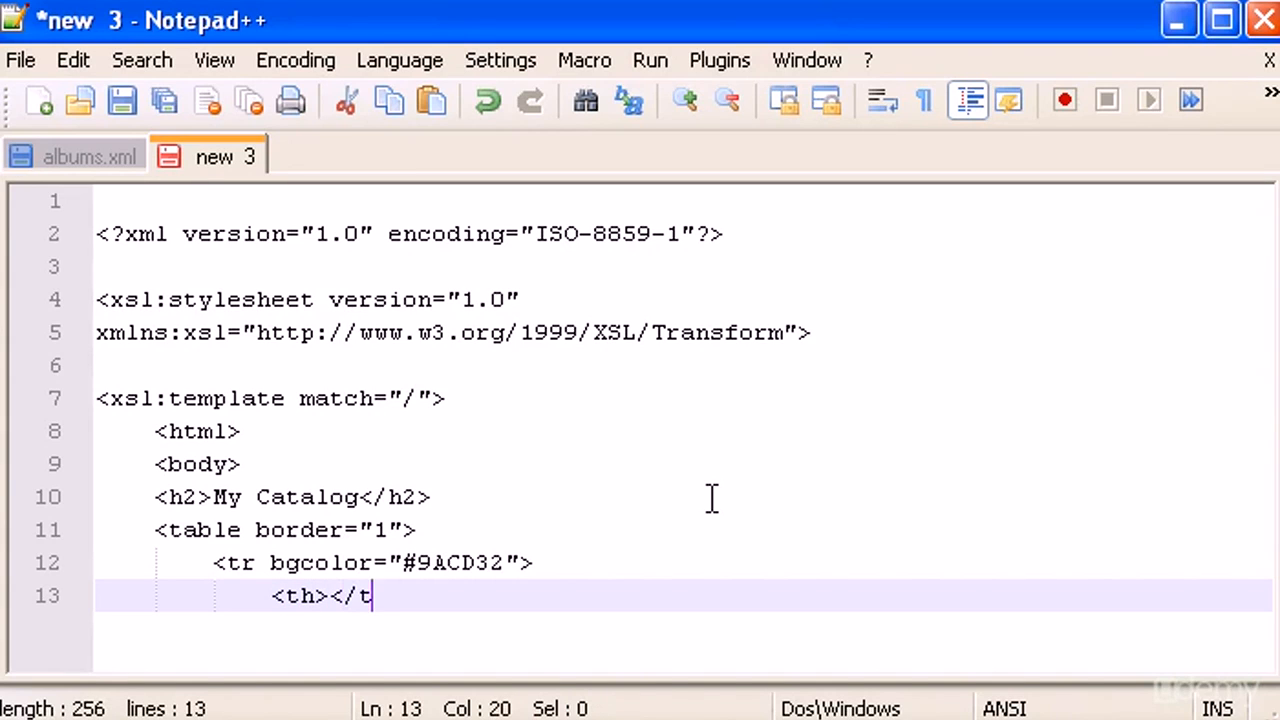
{"action": "type", "text": "h>"}
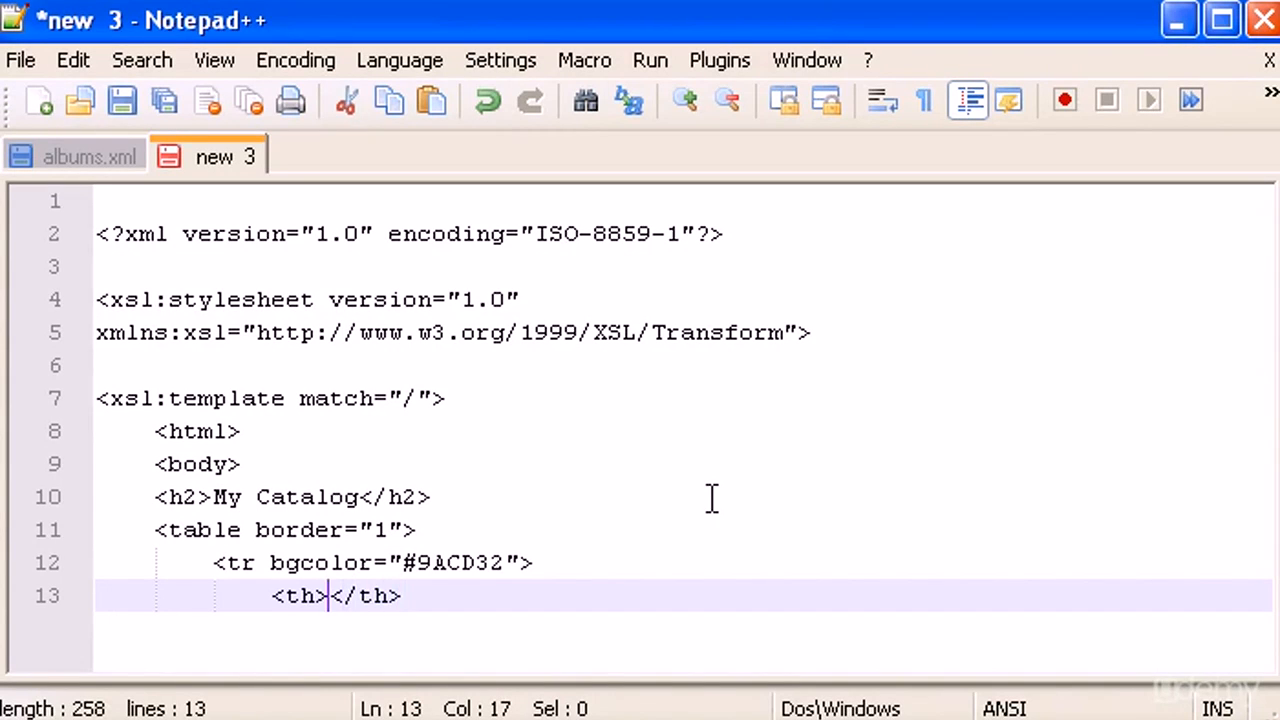
{"action": "type", "text": "Title"}
{"action": "type", "text": "<"}
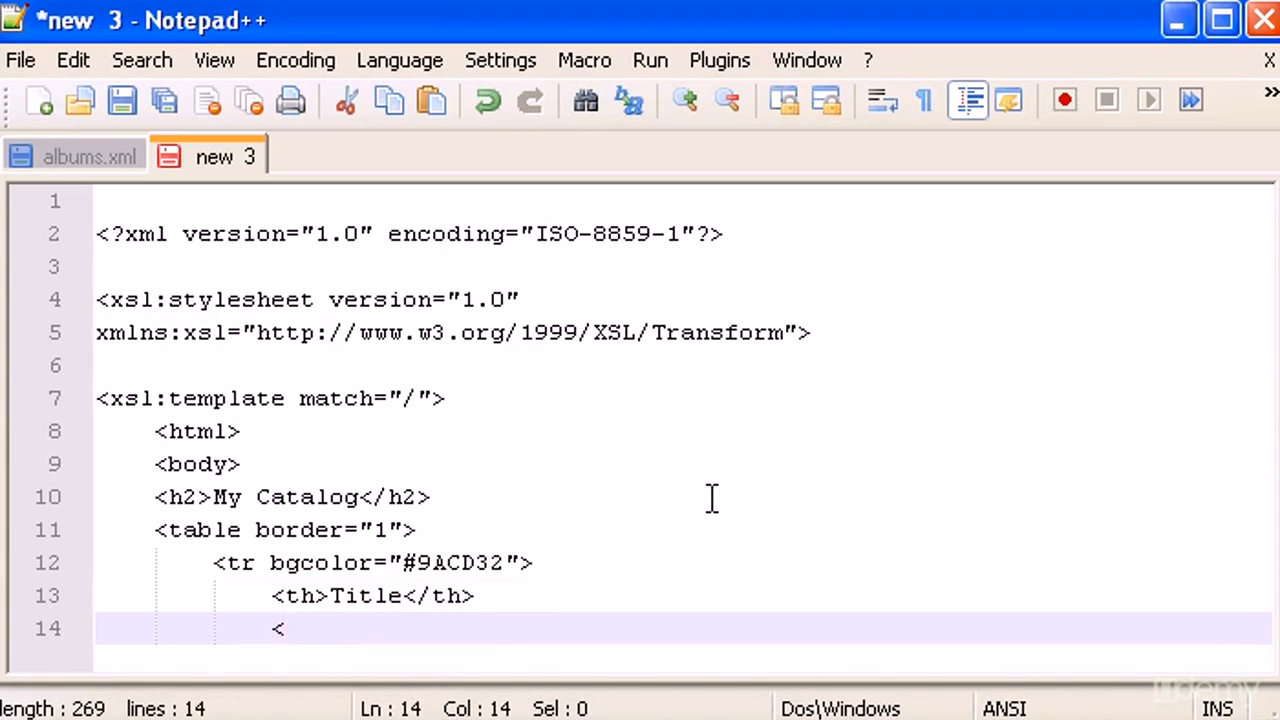
{"action": "type", "text": "th><"}
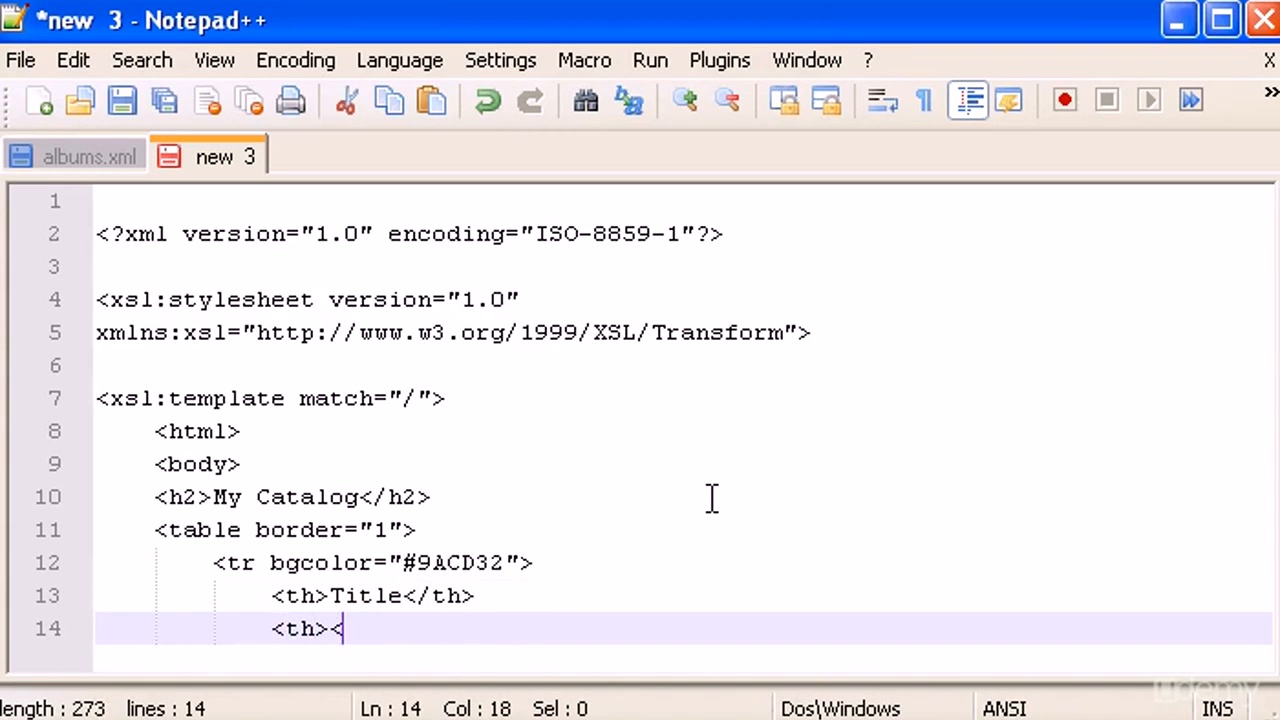
{"action": "type", "text": "Artist"}
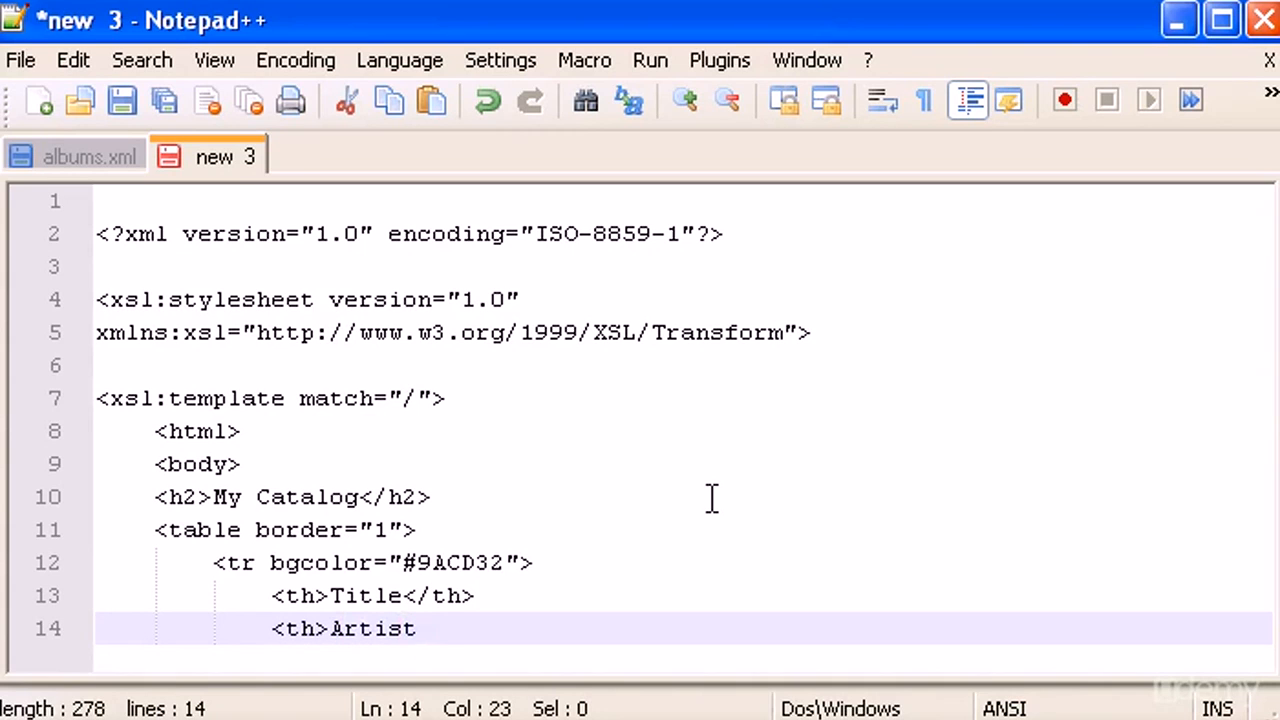
{"action": "left_click", "coordinate": [90, 156]}
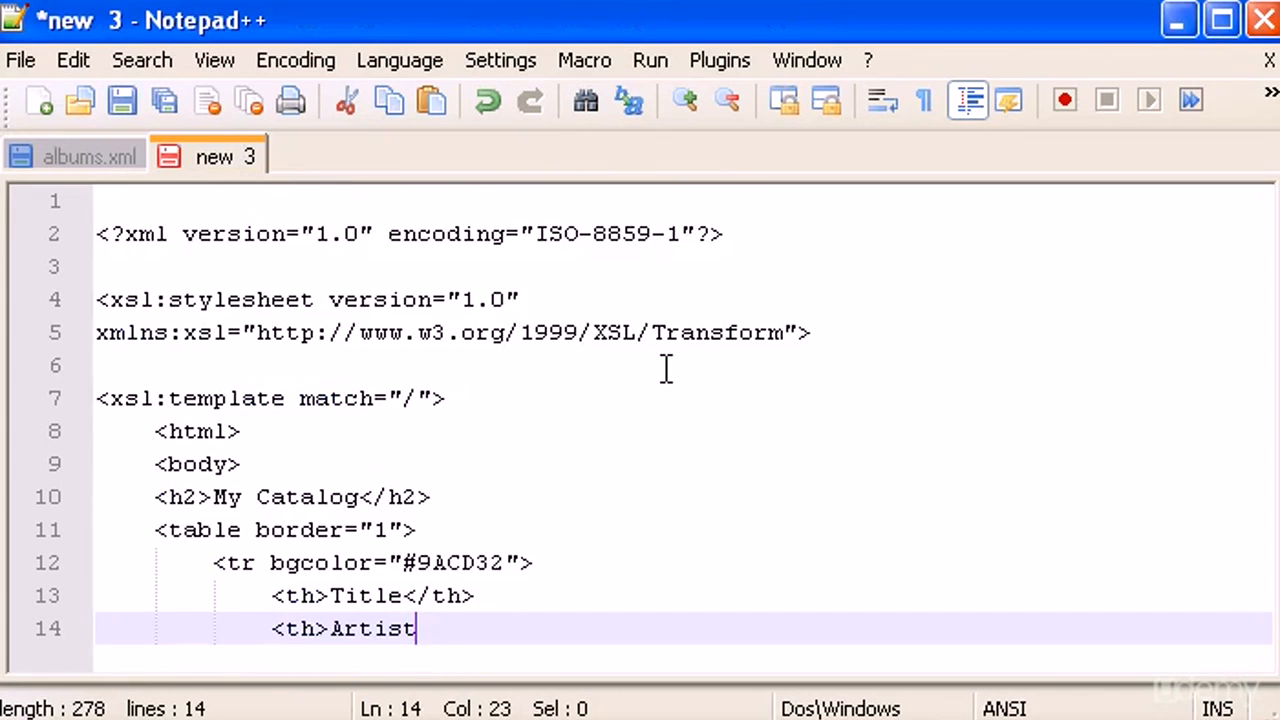
{"action": "type", "text": "</th>"}
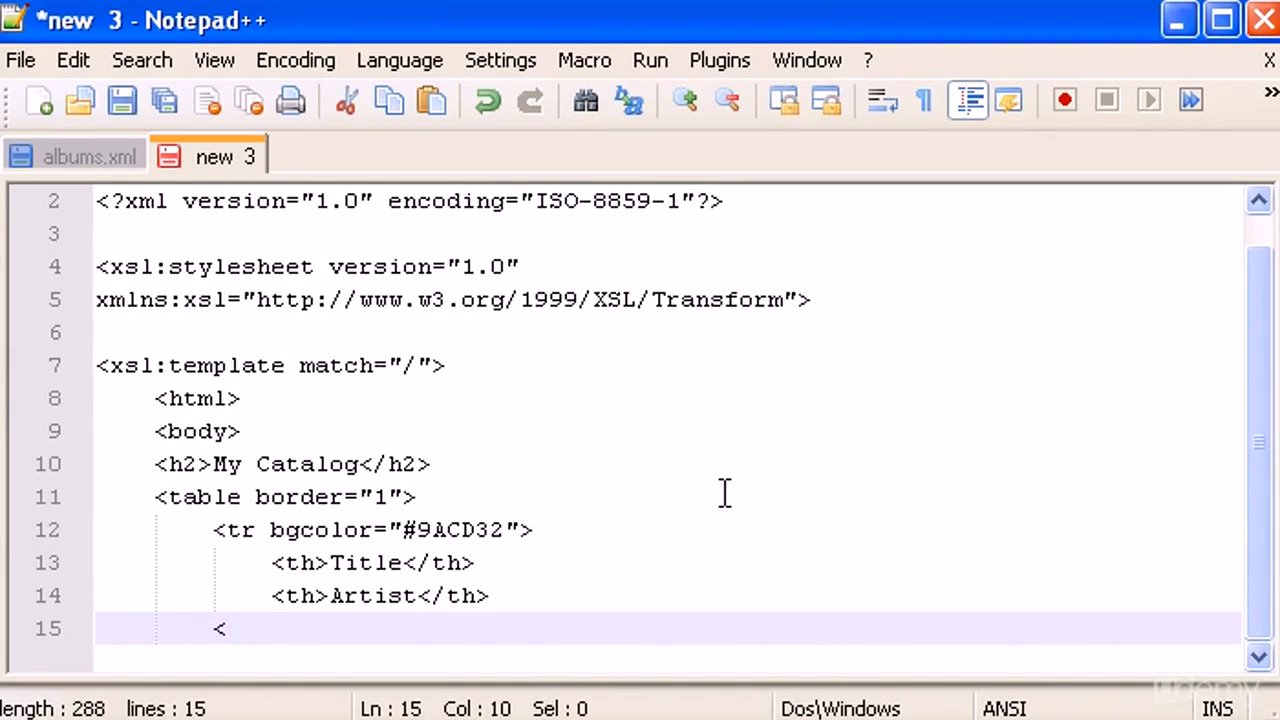
{"action": "type", "text": "/tr>"}
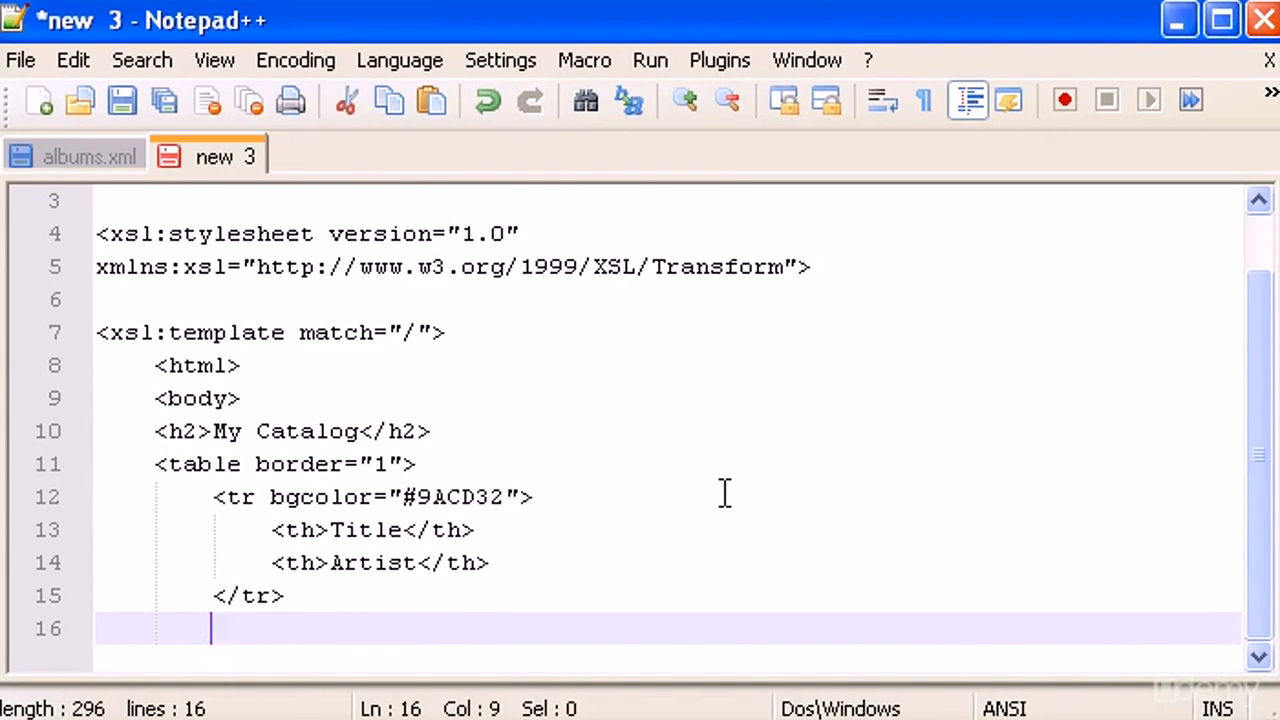
Step: Type <xsl:for-each select="catalog/cd"> below the header row, correcting the mistyped path
{"action": "type", "text": "<"}
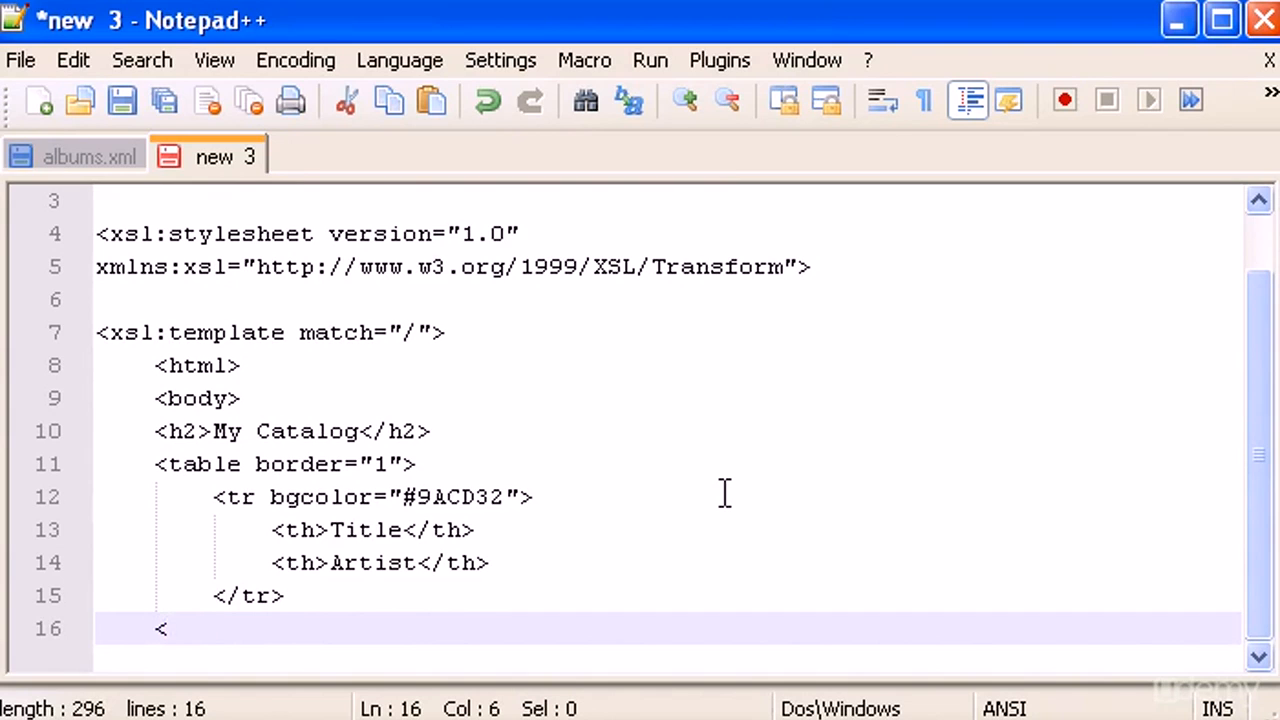
{"action": "type", "text": "xs"}
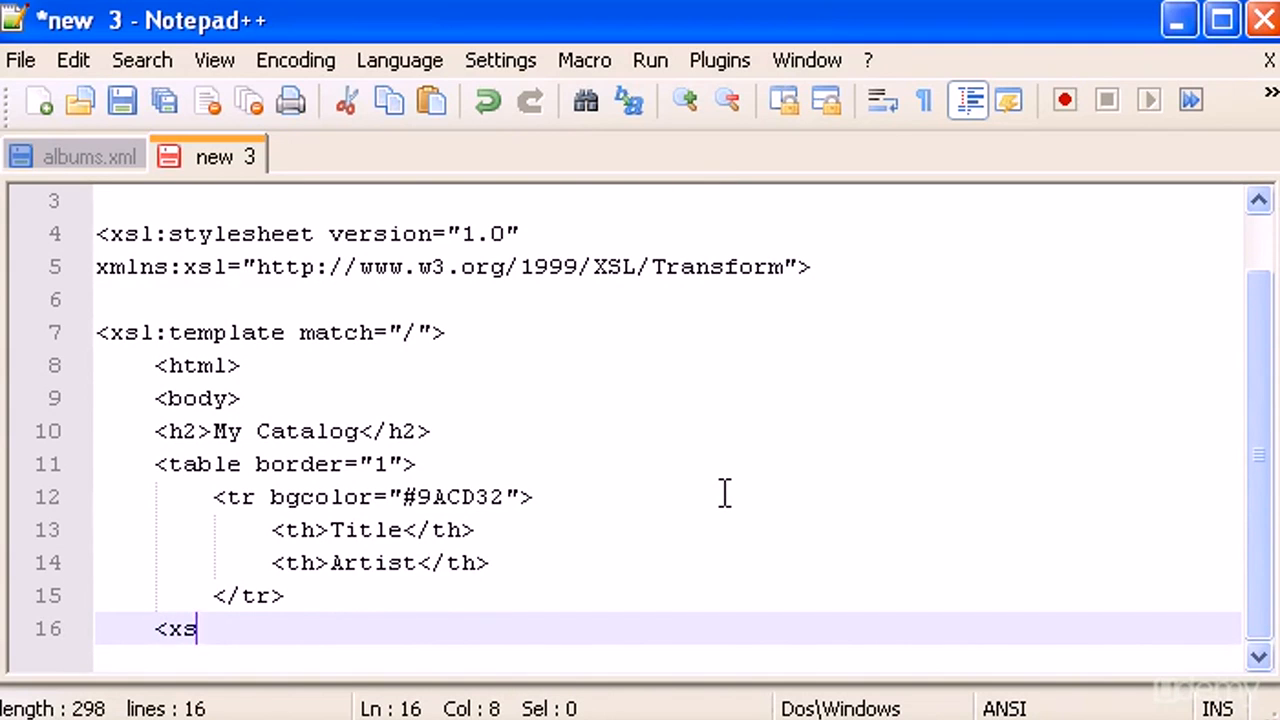
{"action": "type", "text": "l:"}
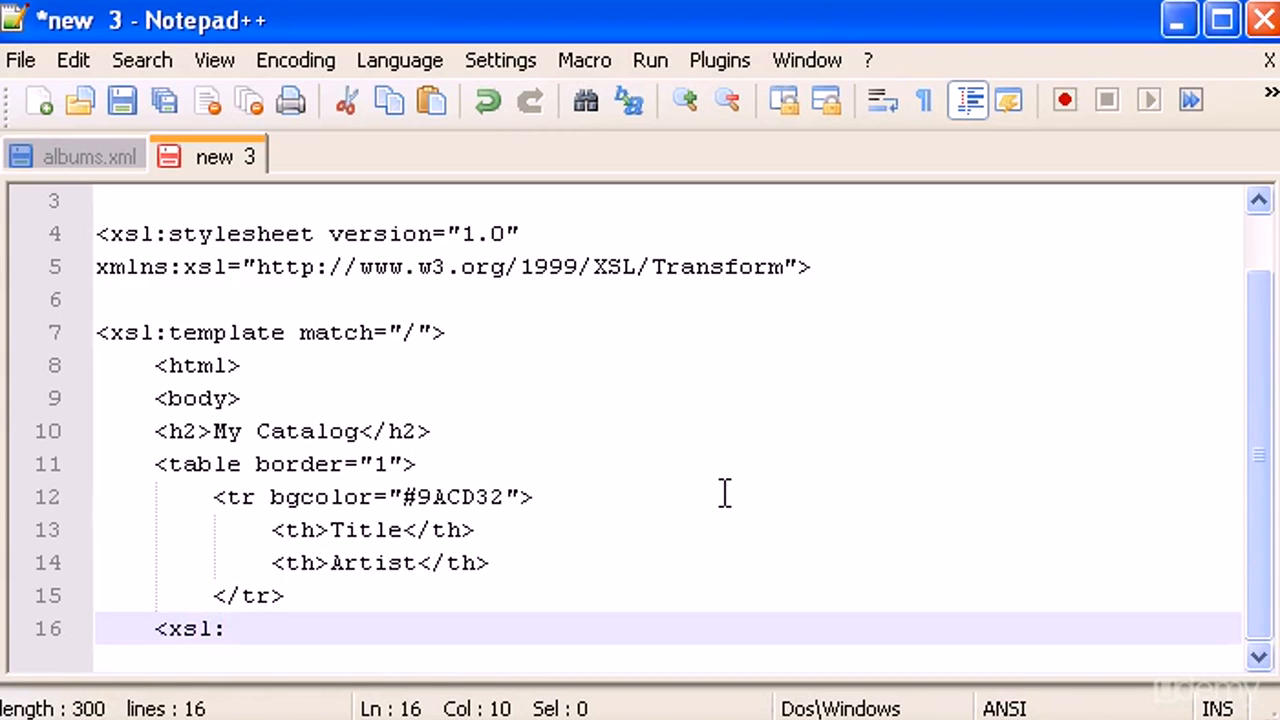
{"action": "type", "text": "for-"}
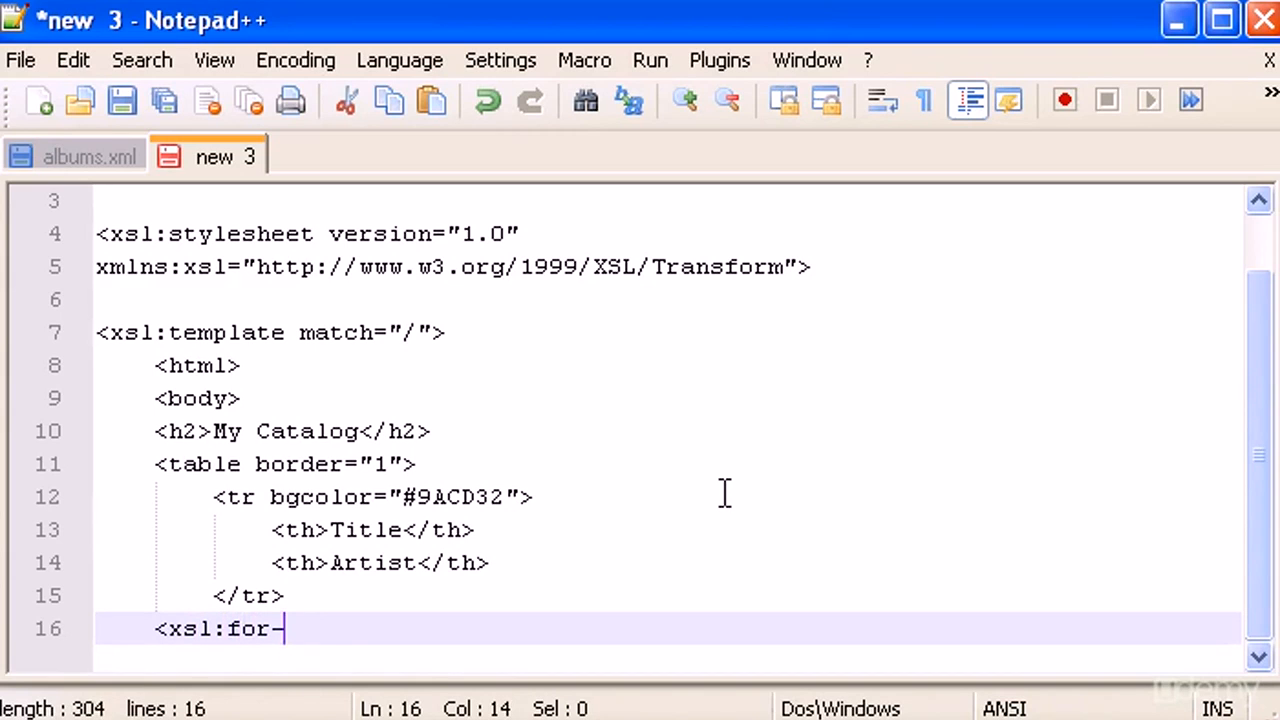
{"action": "type", "text": "each selec"}
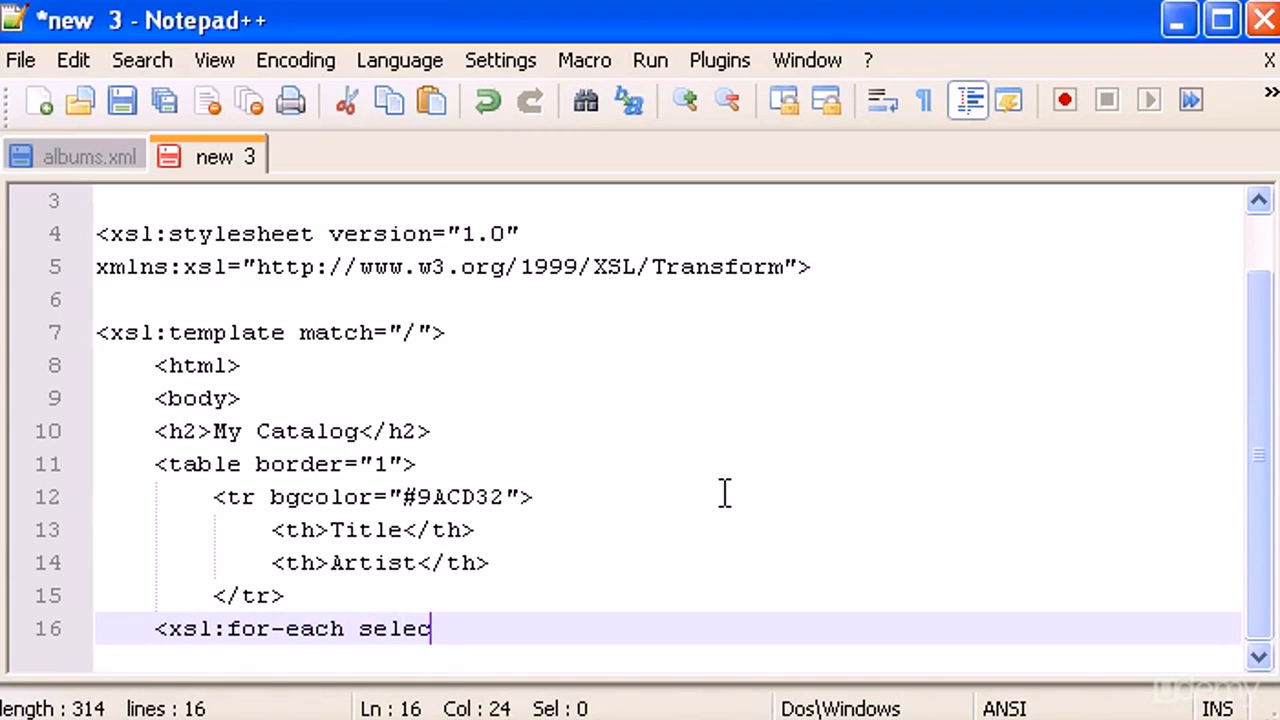
{"action": "type", "text": "t=\""}
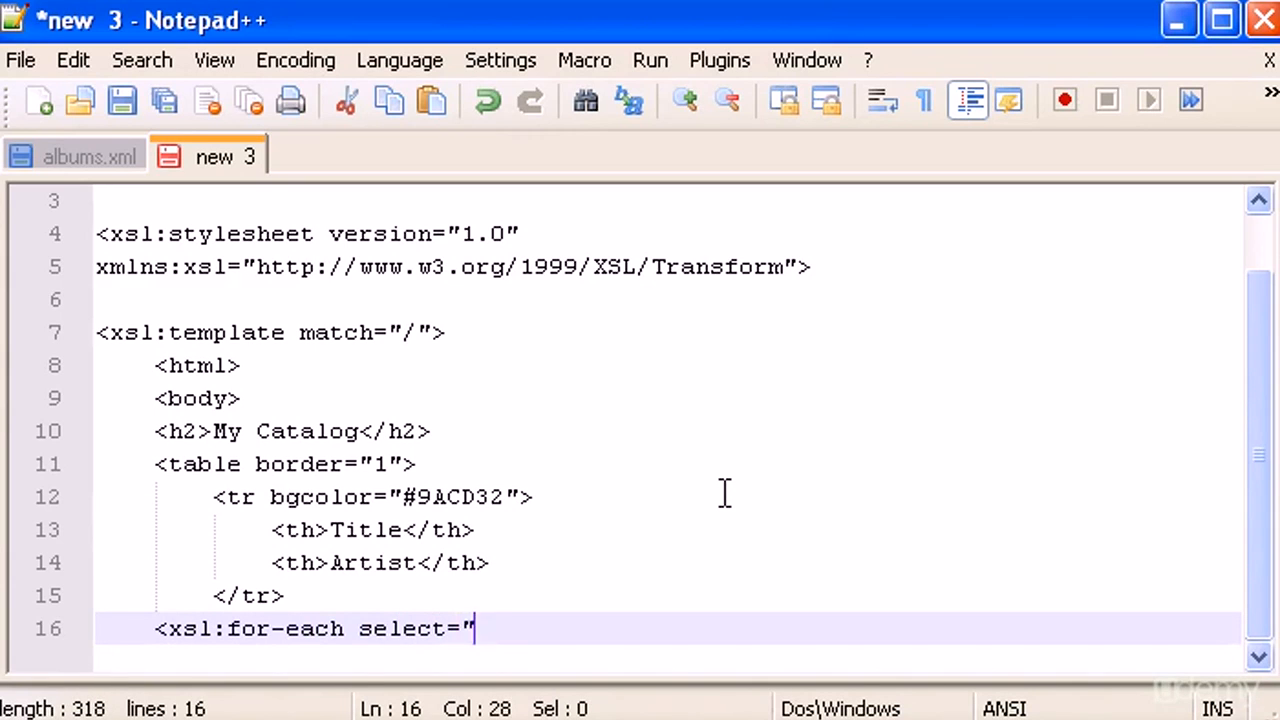
{"action": "type", "text": "caTAL"}
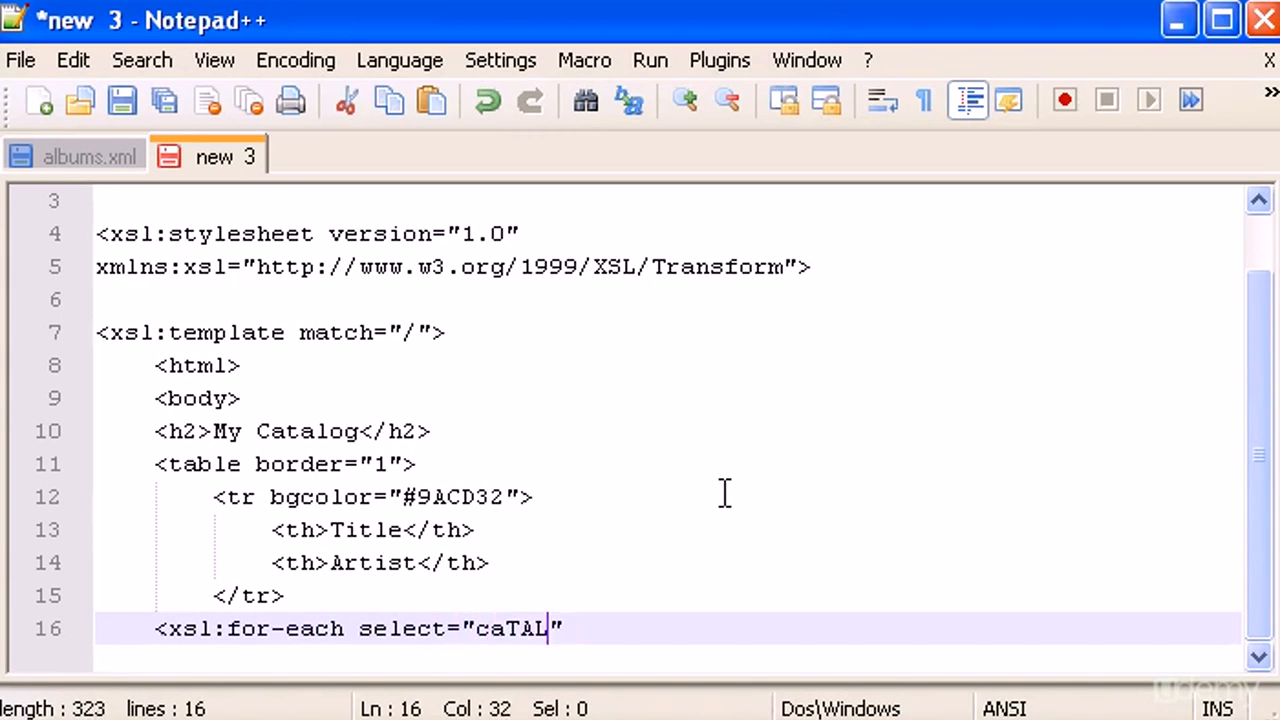
{"action": "key", "text": "BackSpace"}
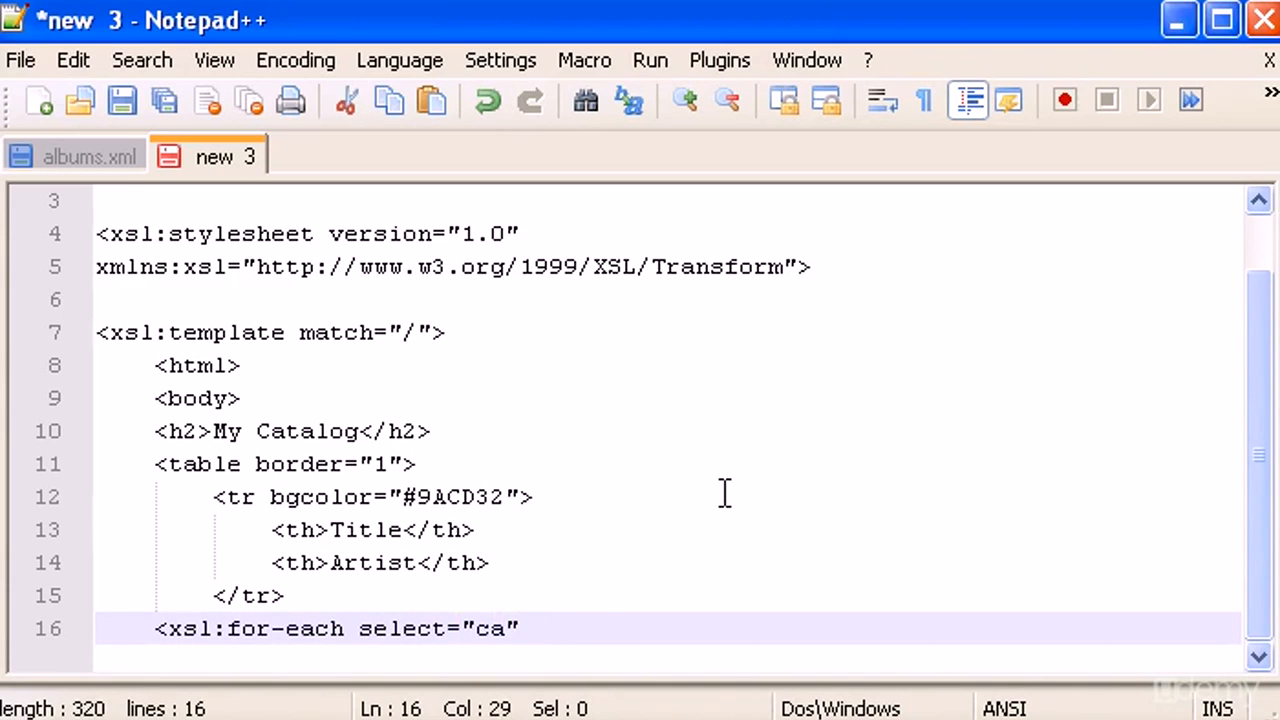
{"action": "type", "text": "talog"}
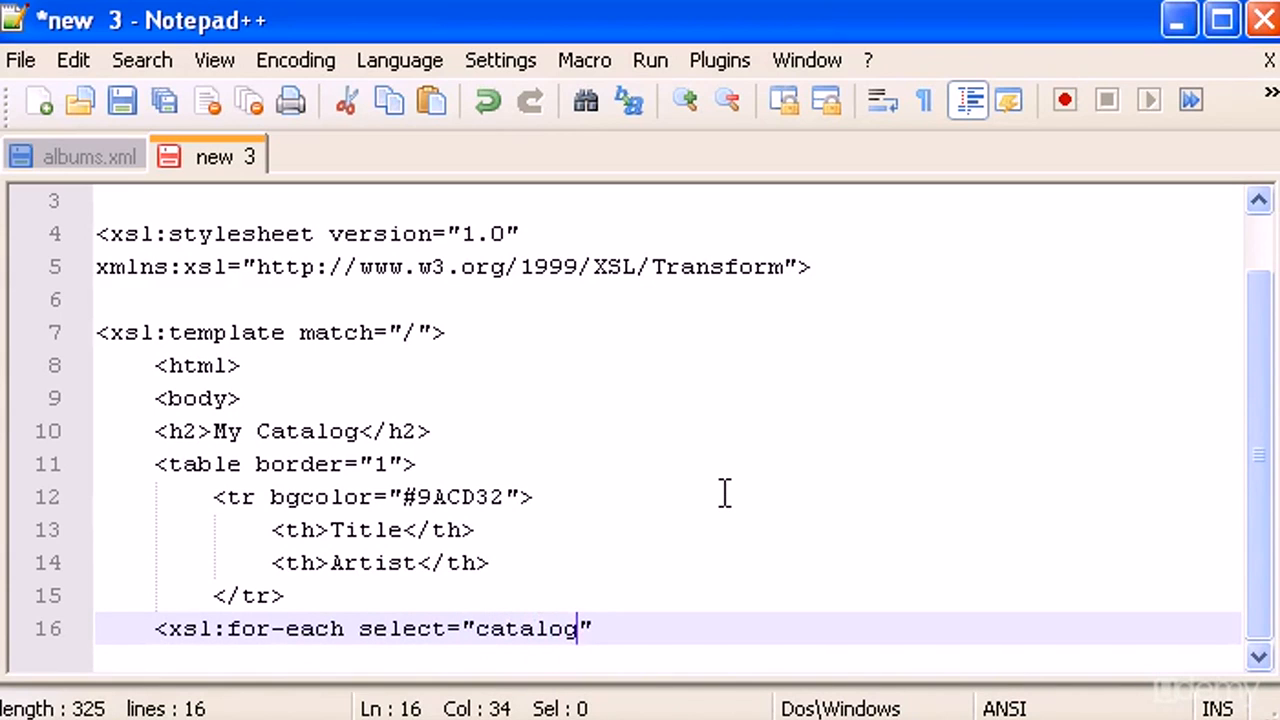
{"action": "type", "text": "/cs"}
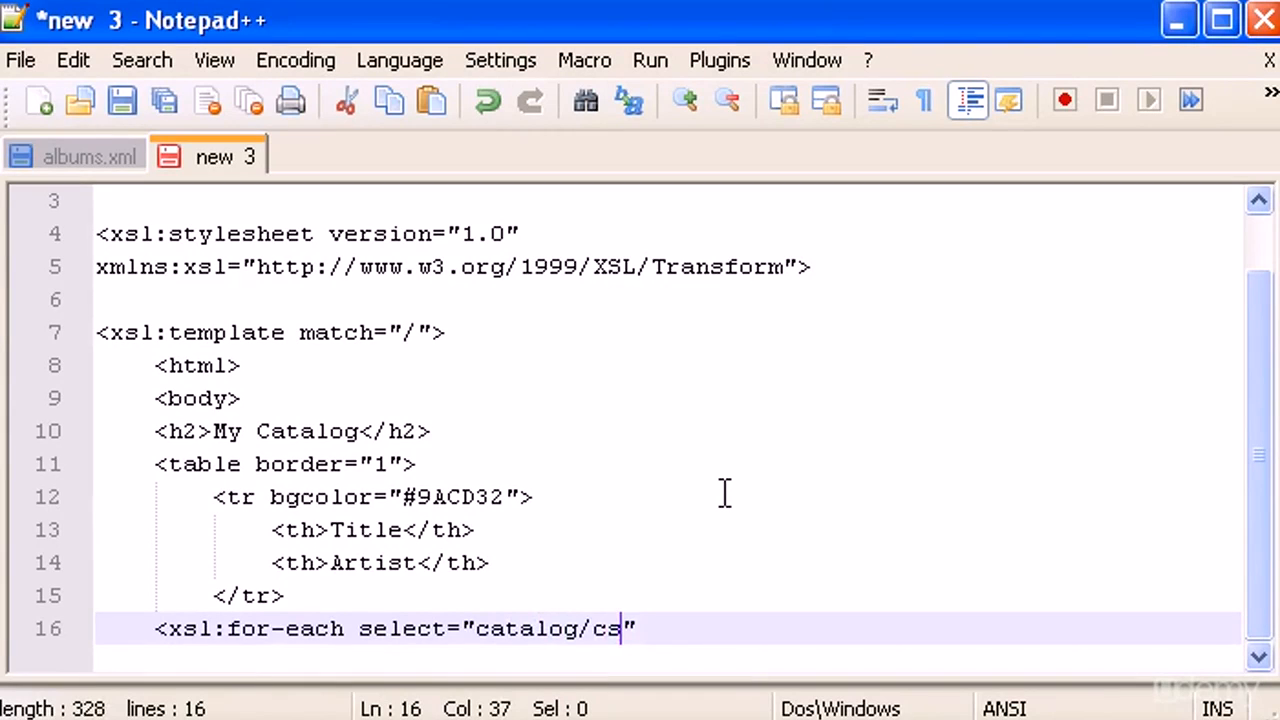
{"action": "type", "text": "d\">"}
{"action": "type", "text": "<"}
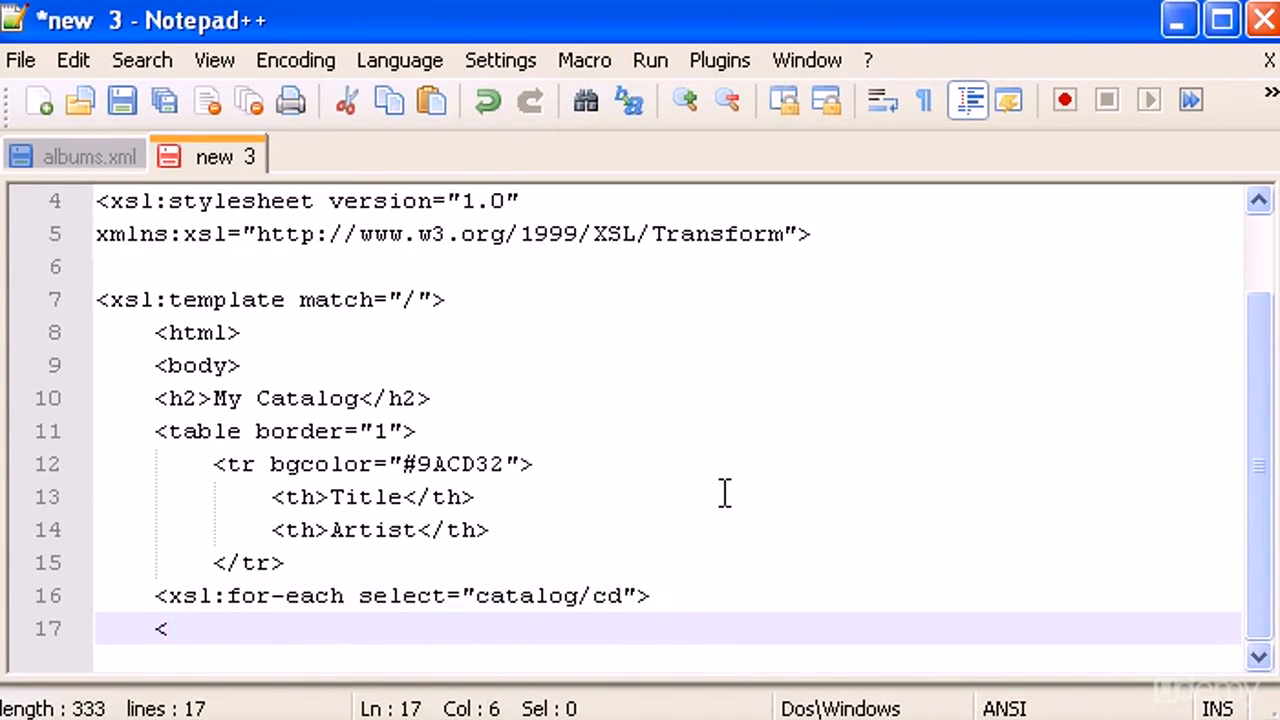
Step: Open the data row with a cell containing <xsl:value-of select="title"/>
{"action": "type", "text": "tr>"}
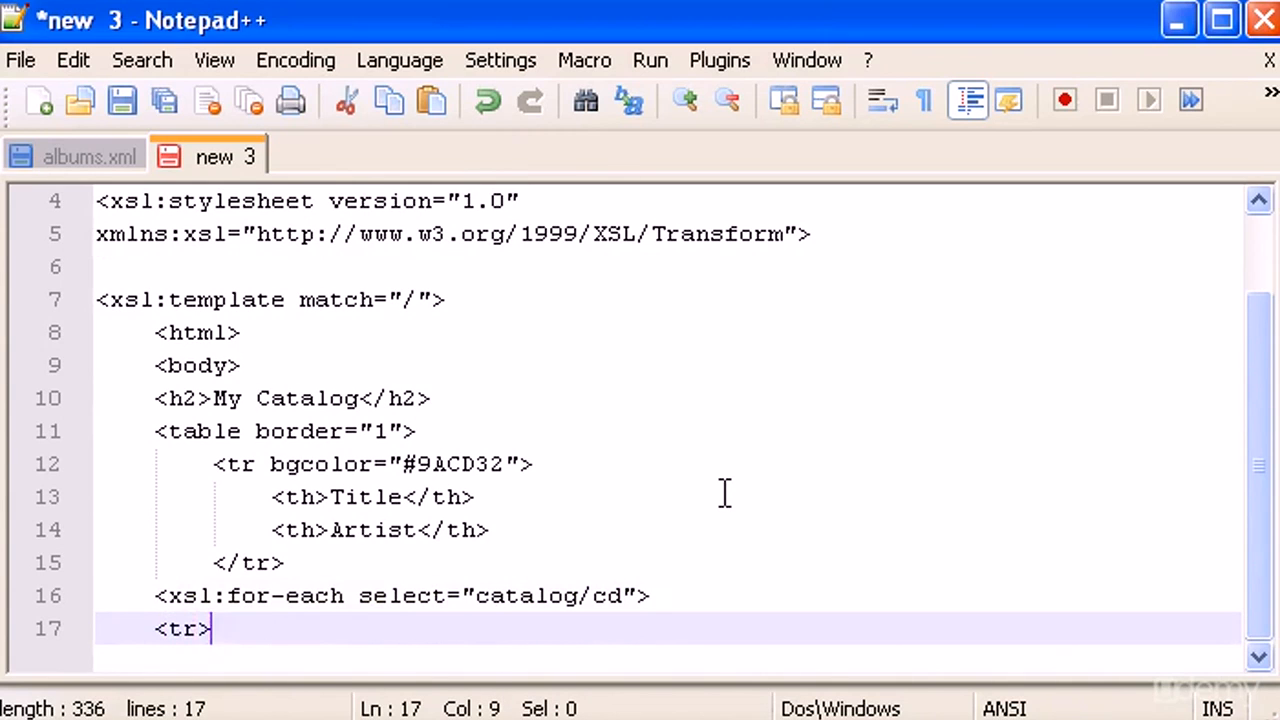
{"action": "key", "text": "enter"}
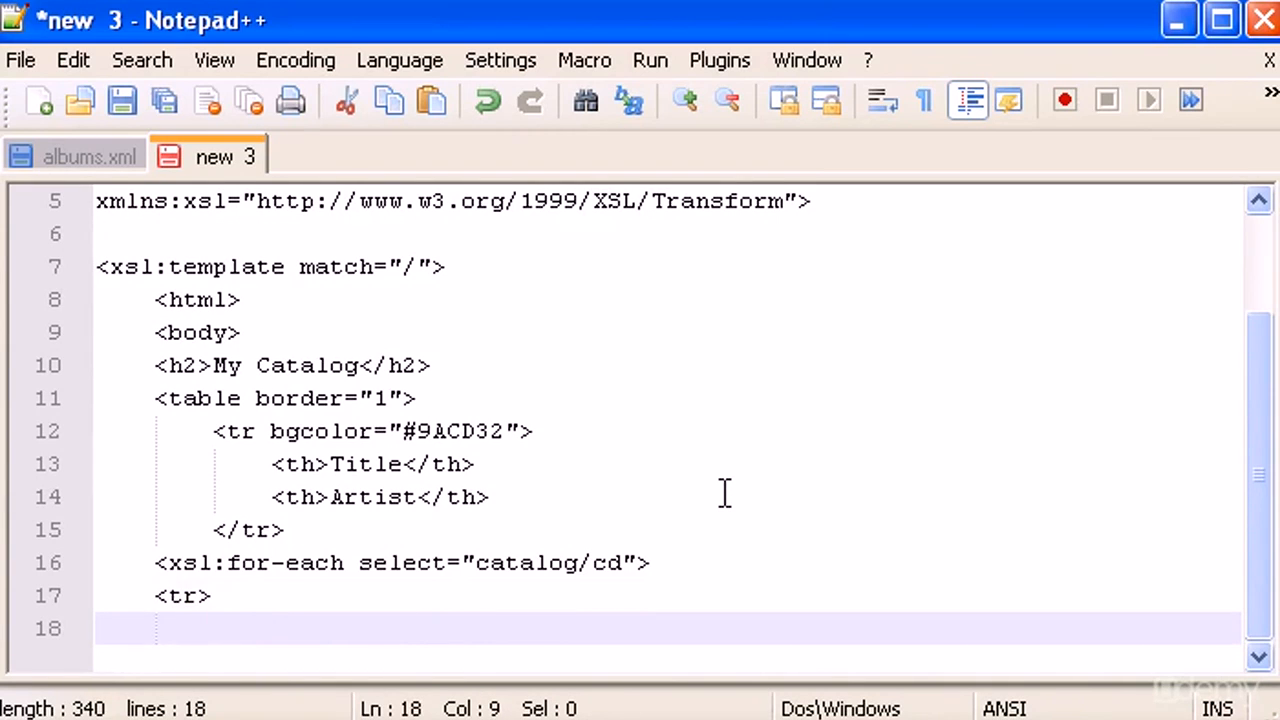
{"action": "type", "text": "<td"}
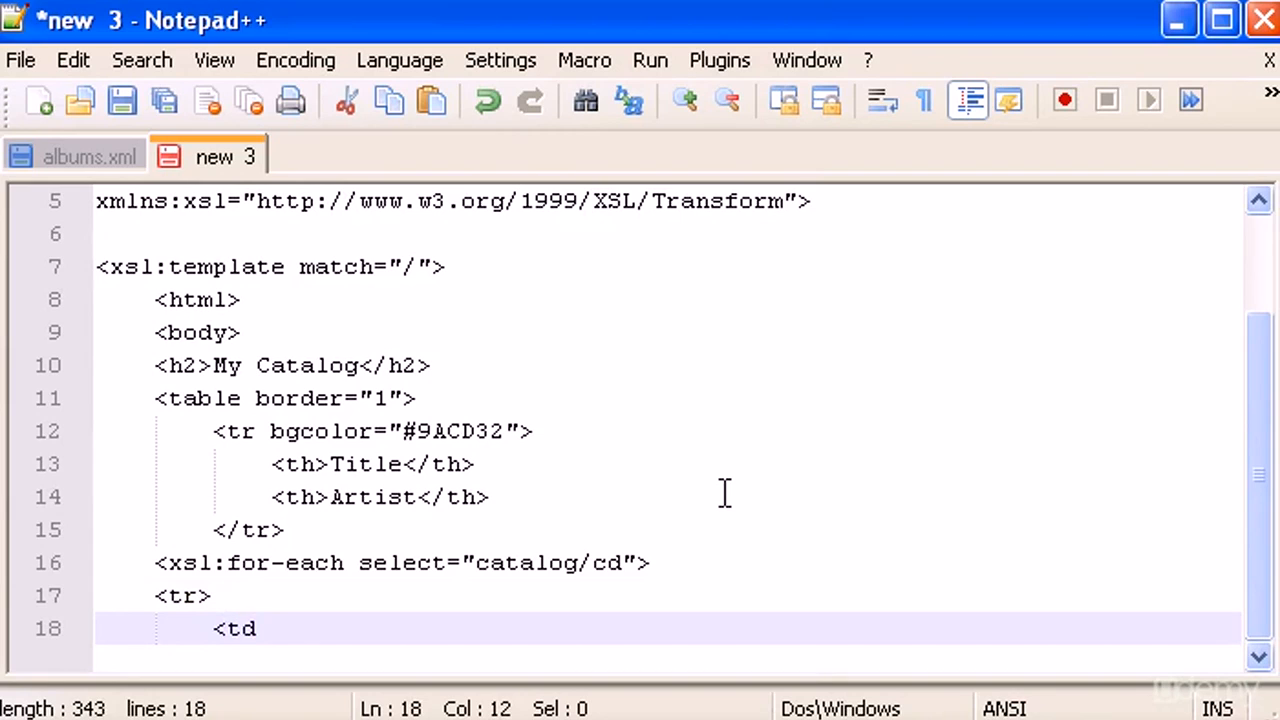
{"action": "type", "text": ">"}
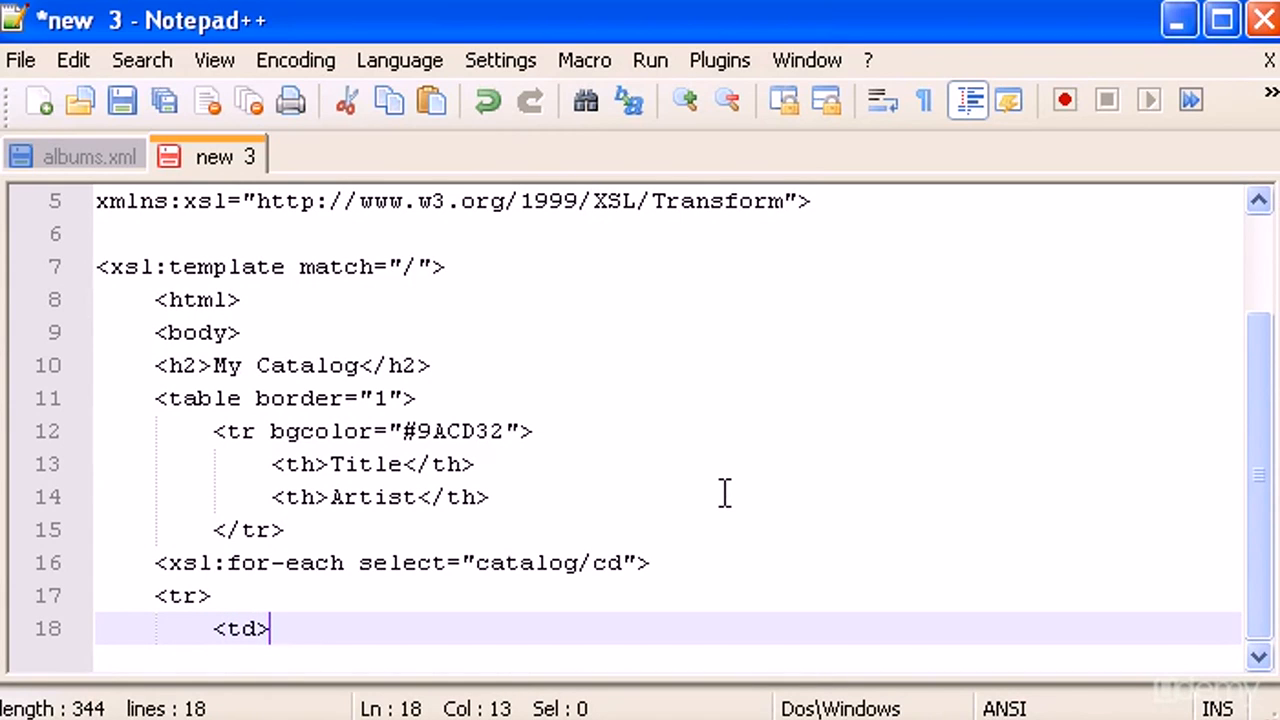
{"action": "type", "text": "<xsl"}
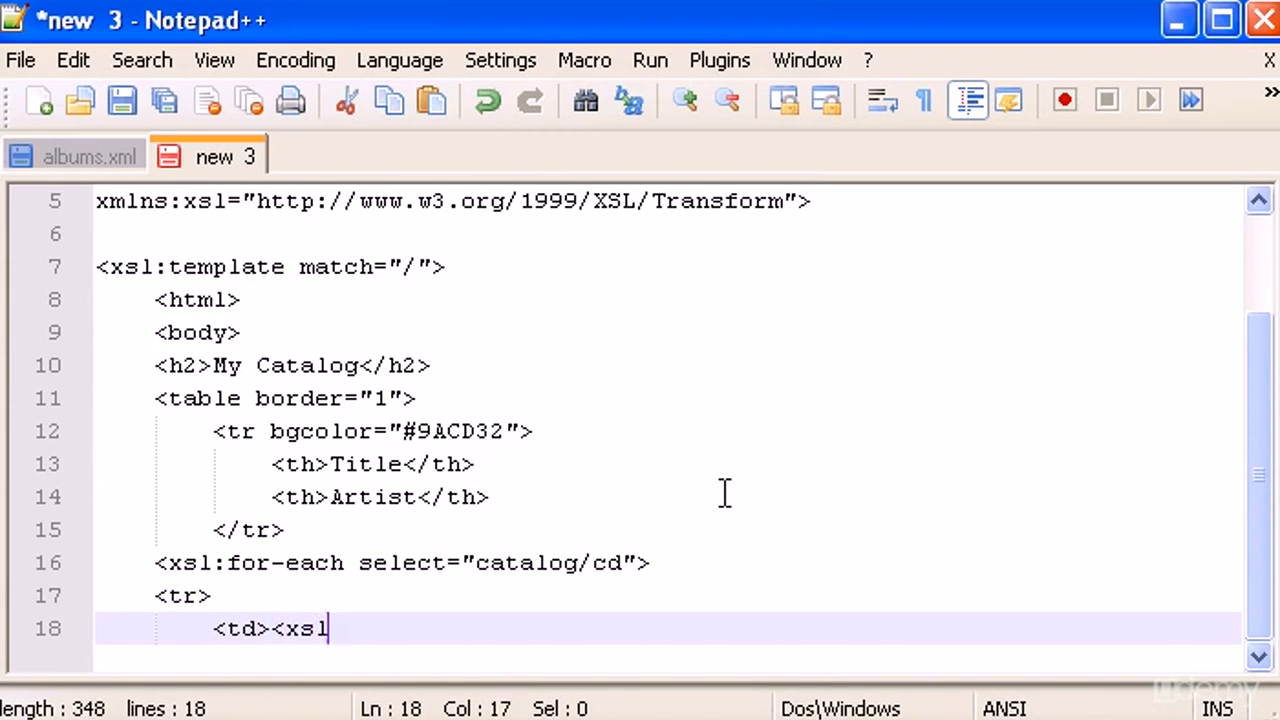
{"action": "type", "text": ":valu"}
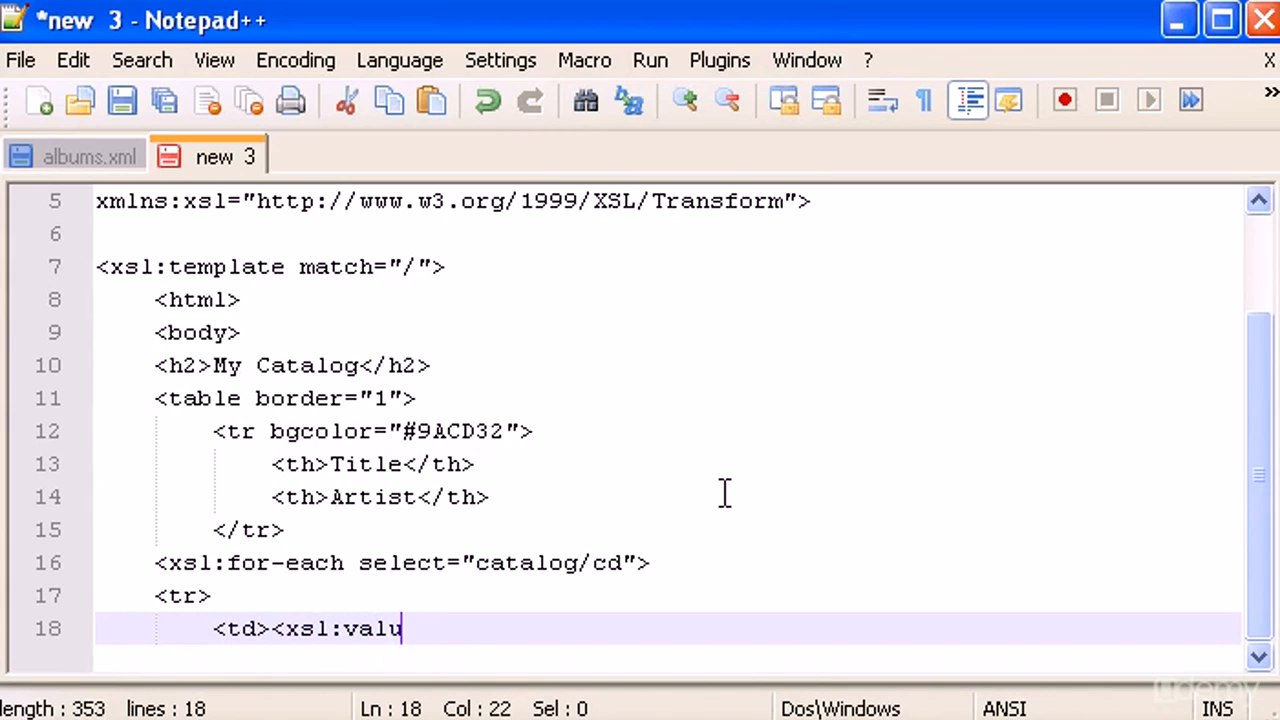
{"action": "type", "text": "e"}
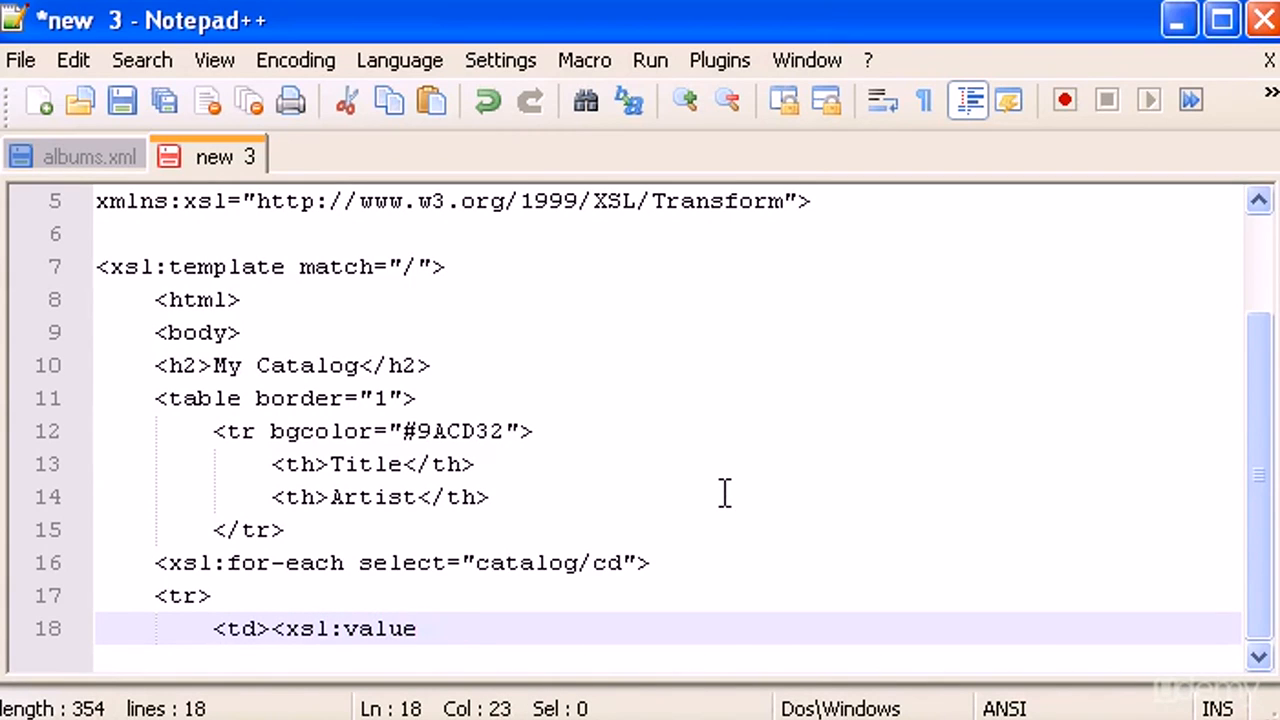
{"action": "type", "text": "-"}
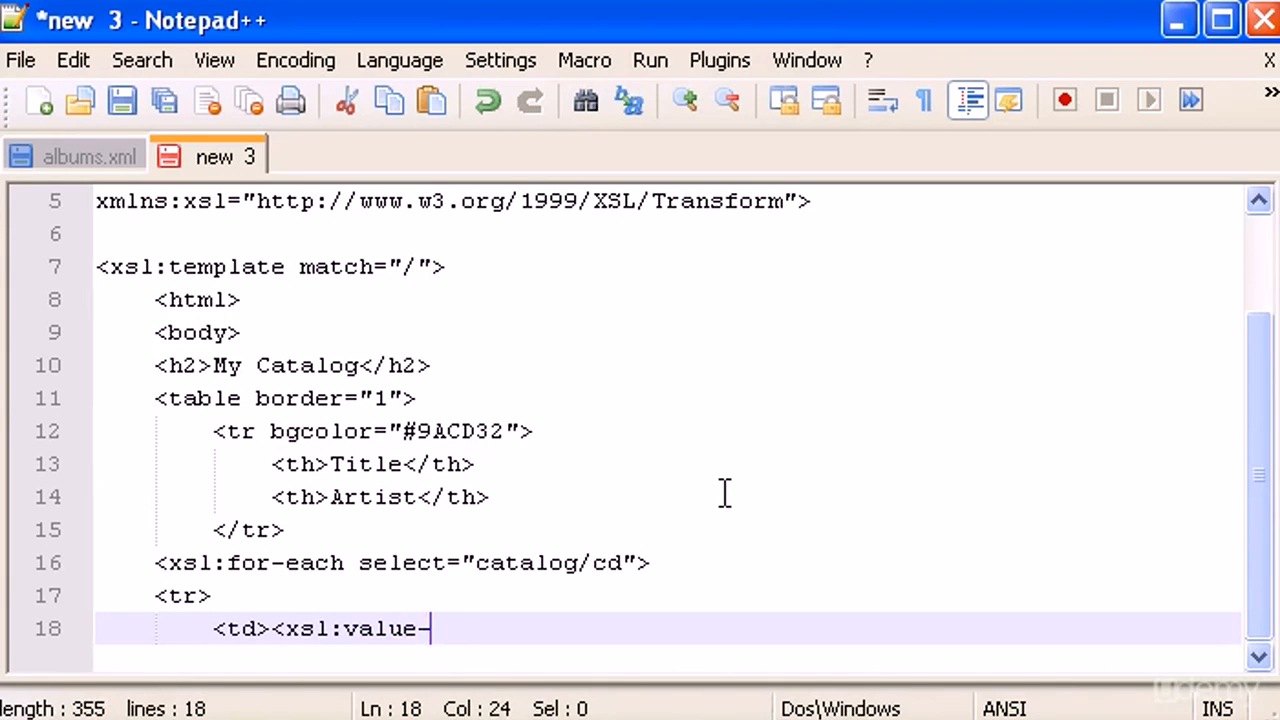
{"action": "type", "text": "of sele"}
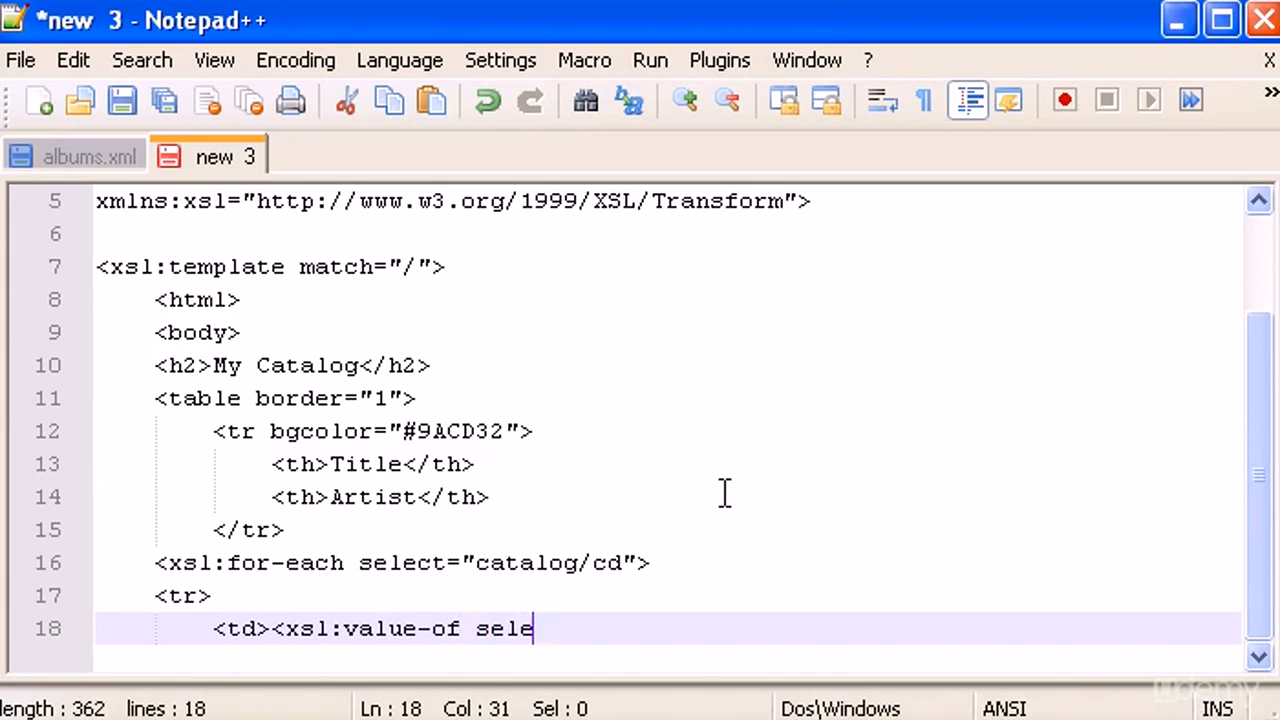
{"action": "type", "text": "ct="}
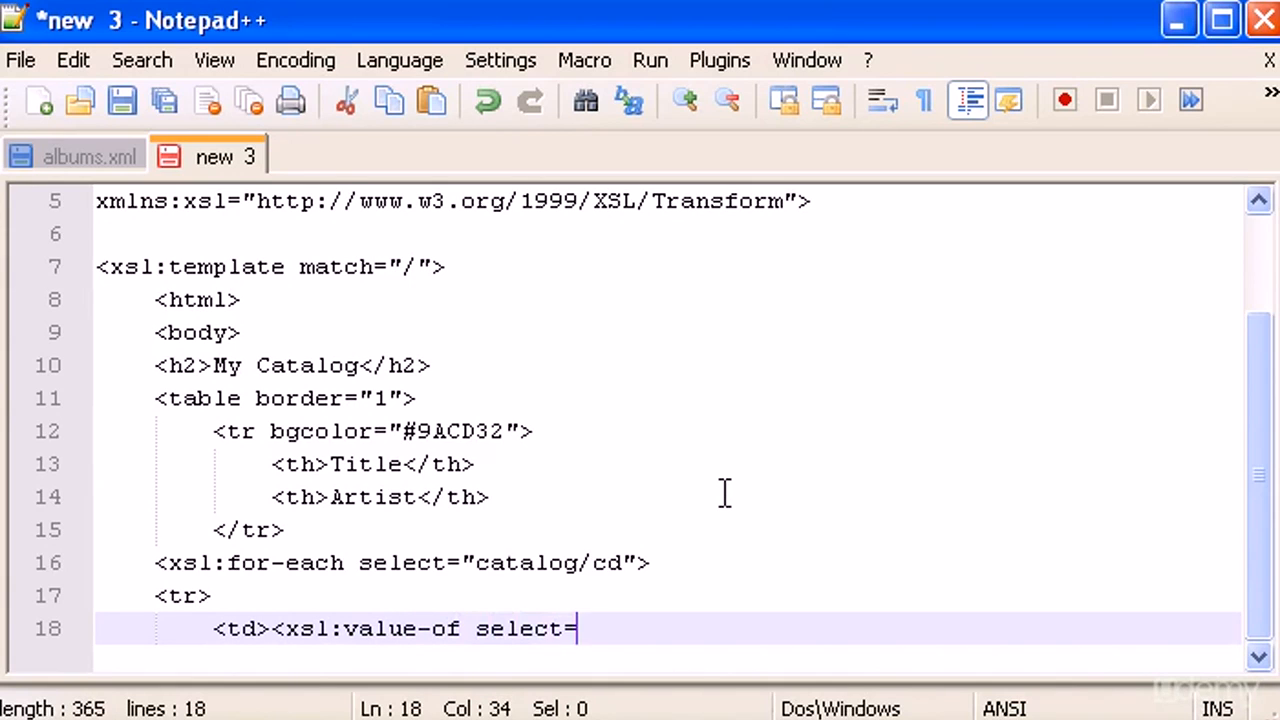
{"action": "type", "text": "\"\""}
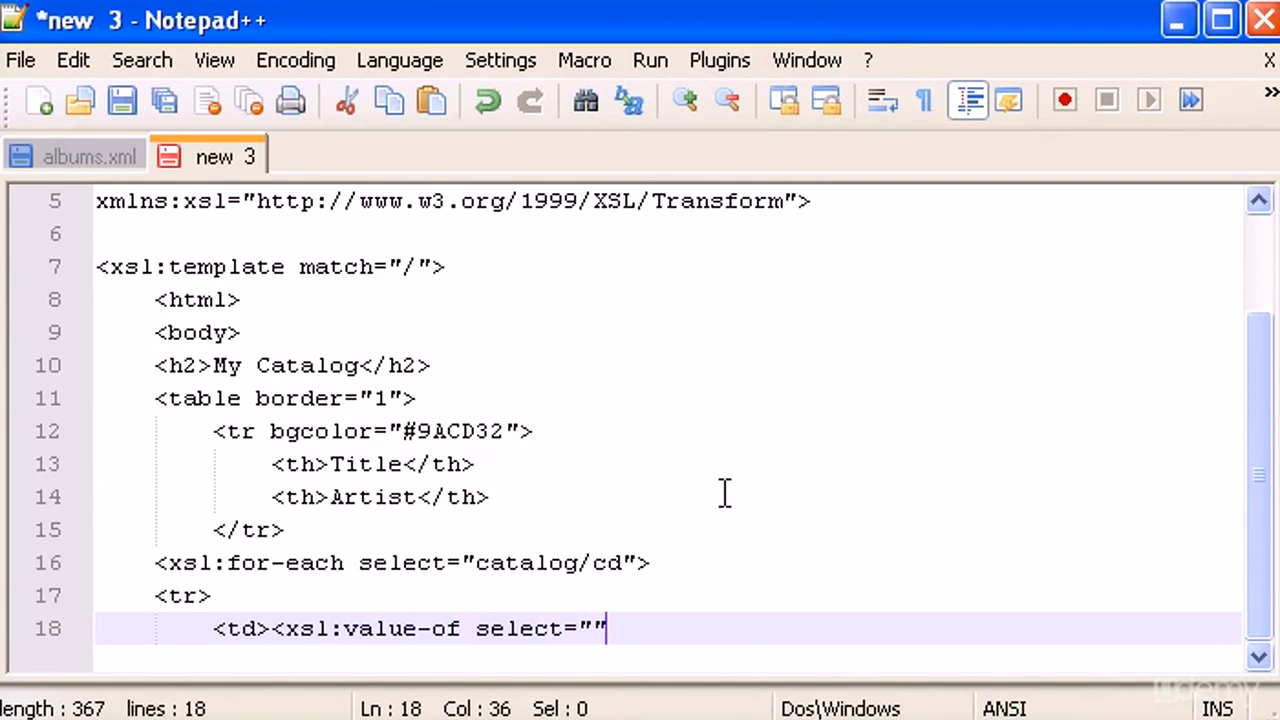
{"action": "type", "text": "title"}
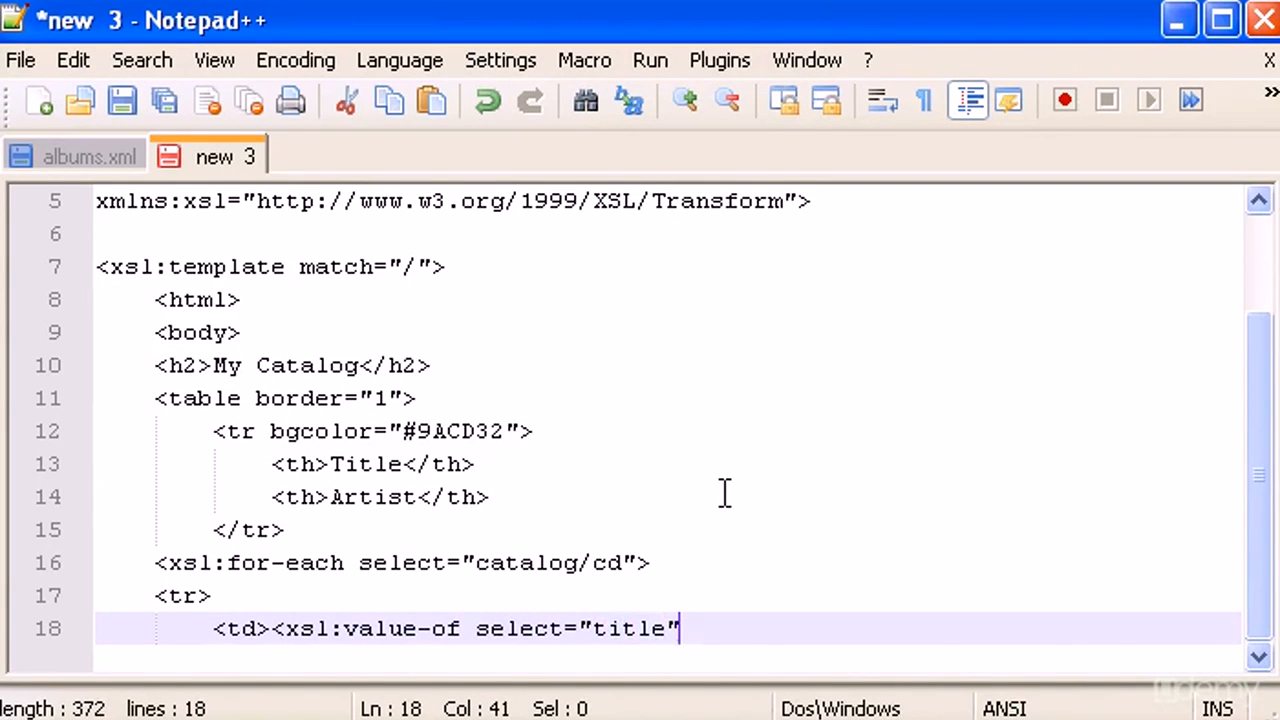
{"action": "type", "text": "/>"}
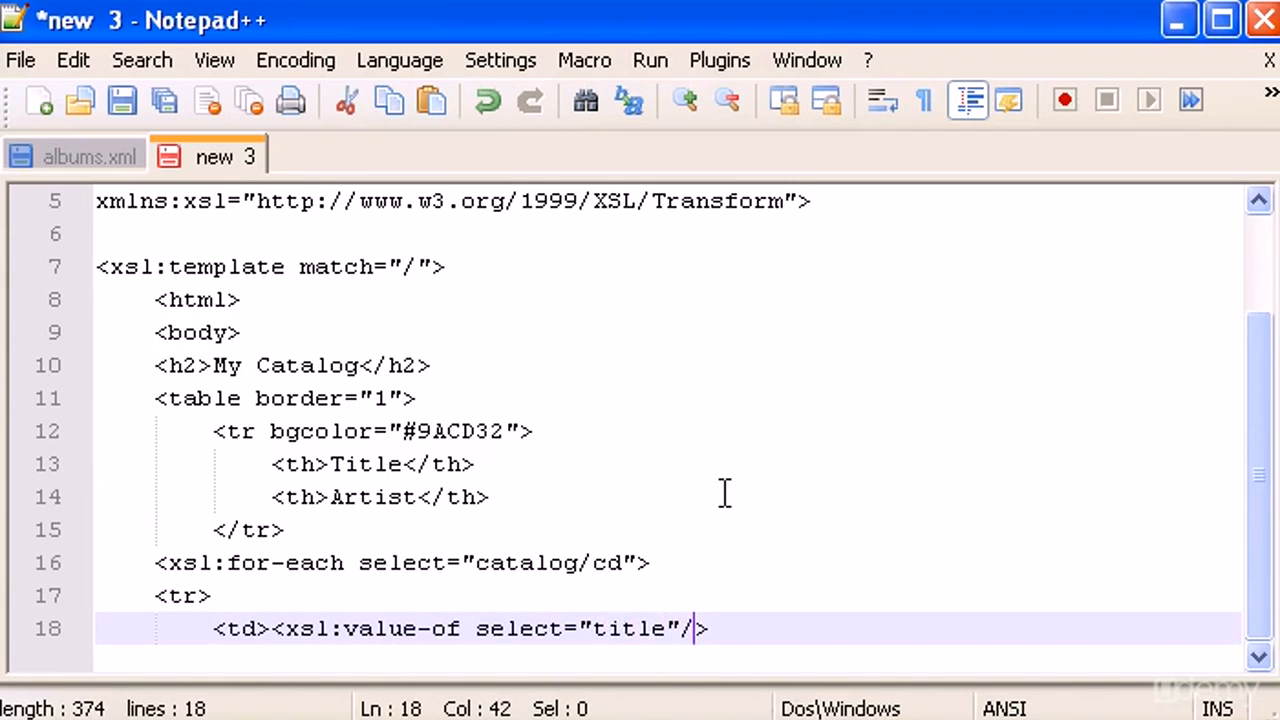
{"action": "type", "text": "<"}
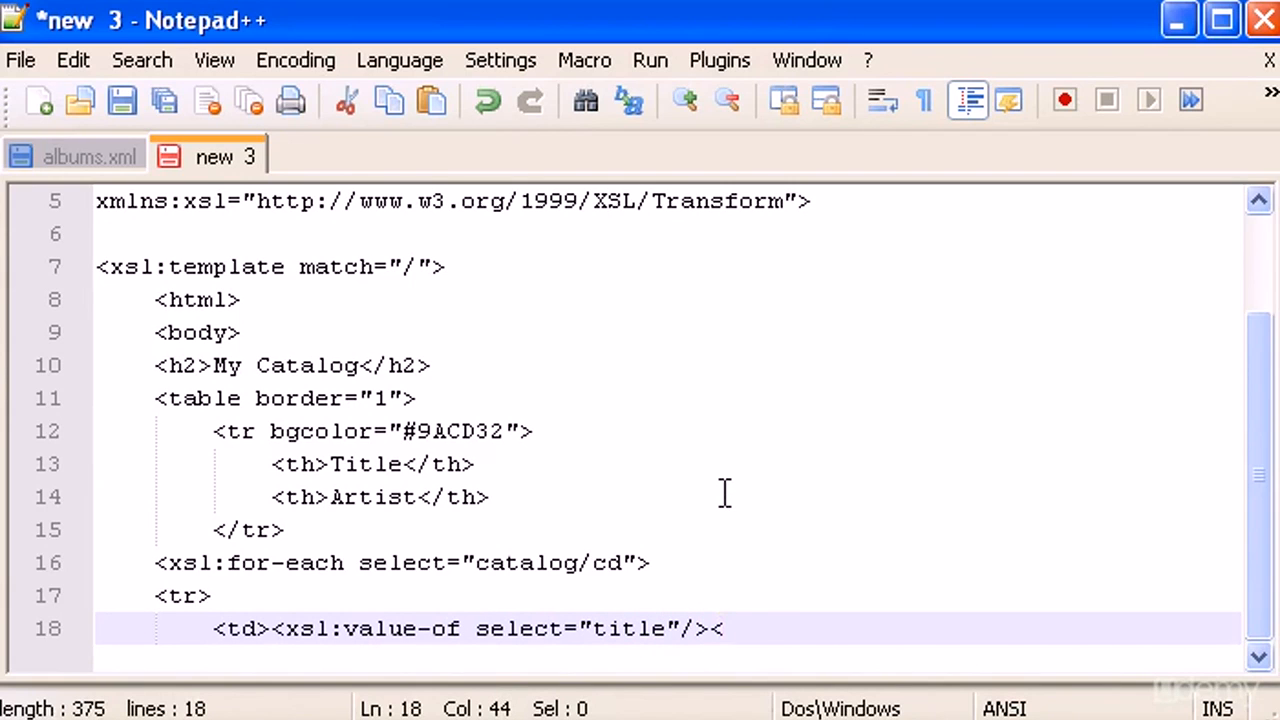
{"action": "type", "text": "</td>"}
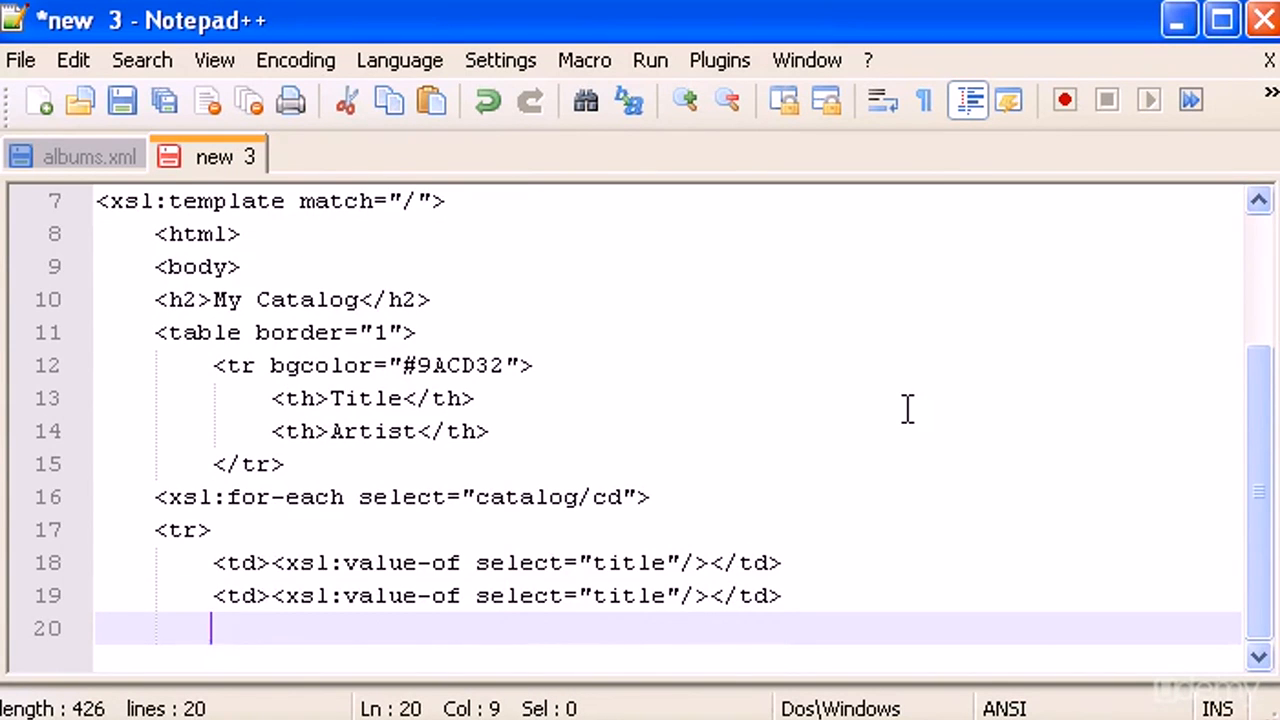
Step: Close the data row with </tr> and make the second cell select artist
{"action": "type", "text": "</tr"}
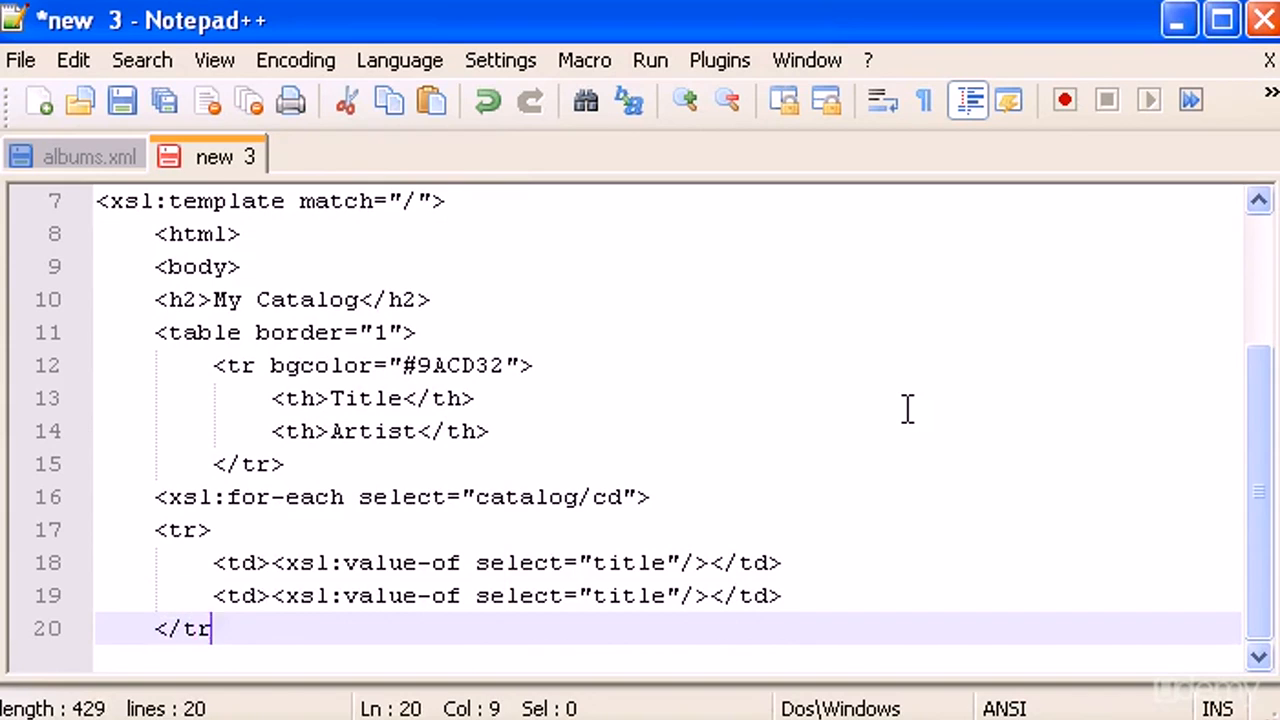
{"action": "type", "text": ">"}
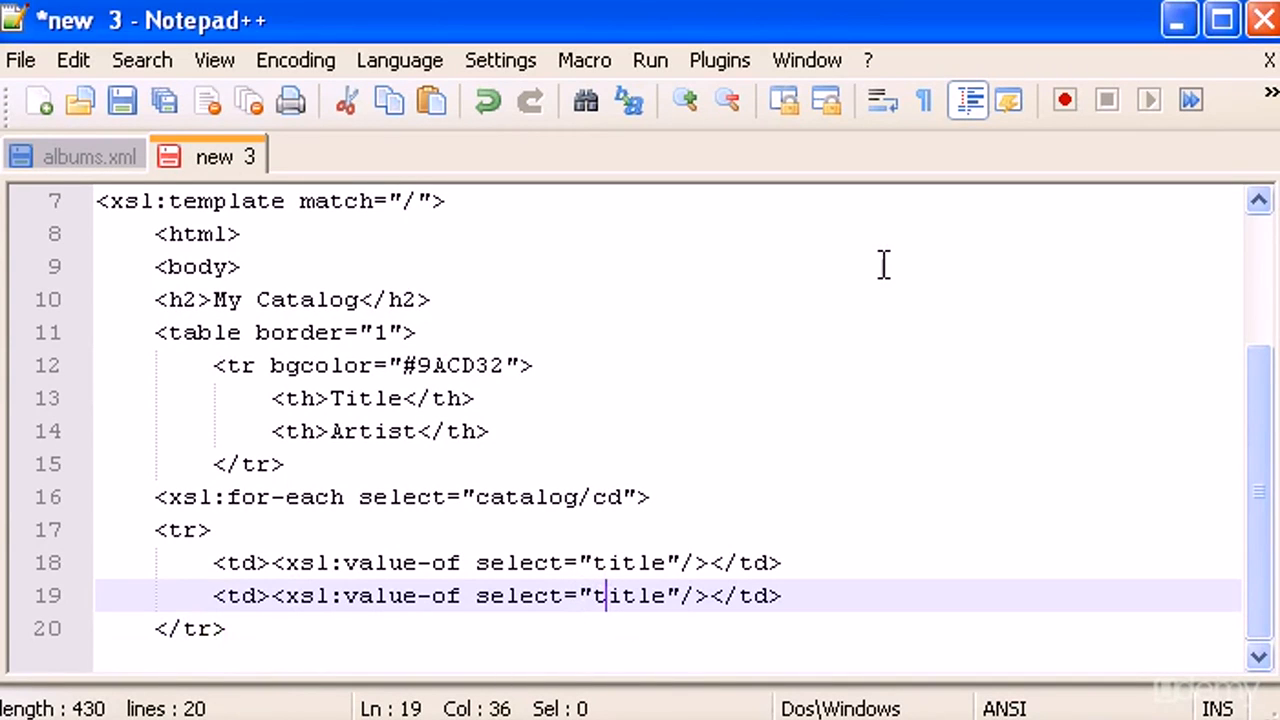
{"action": "key", "text": "BackSpace"}
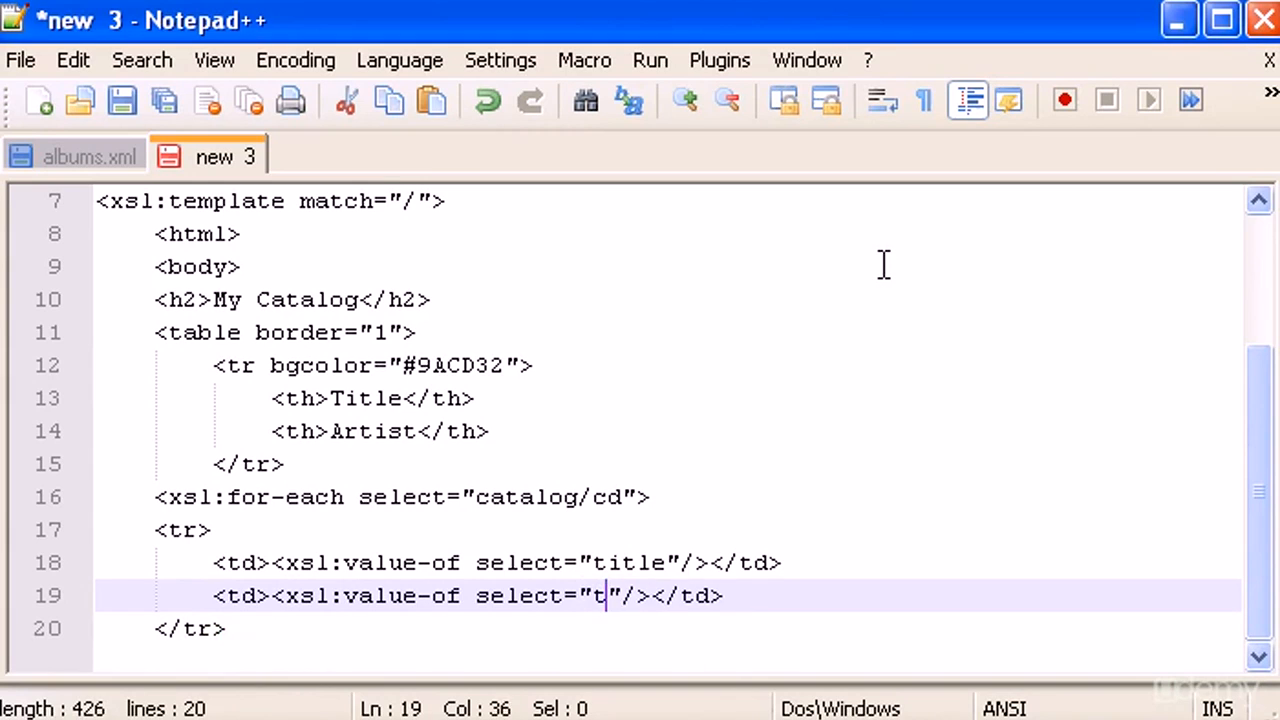
{"action": "type", "text": "artist"}
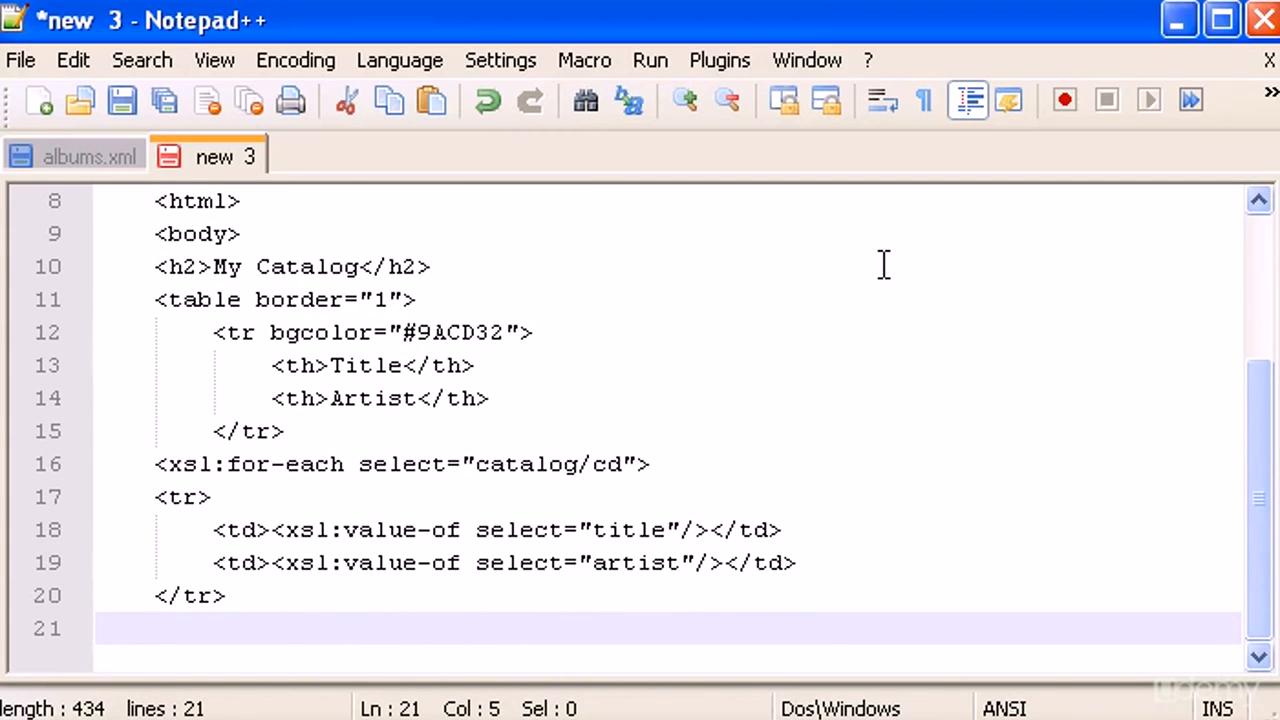
Step: Add closing tags for xsl:for-each, table, body and html
{"action": "type", "text": "<"}
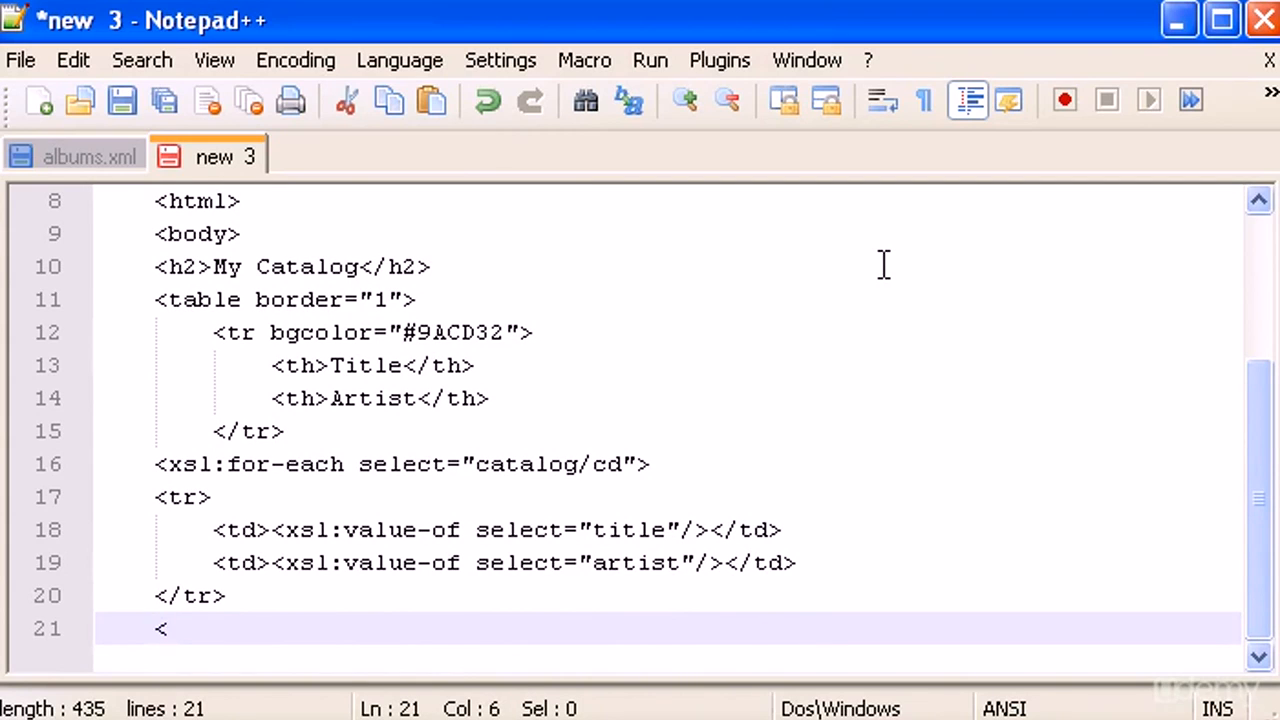
{"action": "type", "text": "/"}
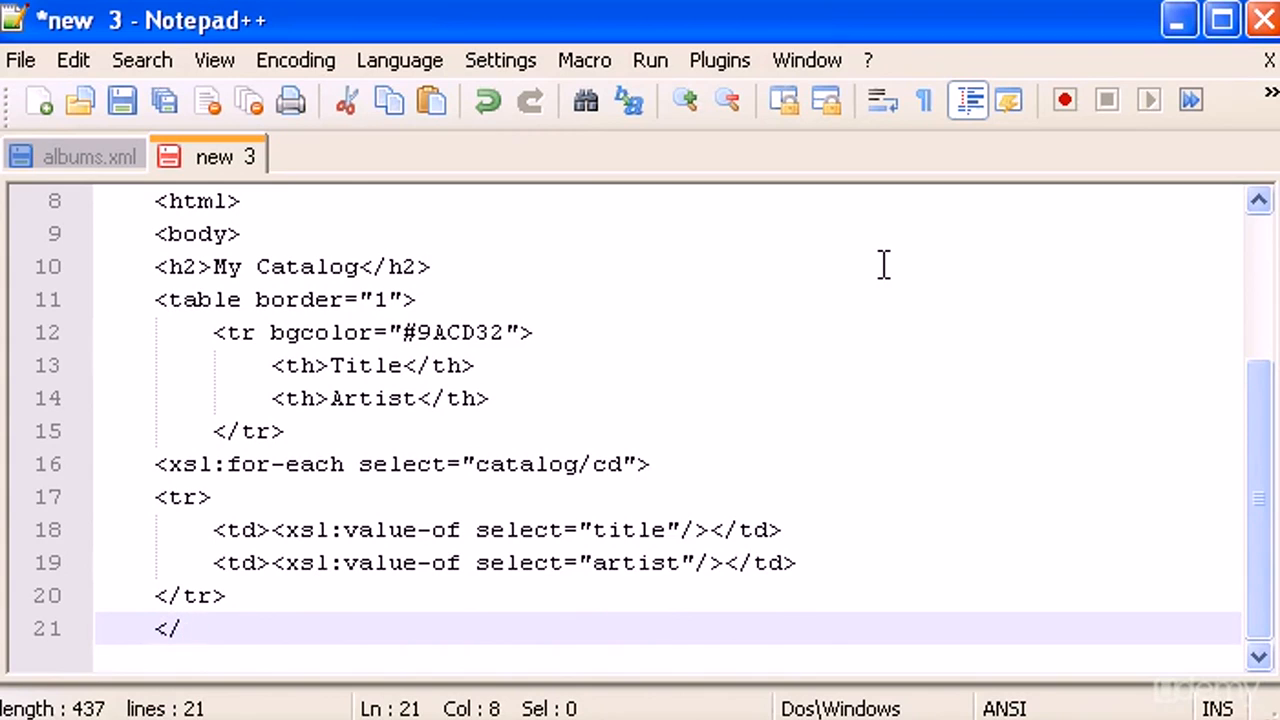
{"action": "type", "text": "xsl"}
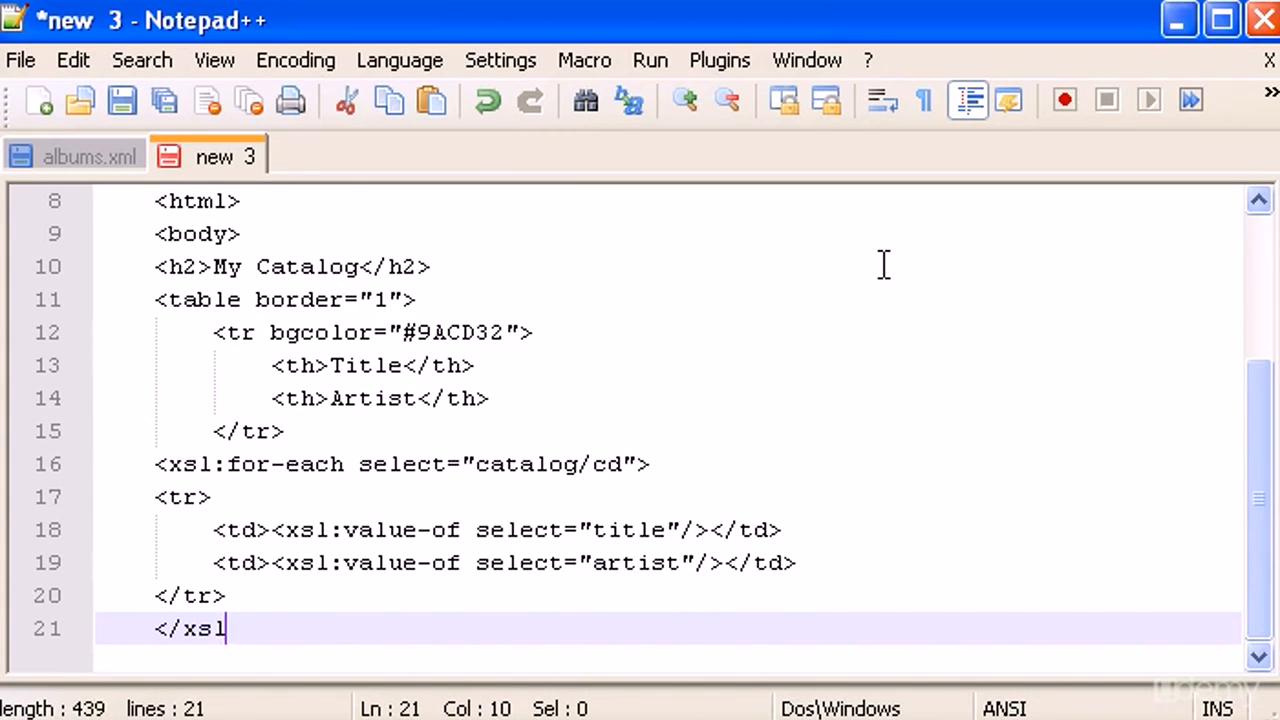
{"action": "type", "text": ":for-"}
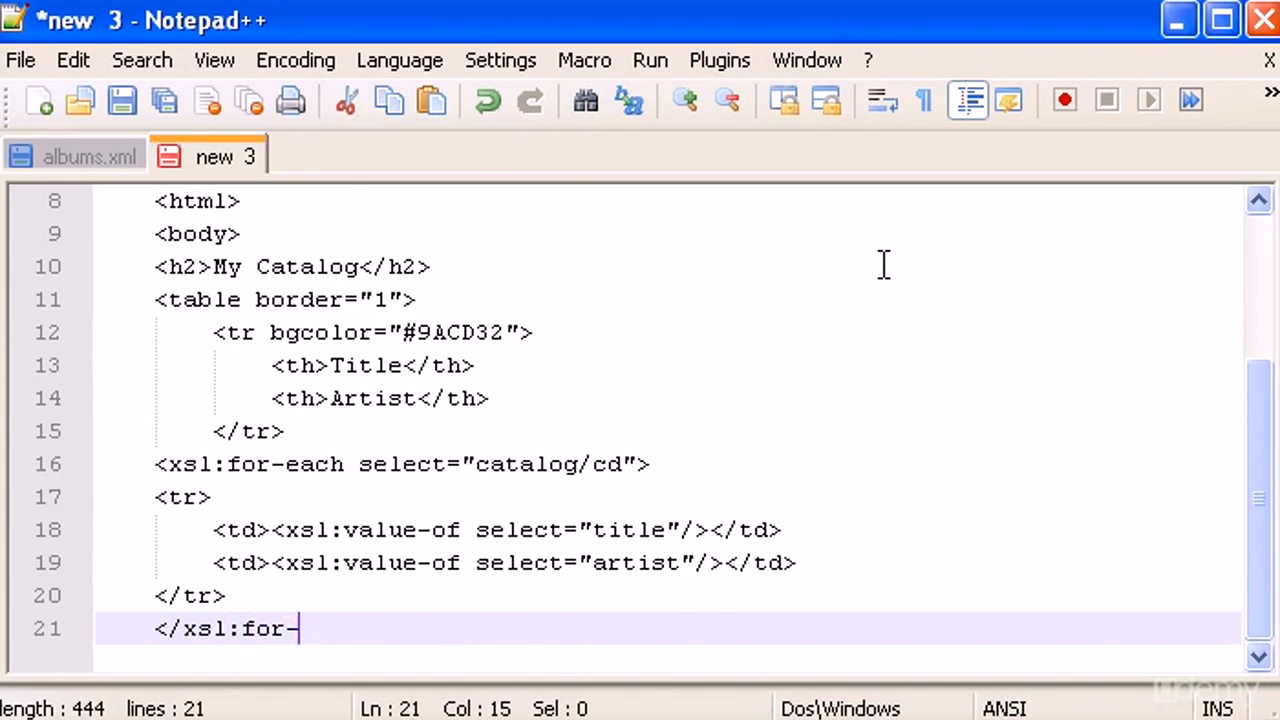
{"action": "type", "text": "each>"}
{"action": "type", "text": "</tabl"}
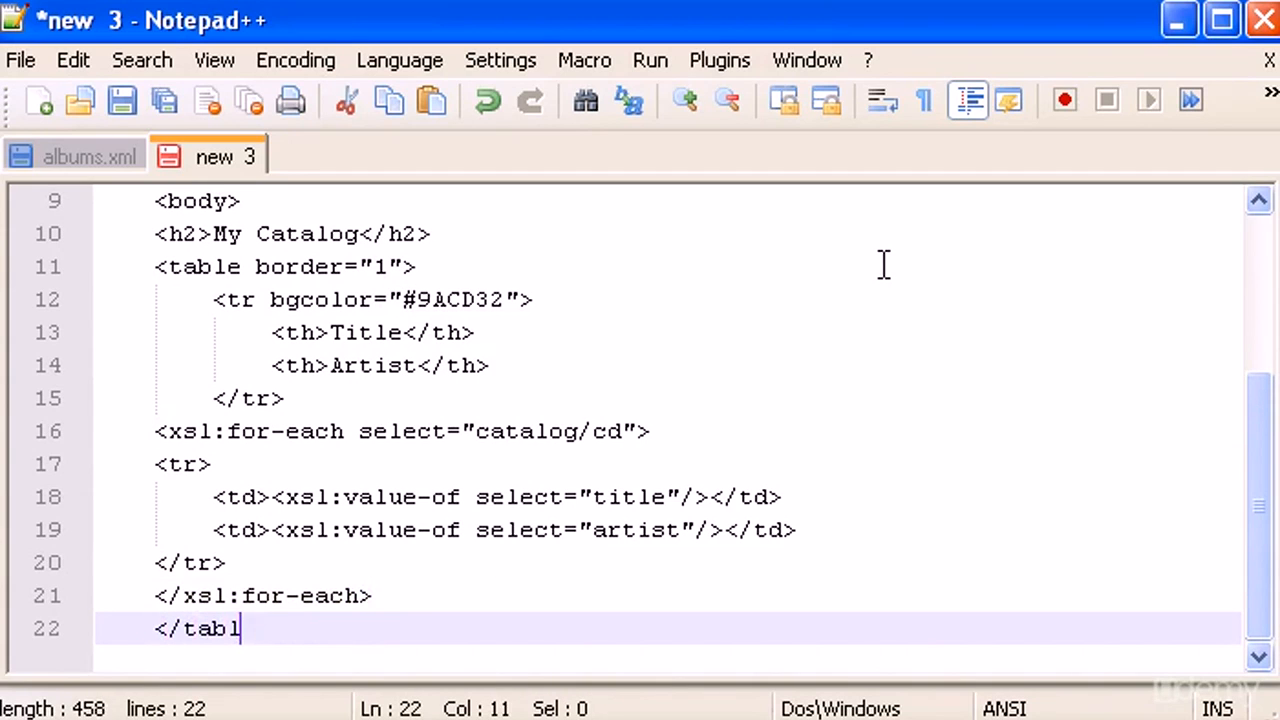
{"action": "type", "text": "e>"}
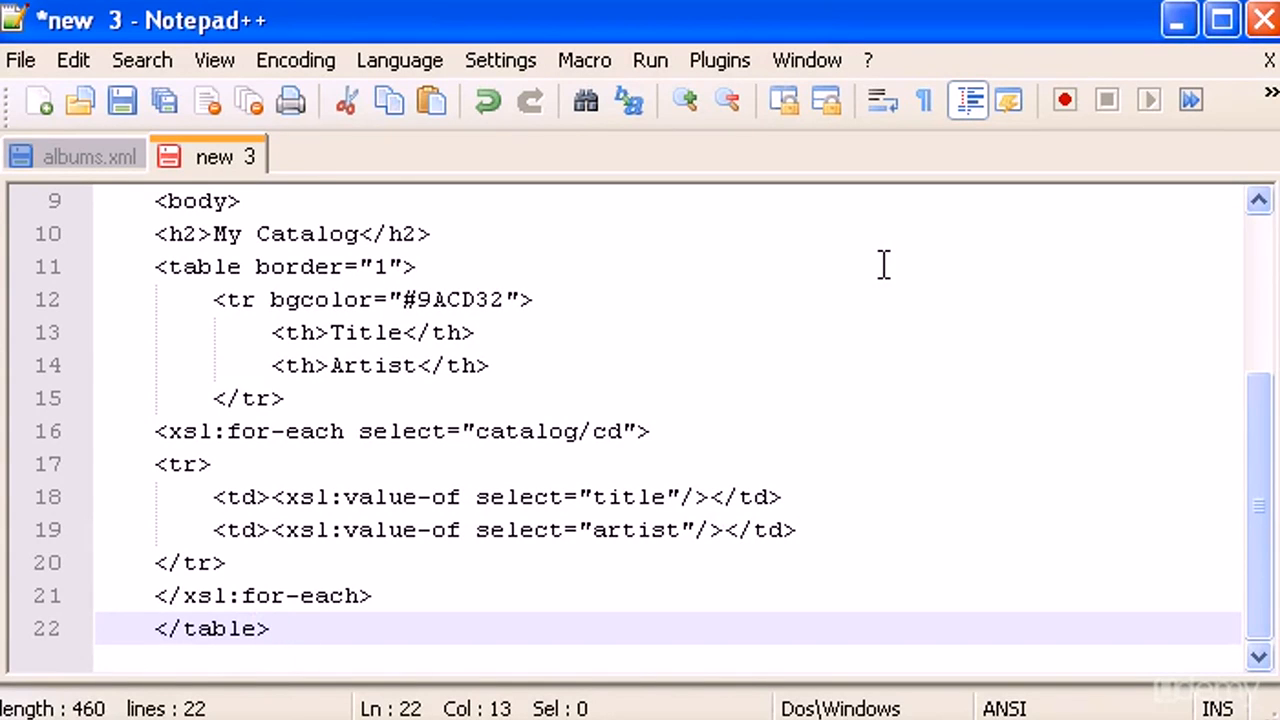
{"action": "type", "text": "</"}
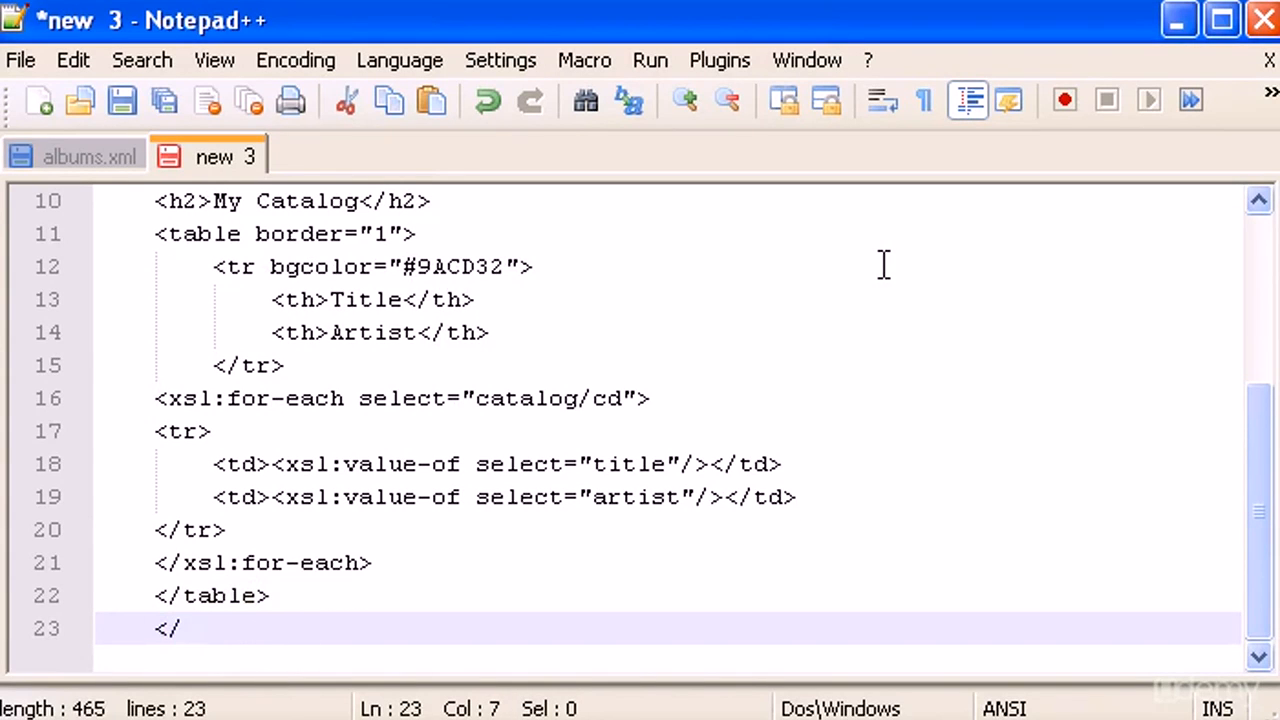
{"action": "type", "text": "body>"}
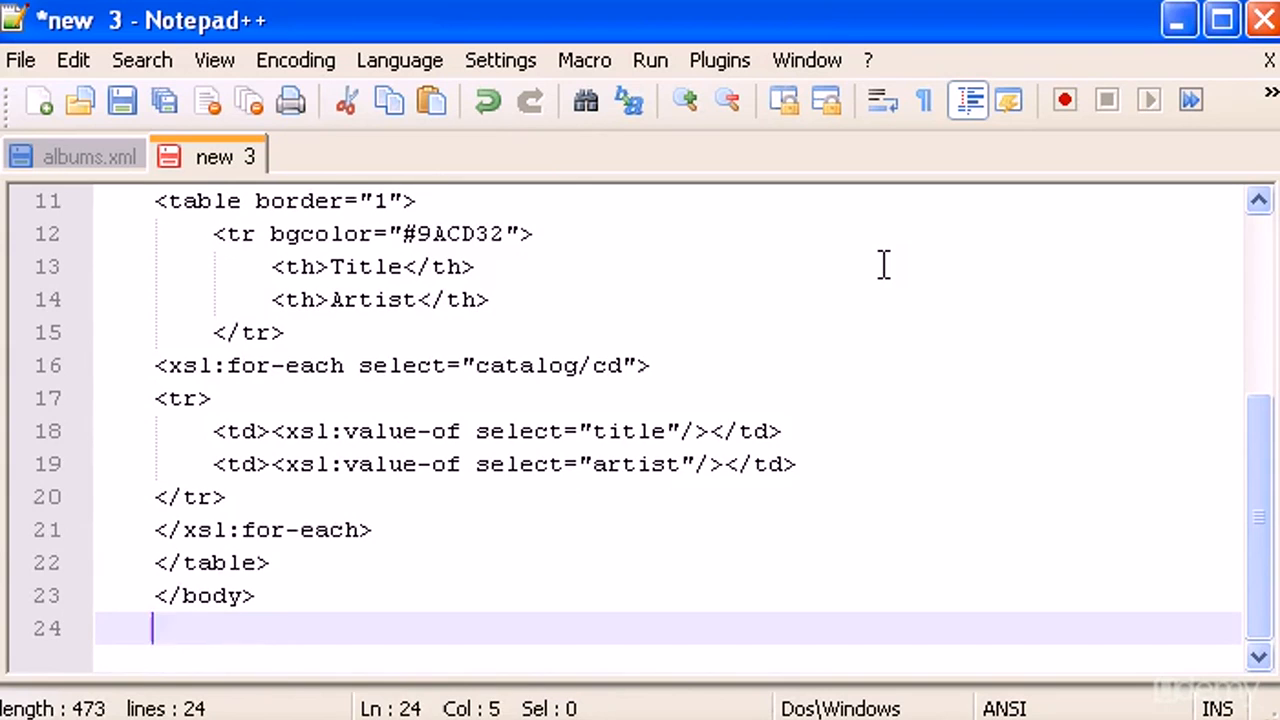
{"action": "type", "text": "</htm"}
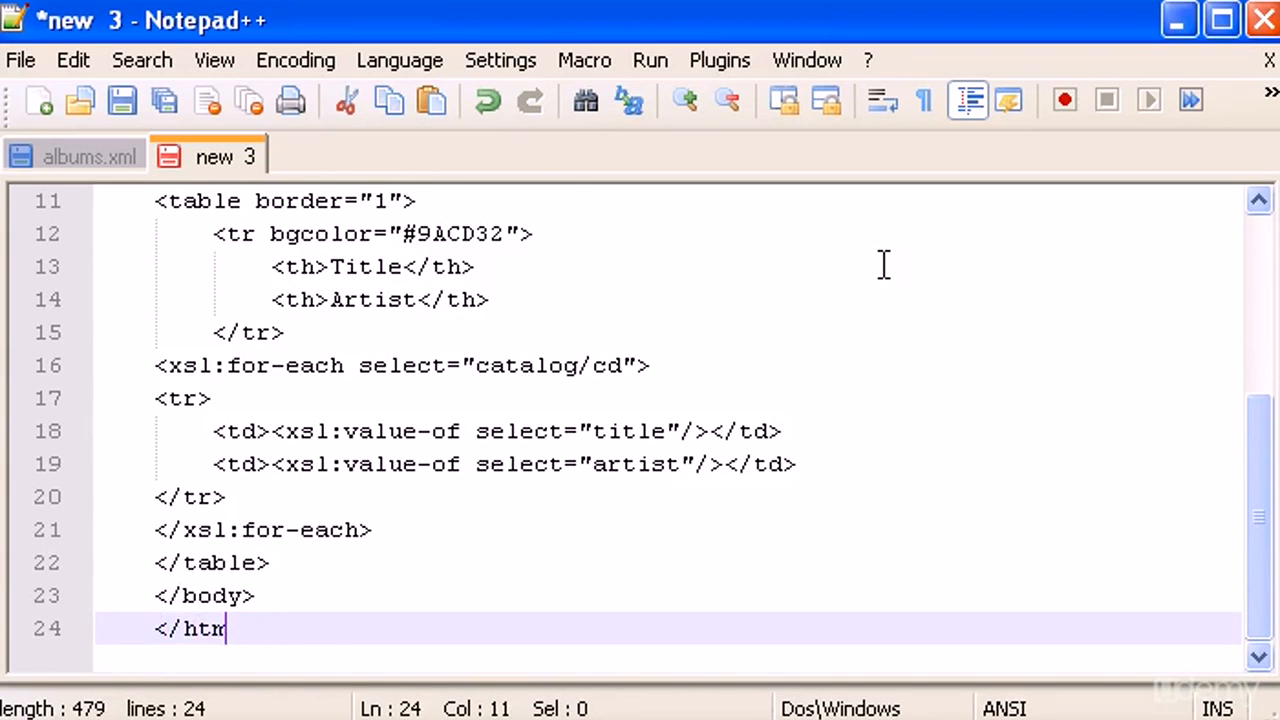
{"action": "key", "text": "enter"}
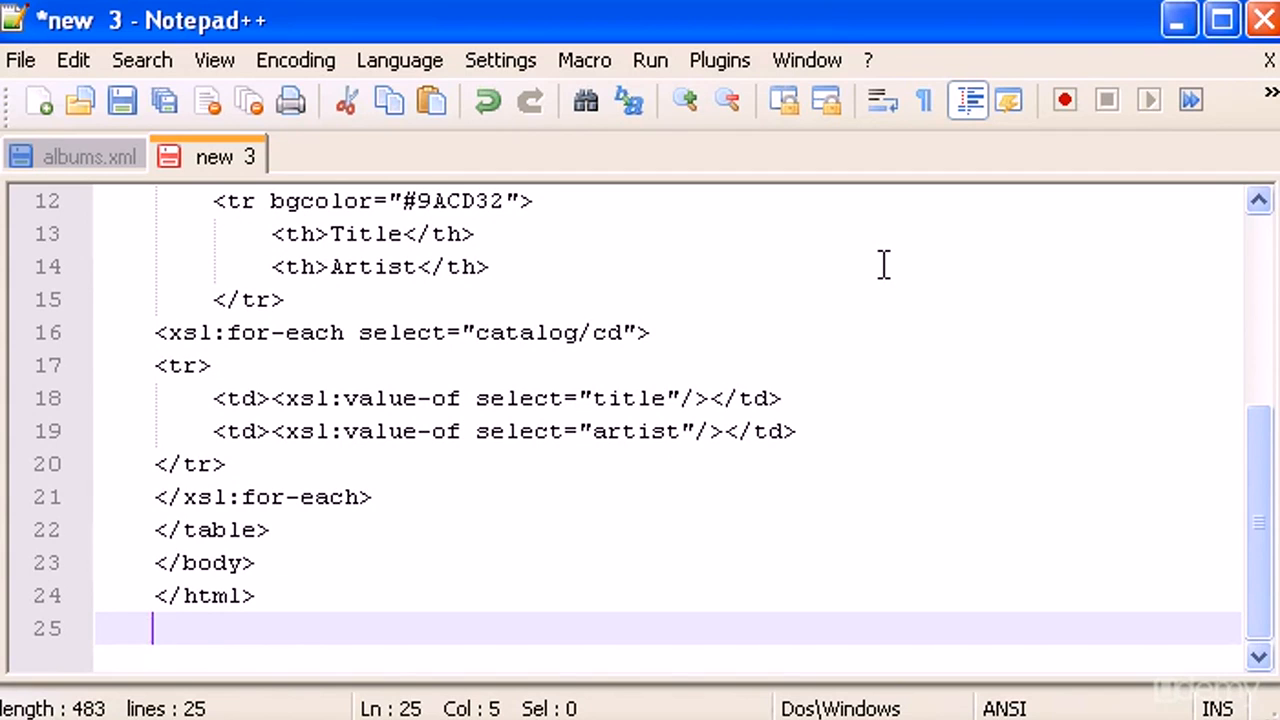
Step: Add the closing </xsl:template> and </xsl:stylesheet> tags
{"action": "type", "text": "<"}
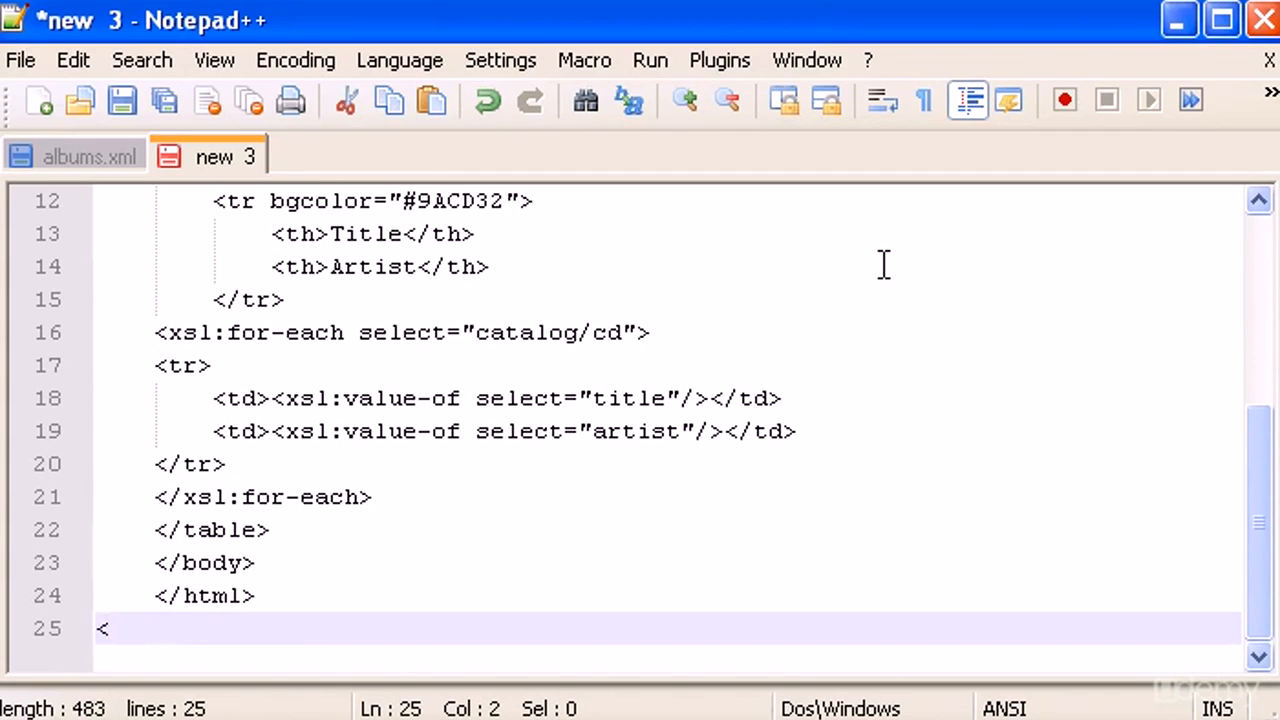
{"action": "type", "text": "/"}
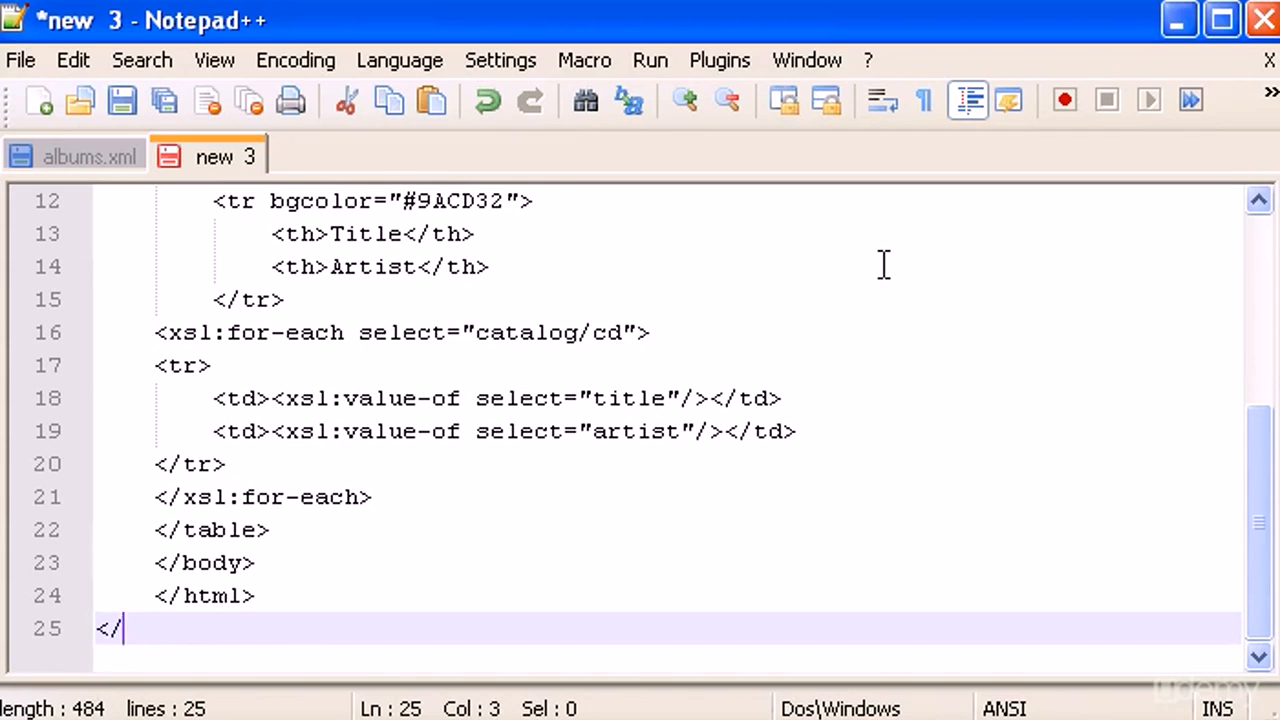
{"action": "type", "text": "xsl:"}
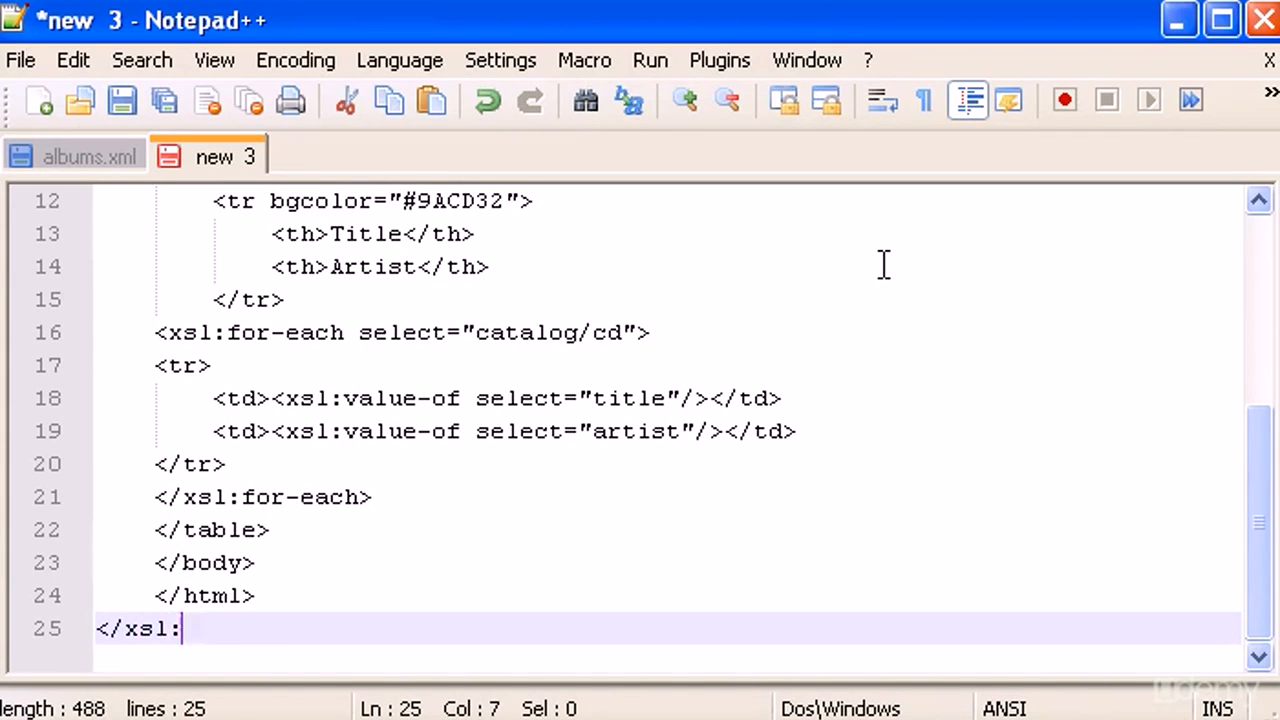
{"action": "type", "text": "template>"}
{"action": "type", "text": "</"}
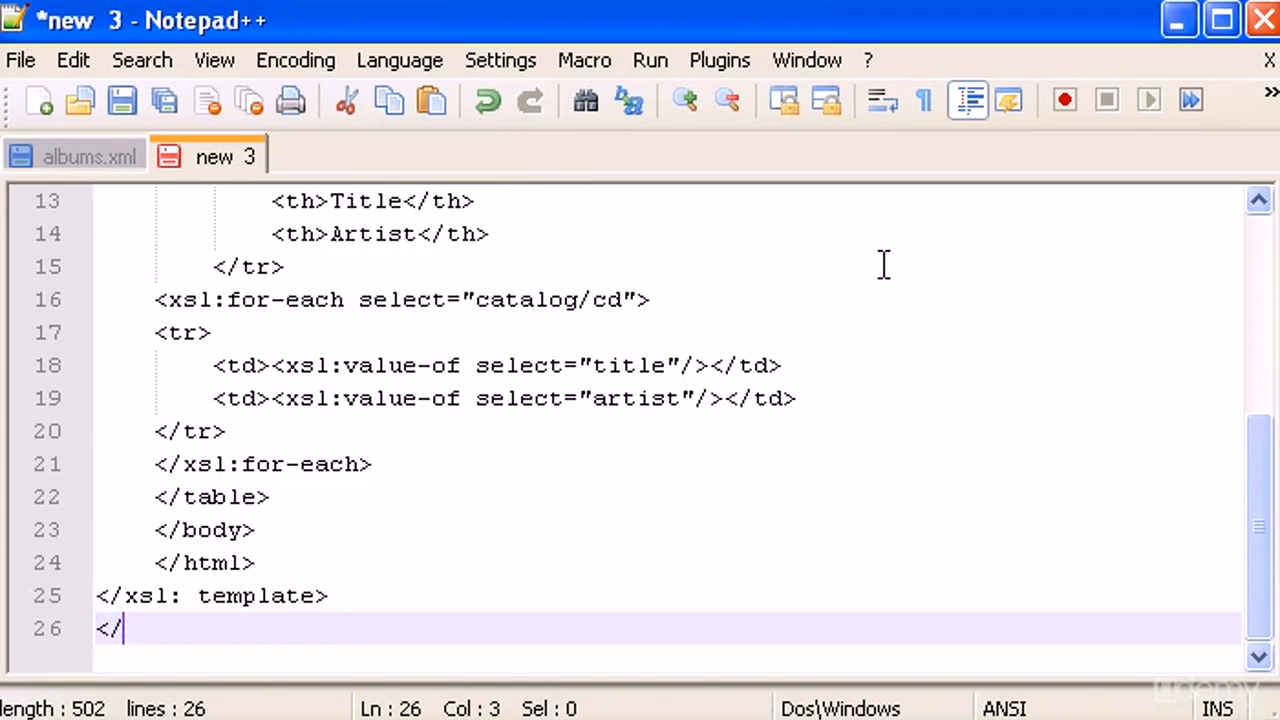
{"action": "type", "text": "x"}
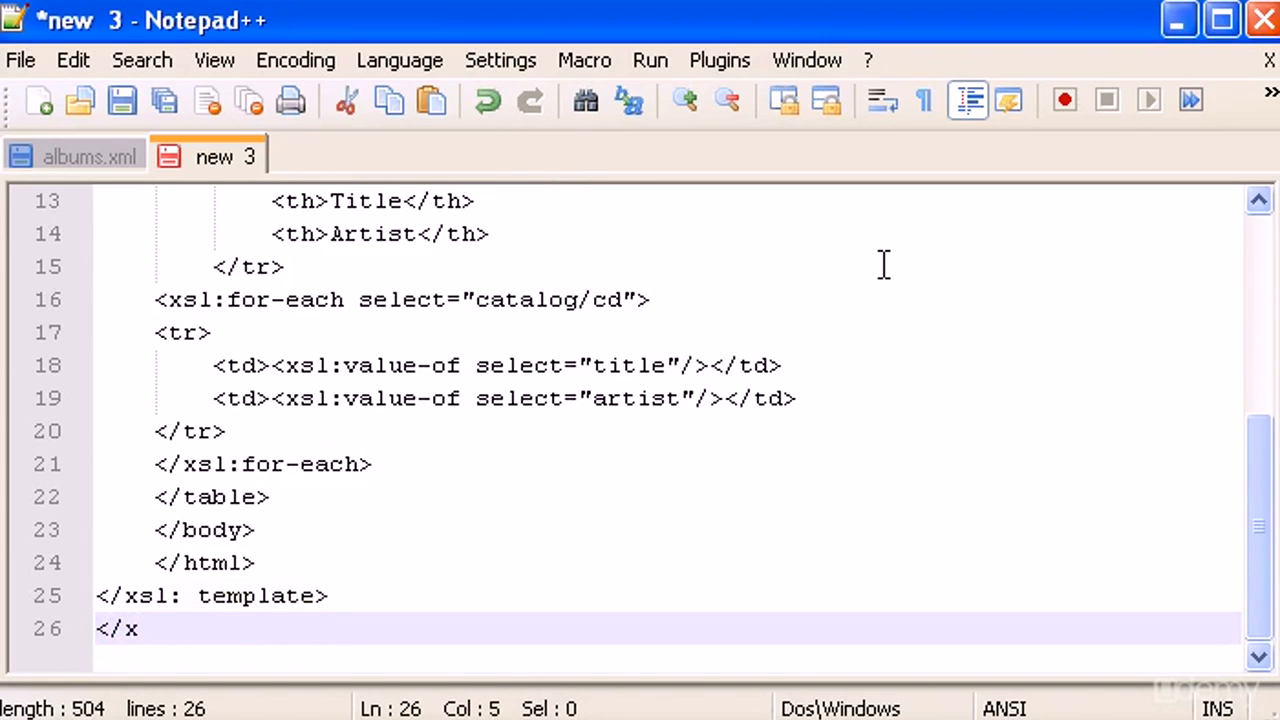
{"action": "type", "text": "sl:"}
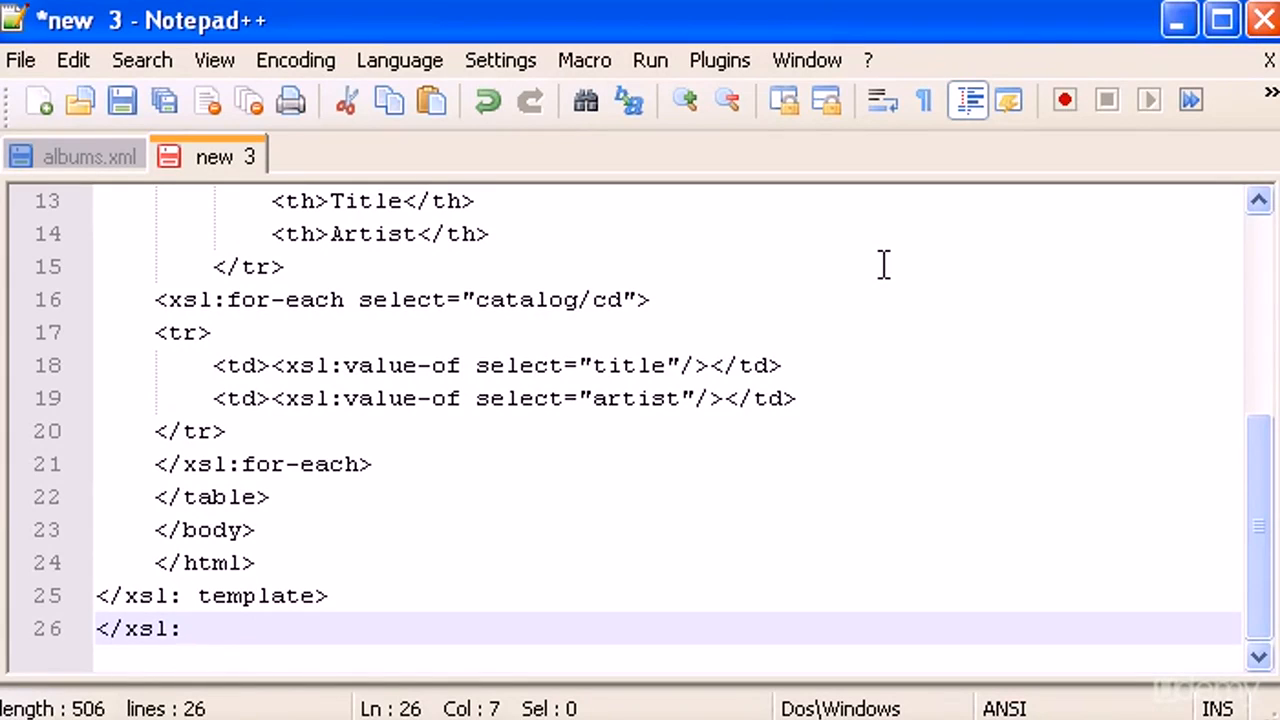
{"action": "type", "text": "style"}
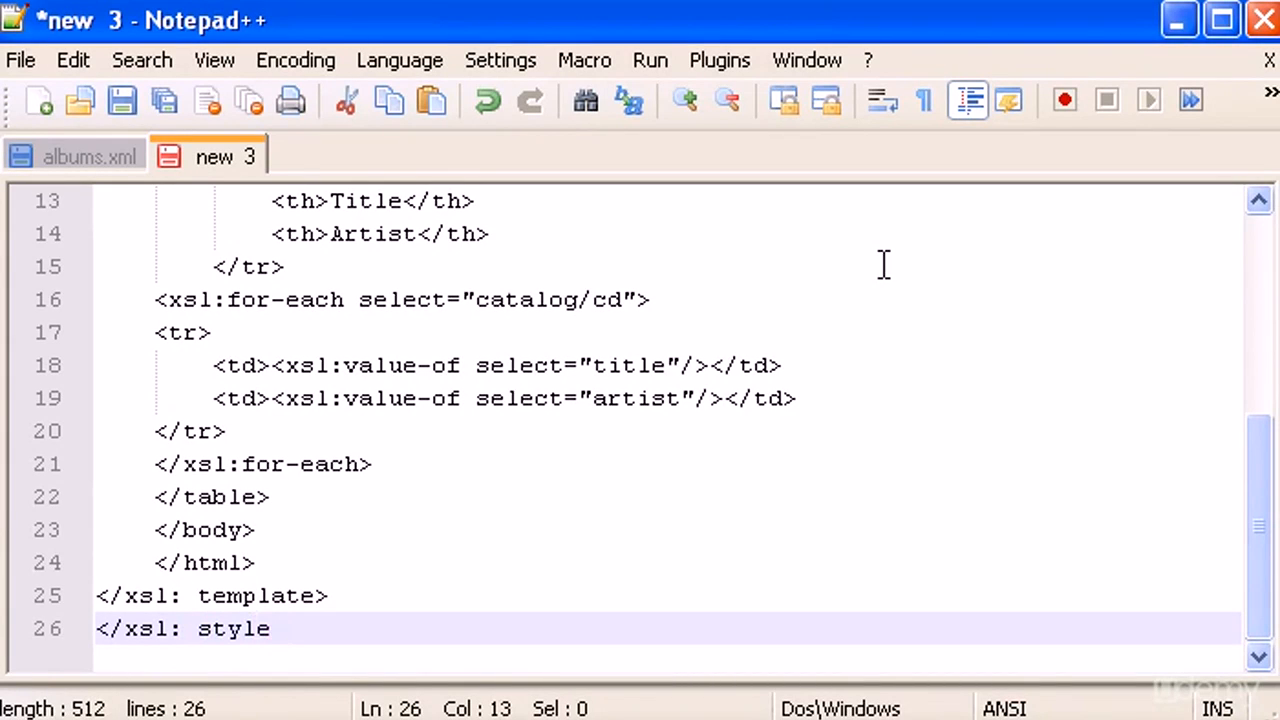
{"action": "type", "text": "sheet"}
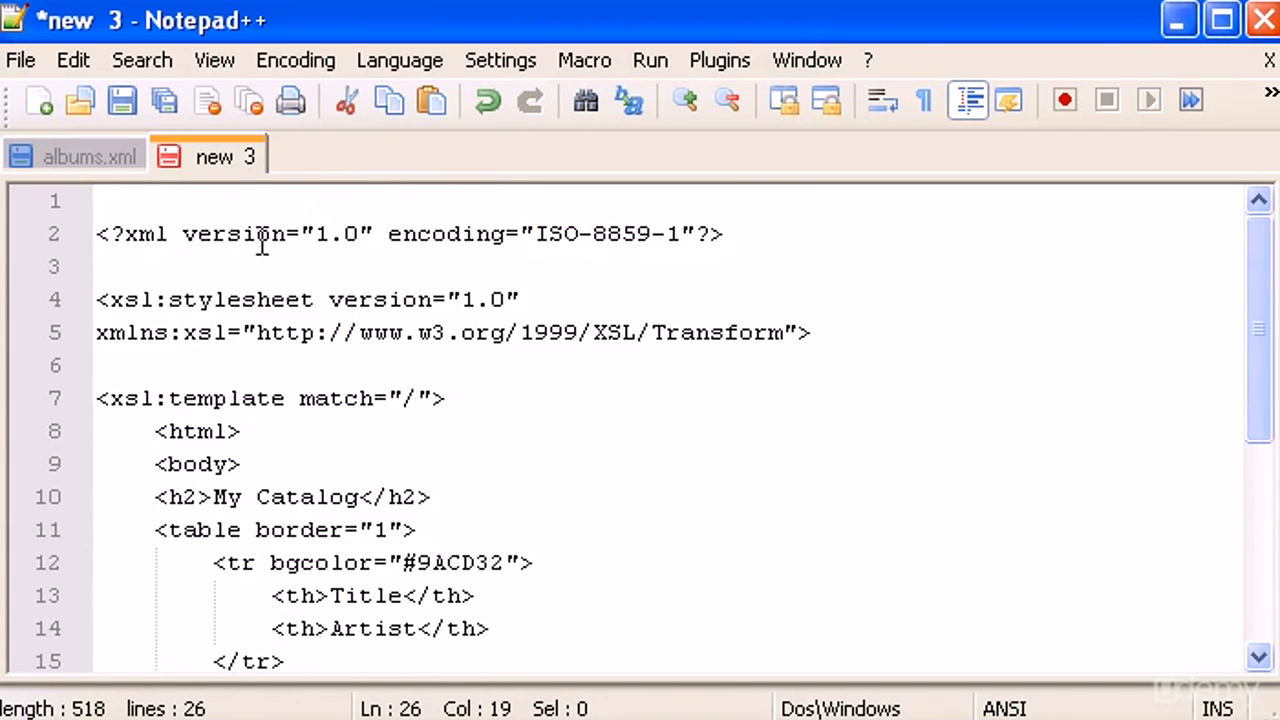
Step: Save the stylesheet to the Desktop as catalog.xsl, then return to albums.xml
{"action": "scroll", "scroll_direction": "down", "scroll_amount": 3}
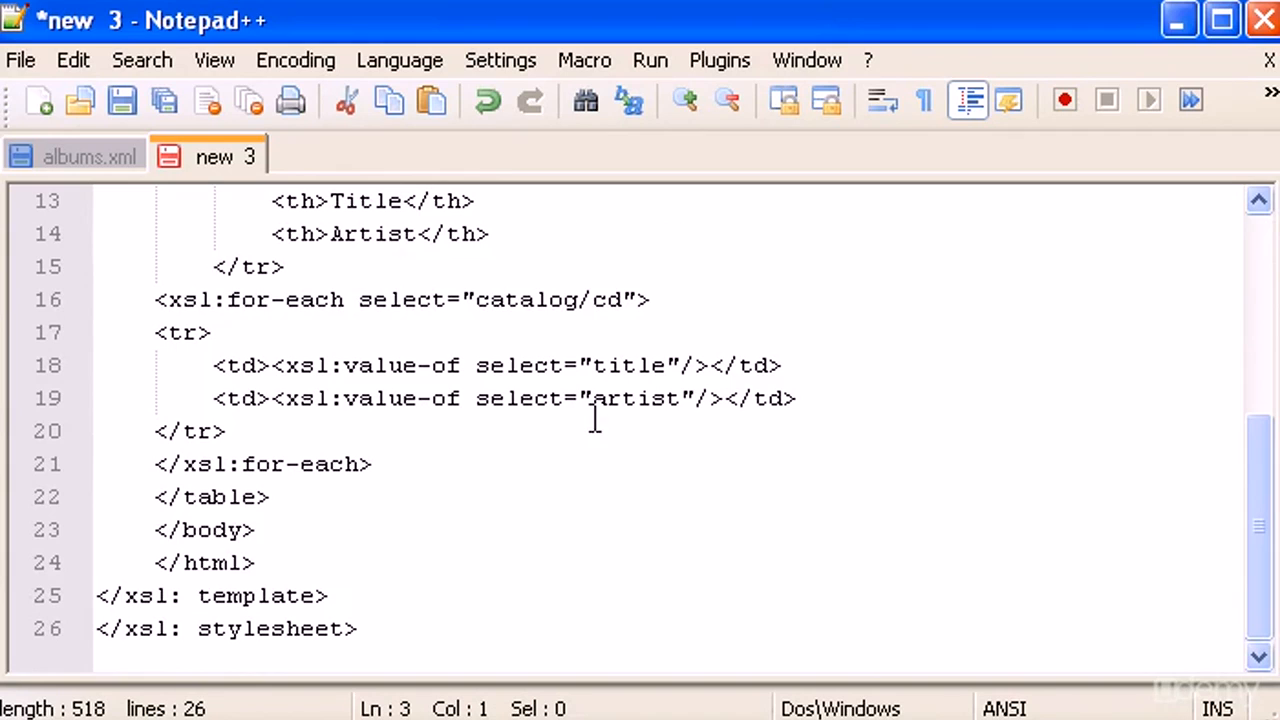
{"action": "mouse_move", "coordinate": [277, 561]}
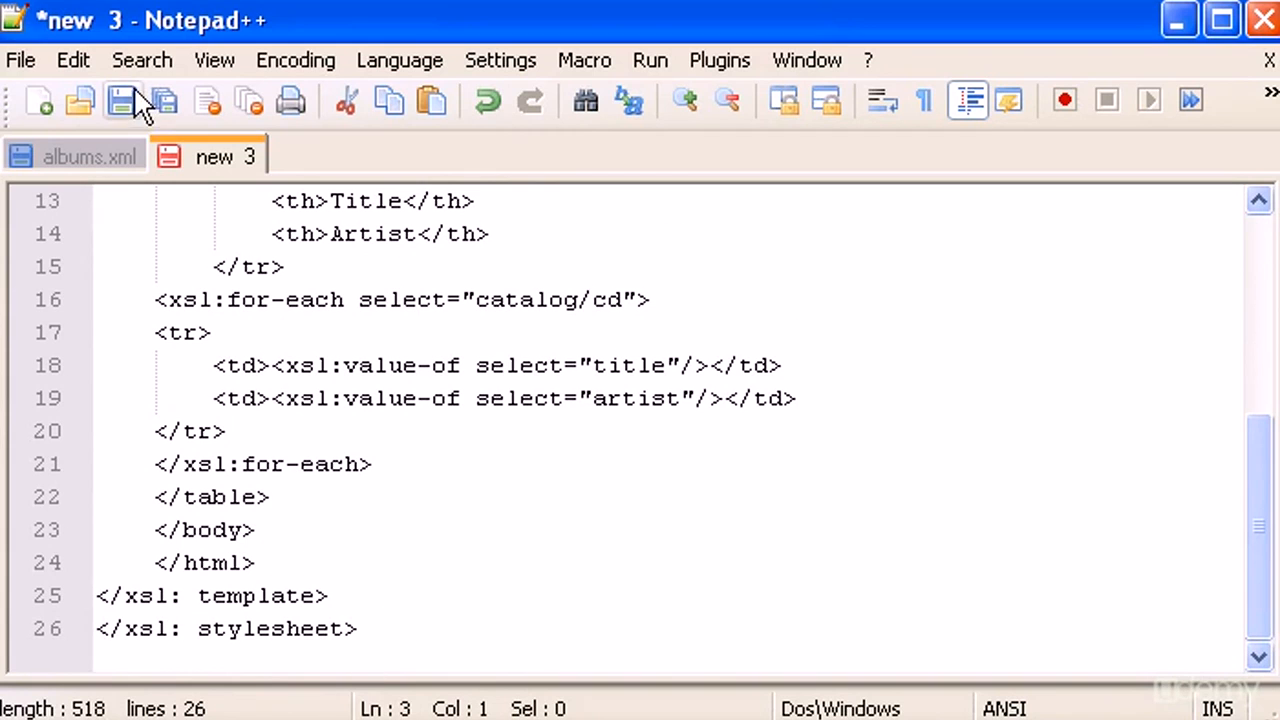
{"action": "left_click", "coordinate": [20, 60]}
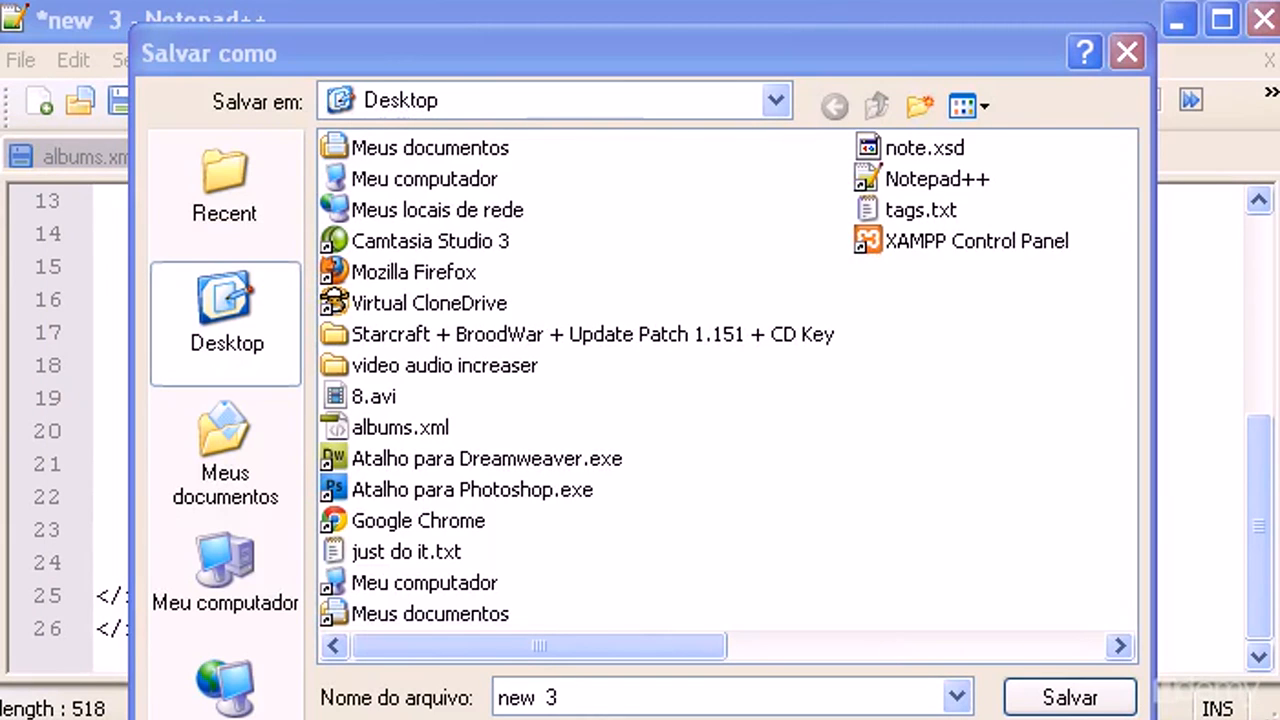
{"action": "mouse_move", "coordinate": [525, 140]}
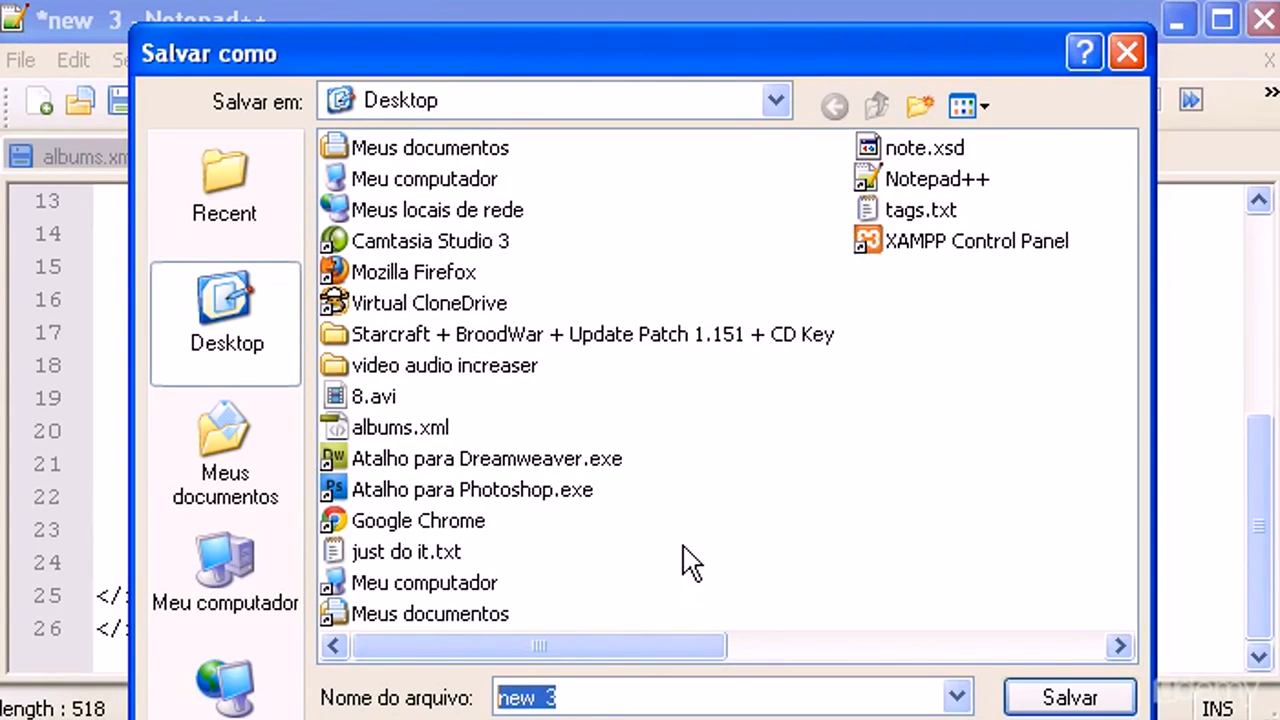
{"action": "type", "text": "catalog"}
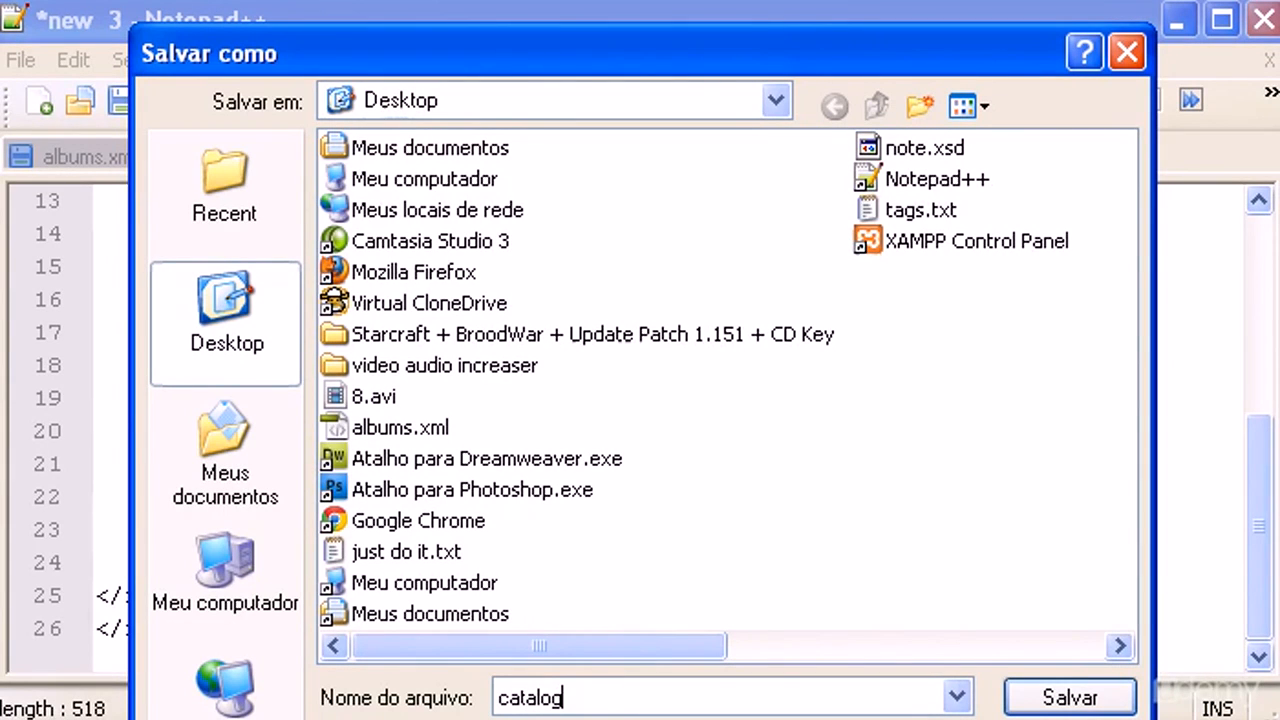
{"action": "type", "text": ".xsl"}
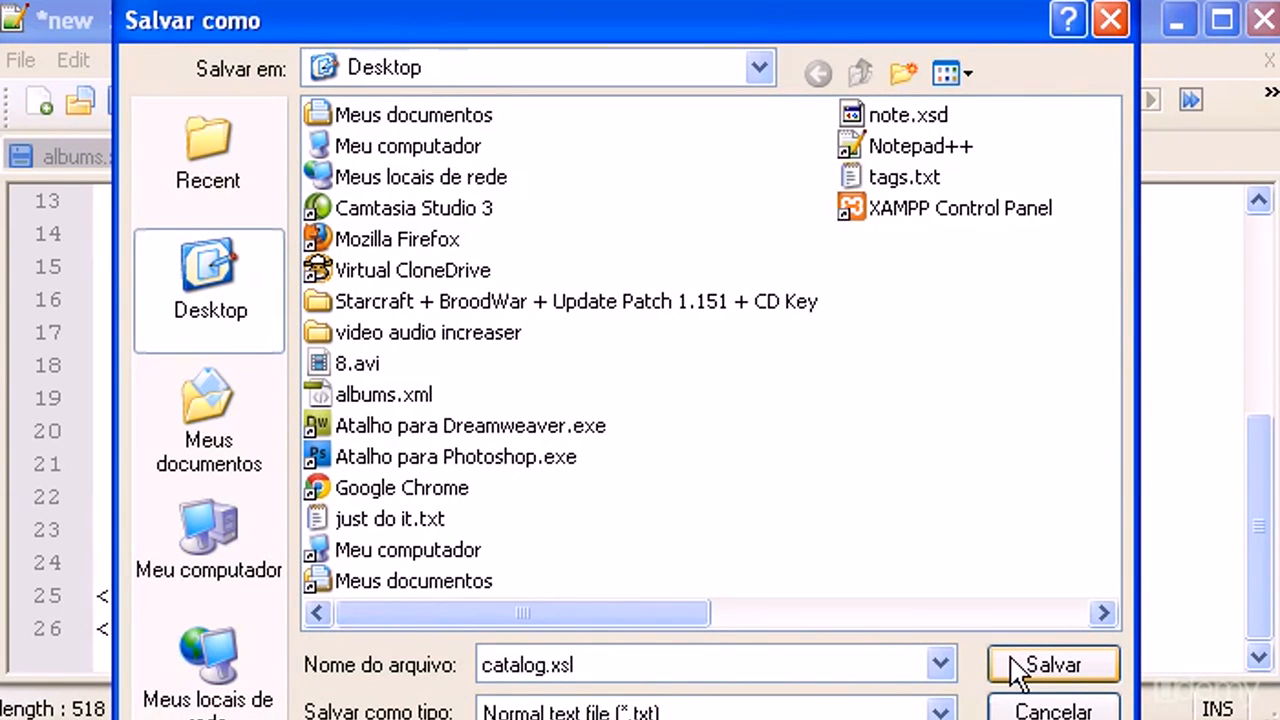
{"action": "left_click", "coordinate": [1052, 664]}
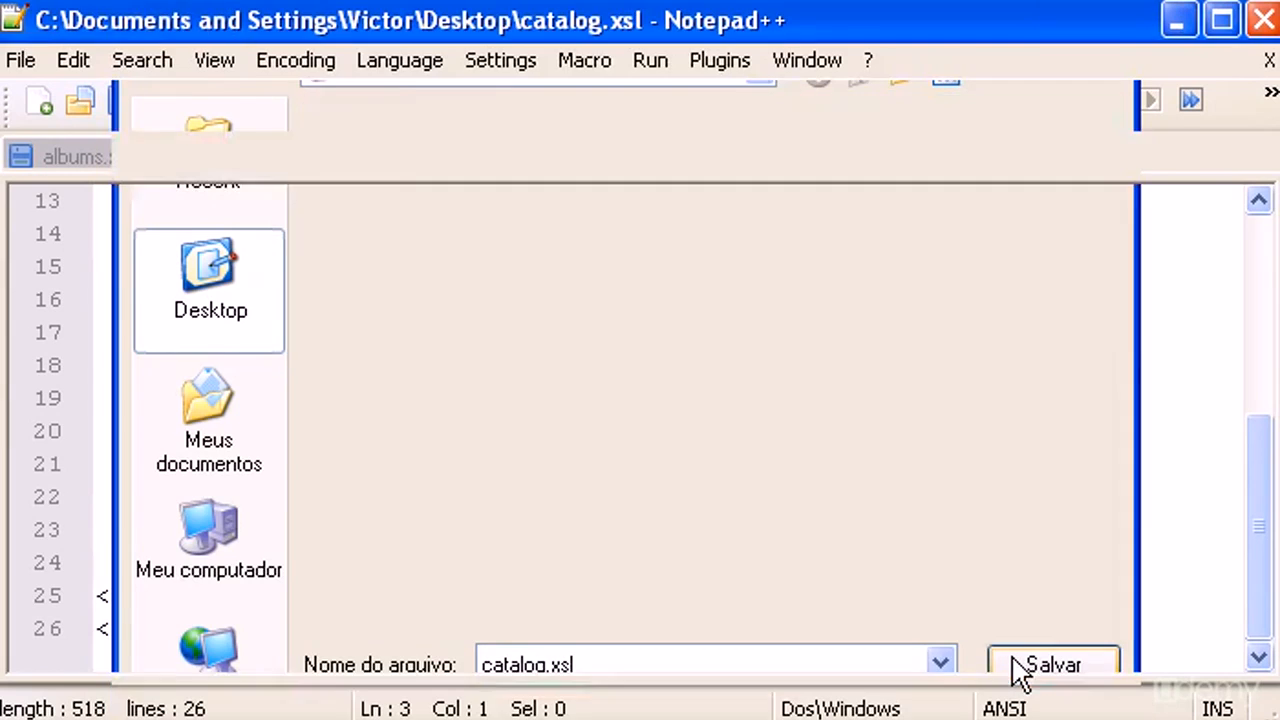
{"action": "left_click", "coordinate": [1053, 664]}
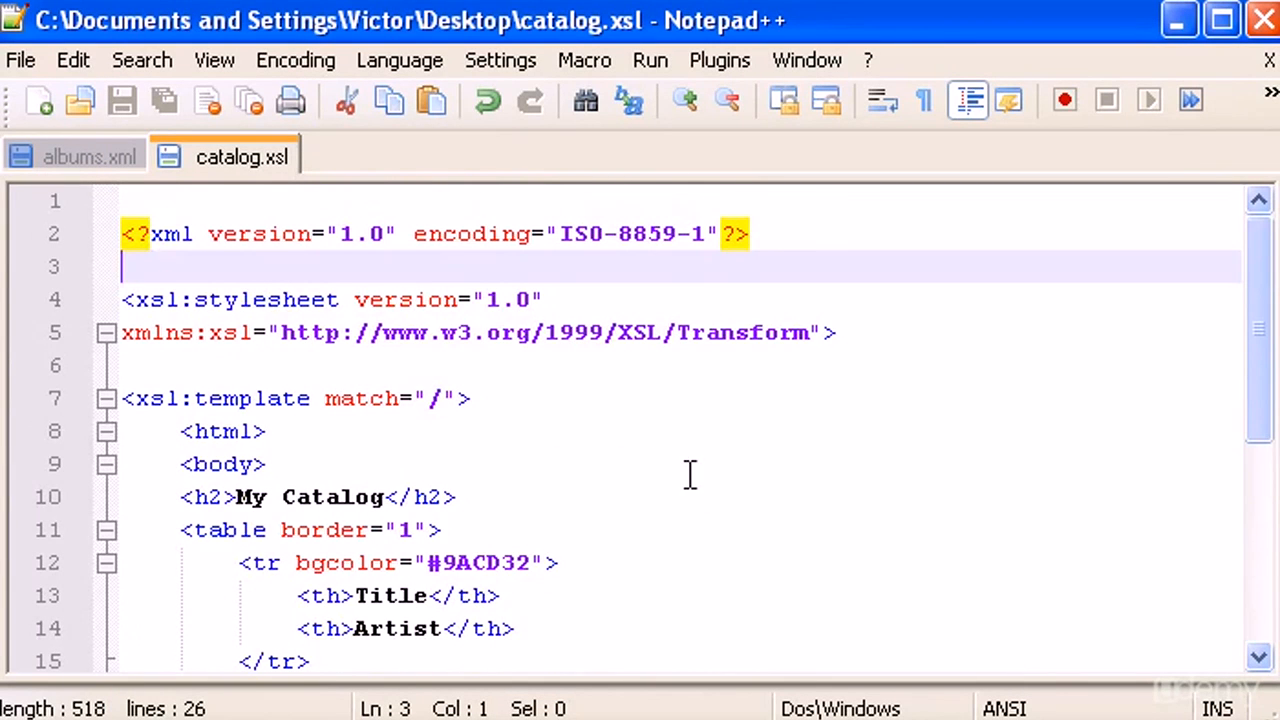
{"action": "left_click", "coordinate": [92, 157]}
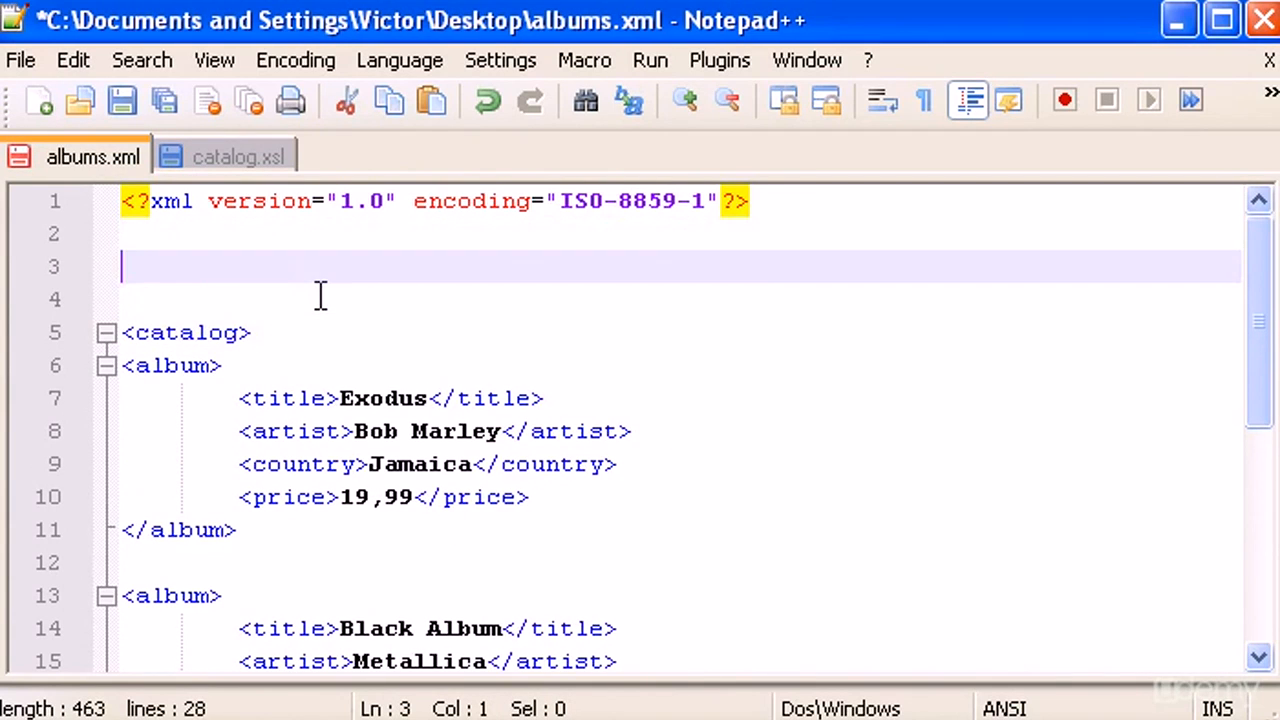
{"action": "mouse_move", "coordinate": [465, 338]}
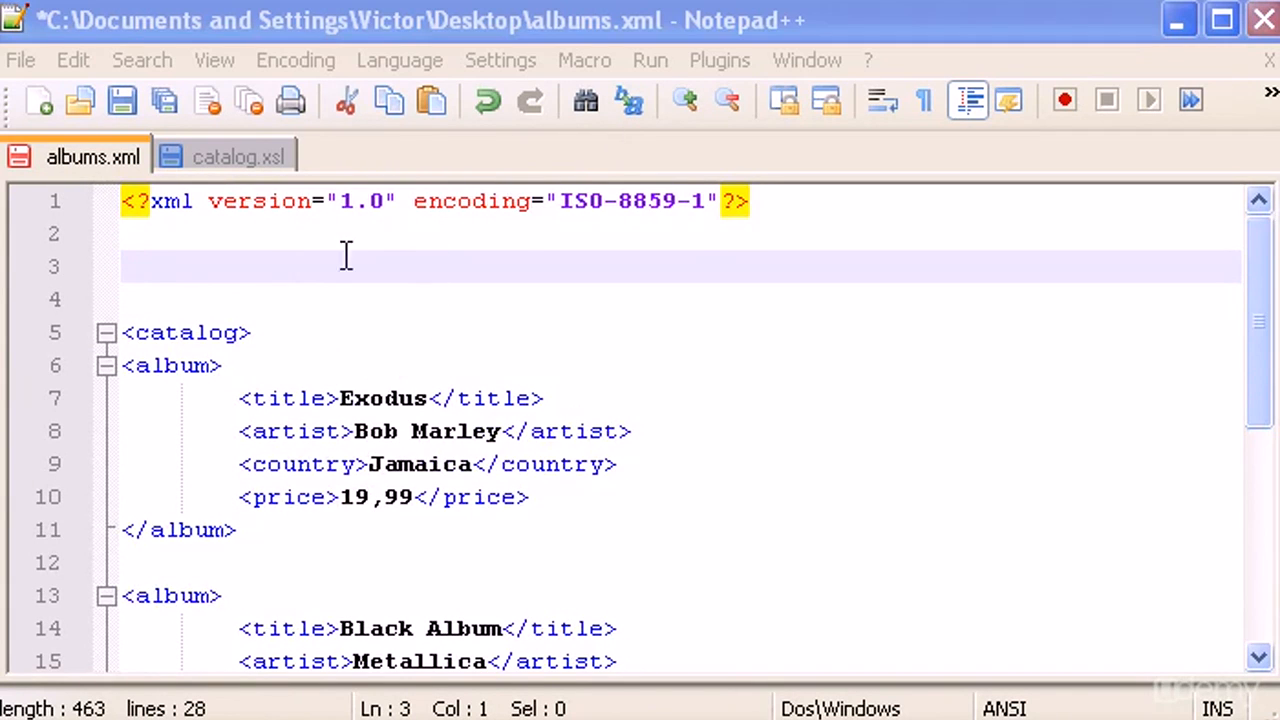
Step: Type <?xml-stylesheet type="text/xsl" href="catalog.xsl"?> on line 2 of albums.xml
{"action": "type", "text": "<"}
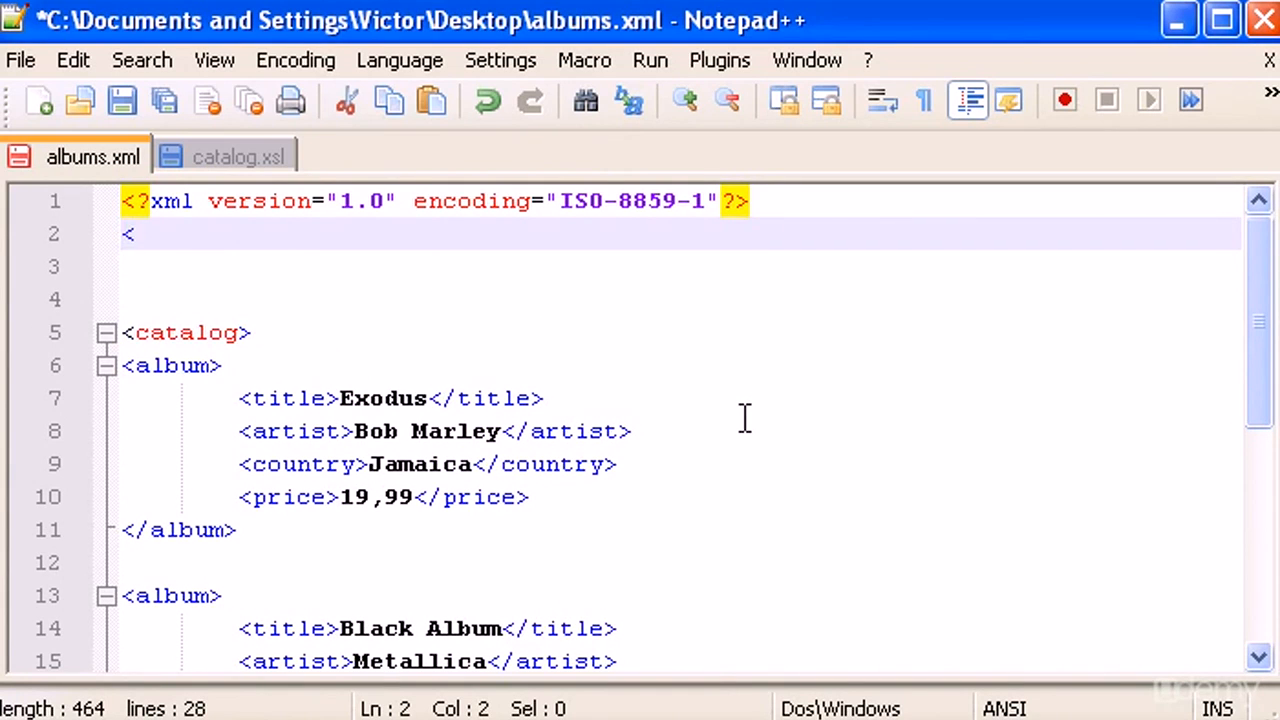
{"action": "type", "text": "?xml"}
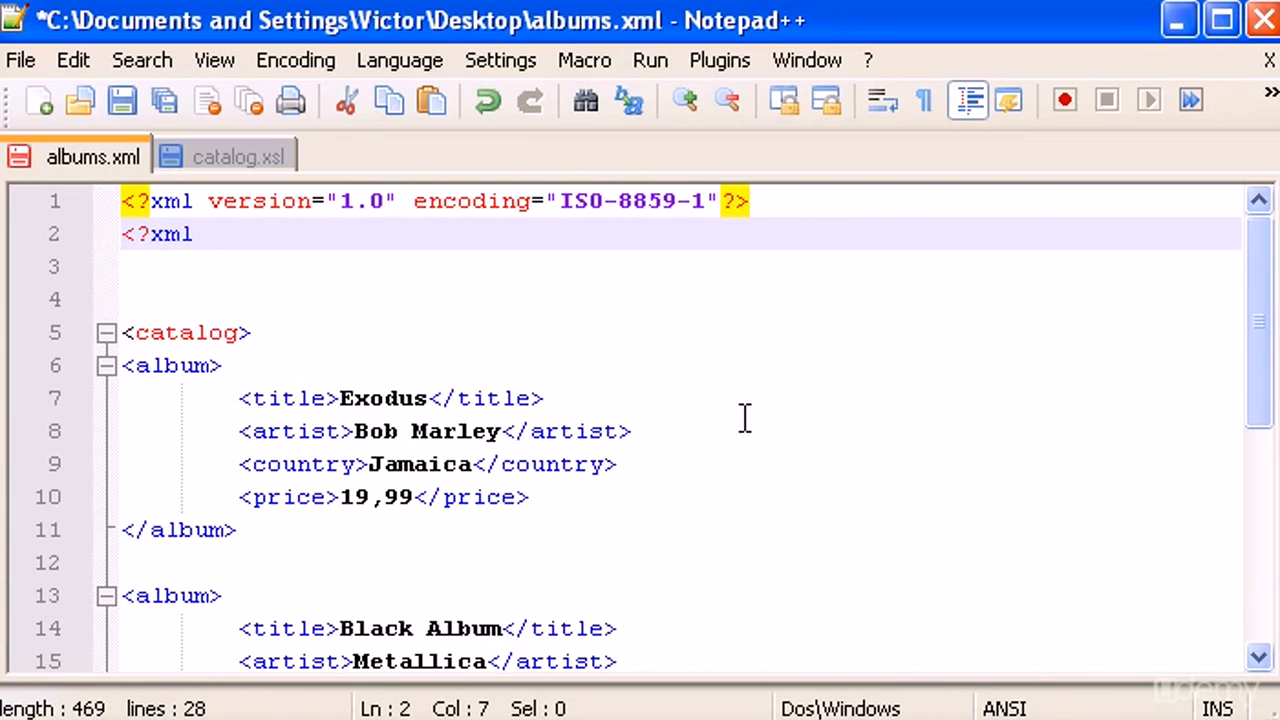
{"action": "type", "text": "-styl"}
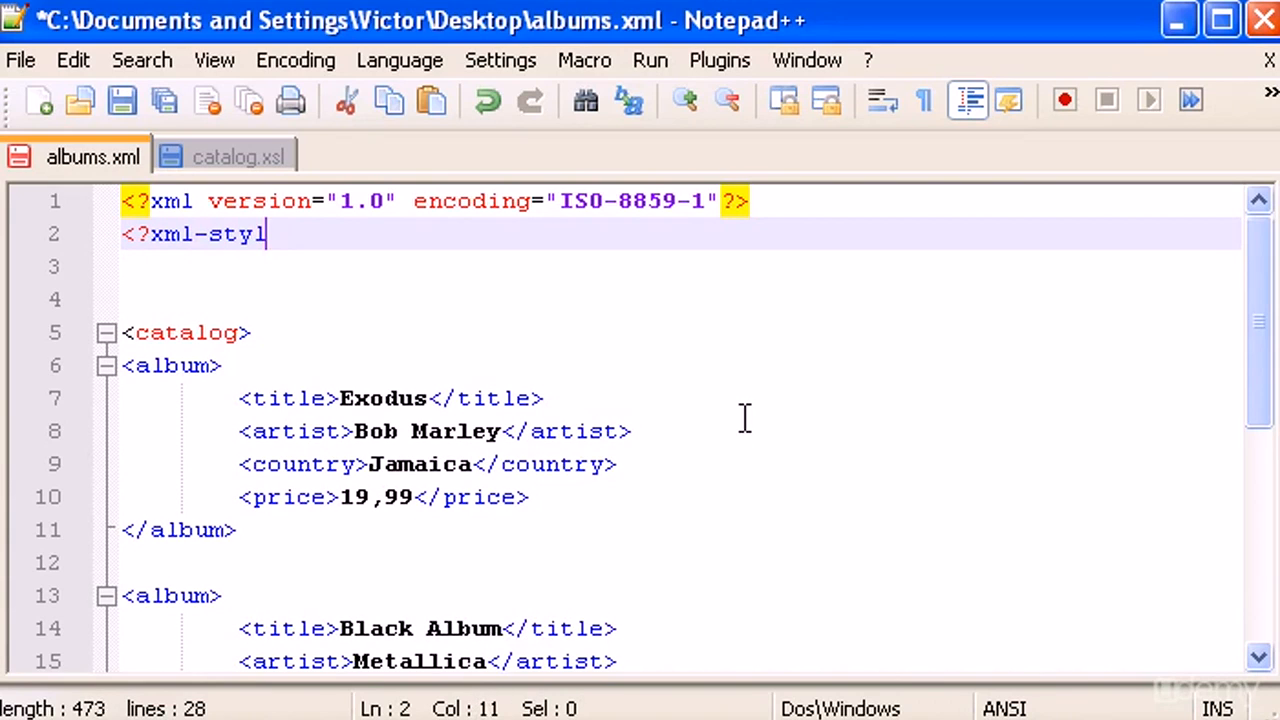
{"action": "type", "text": "esheet type"}
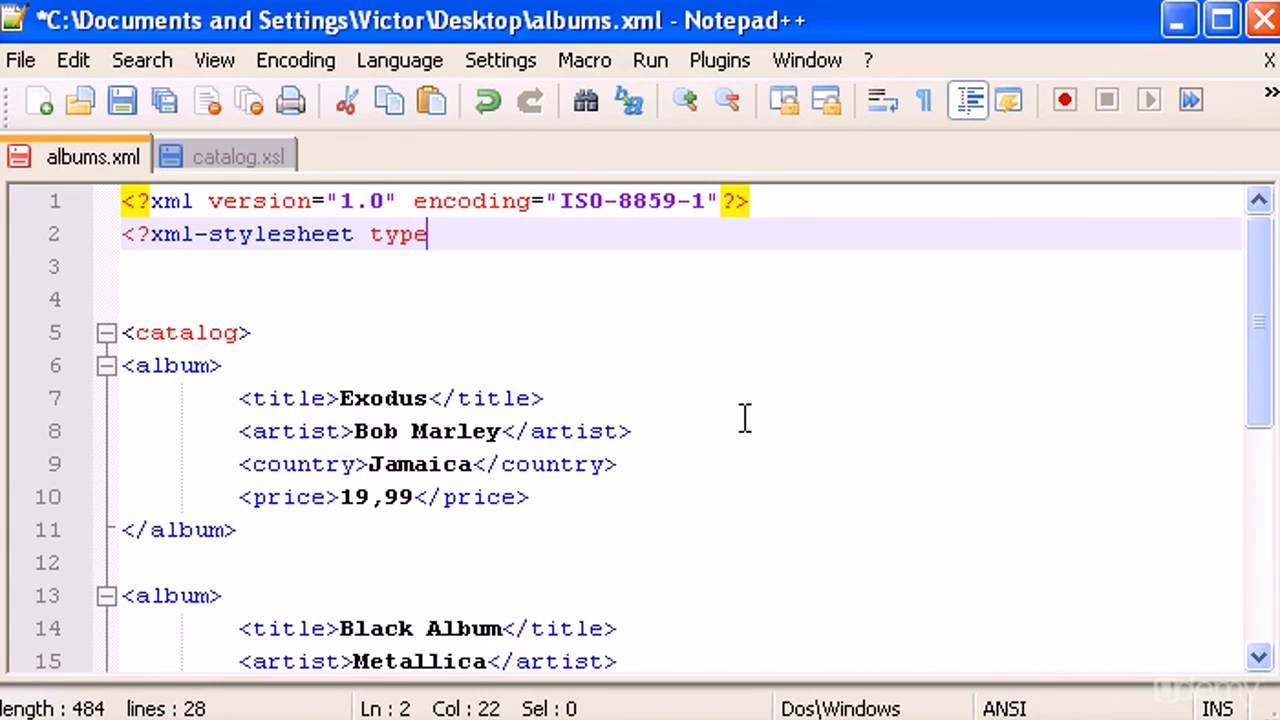
{"action": "type", "text": "=\"\""}
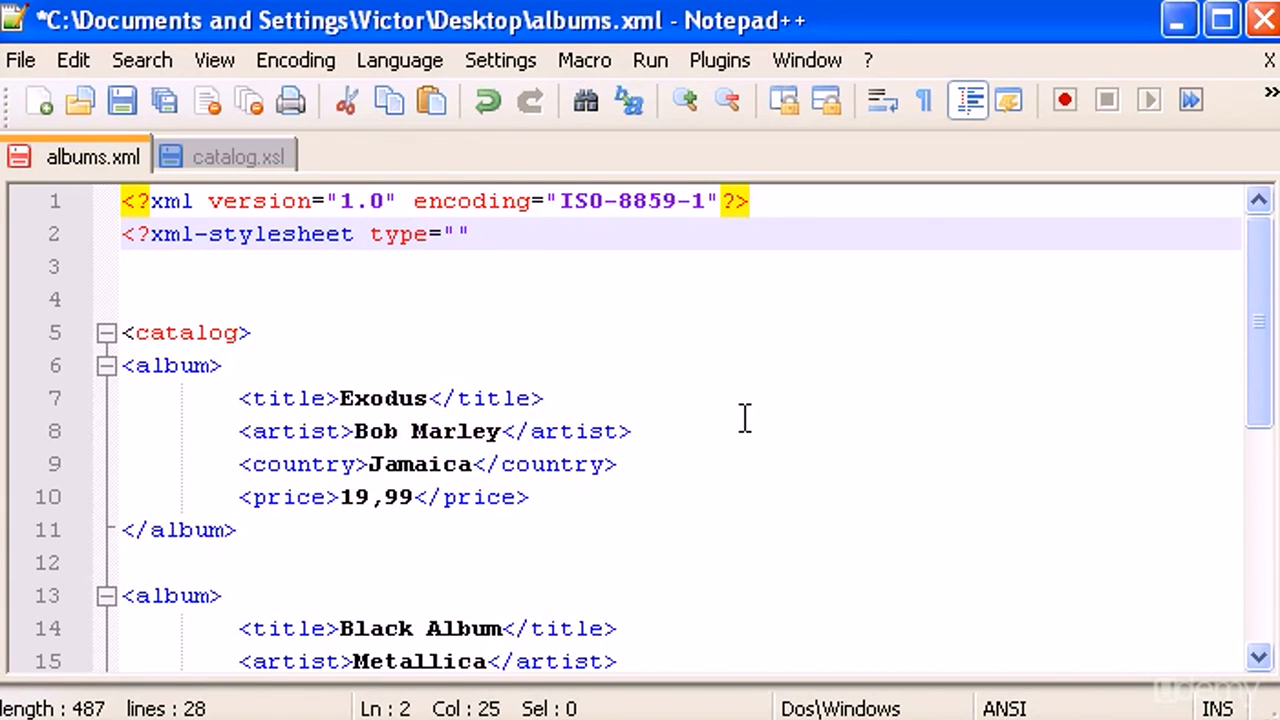
{"action": "type", "text": "text/"}
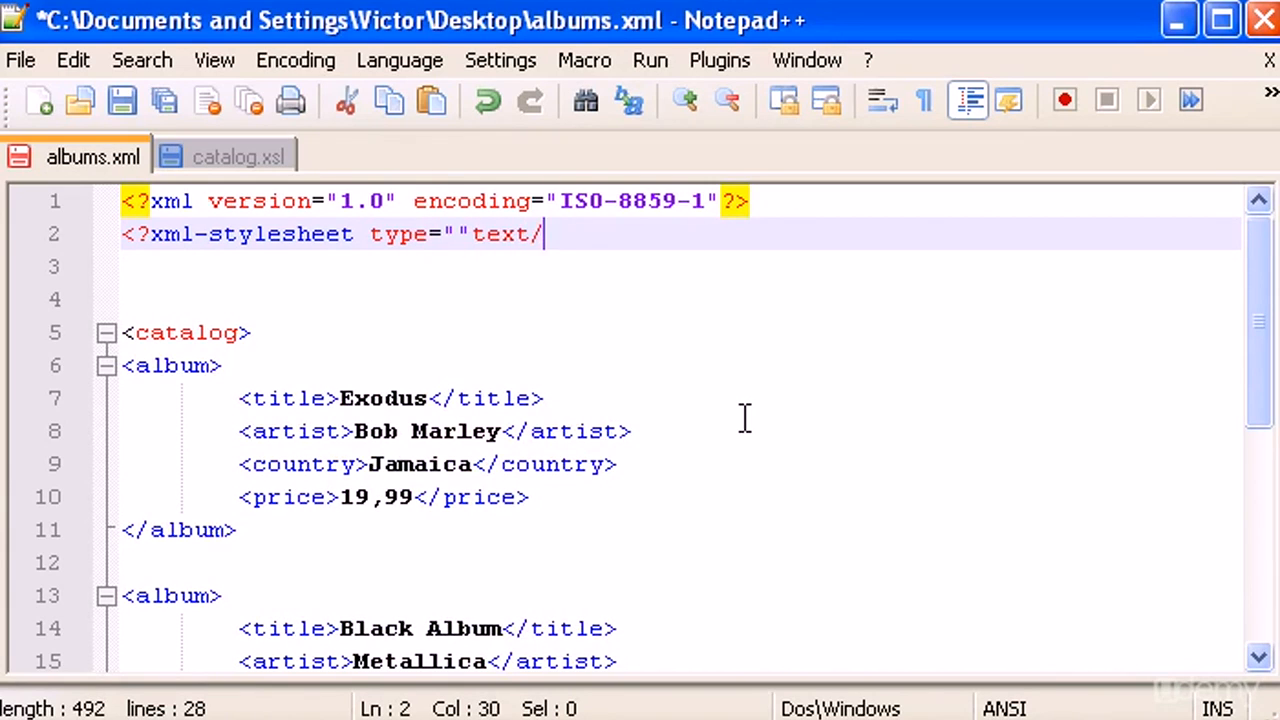
{"action": "type", "text": "xsl"}
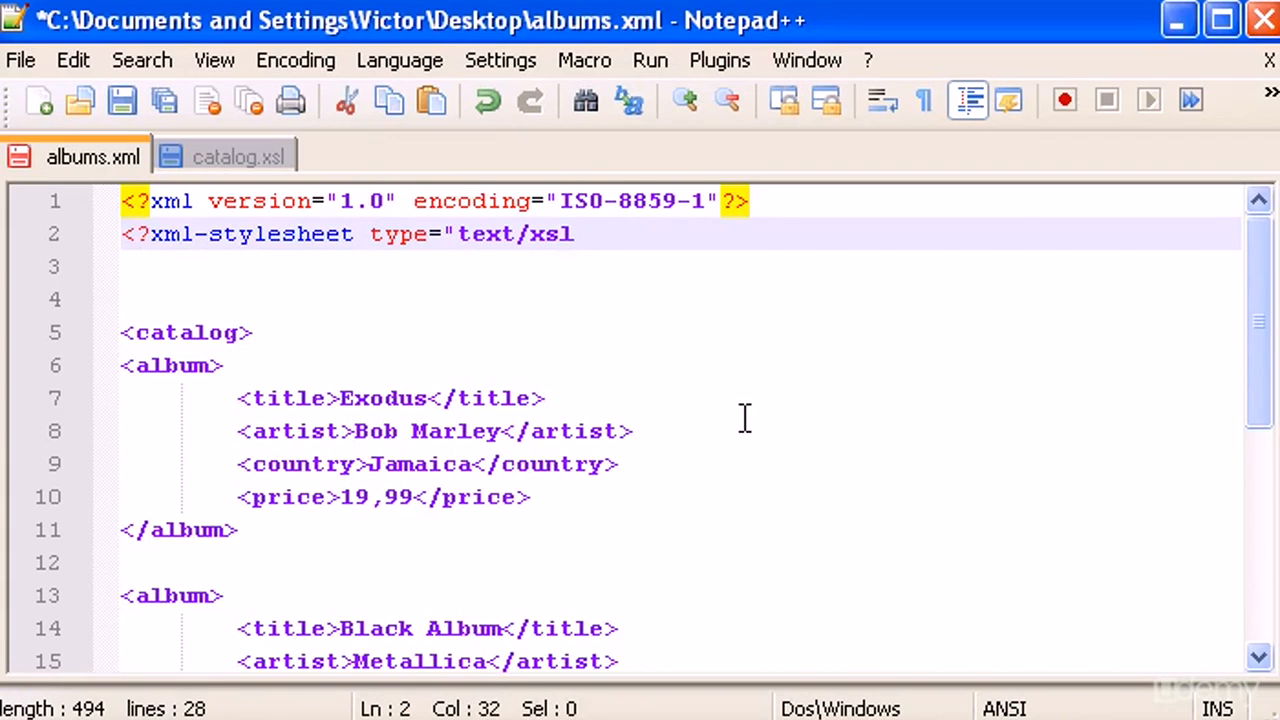
{"action": "type", "text": "\" href=\"\""}
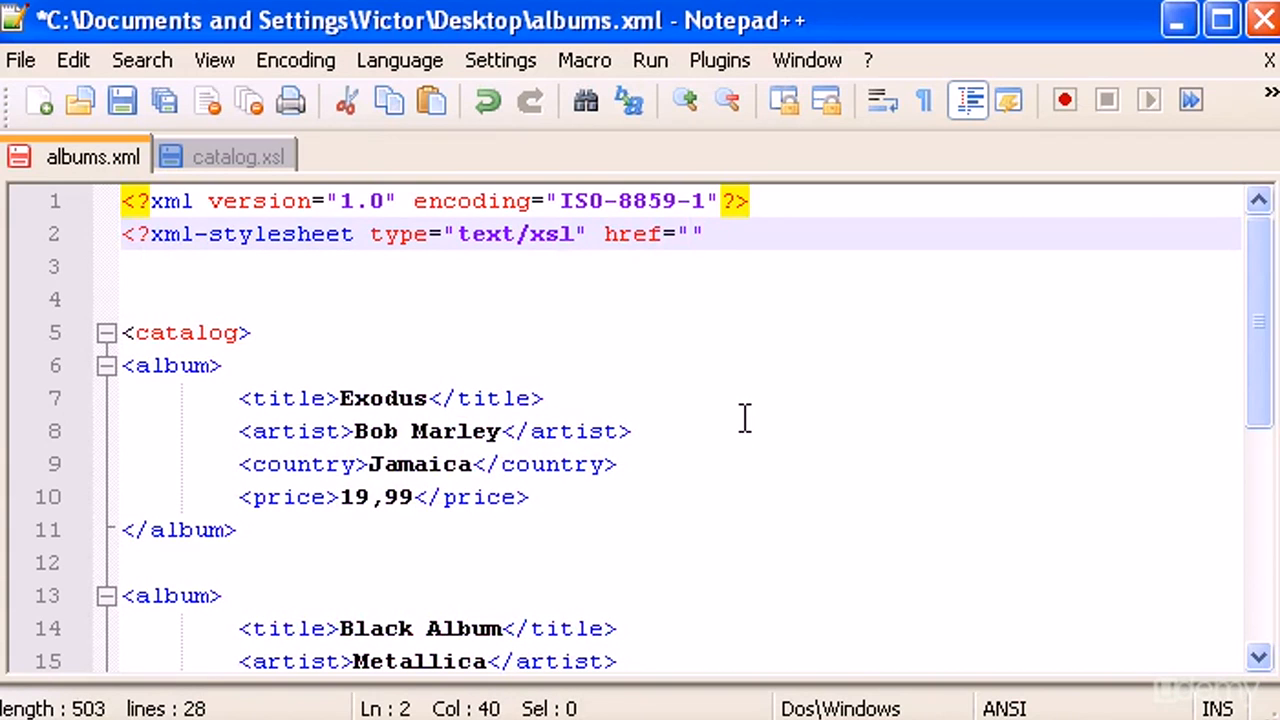
{"action": "type", "text": "ca"}
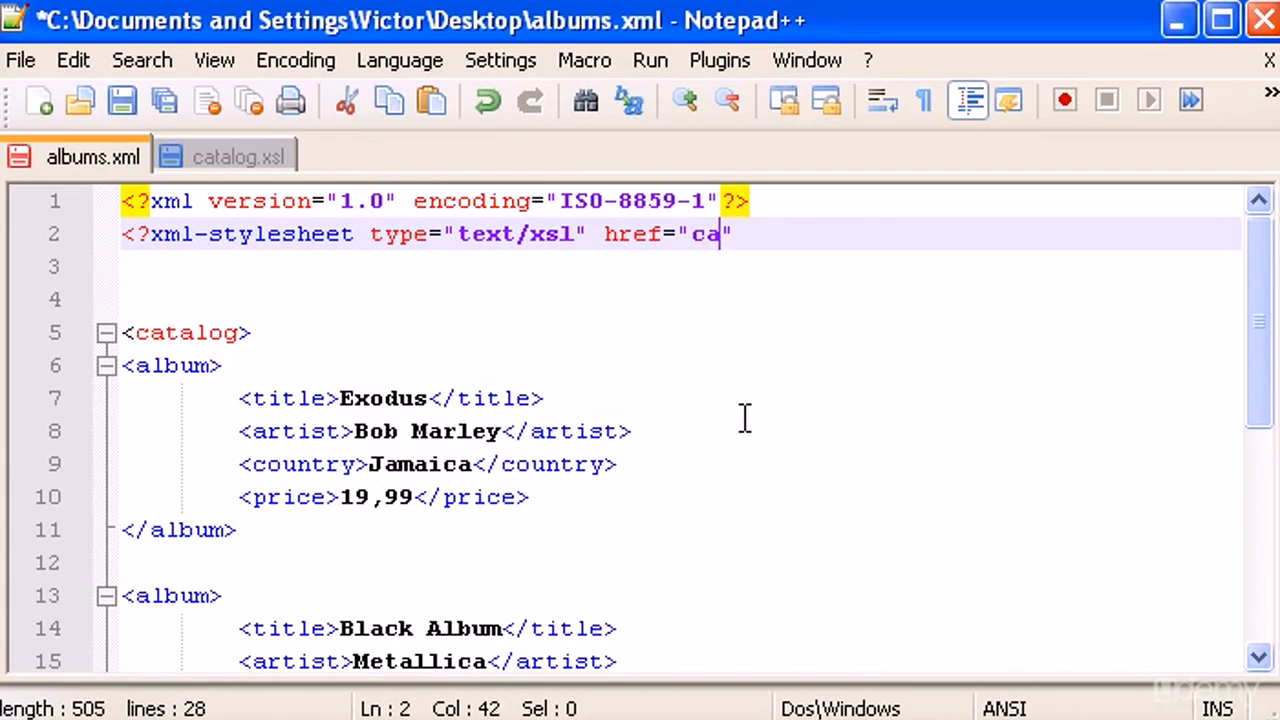
{"action": "type", "text": "talog.xsl"}
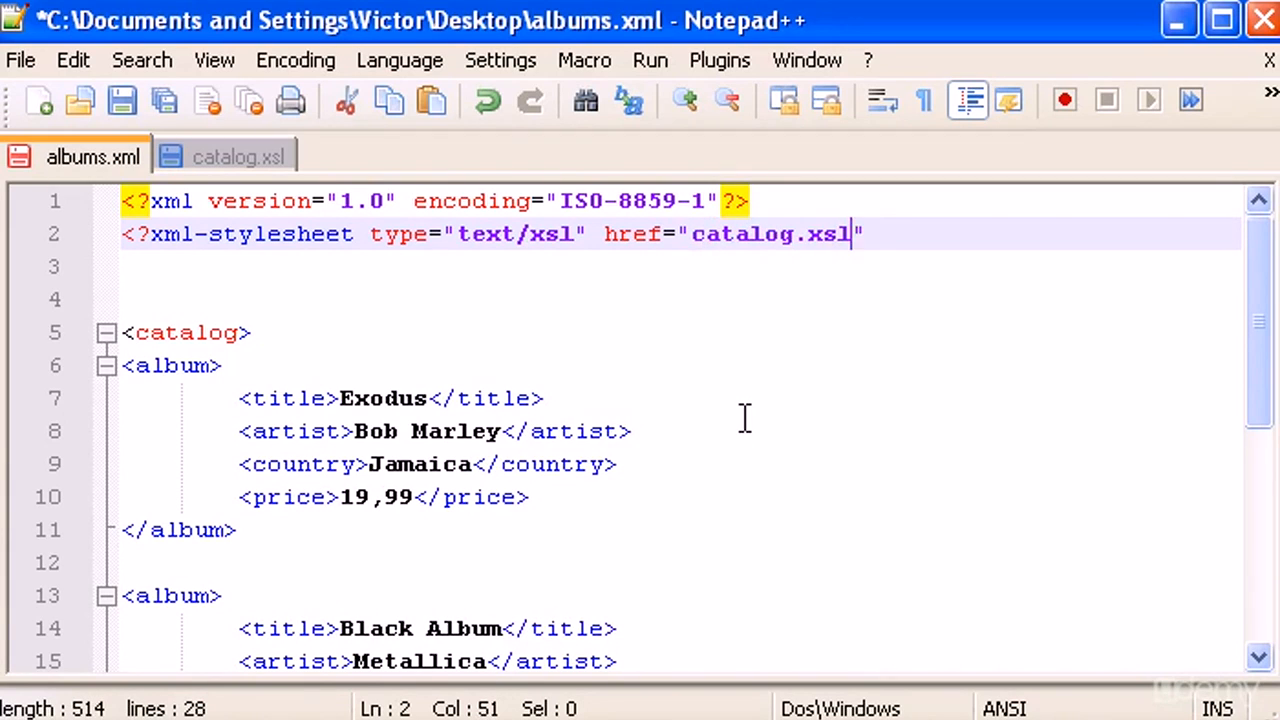
{"action": "type", "text": "?"}
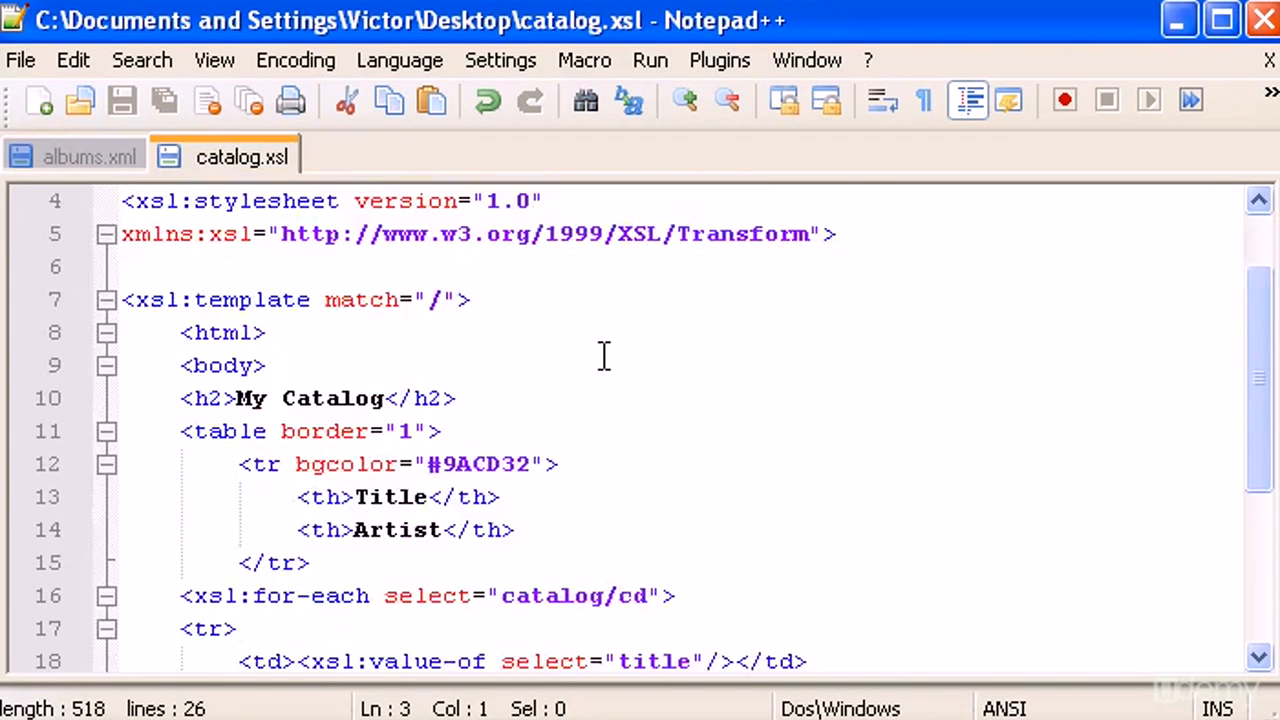
Step: Compare albums.xml with catalog.xsl, save albums.xml, and reopen the stylesheet
{"action": "left_click", "coordinate": [90, 157]}
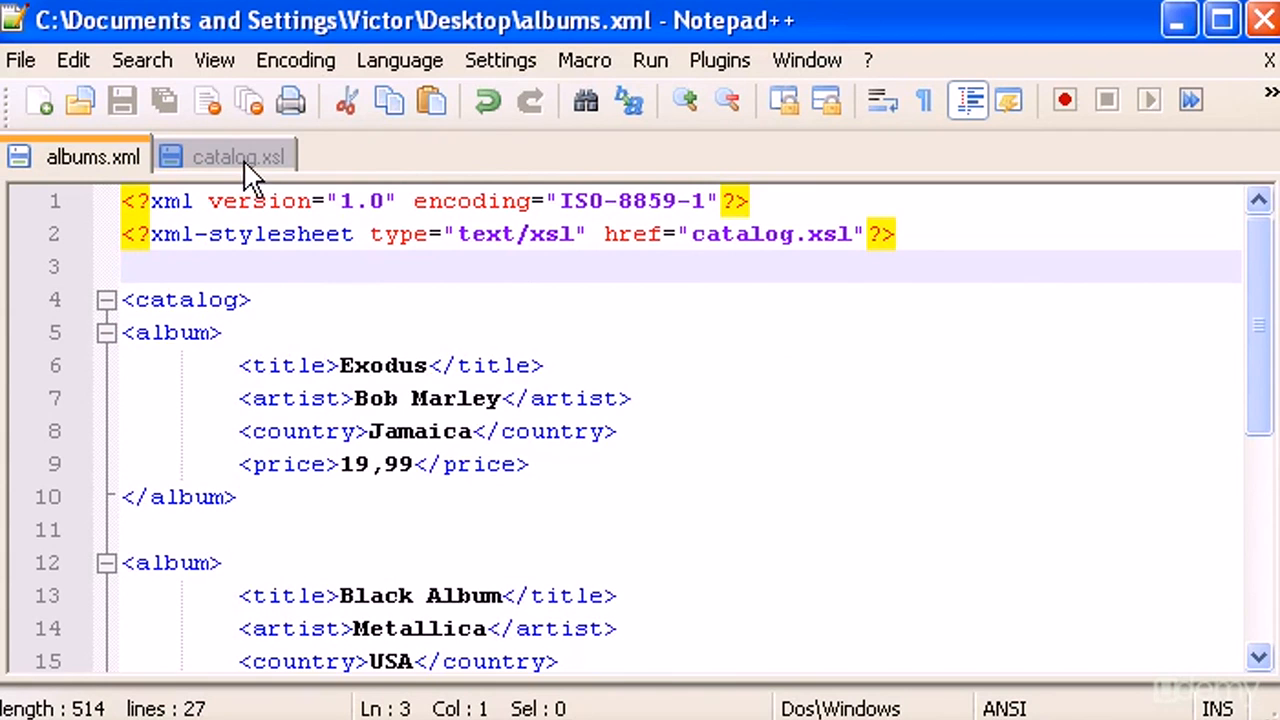
{"action": "mouse_move", "coordinate": [557, 390]}
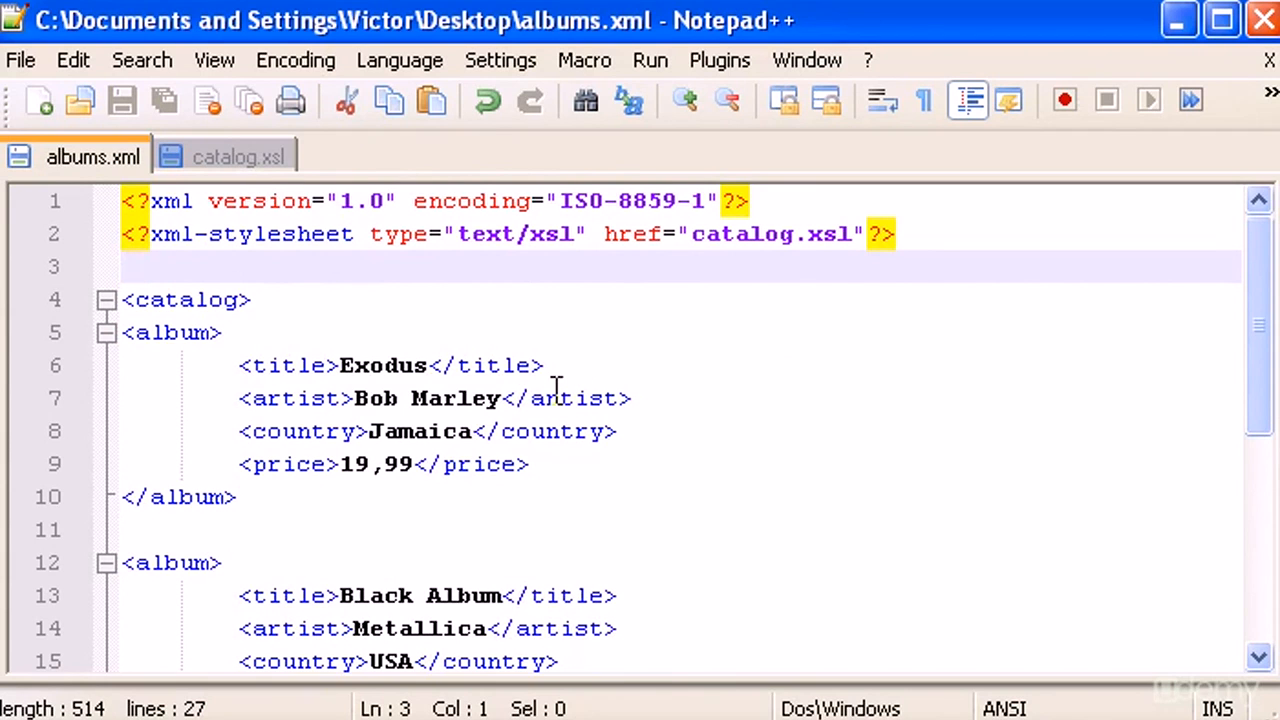
{"action": "left_click", "coordinate": [240, 157]}
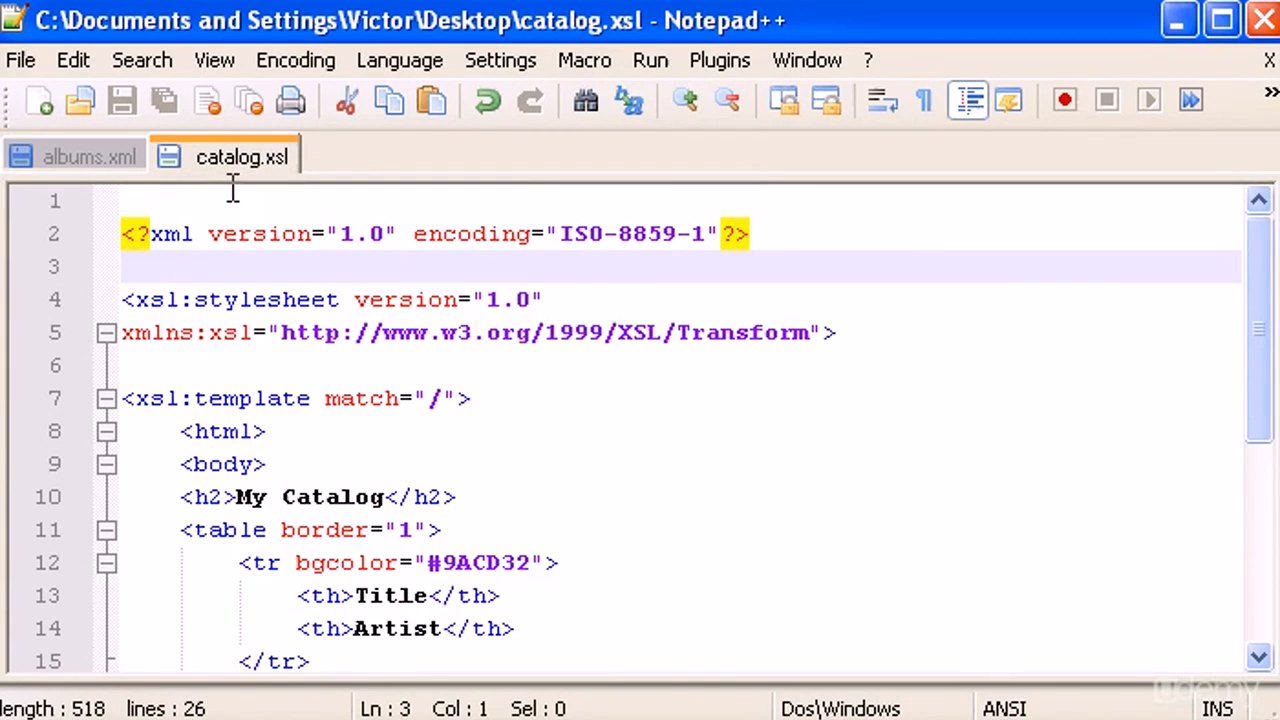
{"action": "mouse_move", "coordinate": [530, 415]}
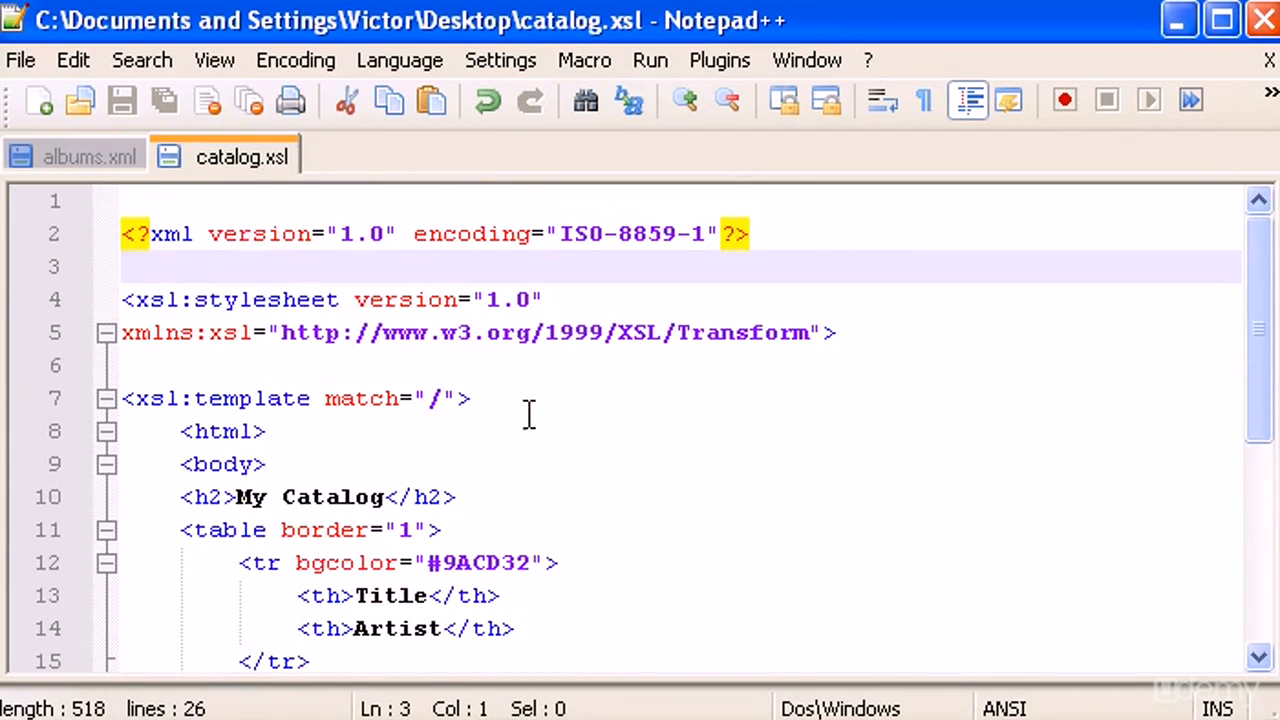
{"action": "left_click", "coordinate": [90, 157]}
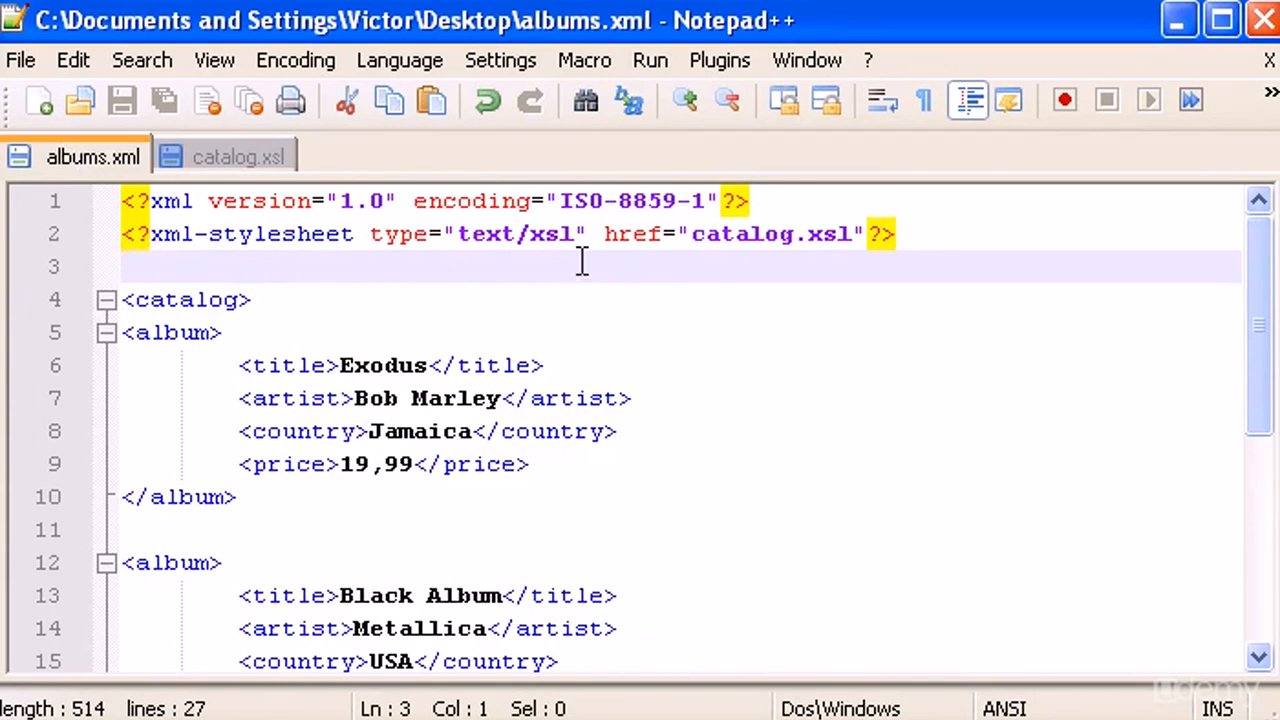
{"action": "left_click", "coordinate": [650, 60]}
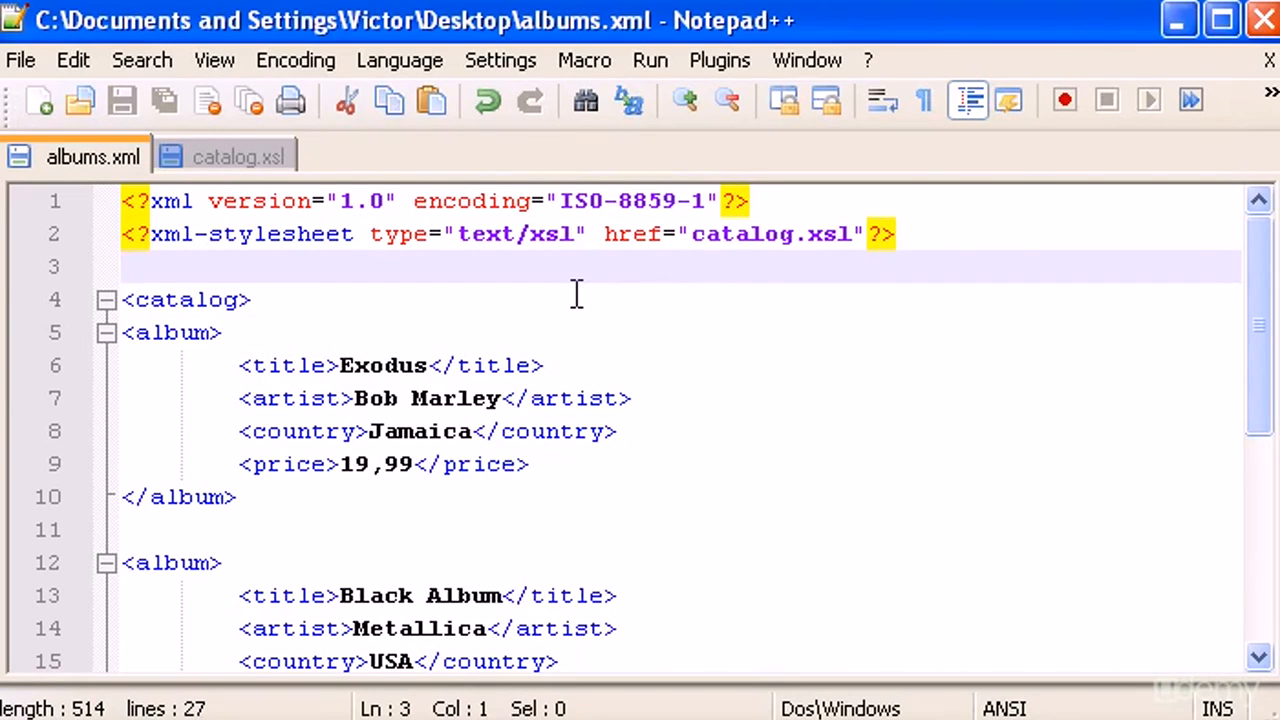
{"action": "mouse_move", "coordinate": [235, 157]}
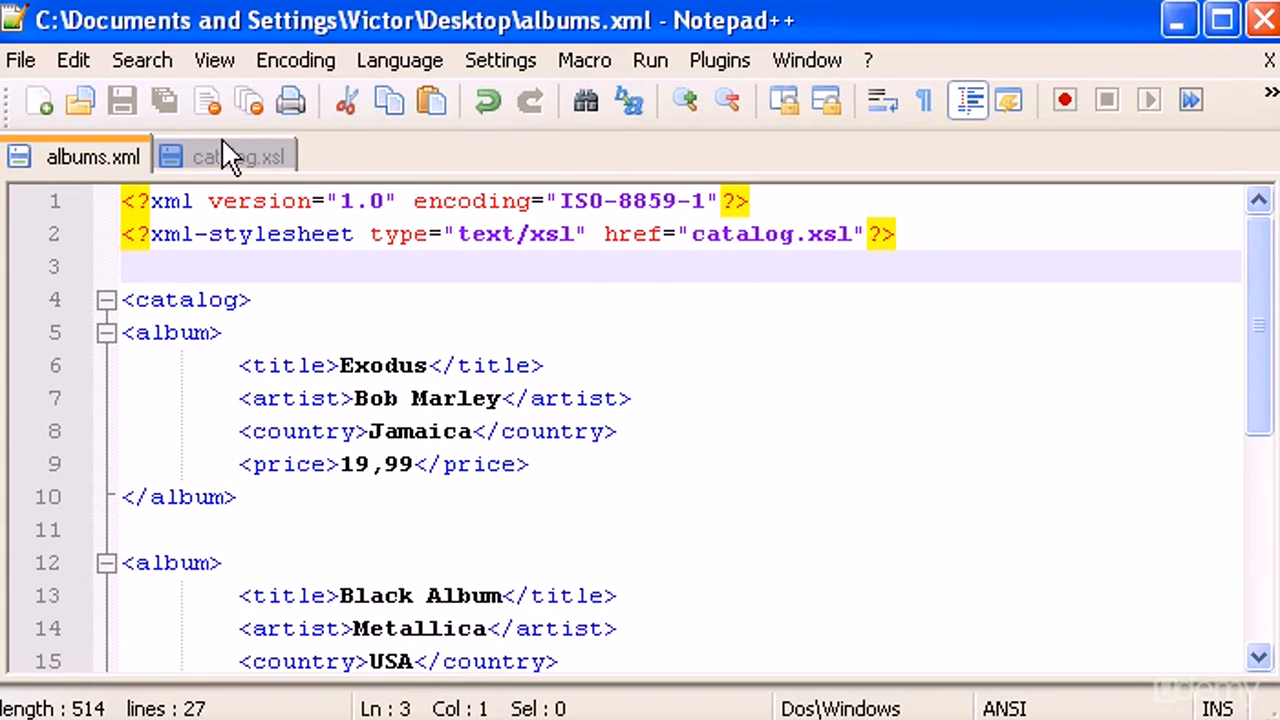
{"action": "left_click", "coordinate": [240, 157]}
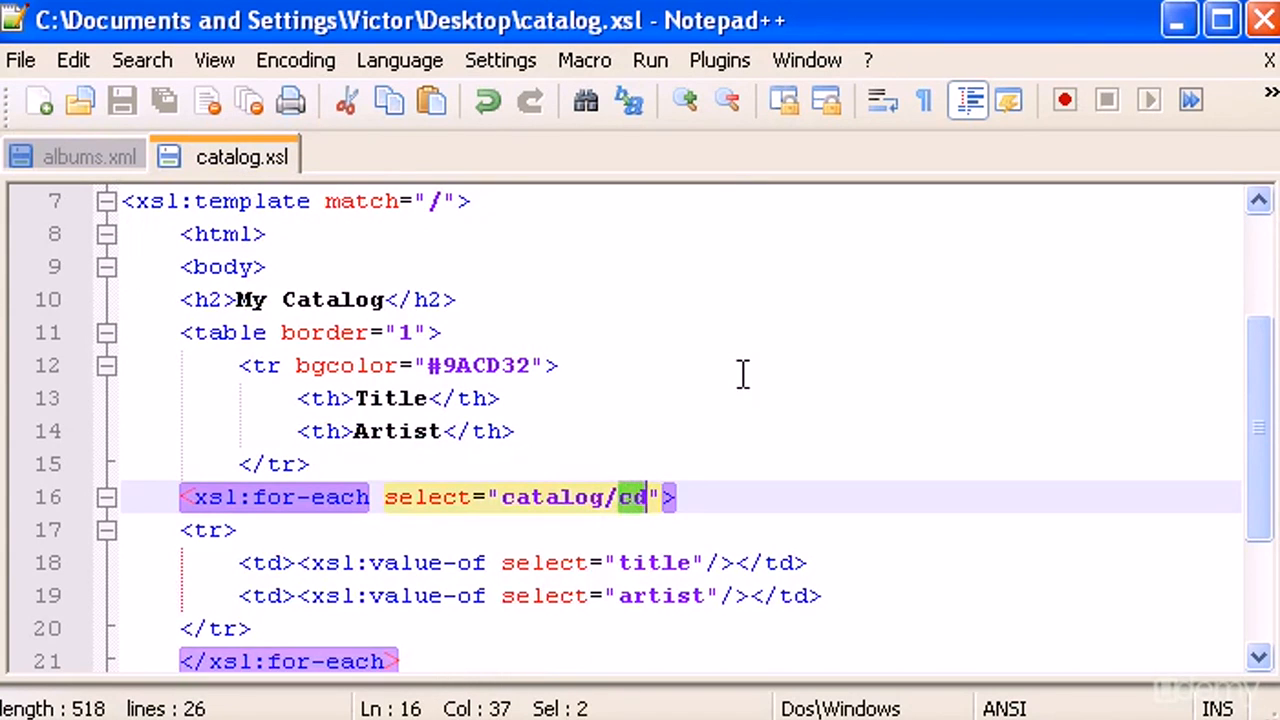
Step: Change the for-each select to catalog/album after checking albums.xml, and save catalog.xsl
{"action": "type", "text": "album"}
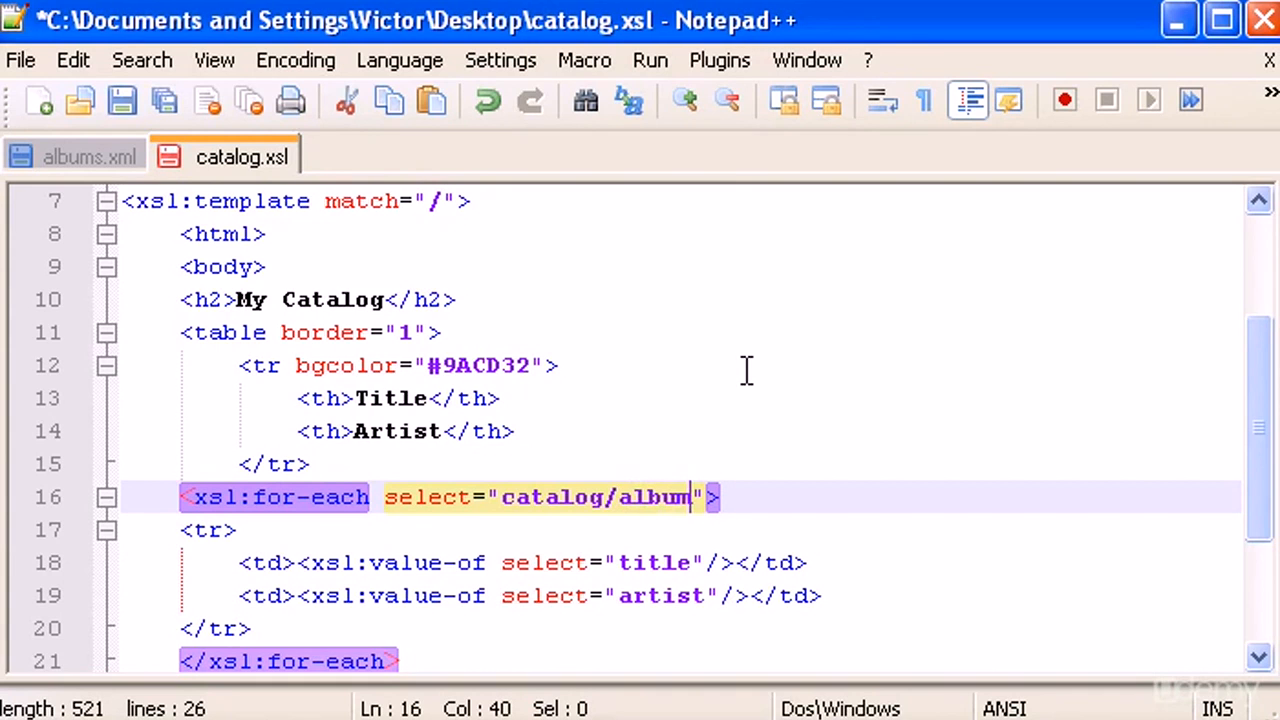
{"action": "mouse_move", "coordinate": [700, 500]}
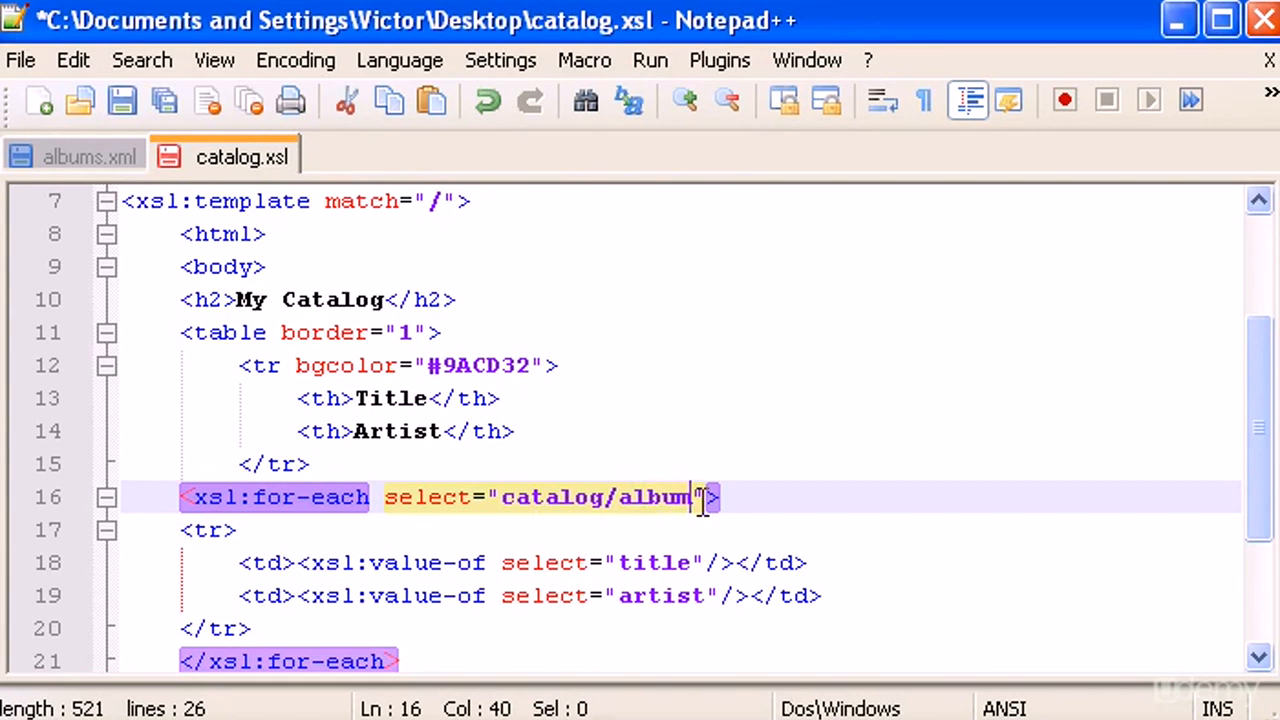
{"action": "left_click", "coordinate": [91, 156]}
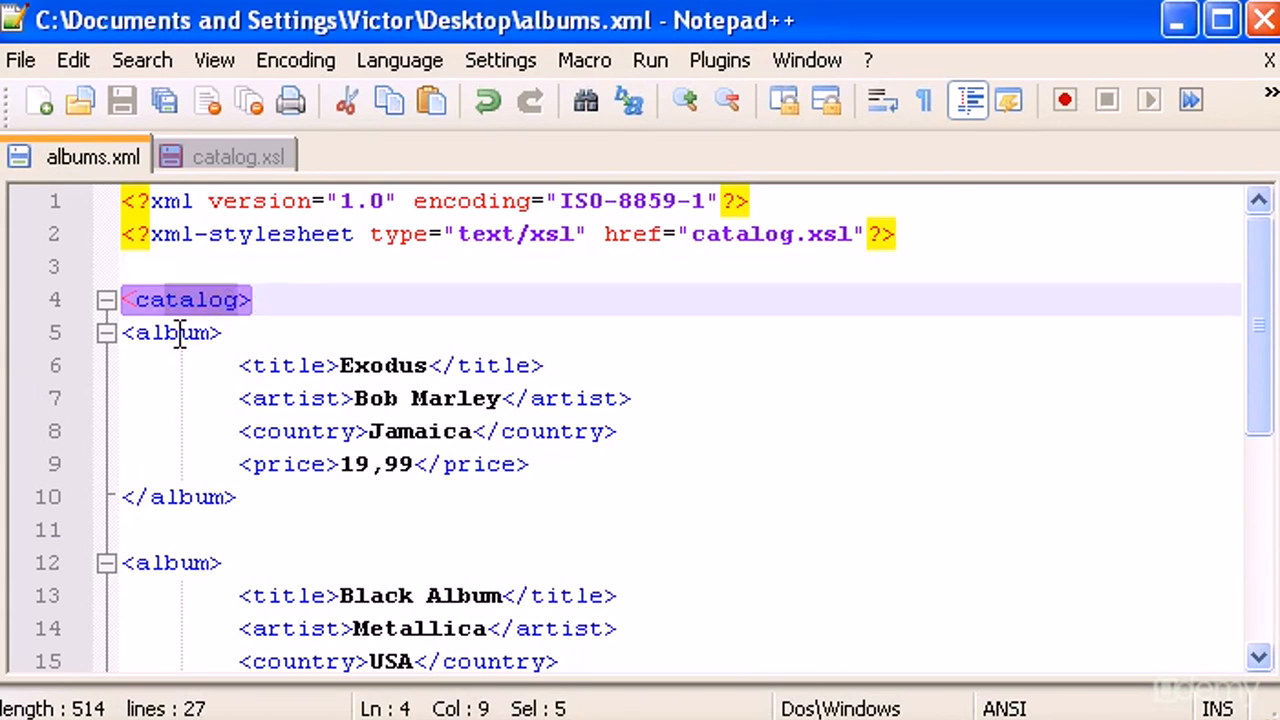
{"action": "left_click", "coordinate": [242, 156]}
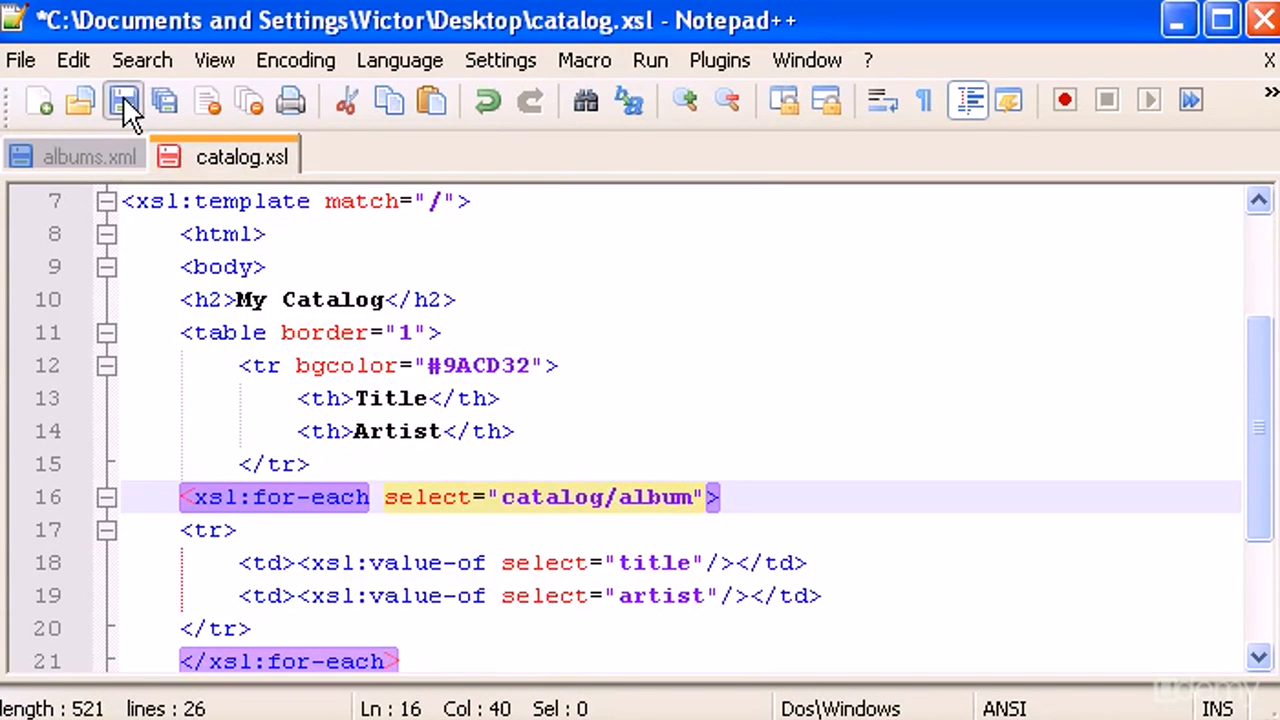
{"action": "left_click", "coordinate": [123, 100]}
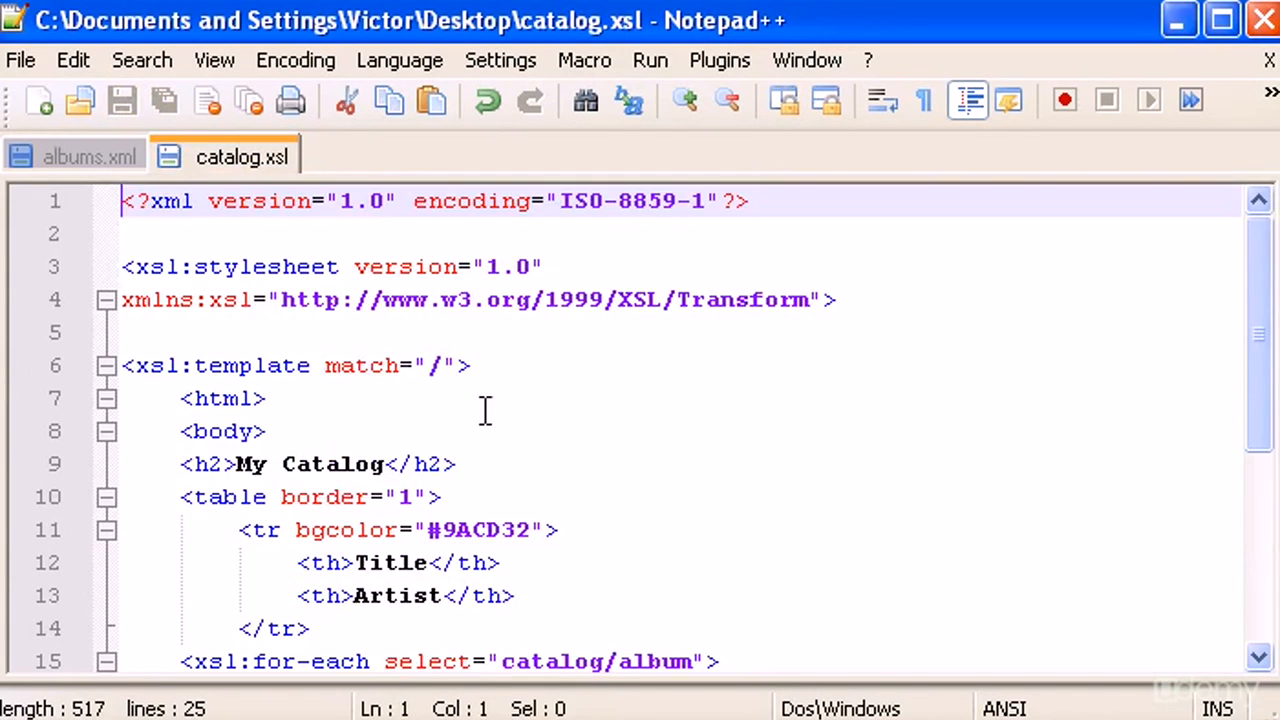
{"action": "mouse_move", "coordinate": [508, 383]}
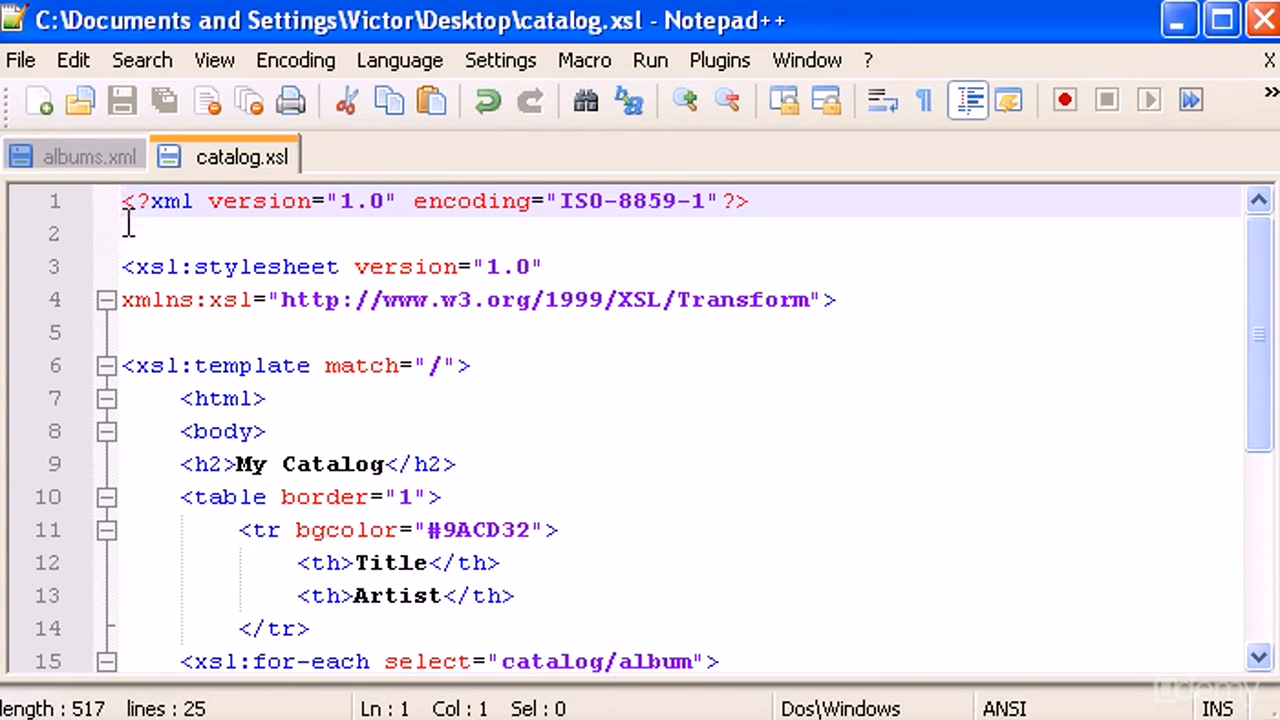
{"action": "left_click_drag", "start_coordinate": [122, 200], "coordinate": [430, 200]}
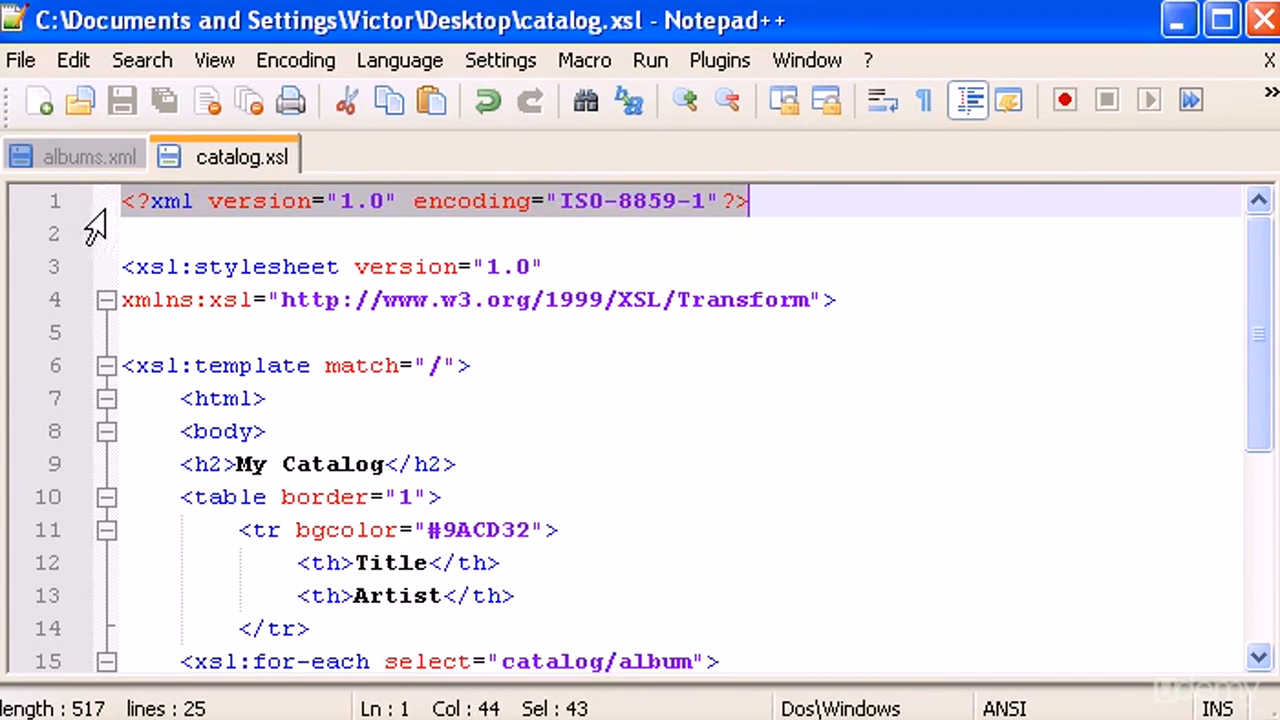
{"action": "left_click", "coordinate": [124, 201]}
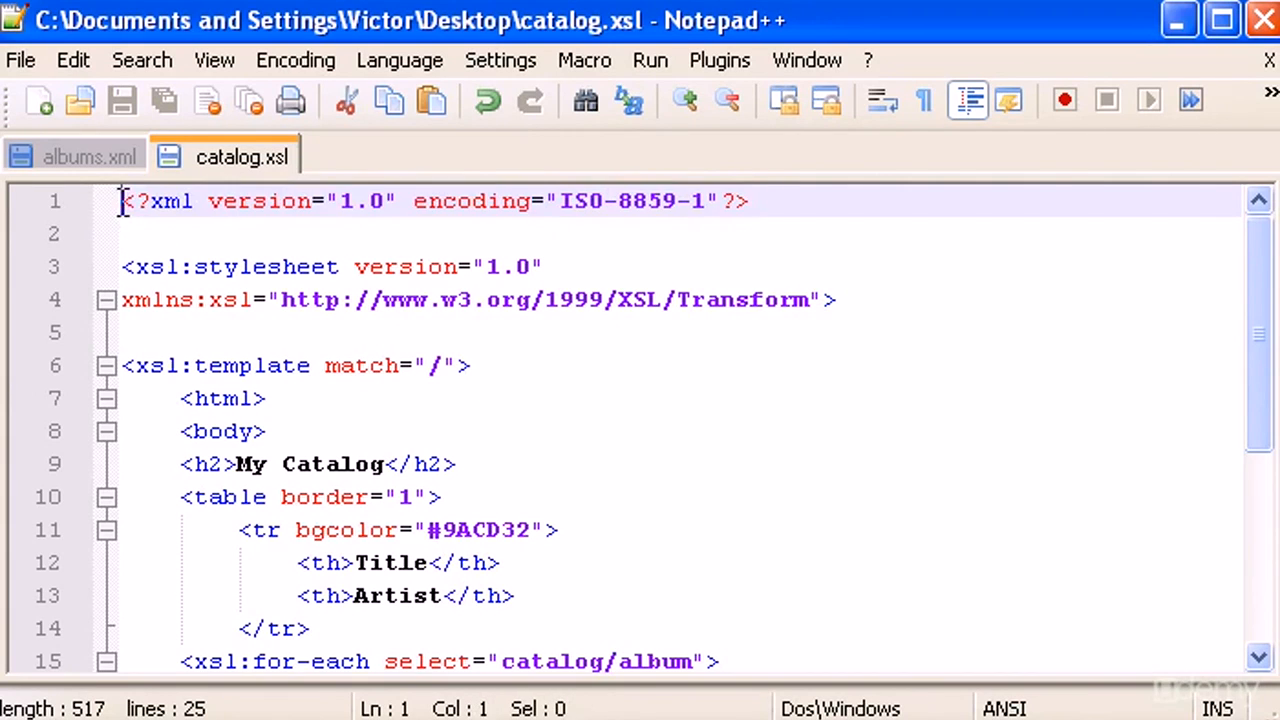
{"action": "left_click_drag", "start_coordinate": [122, 201], "coordinate": [748, 201]}
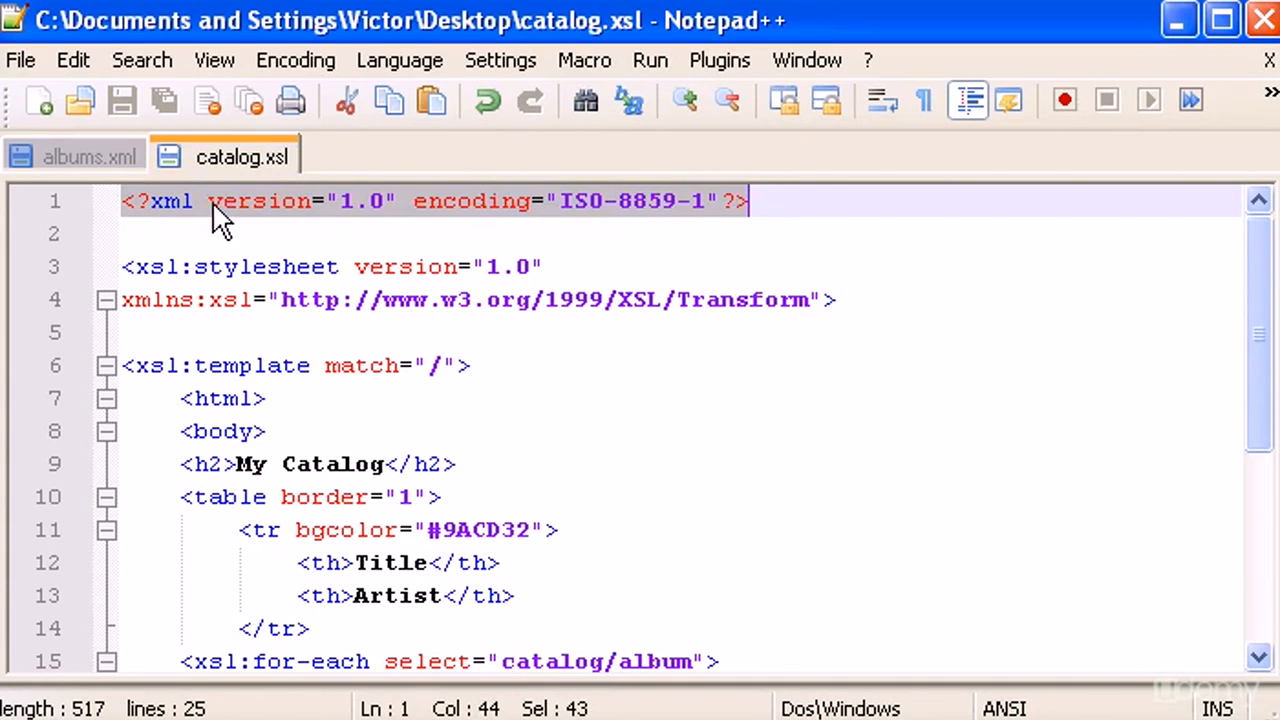
{"action": "key", "text": "Enter"}
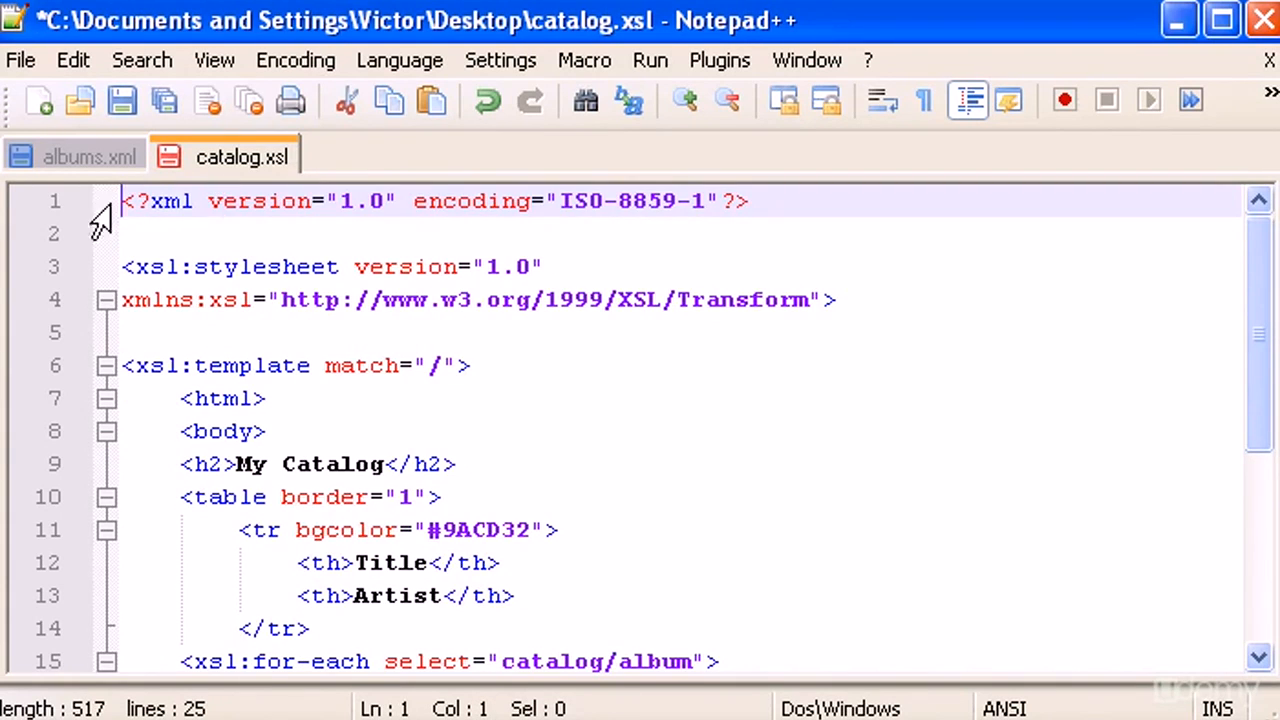
{"action": "left_click", "coordinate": [90, 157]}
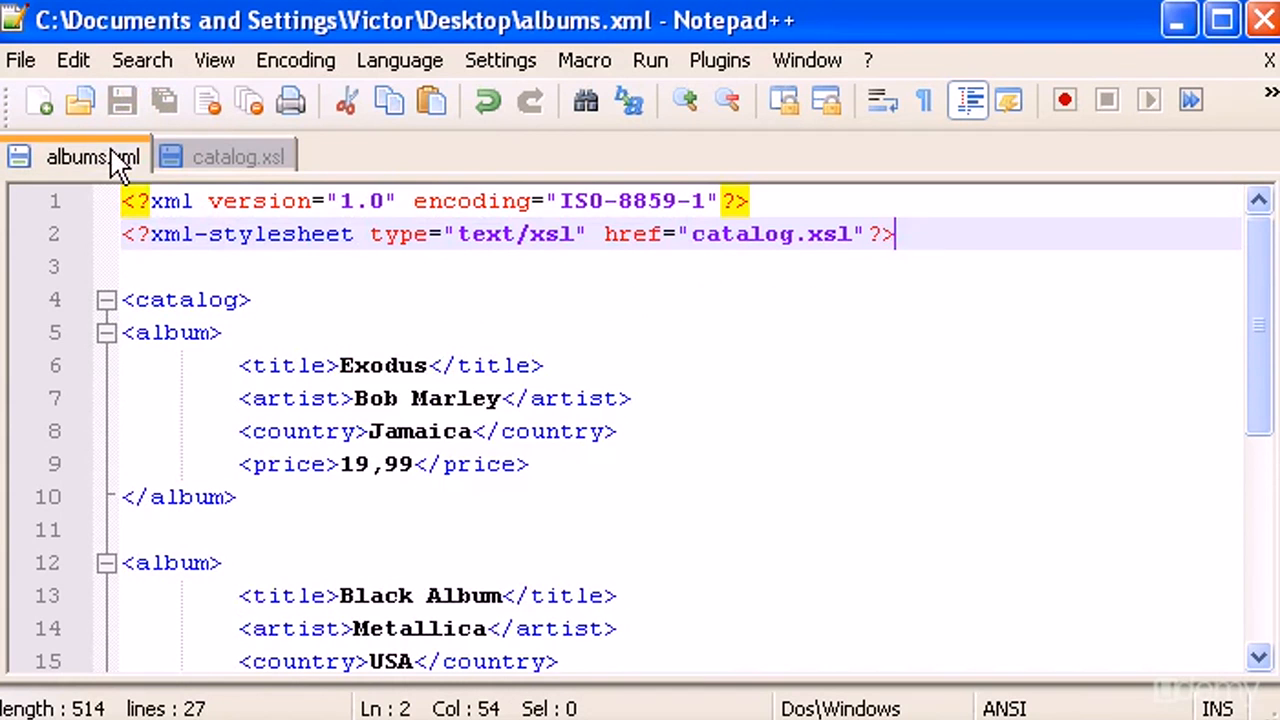
{"action": "left_click", "coordinate": [238, 157]}
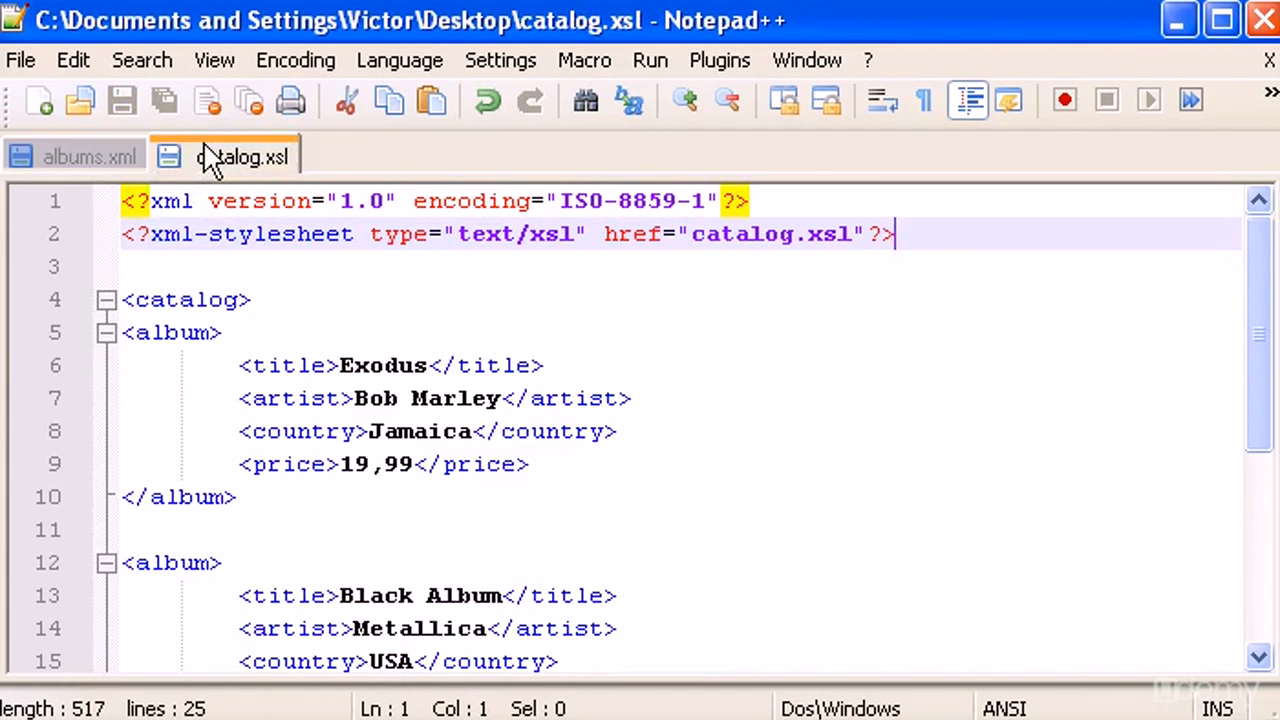
{"action": "left_click", "coordinate": [241, 157]}
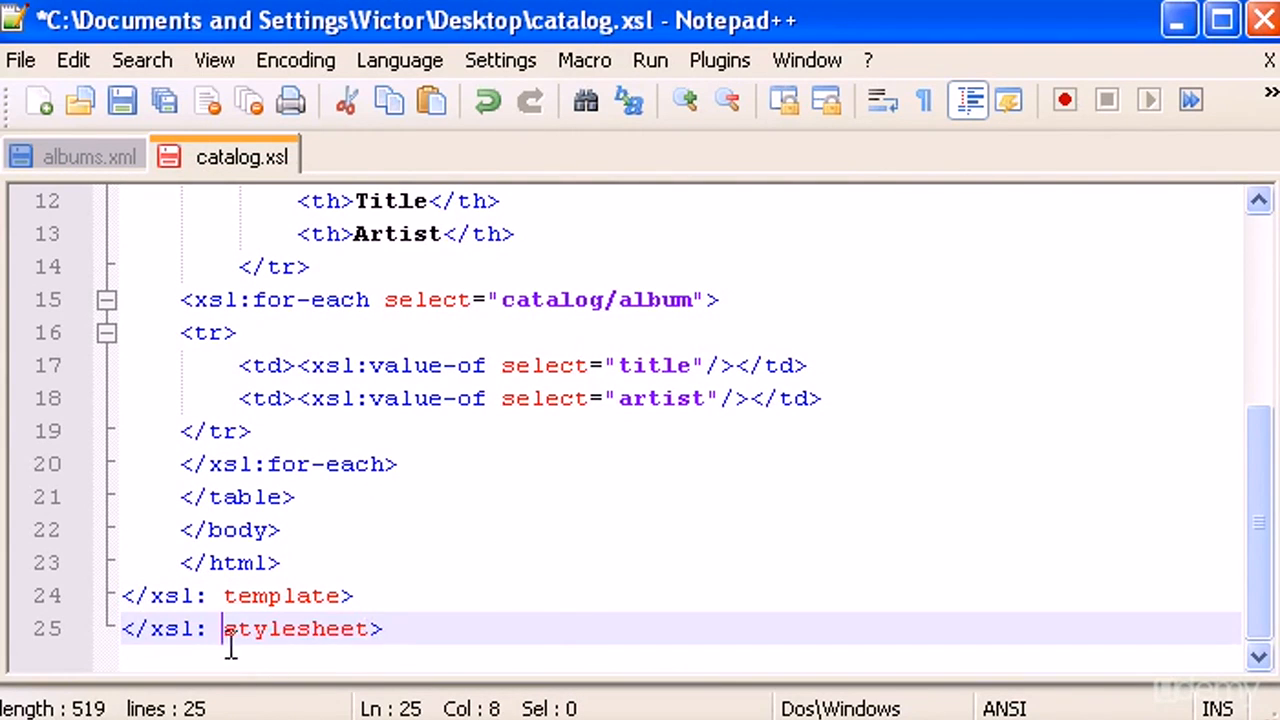
Step: Remove the stray spaces in </xsl:template> and </xsl:stylesheet>, save, and return to albums.xml
{"action": "left_click", "coordinate": [504, 595]}
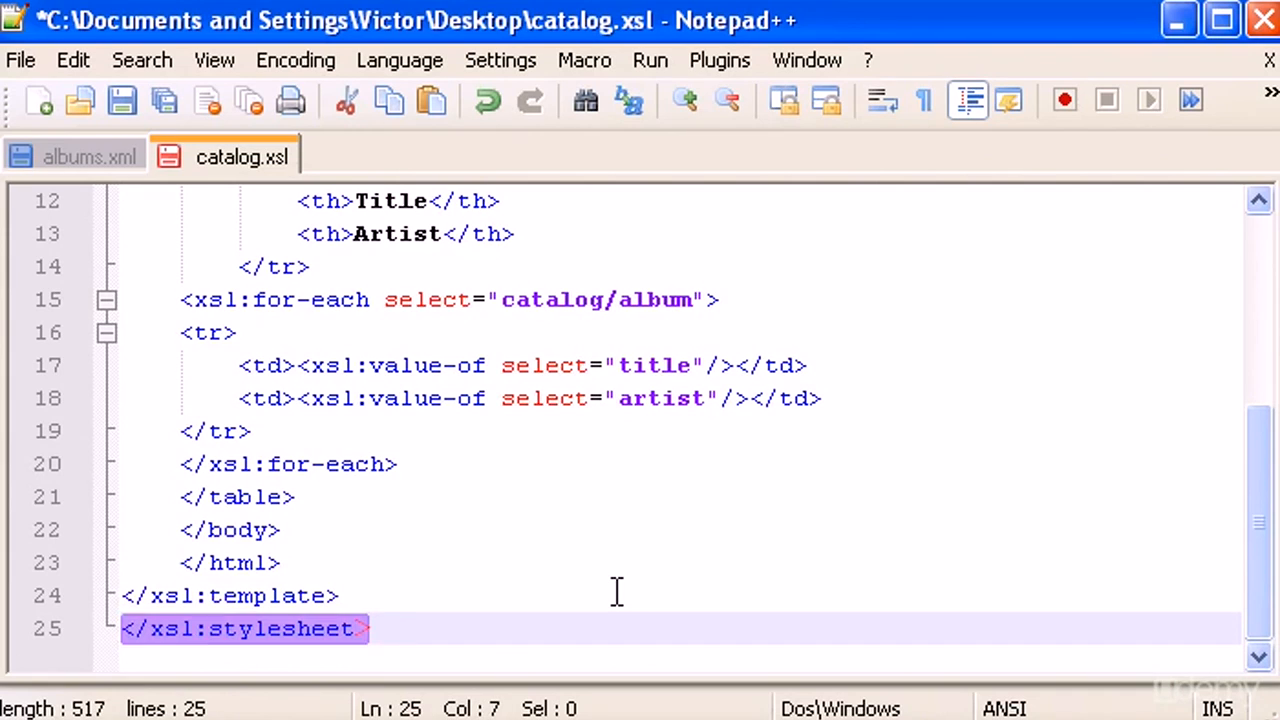
{"action": "mouse_move", "coordinate": [390, 623]}
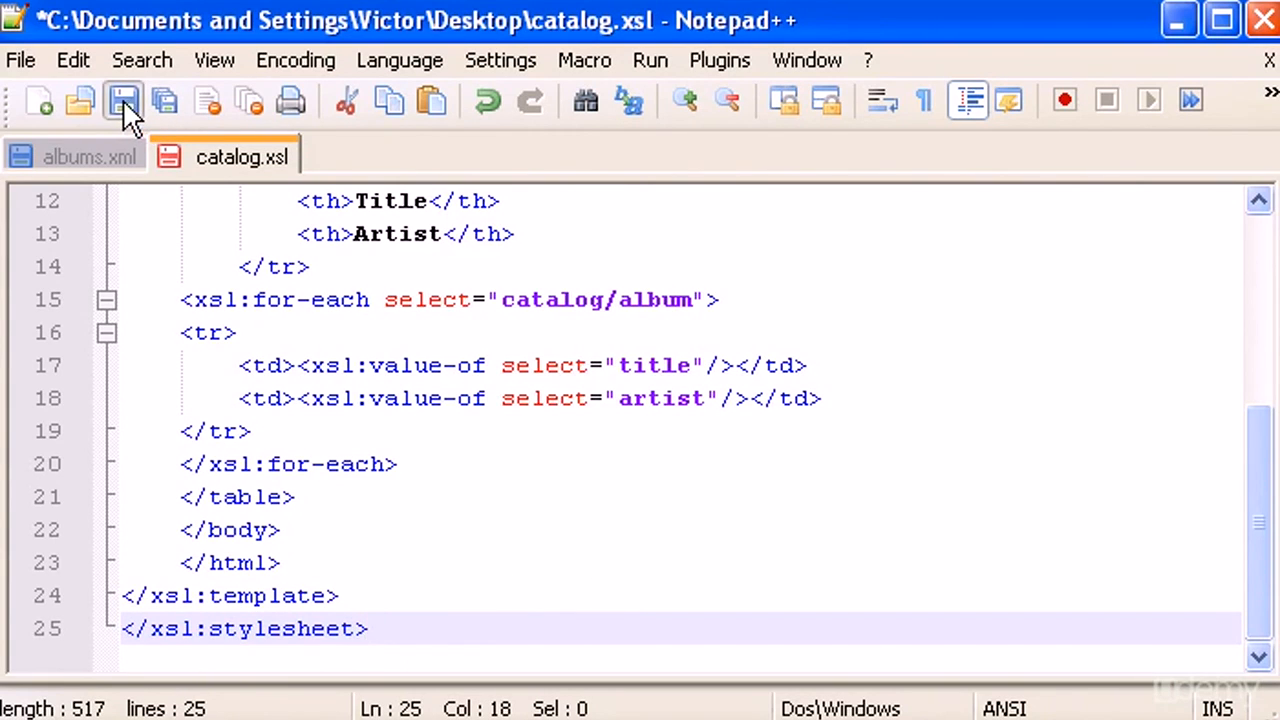
{"action": "left_click", "coordinate": [90, 157]}
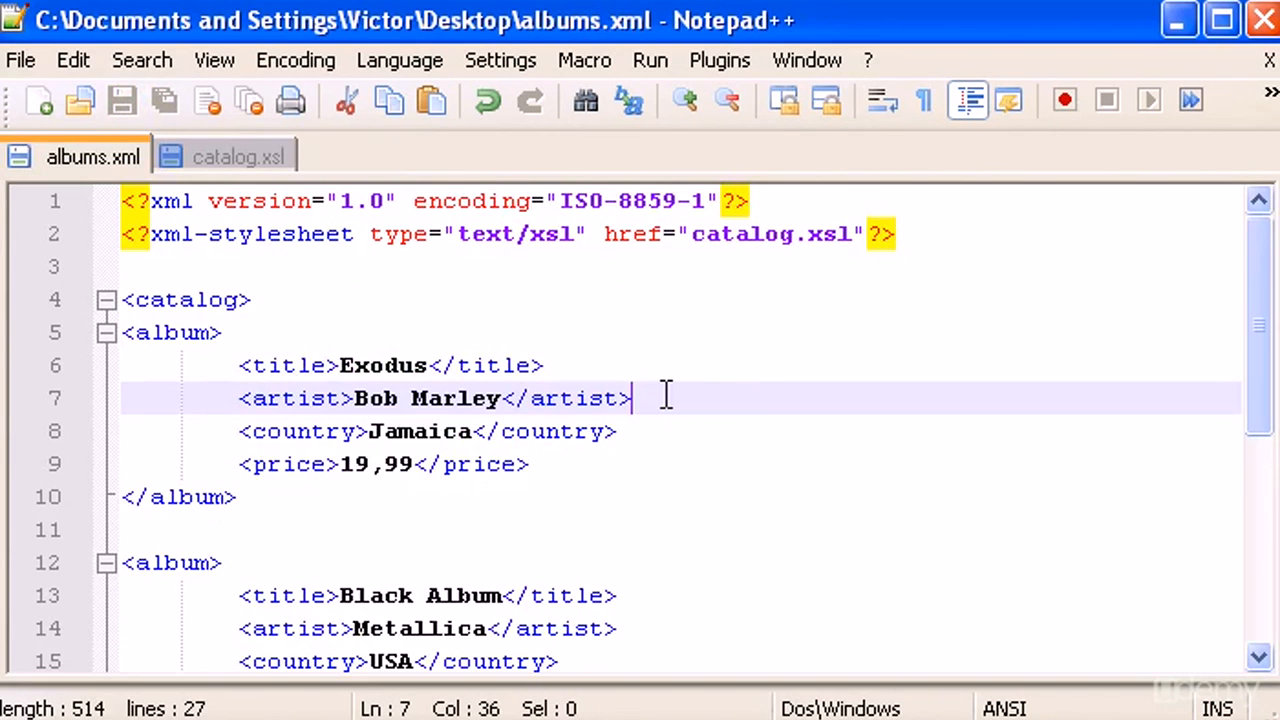
{"action": "mouse_move", "coordinate": [640, 380]}
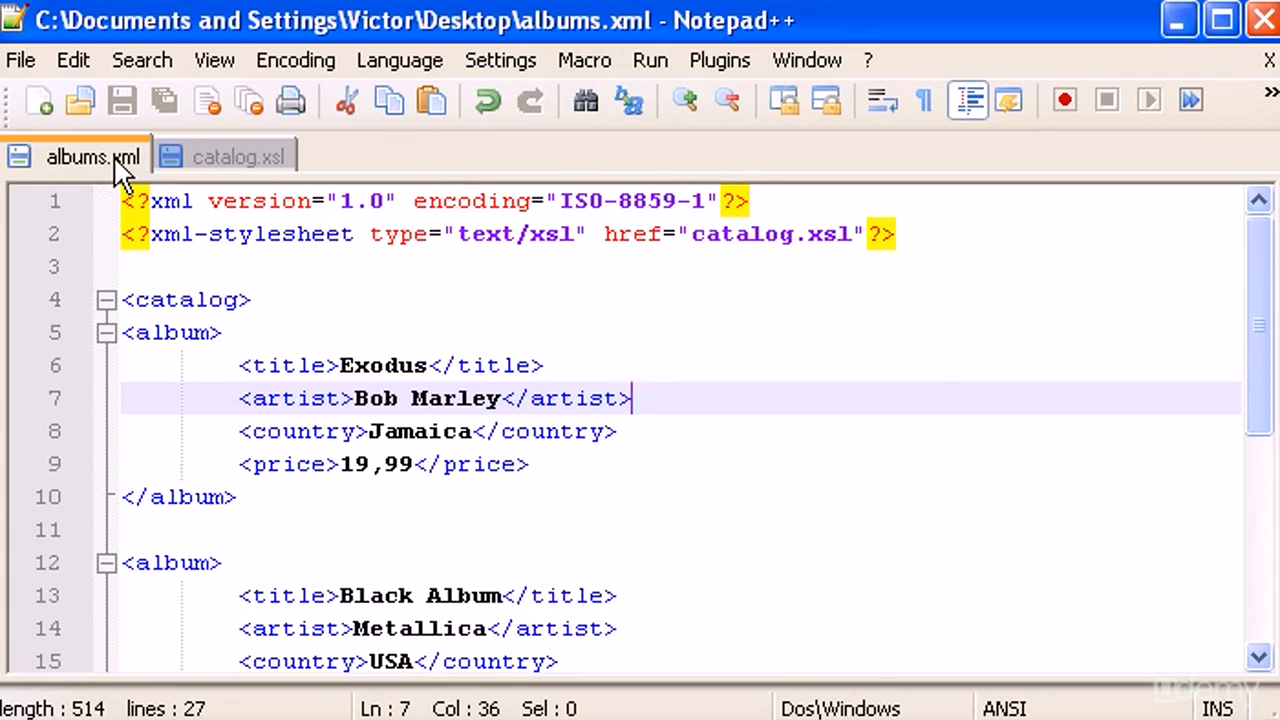
{"action": "mouse_move", "coordinate": [708, 417]}
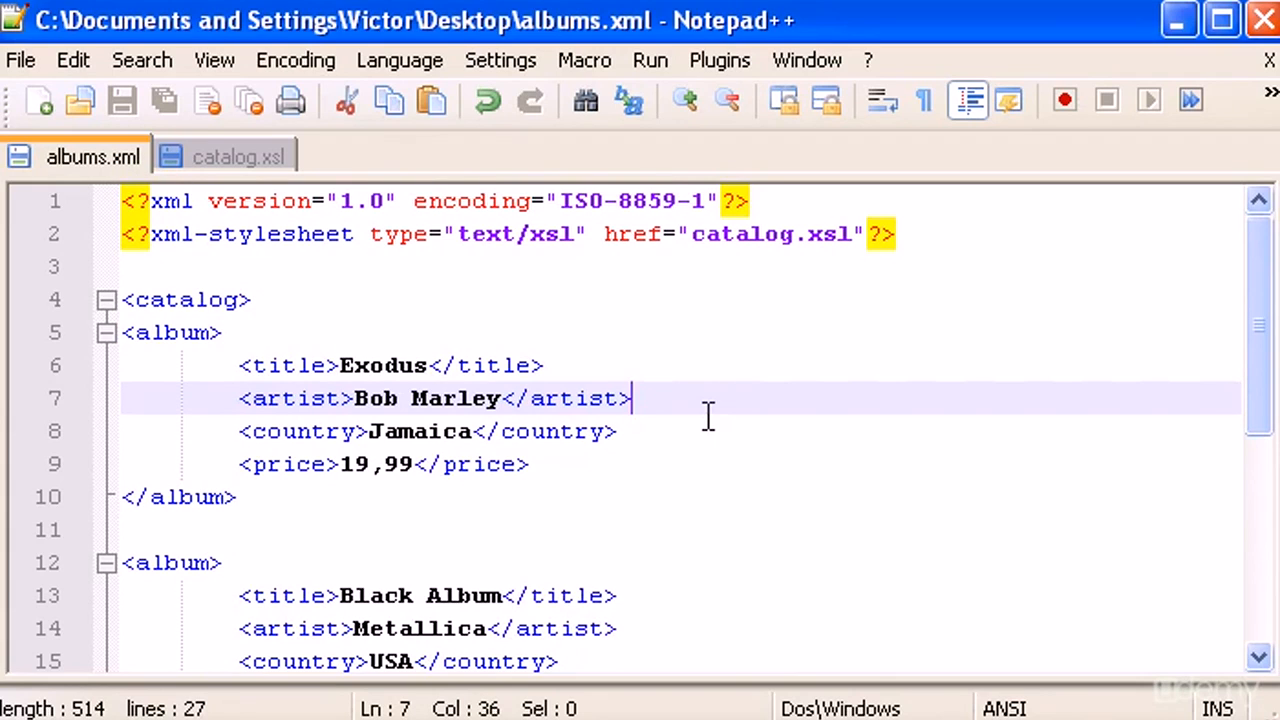
{"action": "mouse_move", "coordinate": [720, 416]}
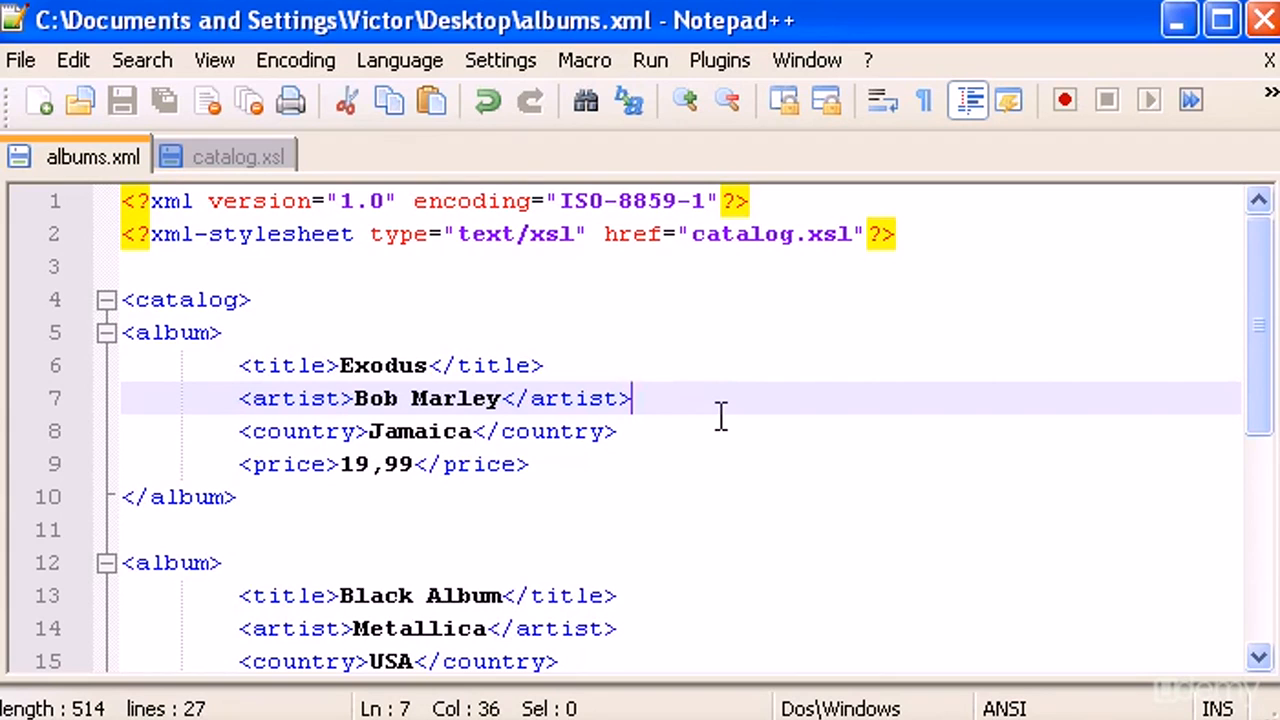
{"action": "mouse_move", "coordinate": [638, 435]}
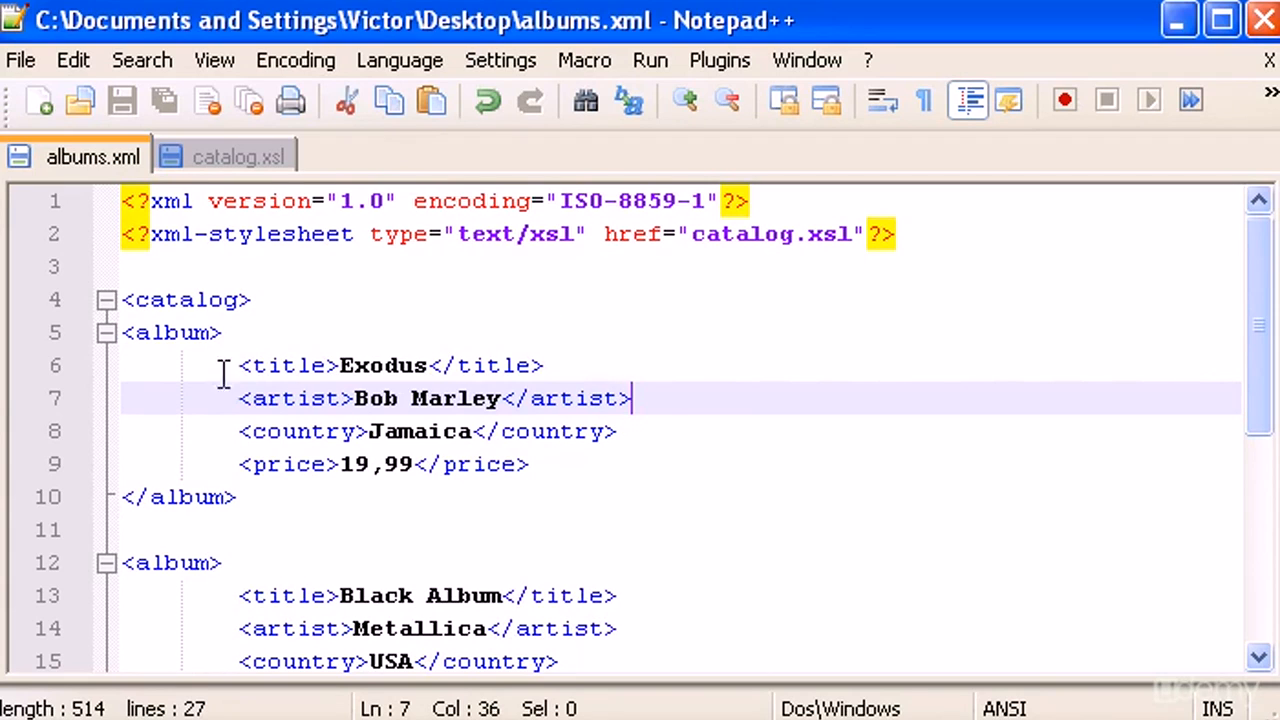
Step: Launch albums.xml in Firefox from the Run menu
{"action": "left_click", "coordinate": [224, 332]}
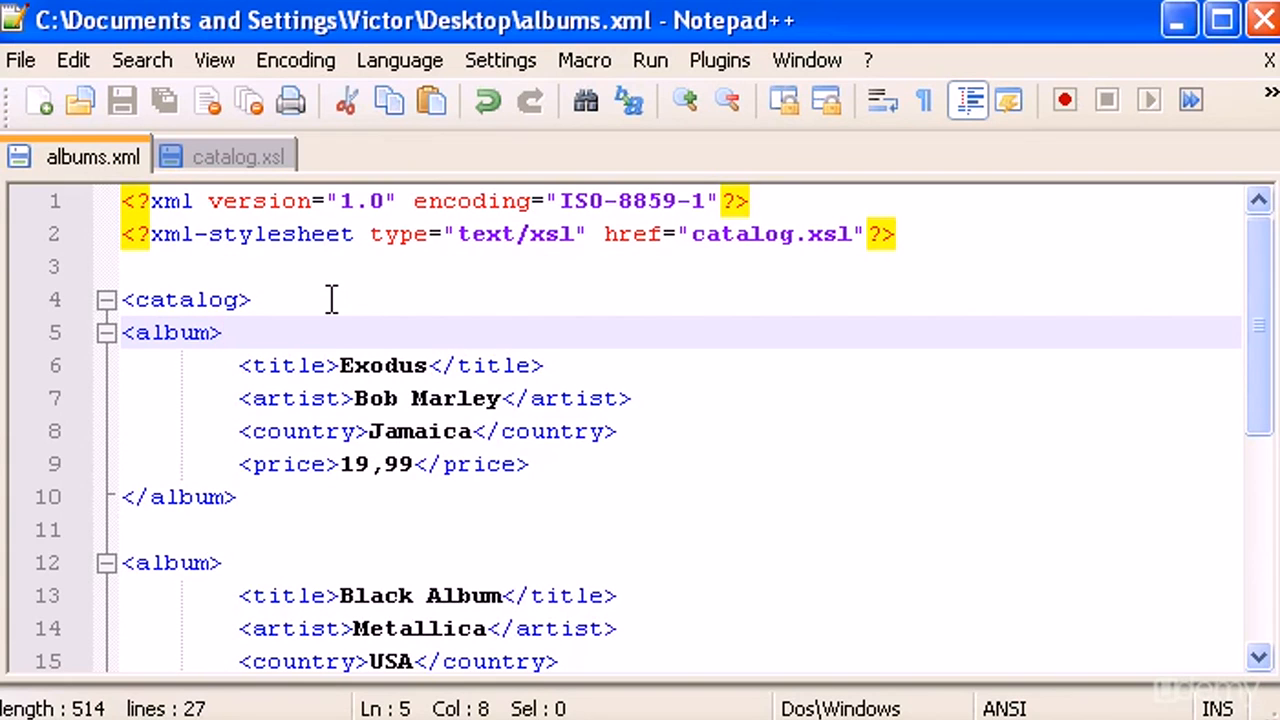
{"action": "left_click", "coordinate": [650, 60]}
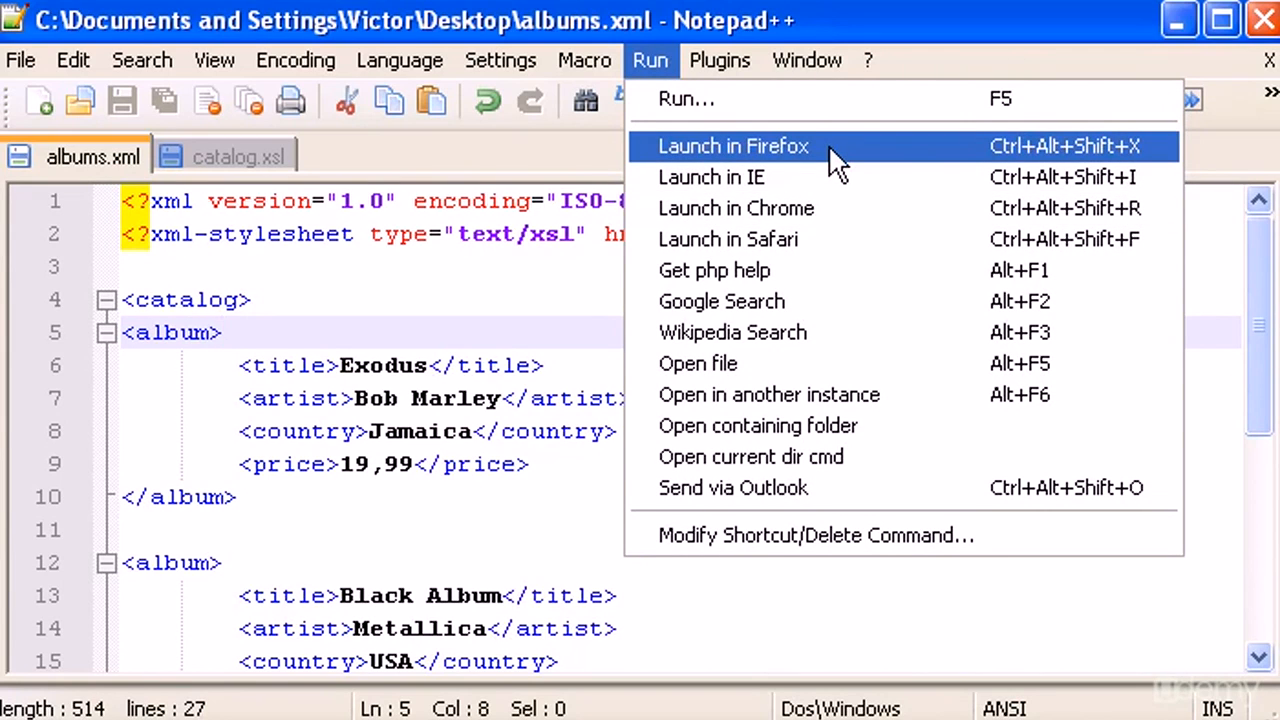
{"action": "mouse_move", "coordinate": [895, 165]}
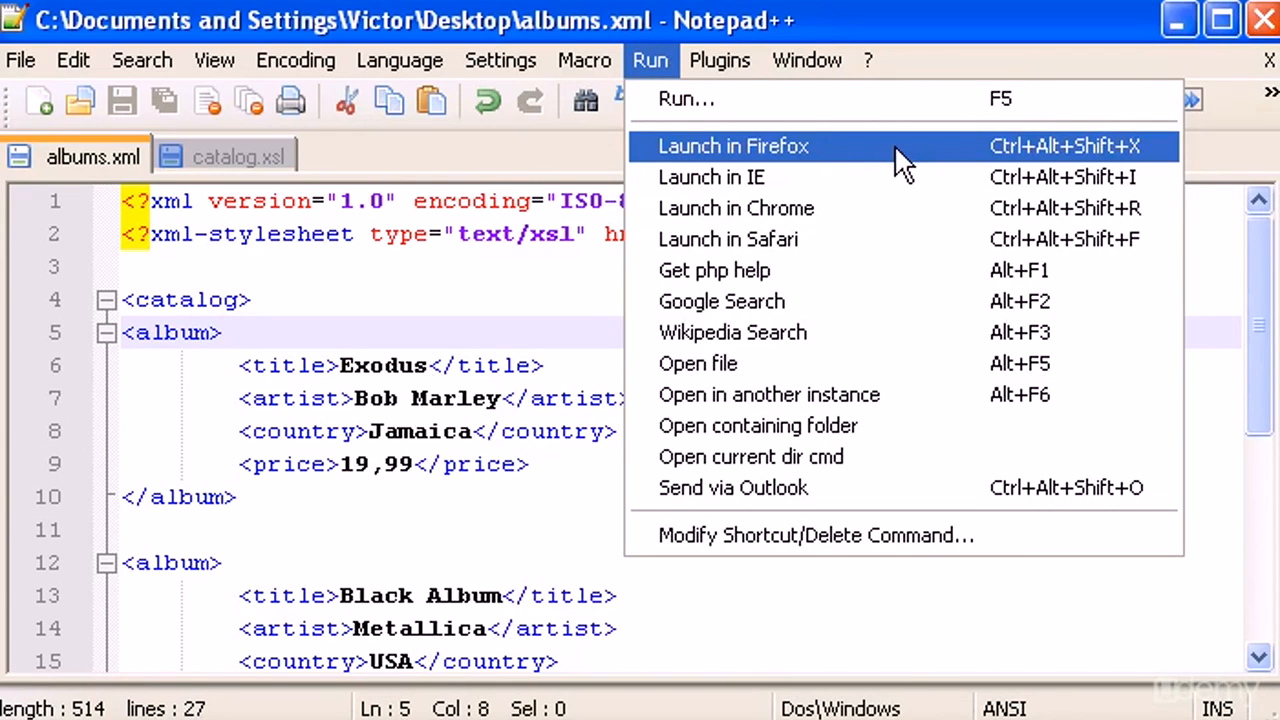
{"action": "mouse_move", "coordinate": [610, 160]}
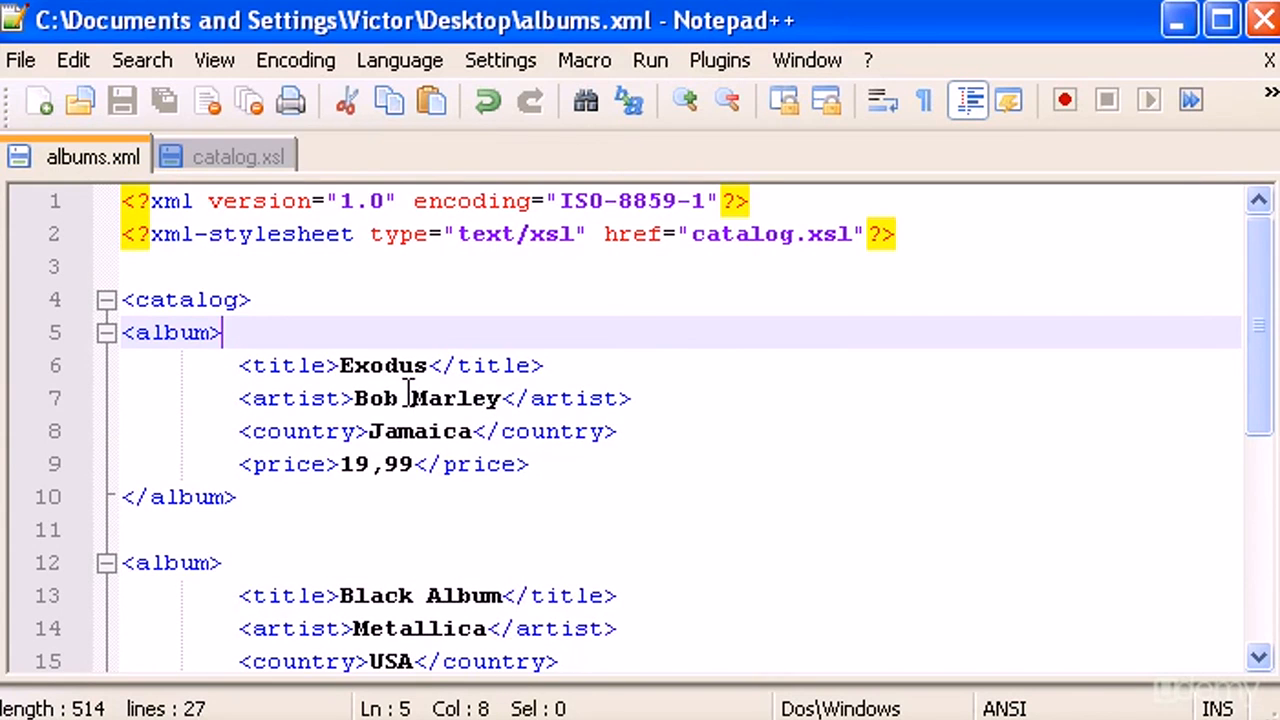
{"action": "left_click", "coordinate": [240, 157]}
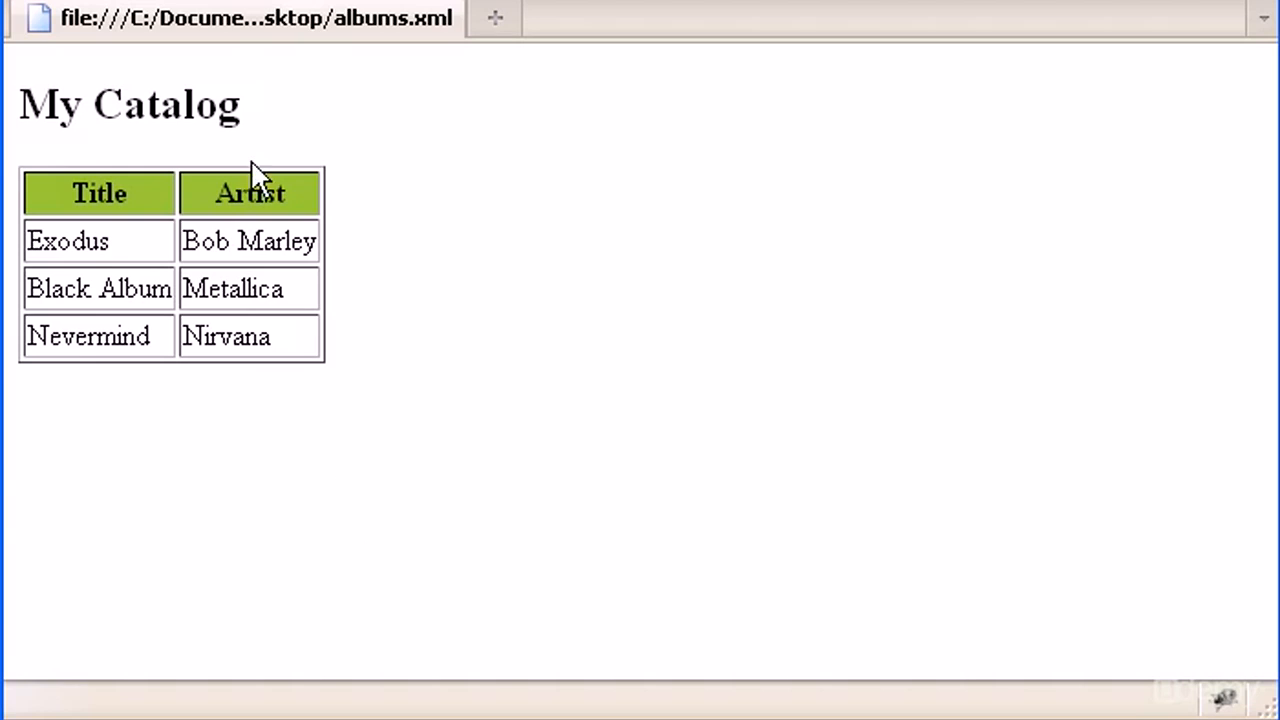
{"action": "mouse_move", "coordinate": [270, 388]}
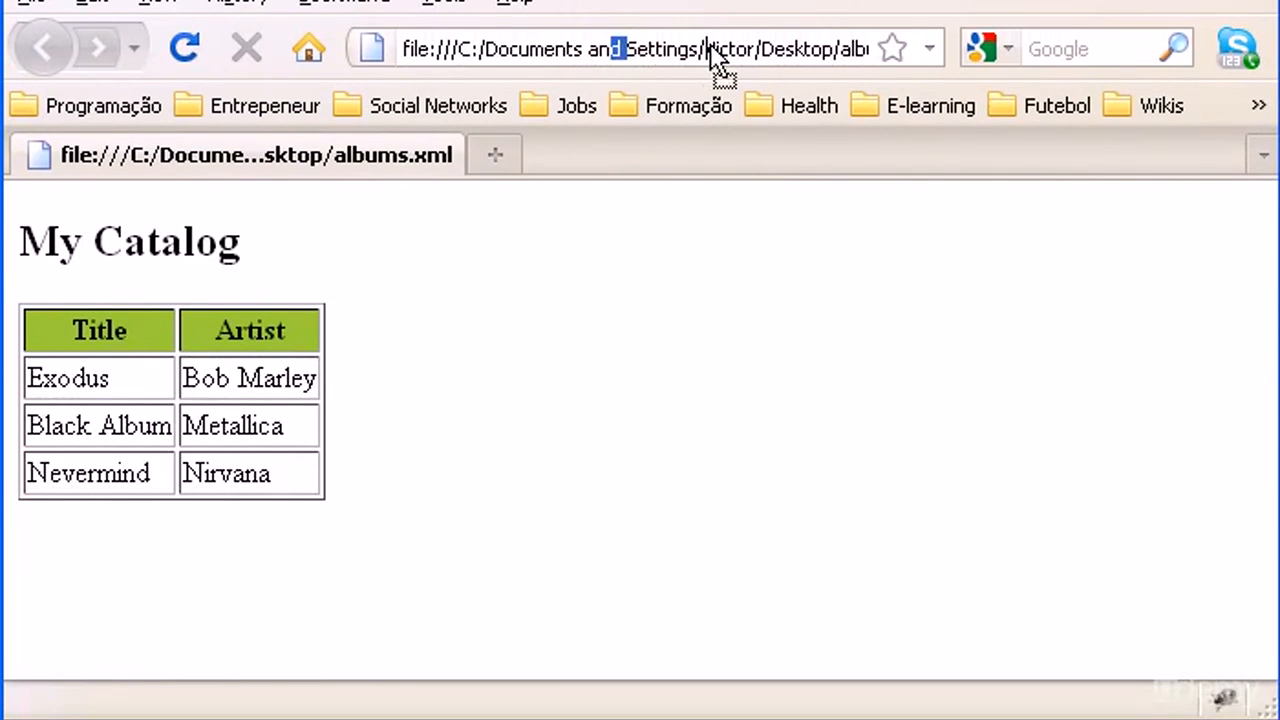
{"action": "left_click_drag", "start_coordinate": [620, 48], "coordinate": [780, 48]}
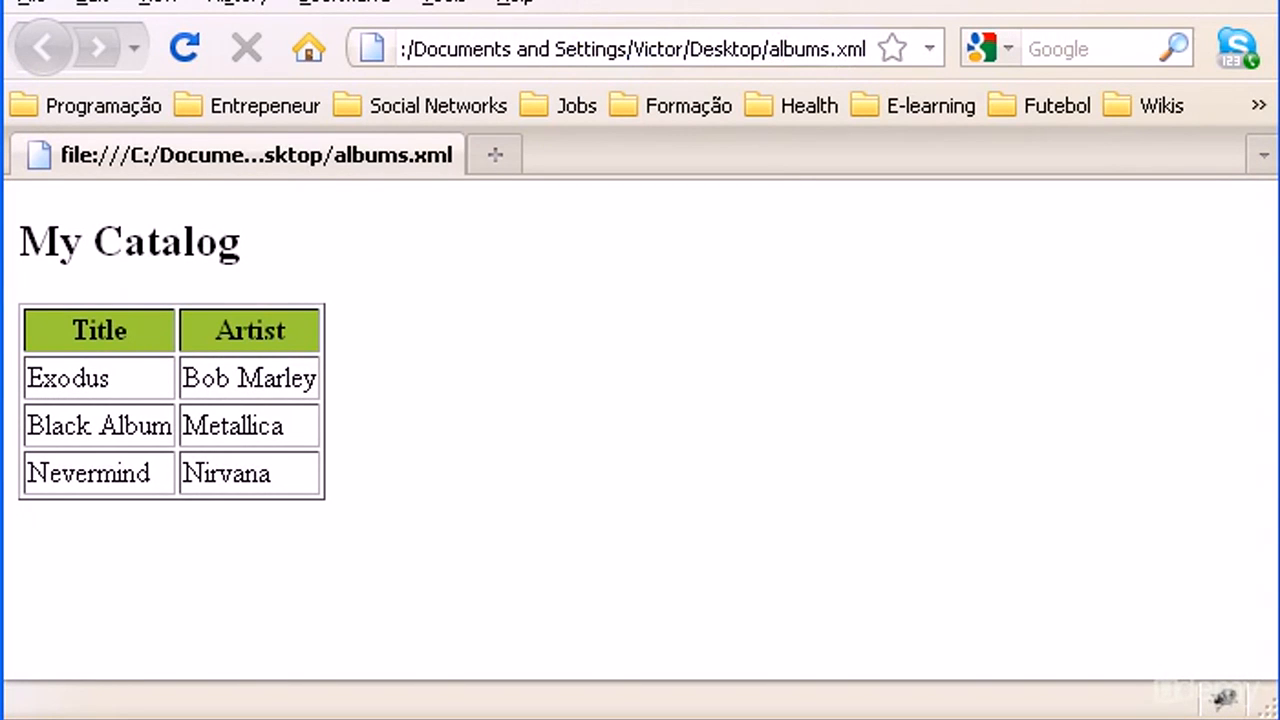
{"action": "key", "text": "F11"}
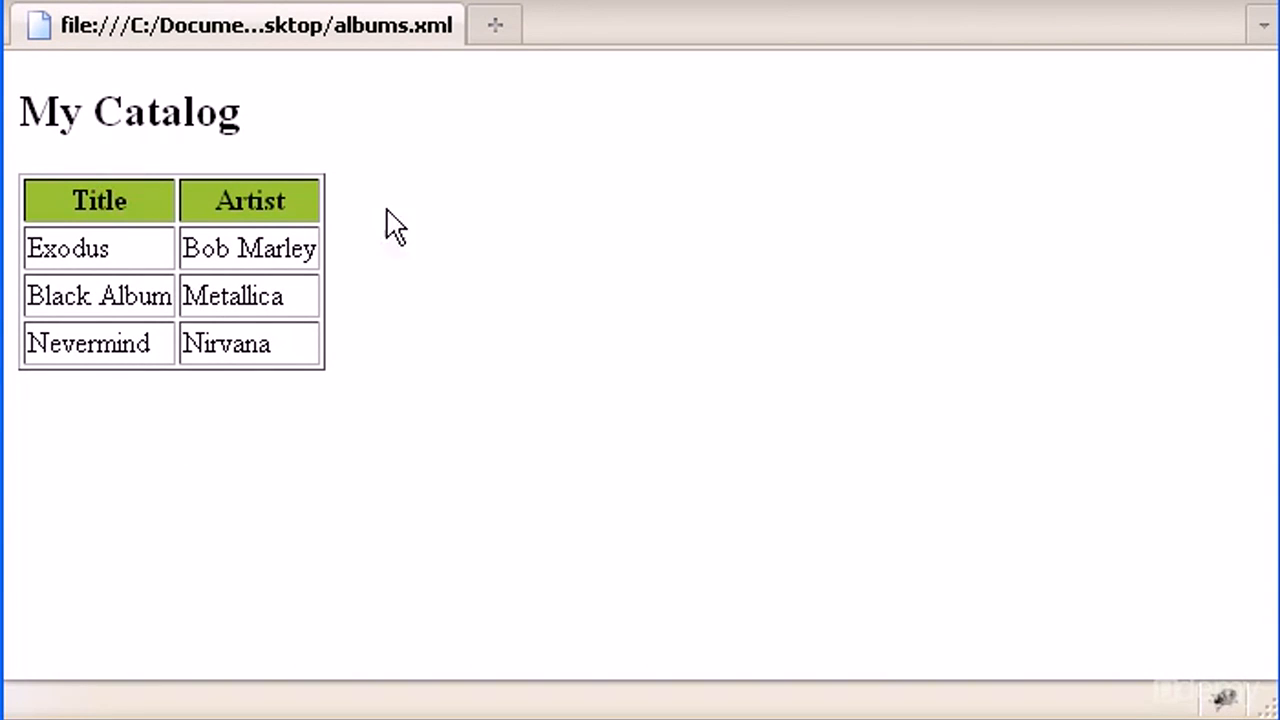
{"action": "mouse_move", "coordinate": [248, 175]}
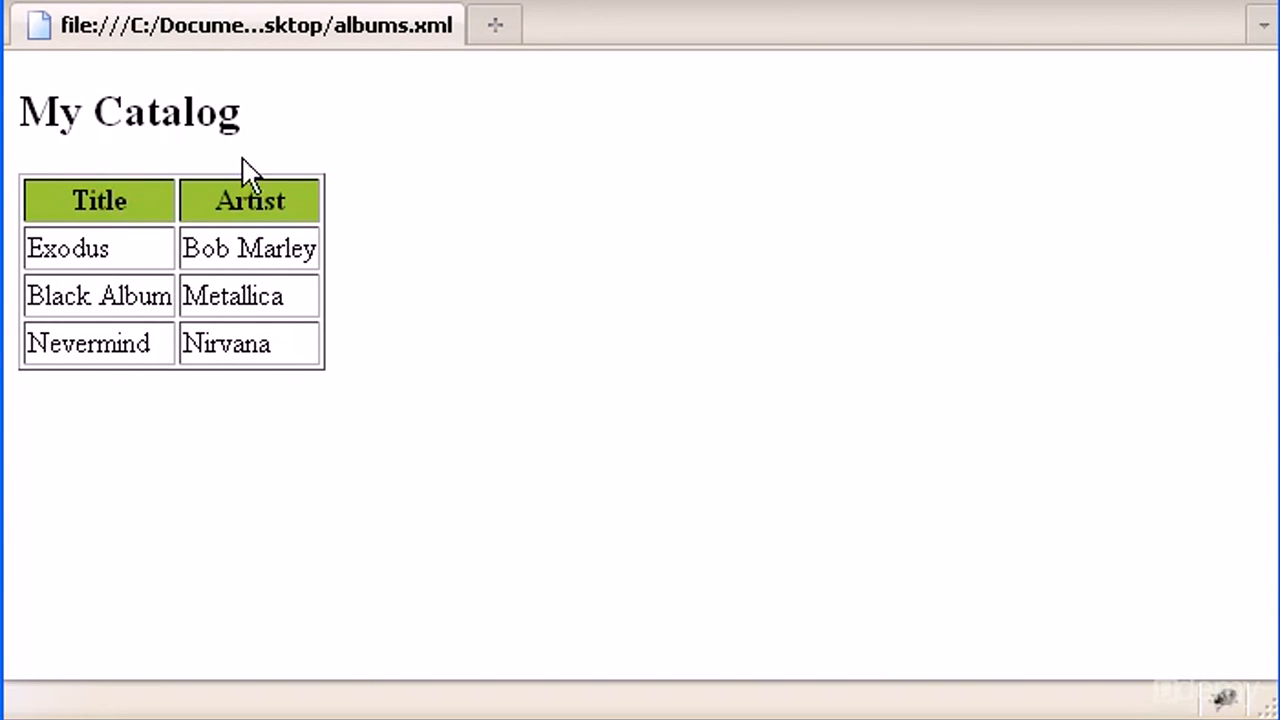
{"action": "mouse_move", "coordinate": [290, 165]}
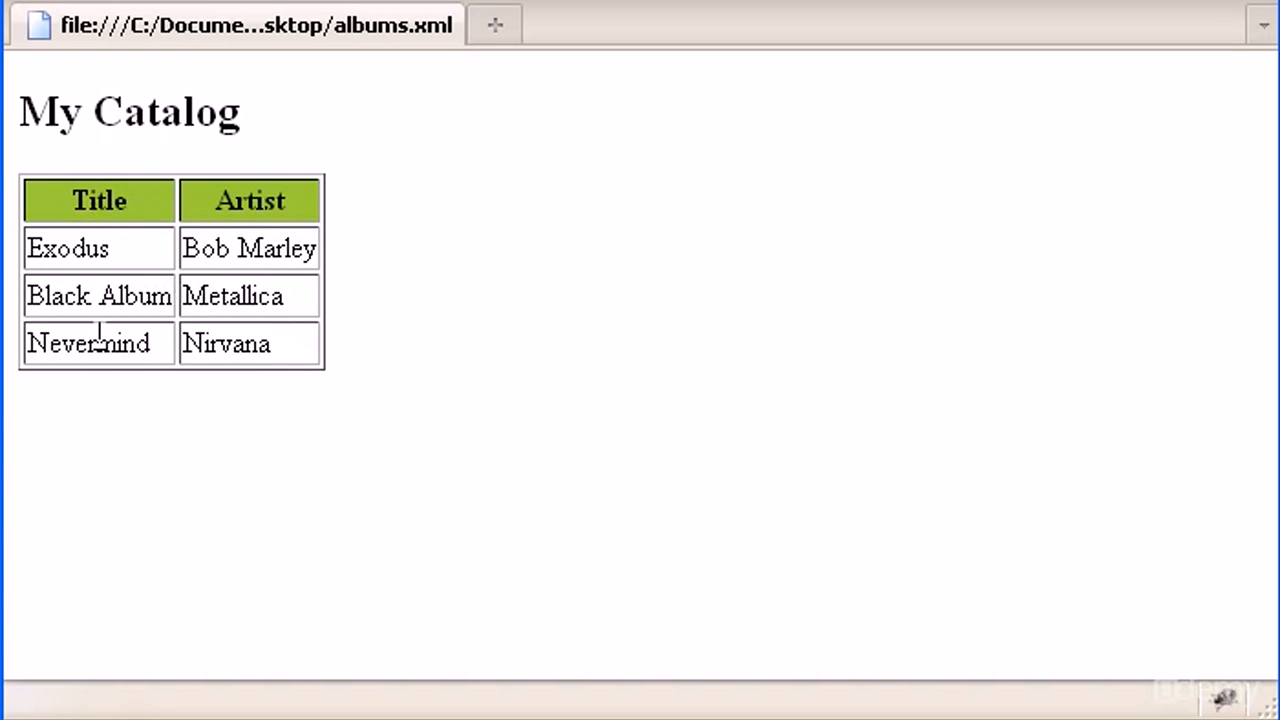
{"action": "mouse_move", "coordinate": [720, 220]}
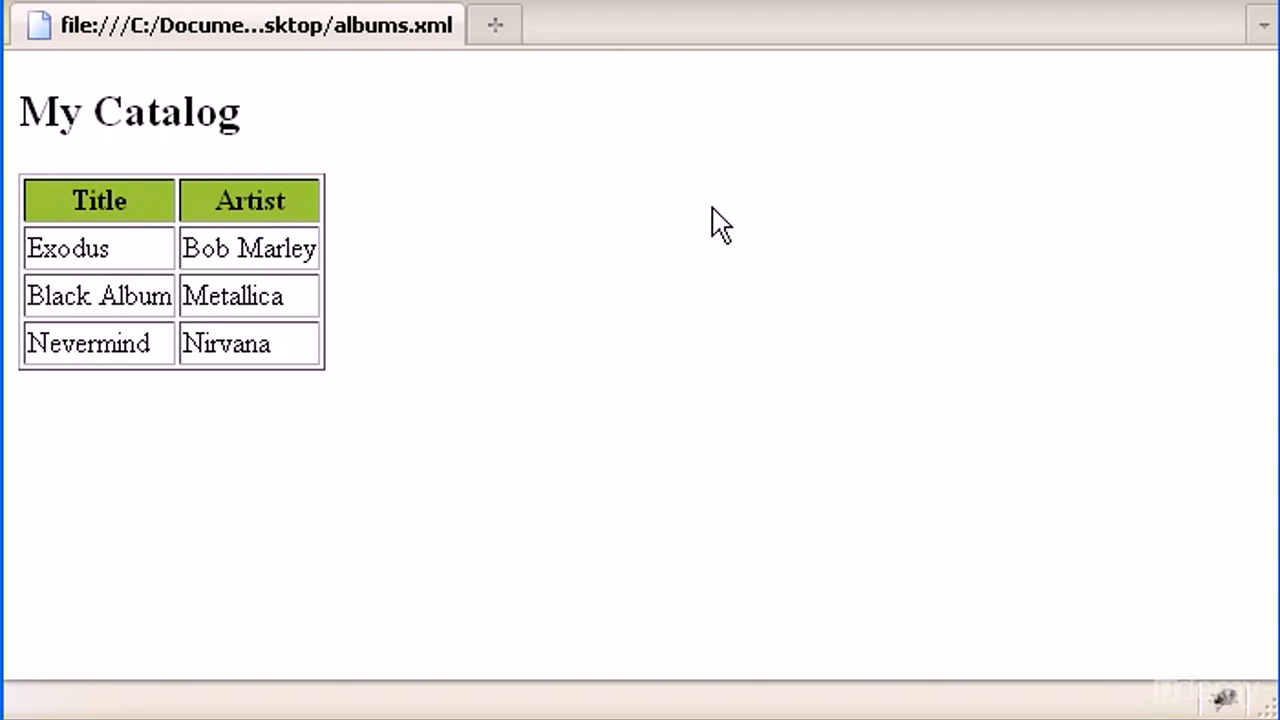
{"action": "mouse_move", "coordinate": [735, 213]}
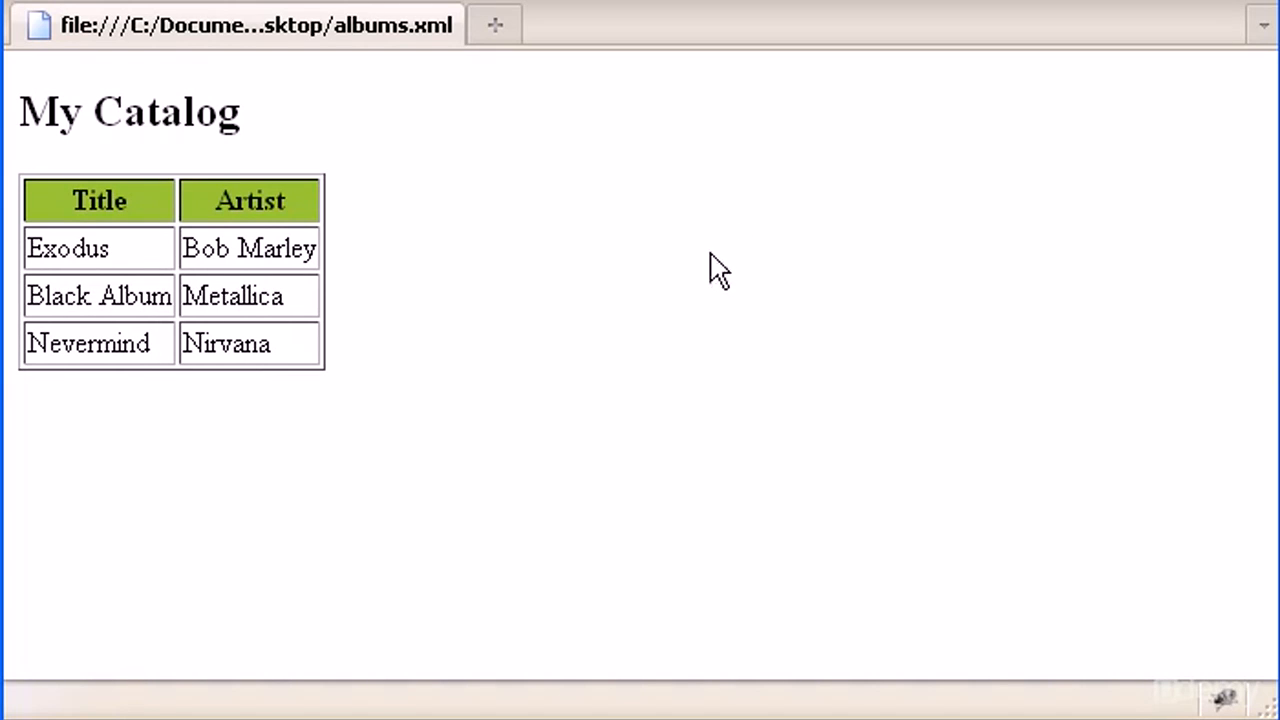
{"action": "mouse_move", "coordinate": [715, 262]}
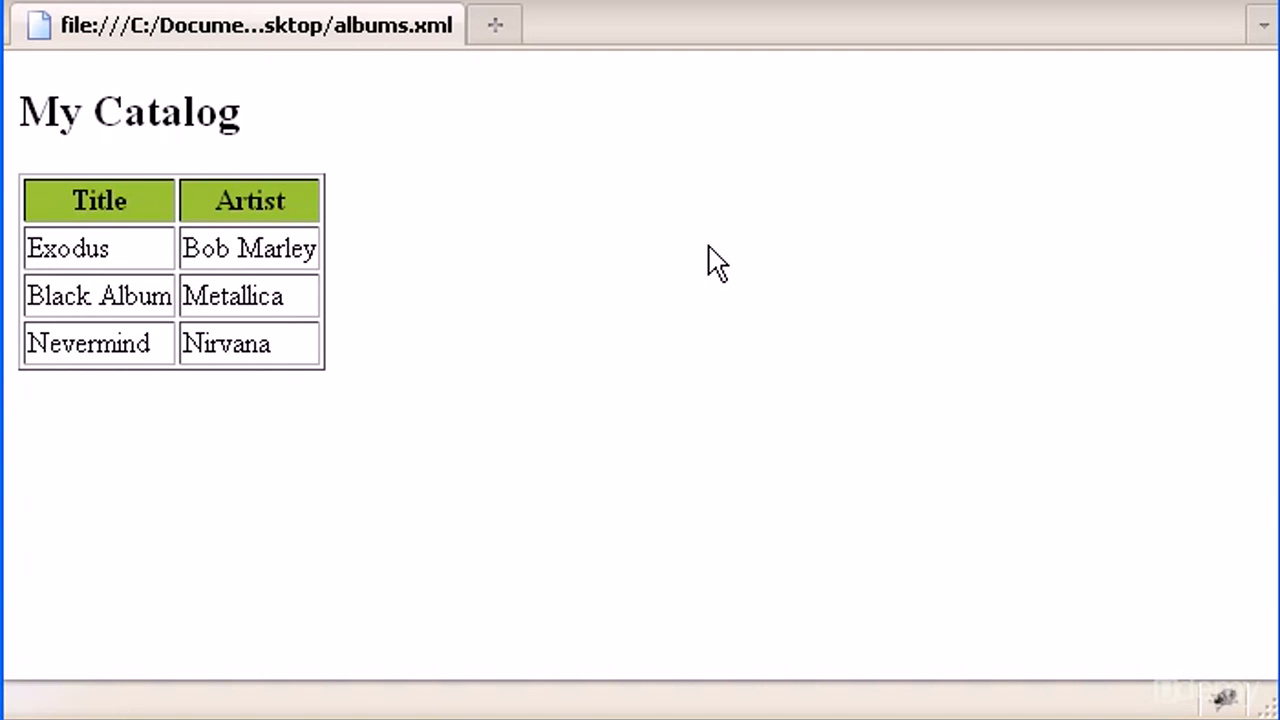
{"action": "mouse_move", "coordinate": [690, 328]}
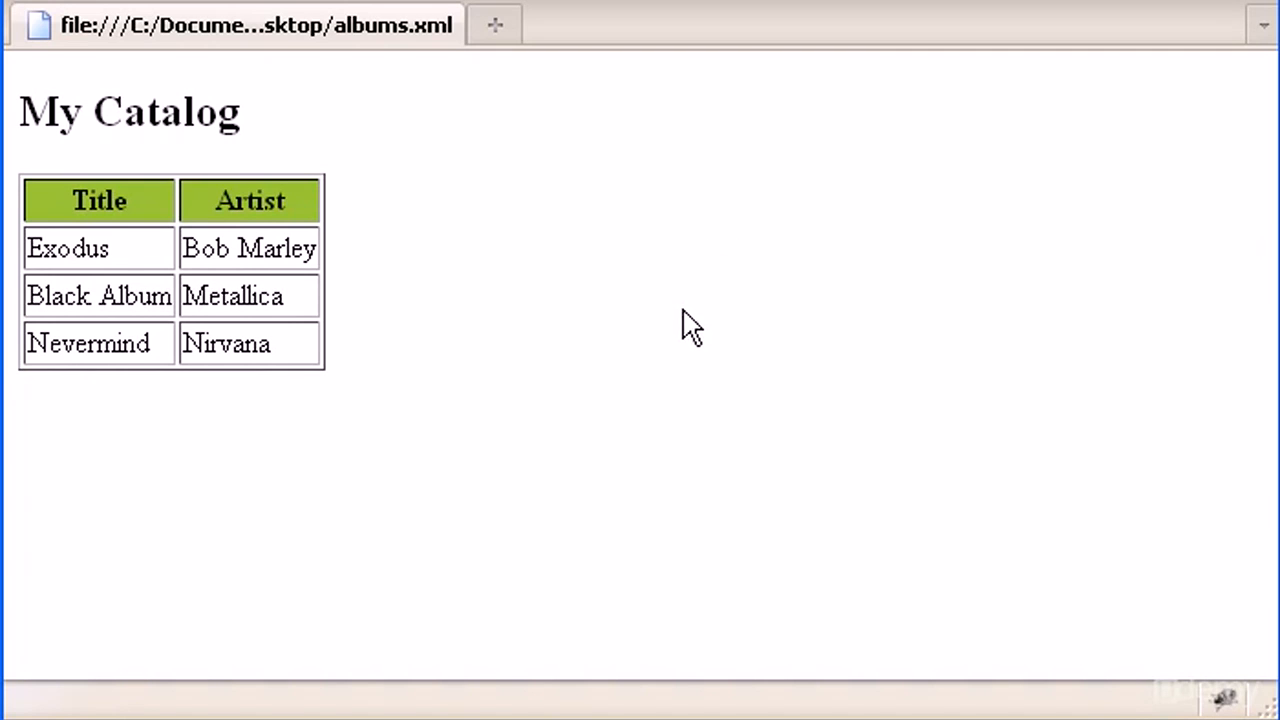
{"action": "mouse_move", "coordinate": [565, 212]}
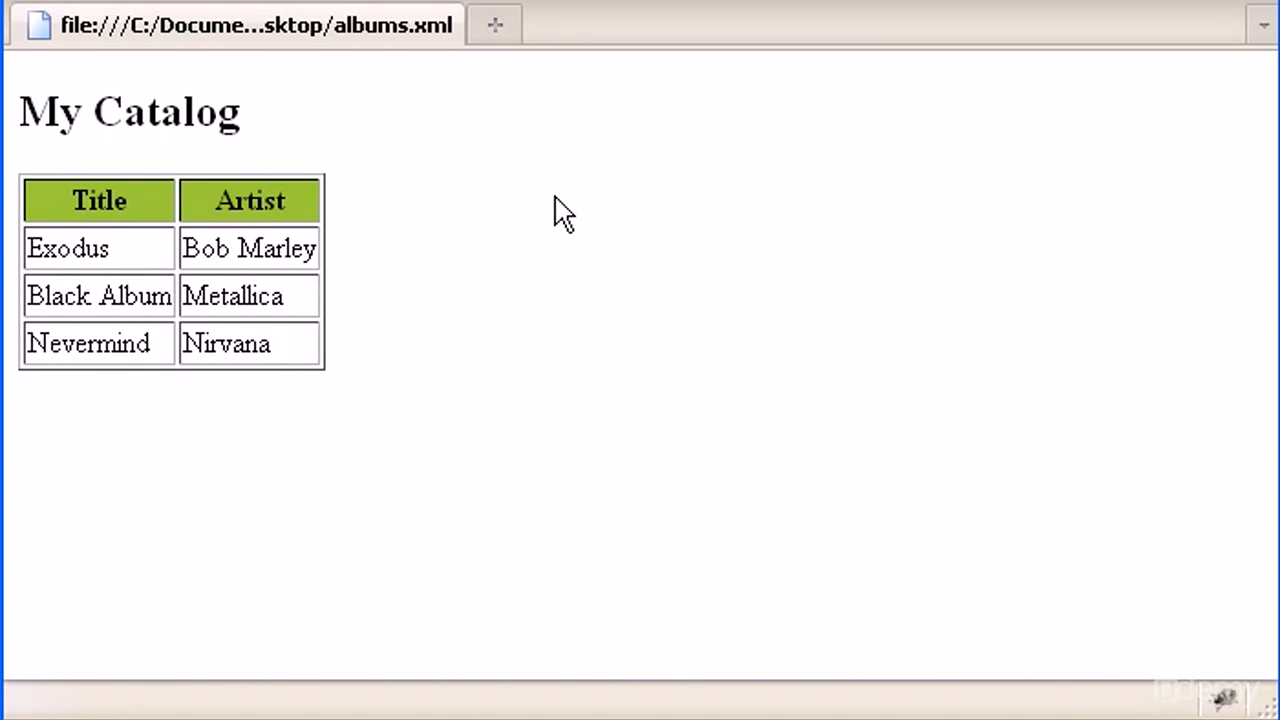